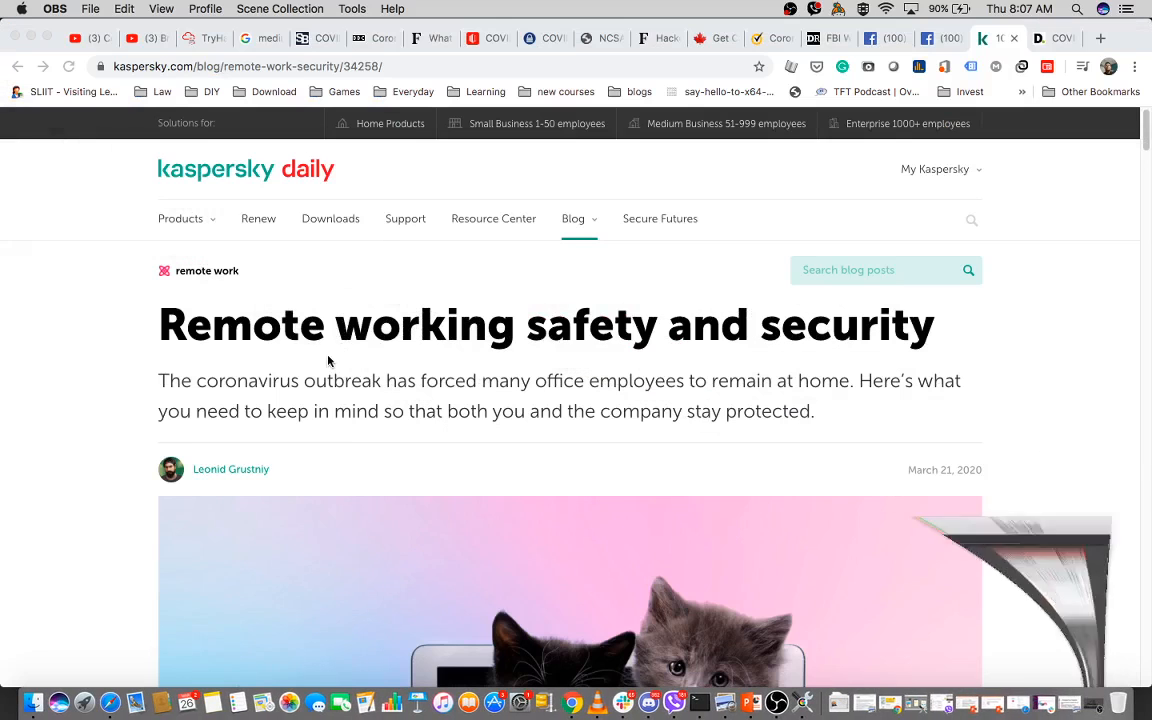
mouse_move(127, 350)
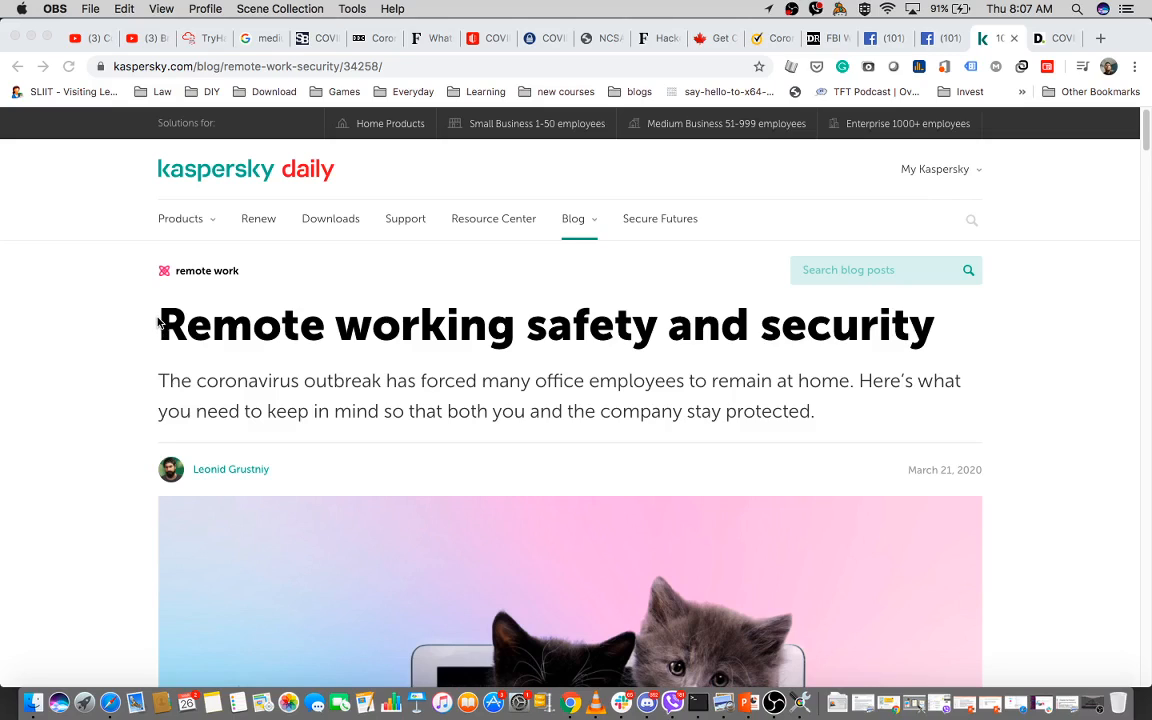
mouse_move(150, 353)
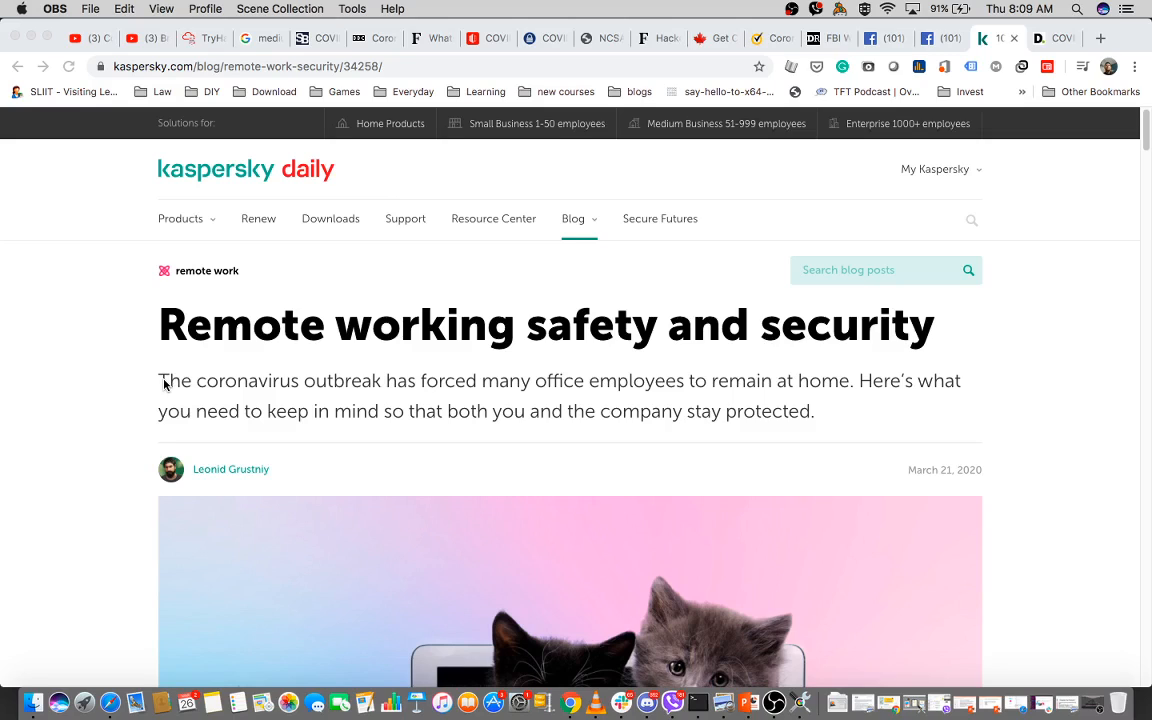
mouse_move(345, 318)
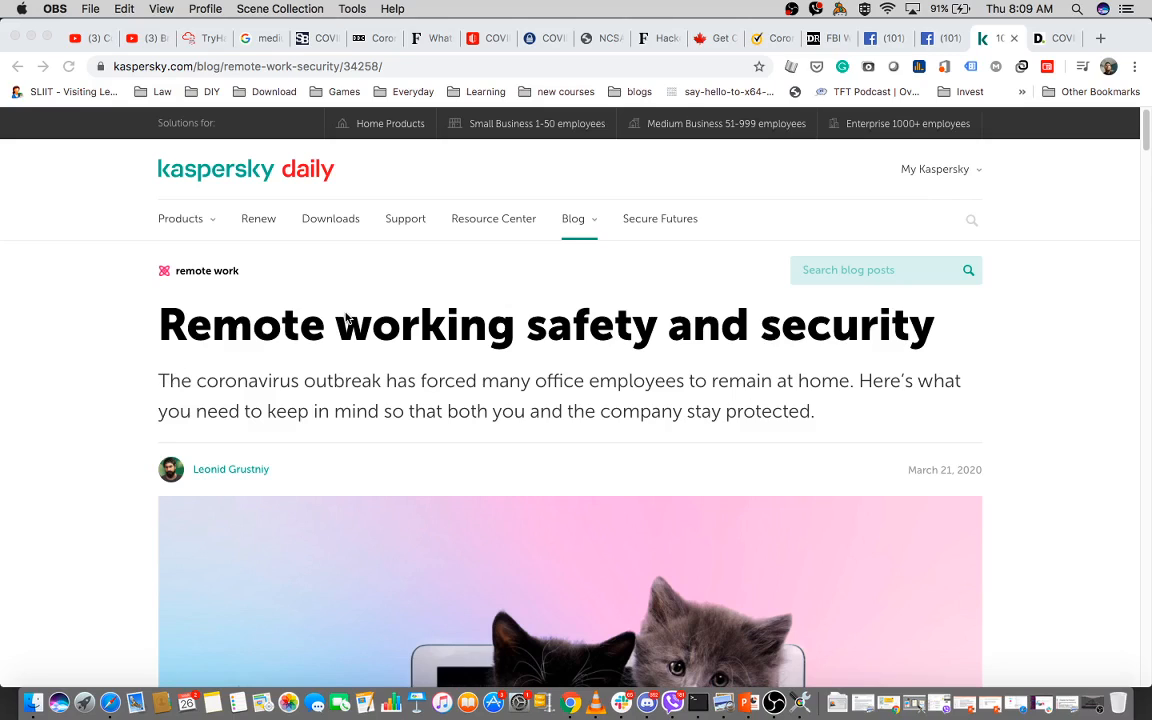
mouse_move(157, 385)
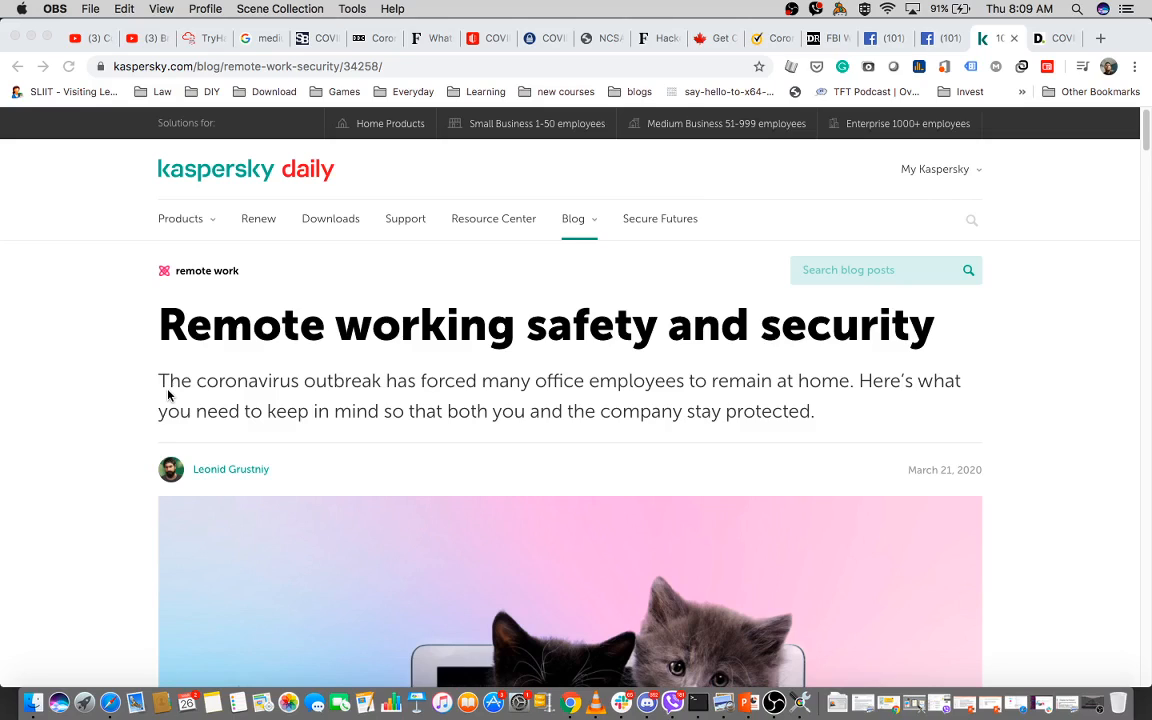
mouse_move(903, 90)
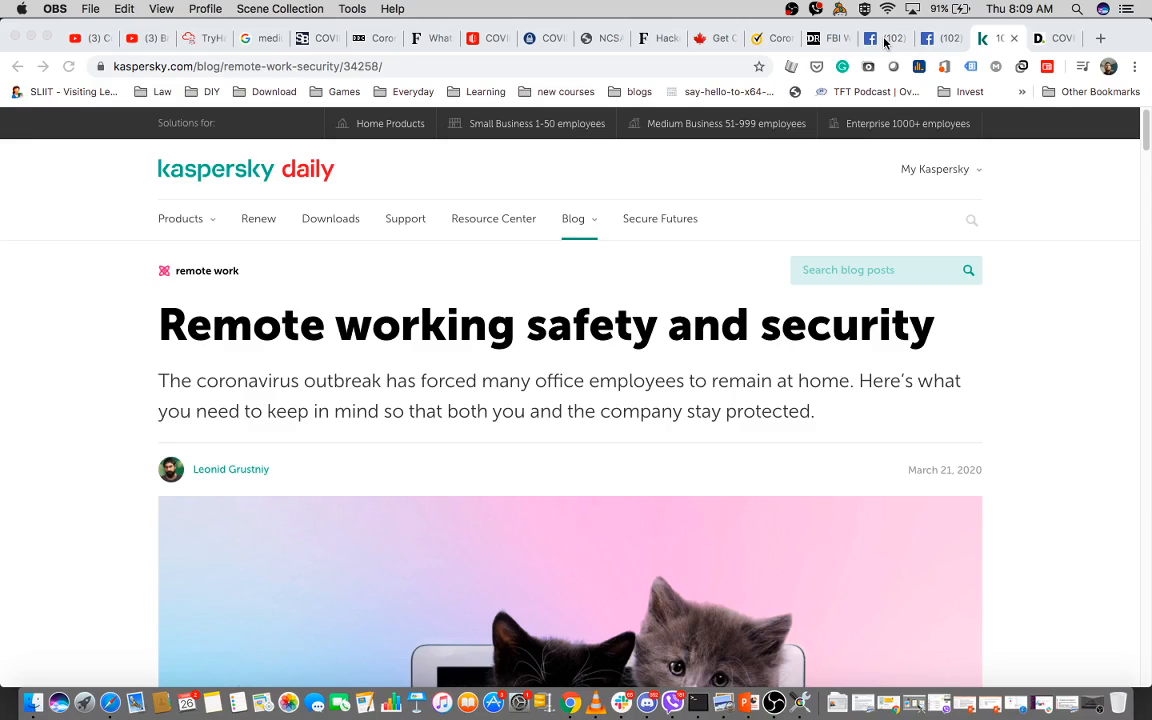
Show the Cyber Security Community's 'Avoid Cyber Attacks When Working From Home' tips photo on Facebook
click(880, 38)
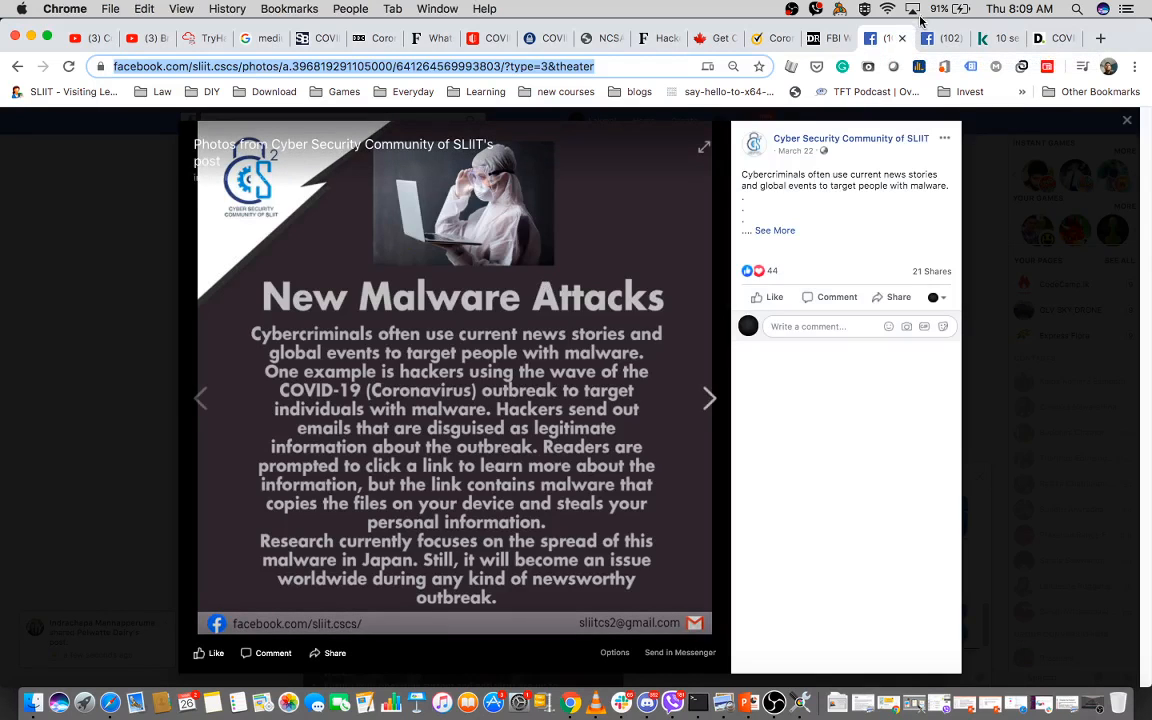
click(709, 398)
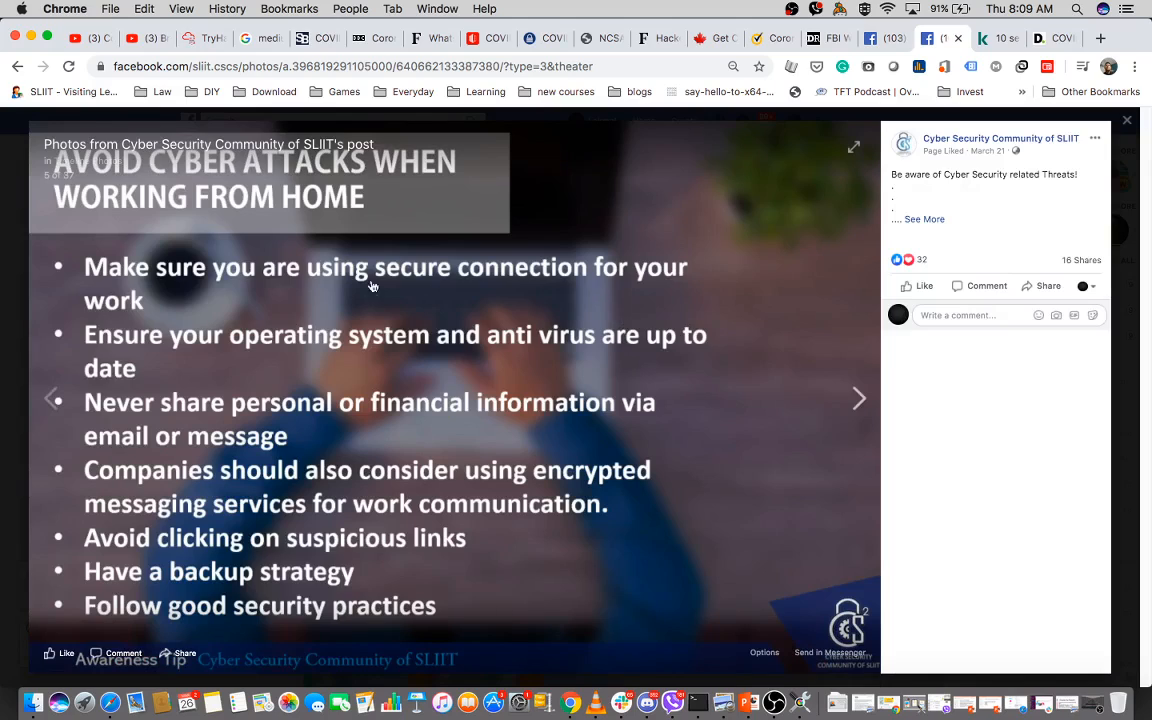
mouse_move(264, 252)
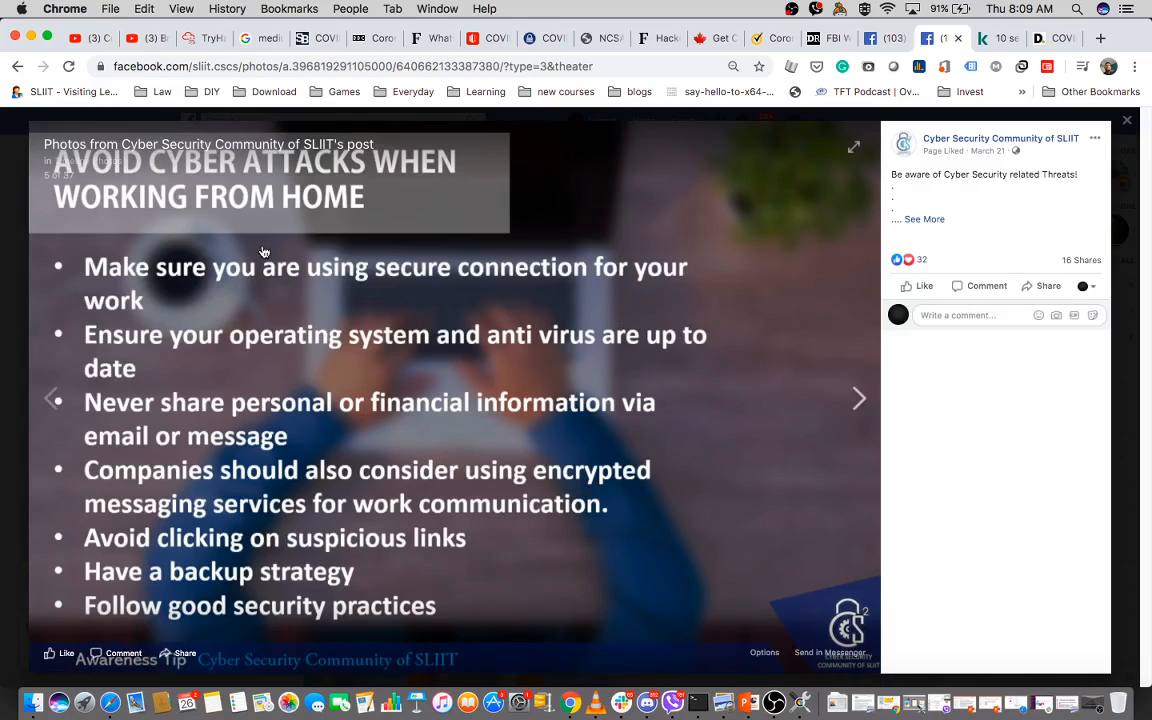
mouse_move(950, 448)
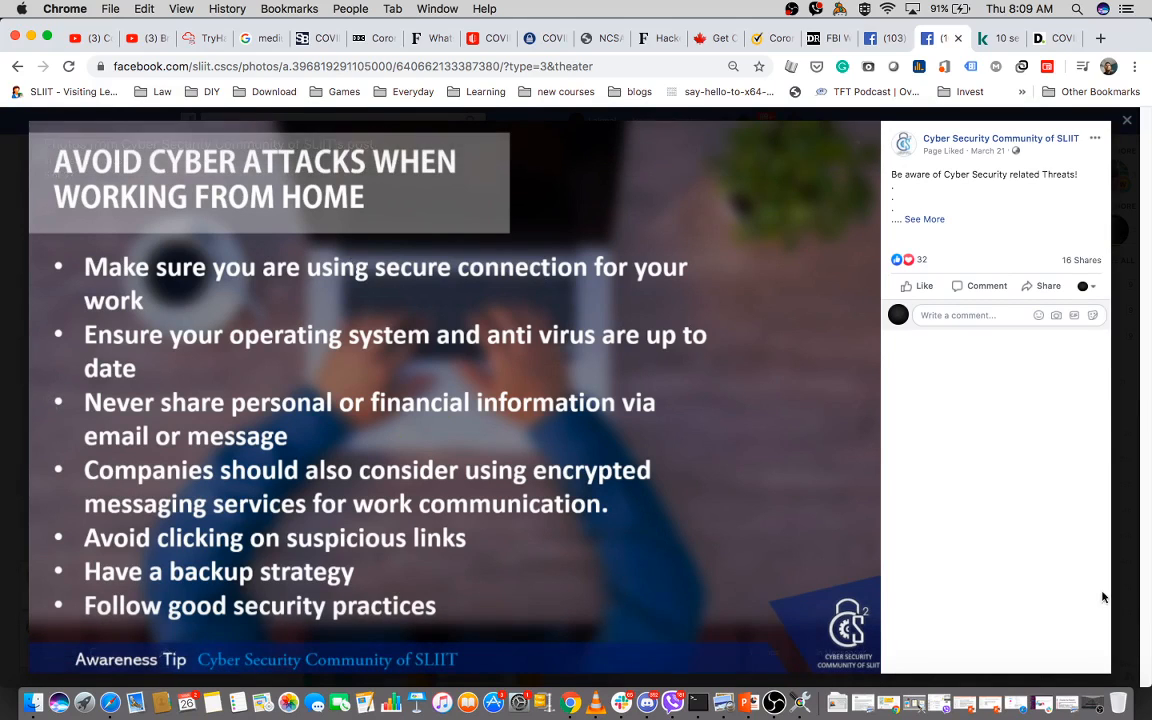
mouse_move(1063, 578)
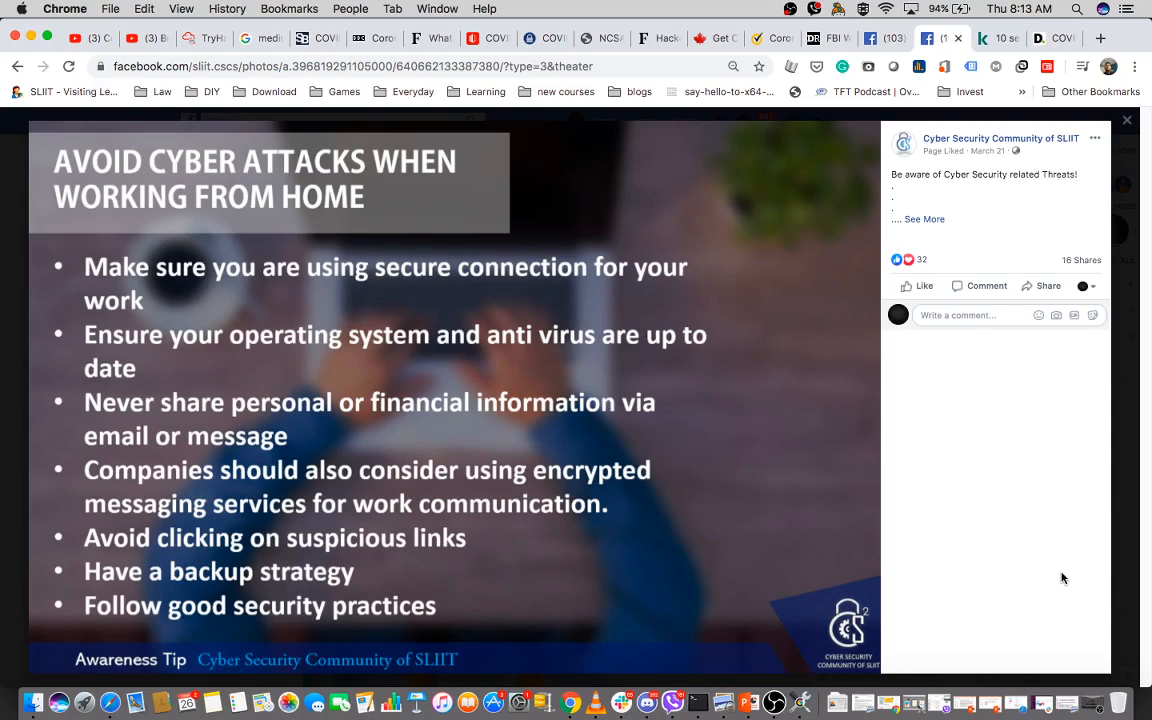
mouse_move(1025, 372)
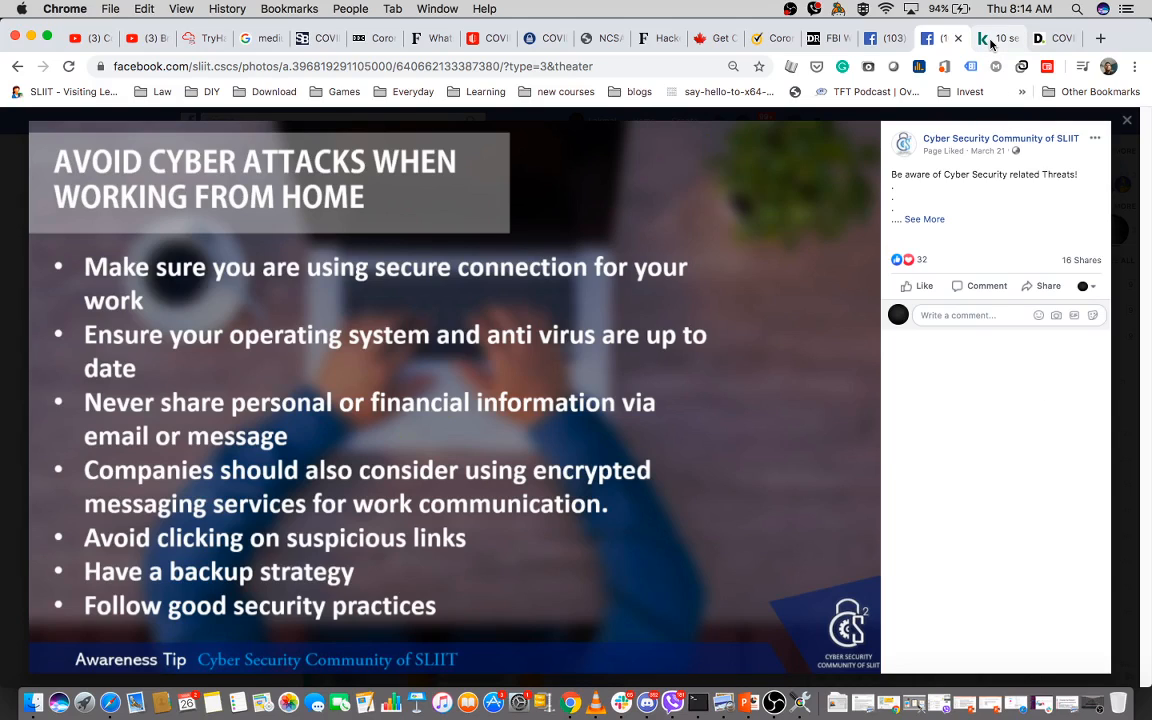
mouse_move(985, 38)
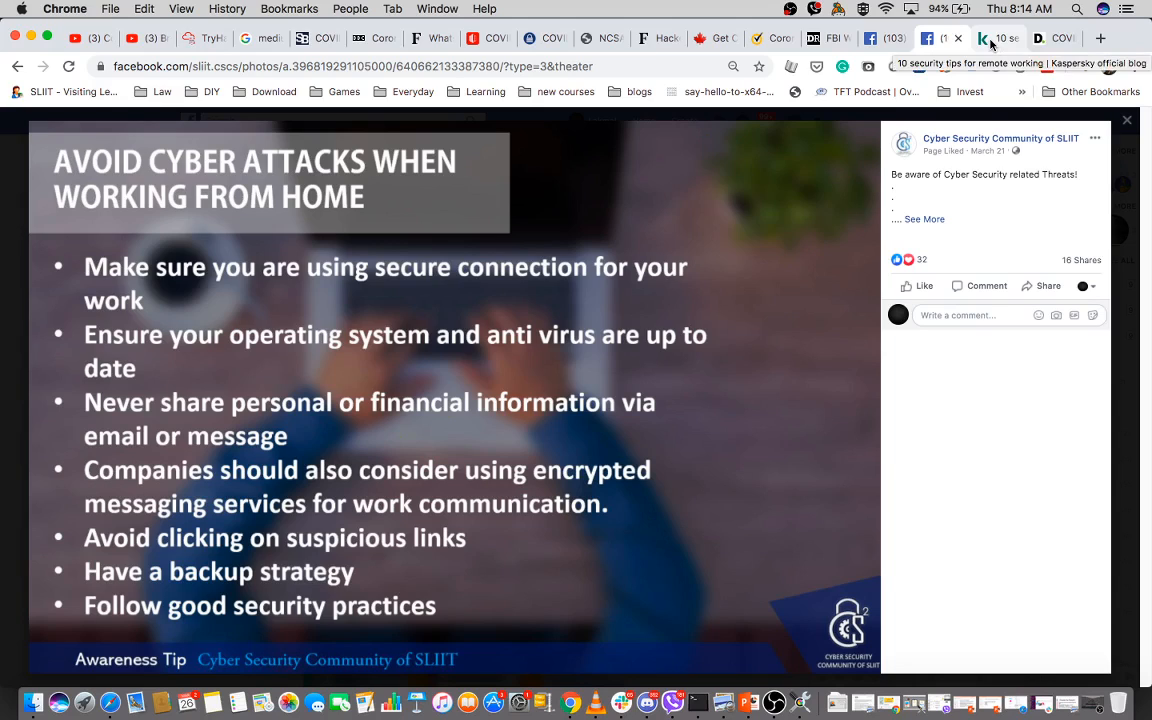
Switch to Kaspersky's '10 security tips for remote working' and read down to tip 1, antivirus
click(997, 38)
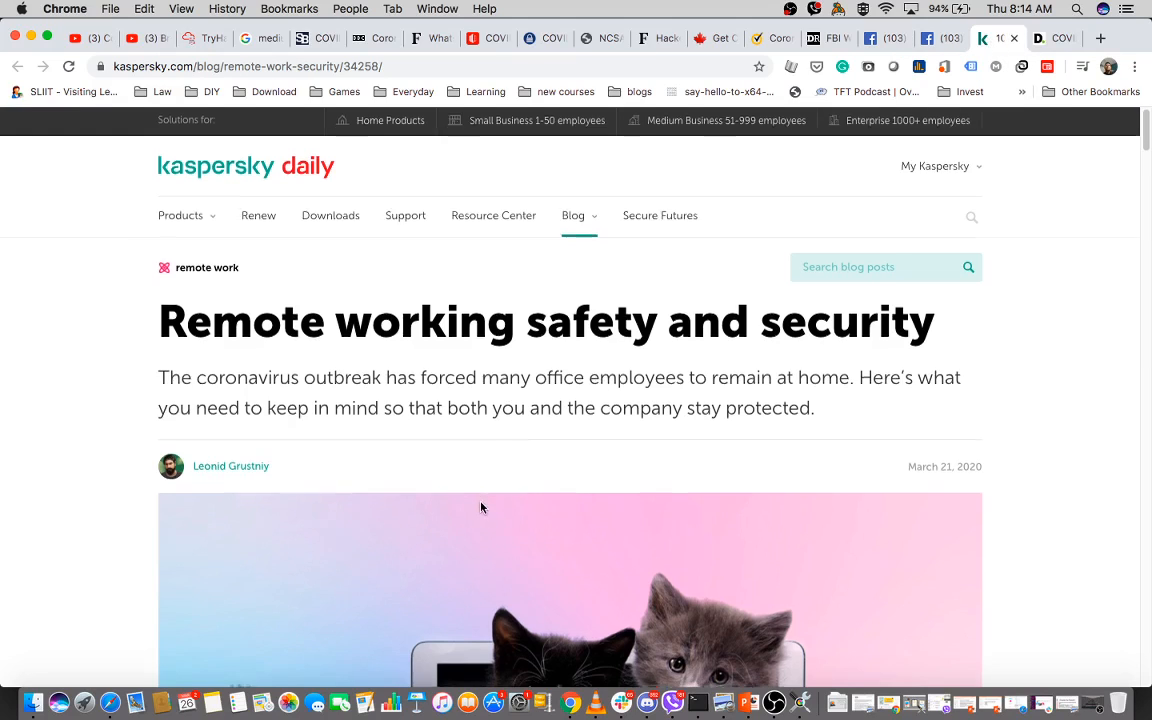
scroll(down, 3)
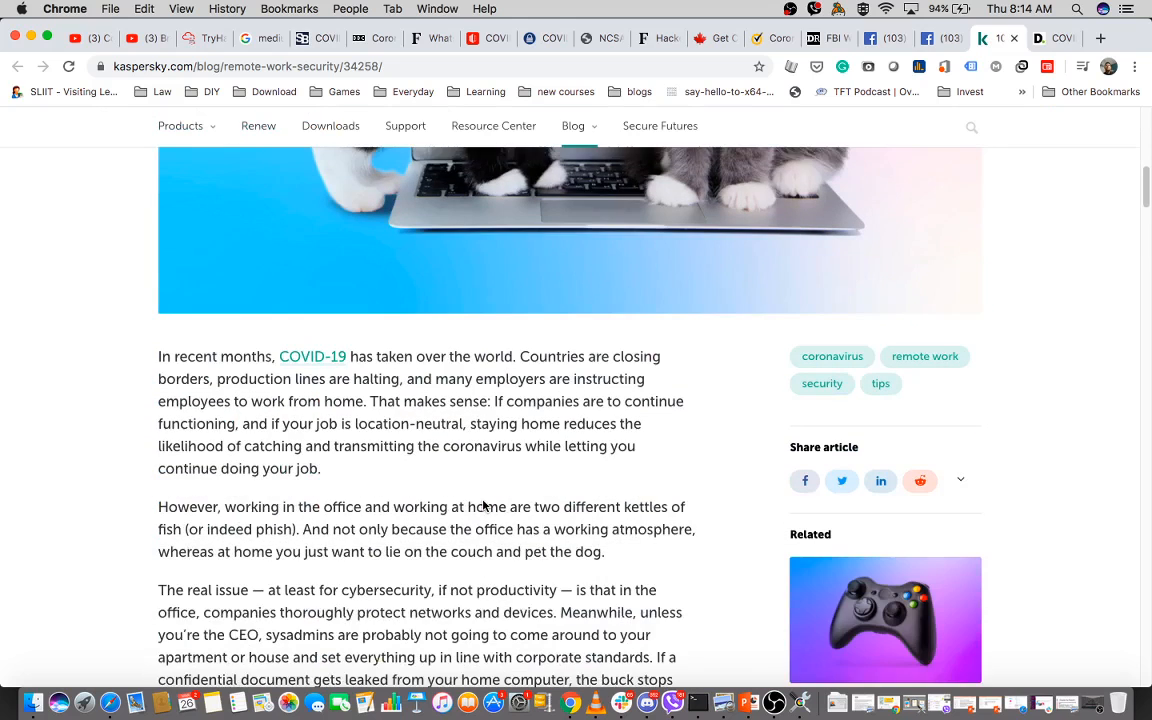
scroll(down, 3)
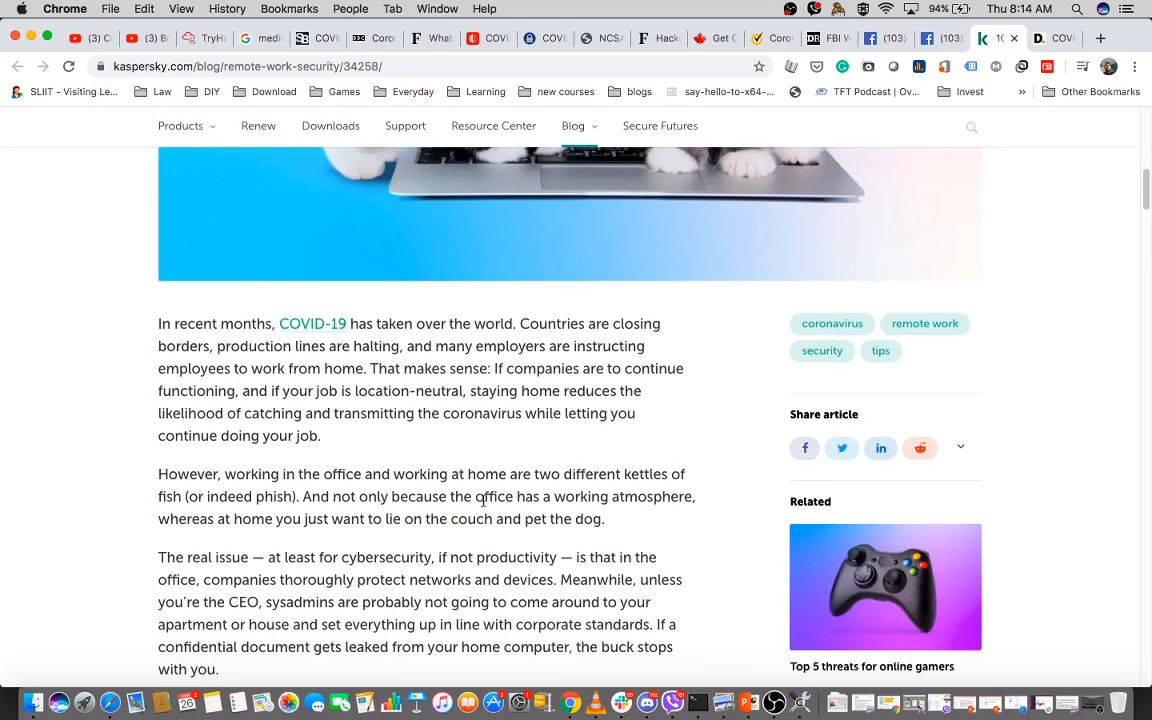
scroll(down, 3)
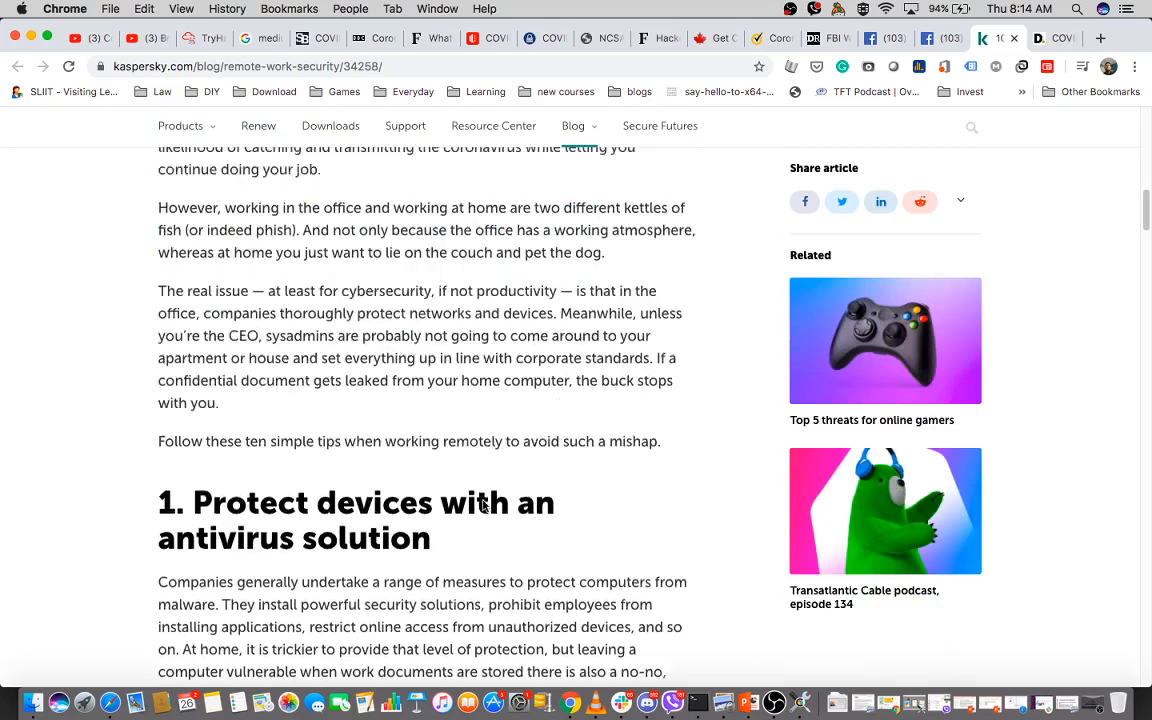
scroll(down, 3)
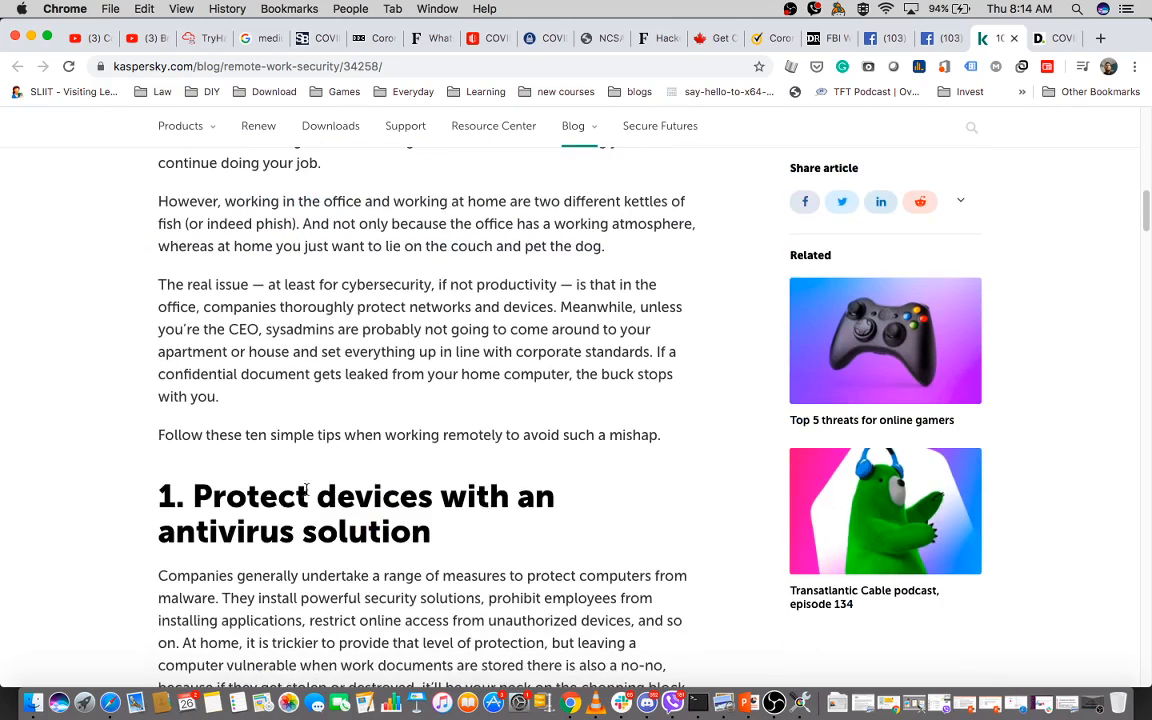
scroll(down, 3)
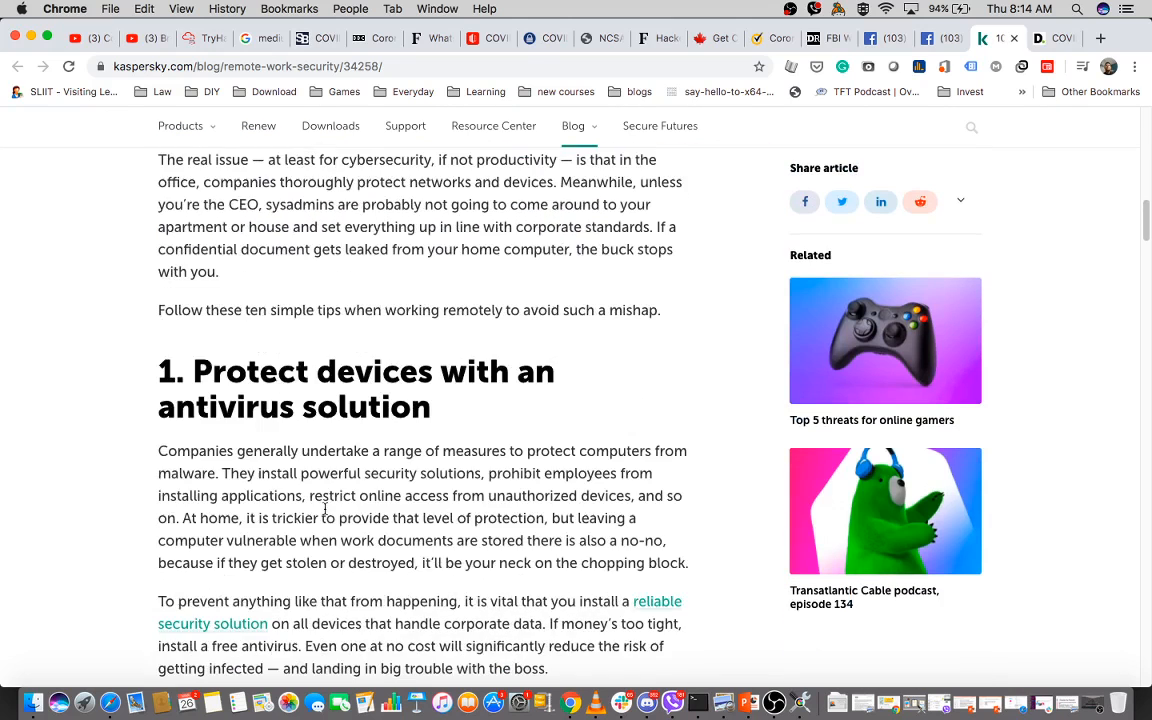
scroll(down, 3)
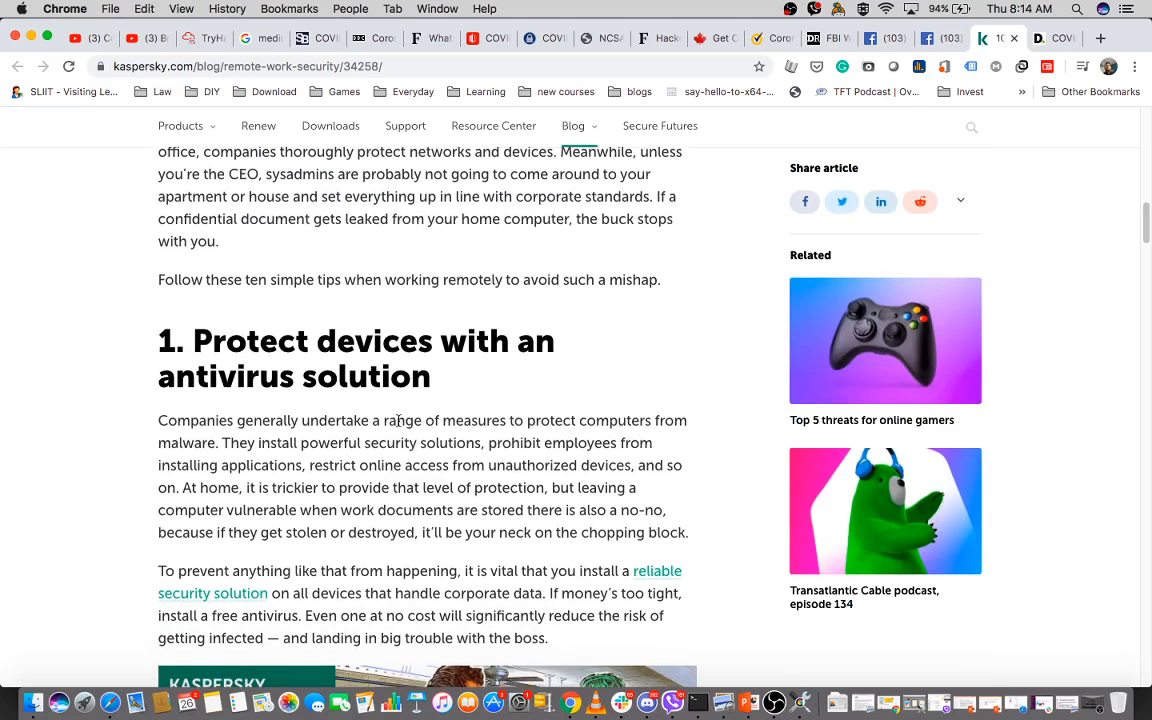
scroll(down, 3)
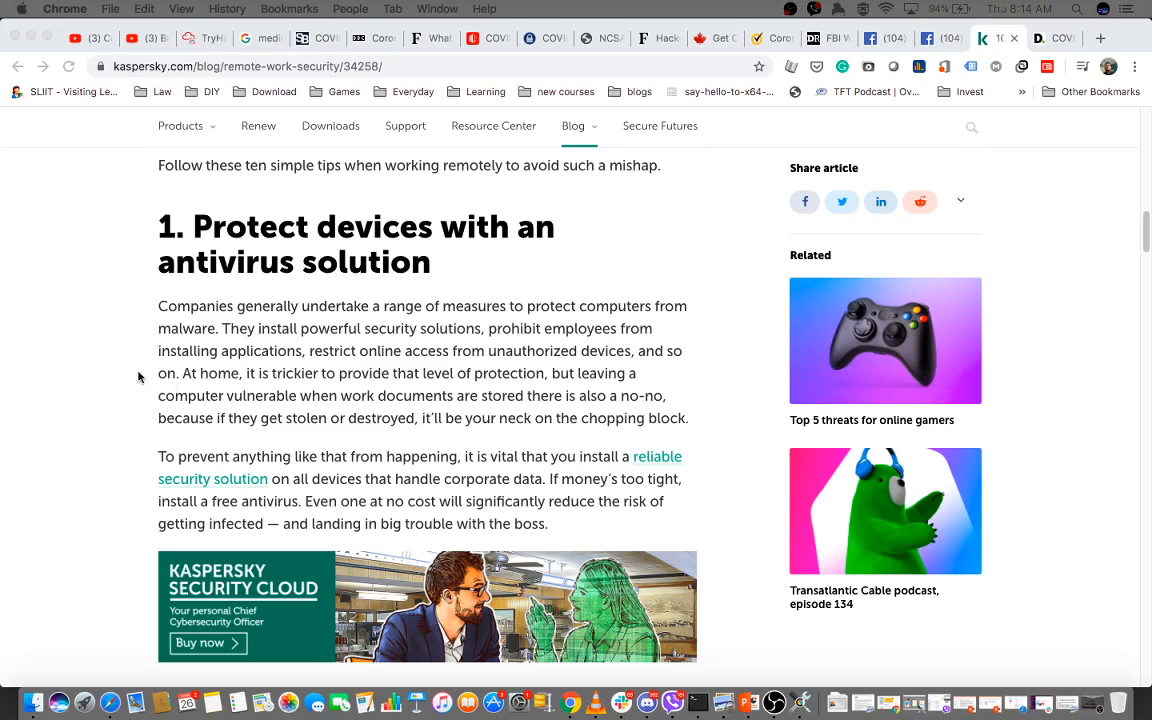
mouse_move(391, 338)
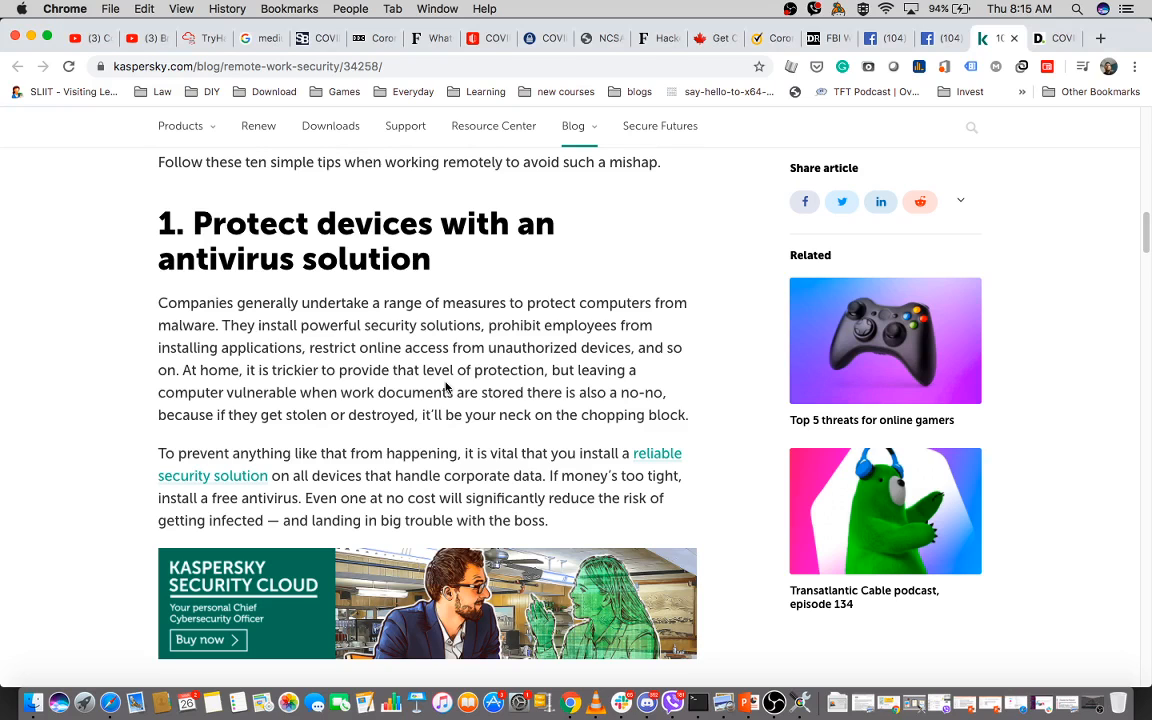
Scroll the Kaspersky article to tips 2 and 3 on software updates and Wi-Fi encryption
scroll(down, 3)
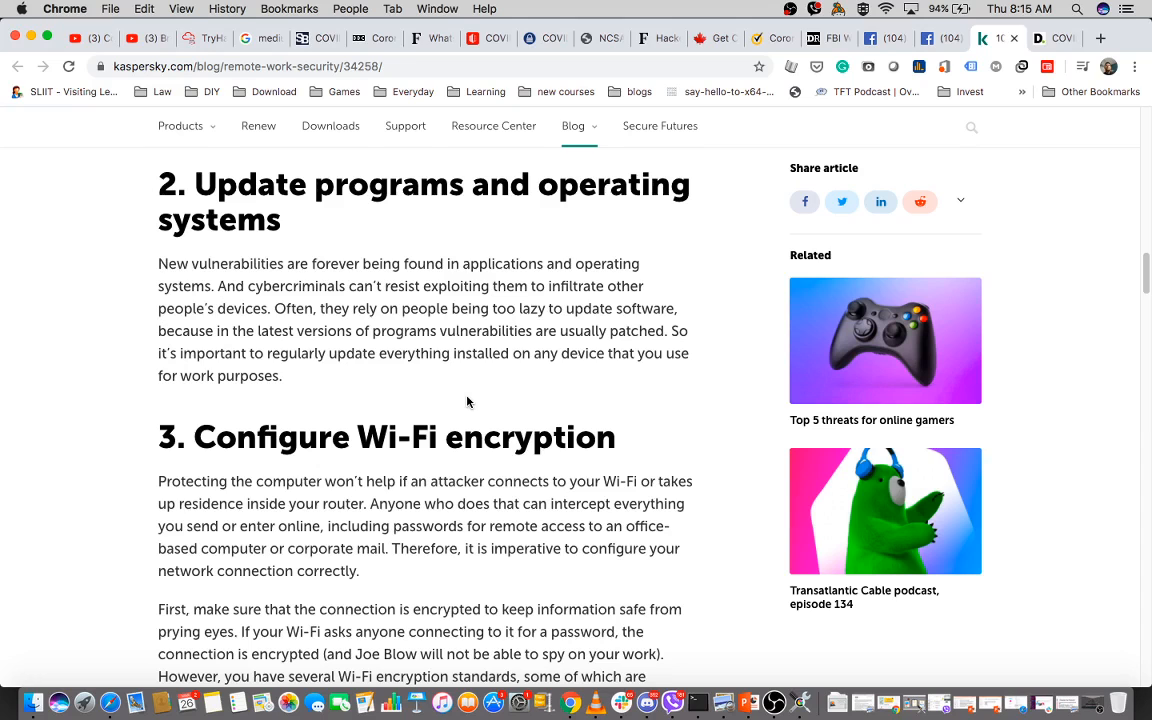
scroll(down, 3)
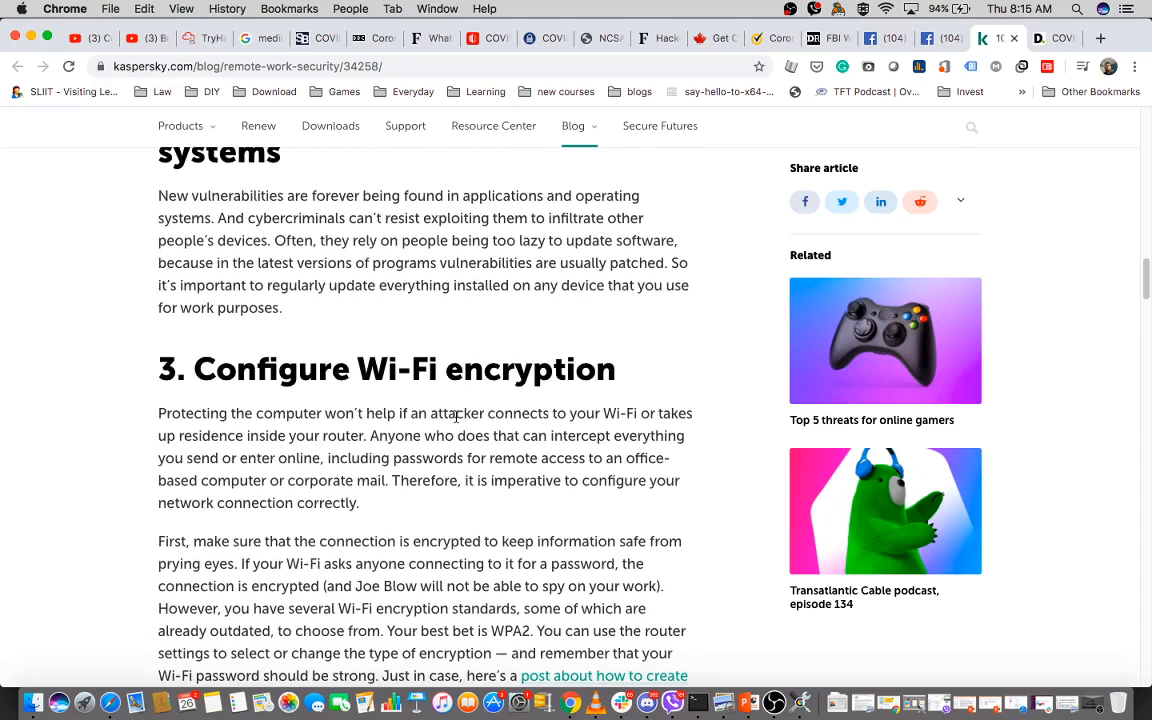
scroll(down, 3)
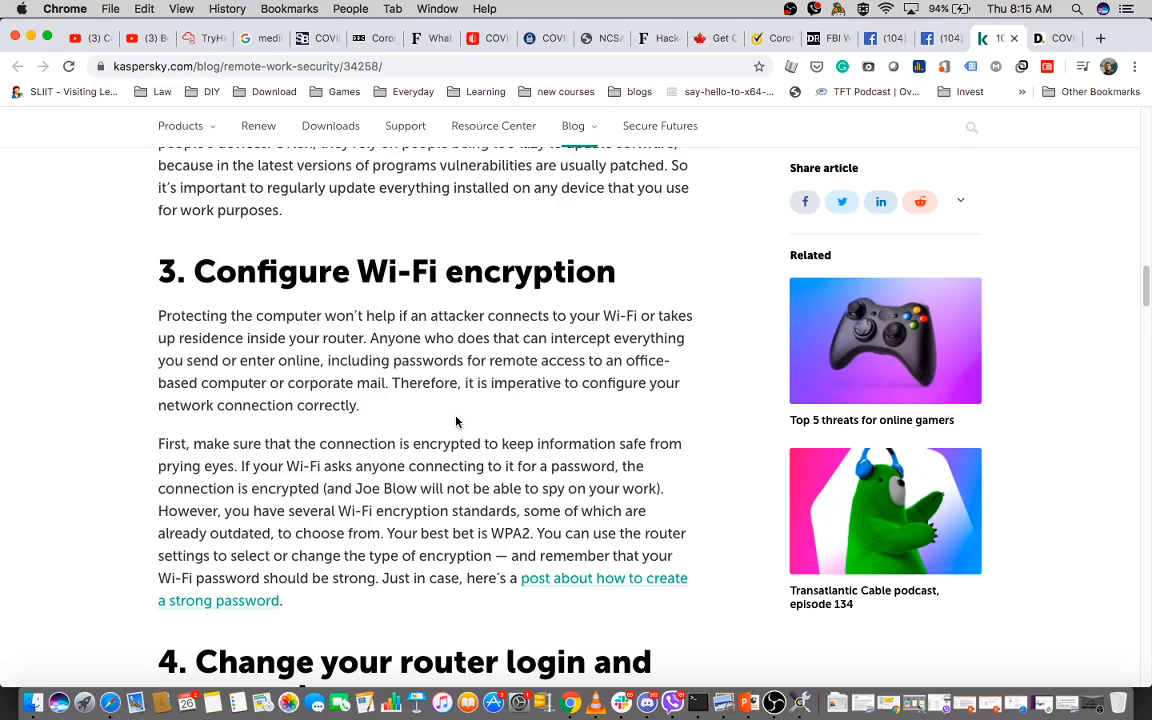
mouse_move(443, 415)
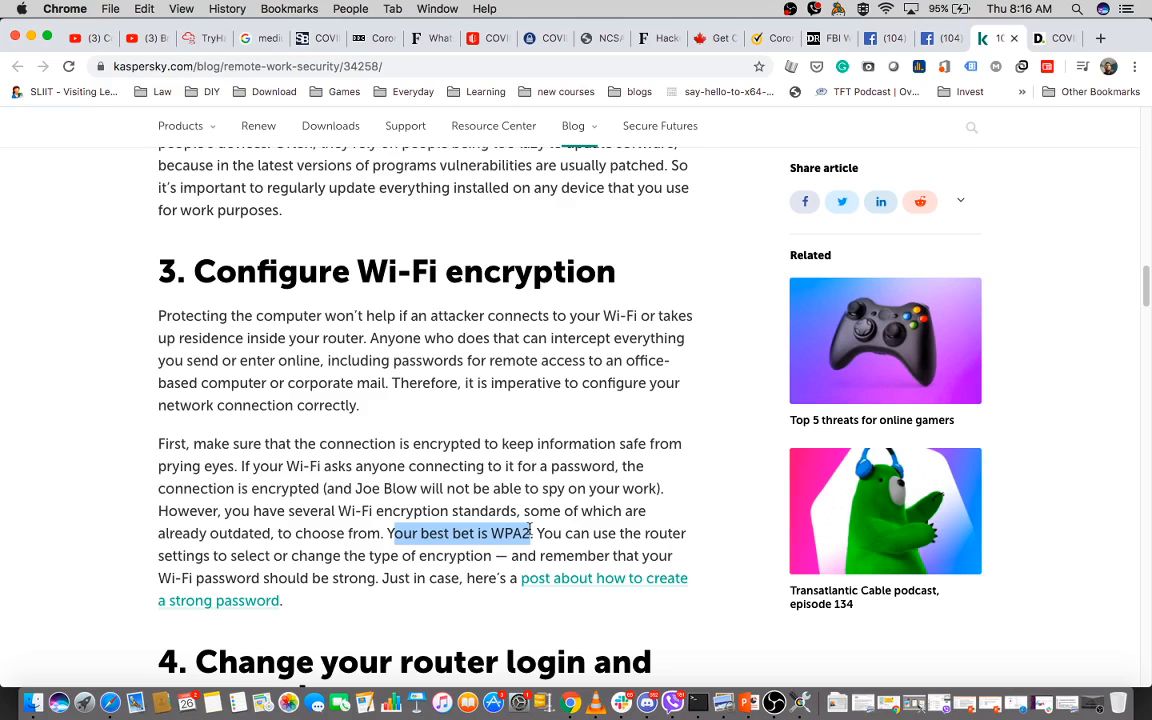
Scroll past tips 4 and 5 to tip 6, 'Lock your device before walking away'
scroll(down, 3)
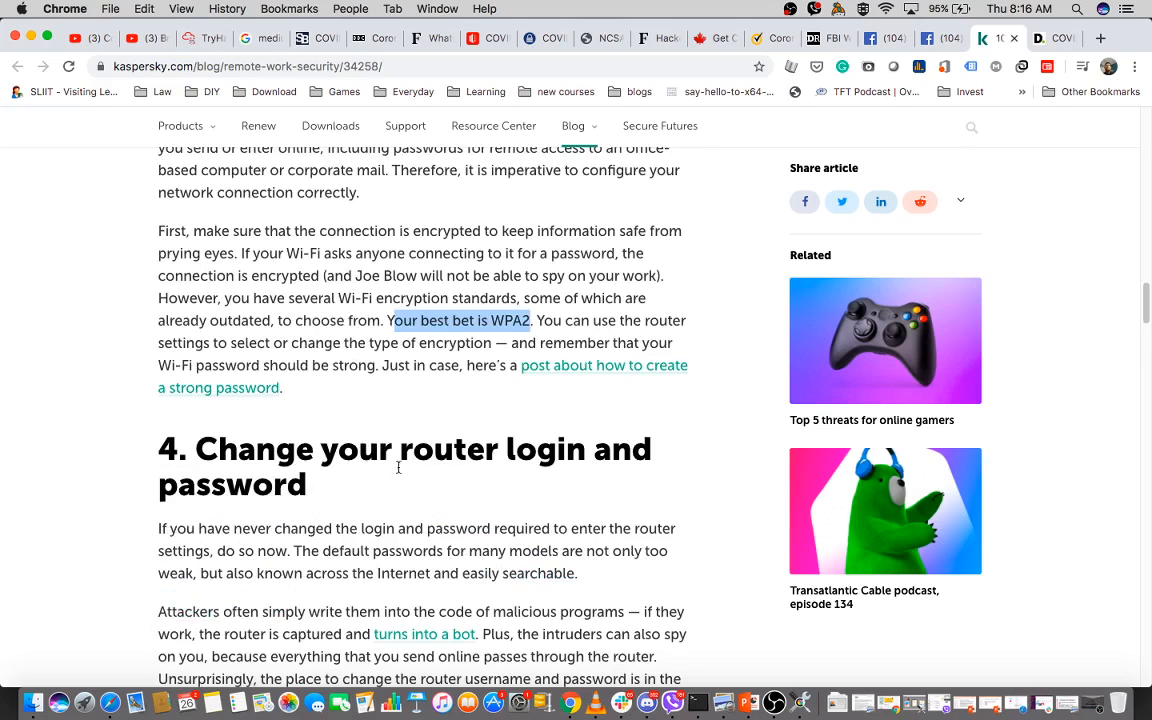
scroll(down, 3)
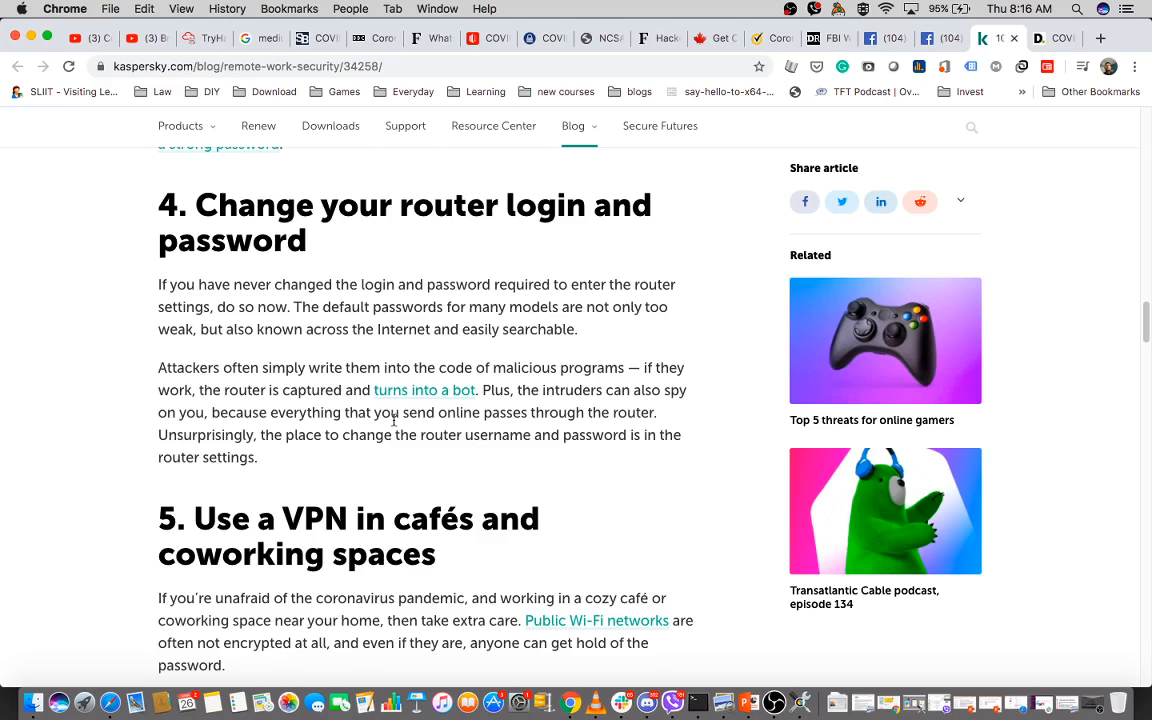
mouse_move(441, 395)
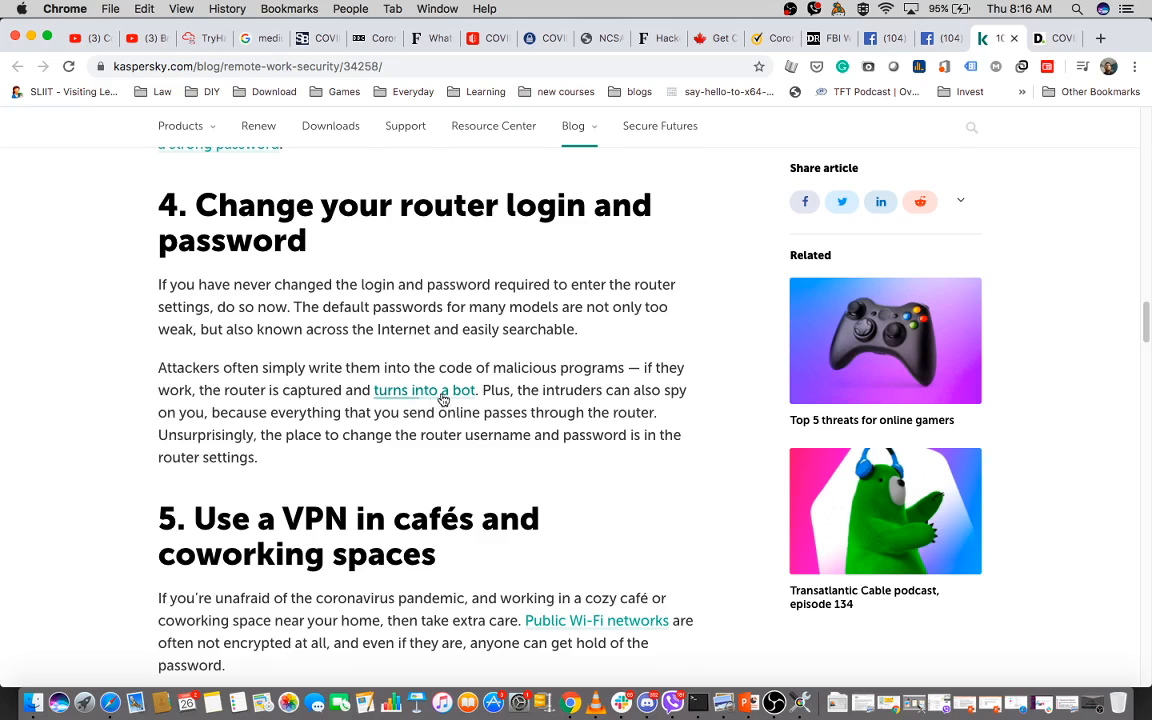
scroll(down, 3)
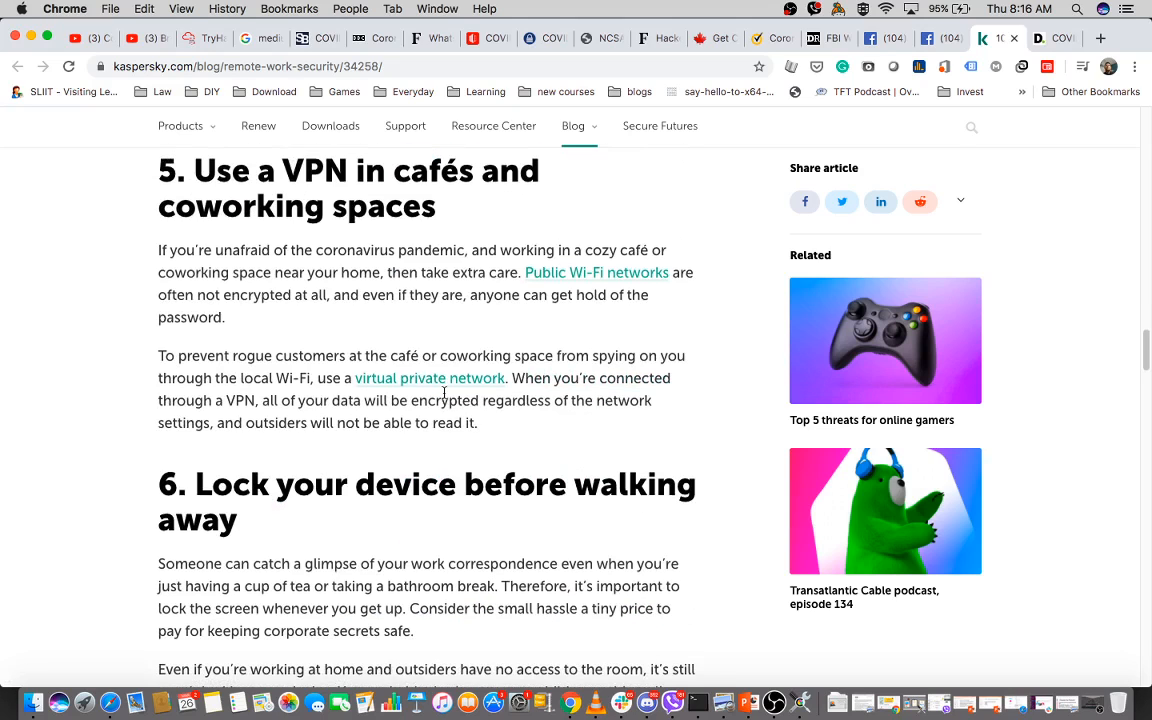
mouse_move(325, 290)
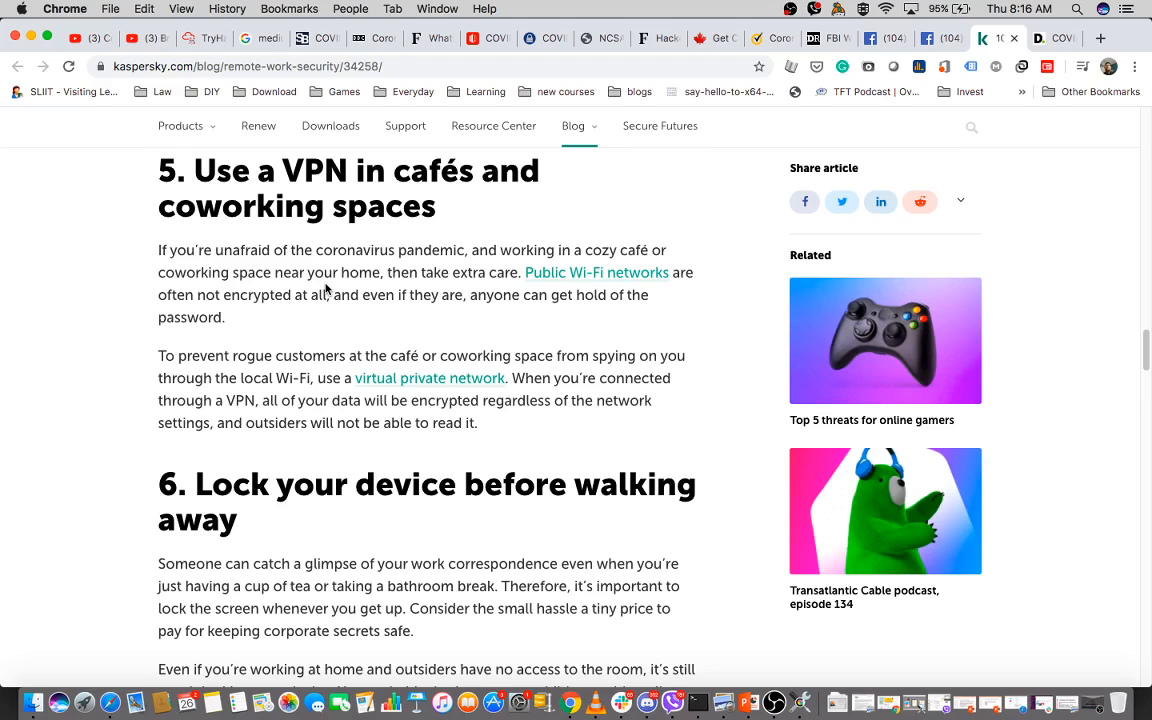
mouse_move(366, 321)
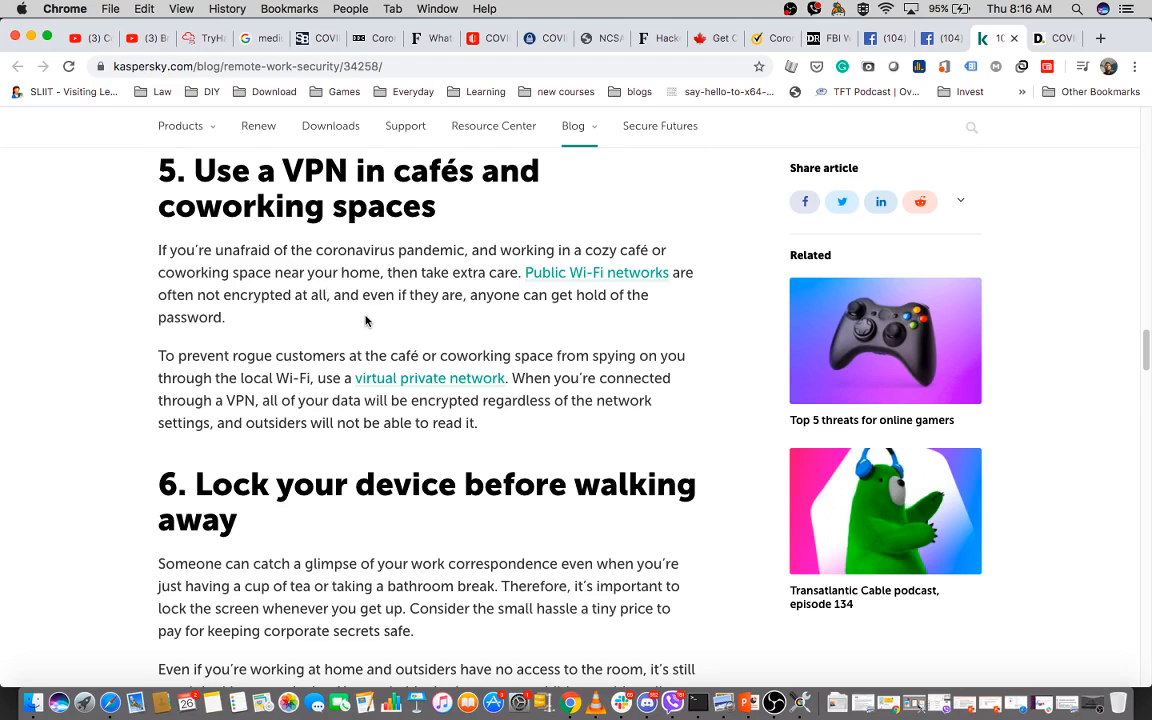
scroll(down, 3)
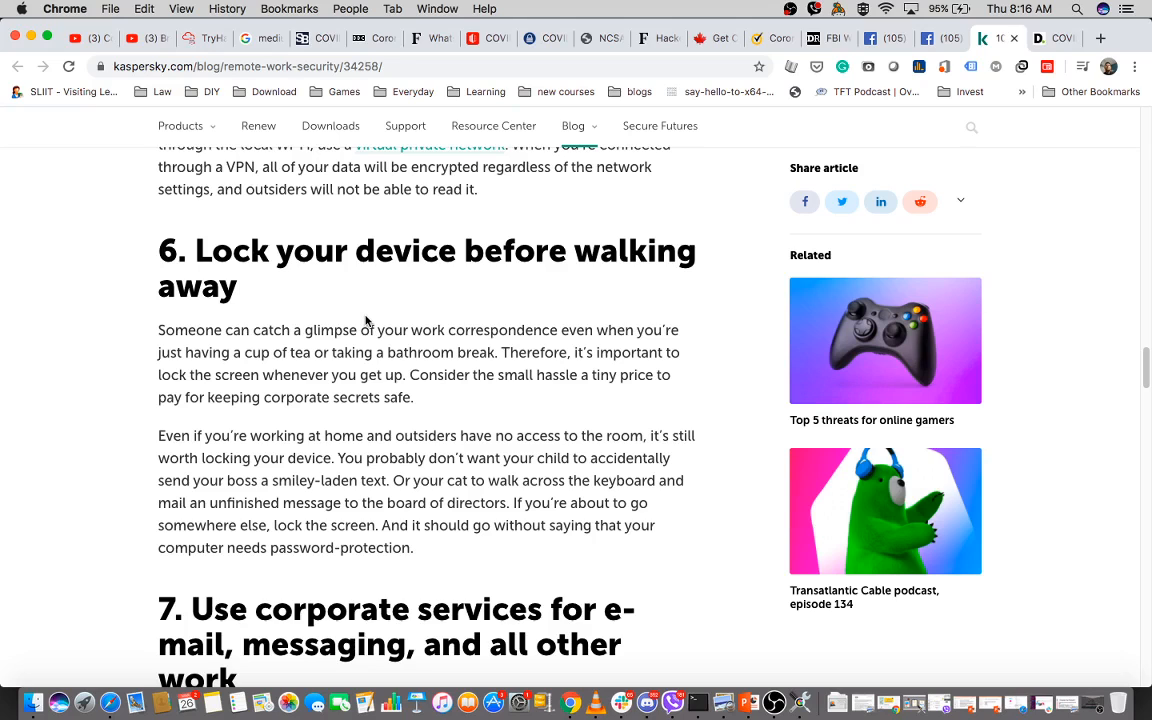
Read through Kaspersky tips 7 to 9 and close the article, revealing the Deloitte page
scroll(down, 3)
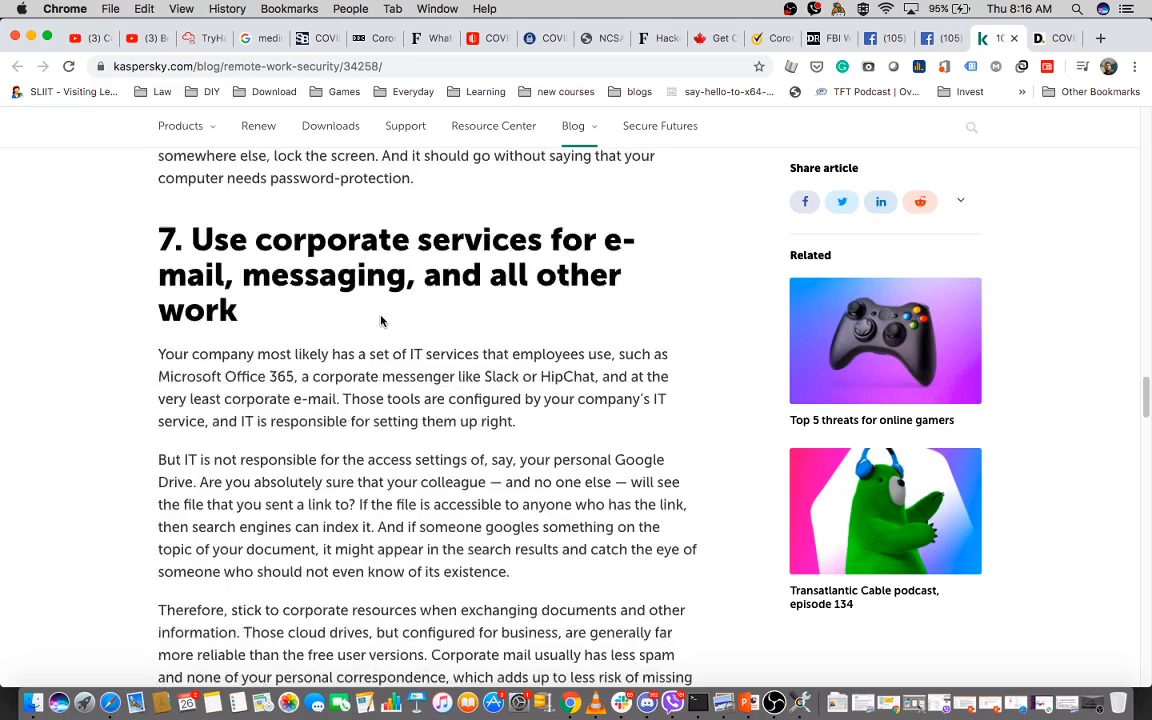
scroll(down, 3)
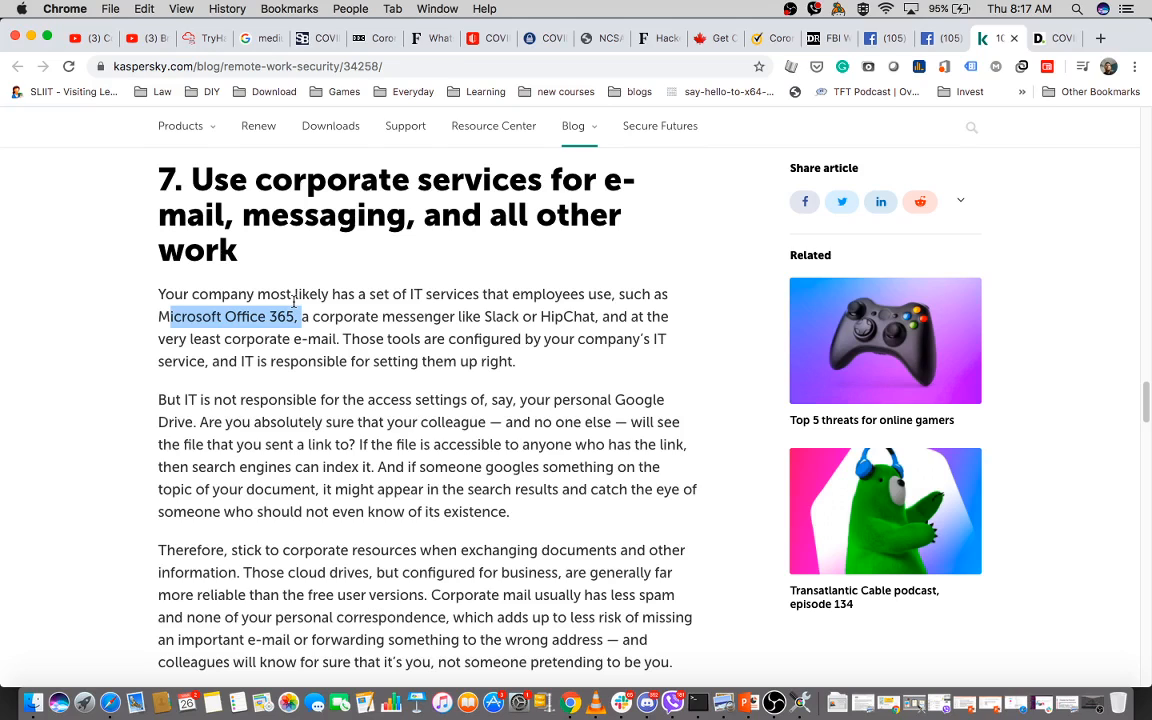
mouse_move(276, 279)
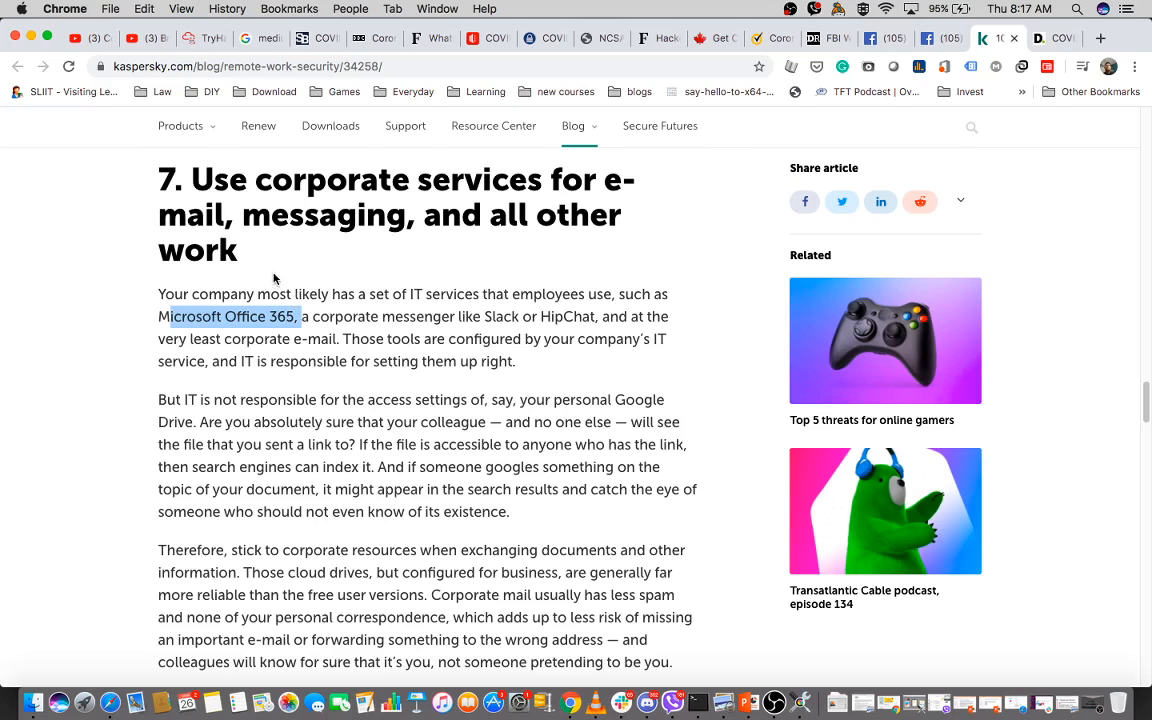
scroll(down, 3)
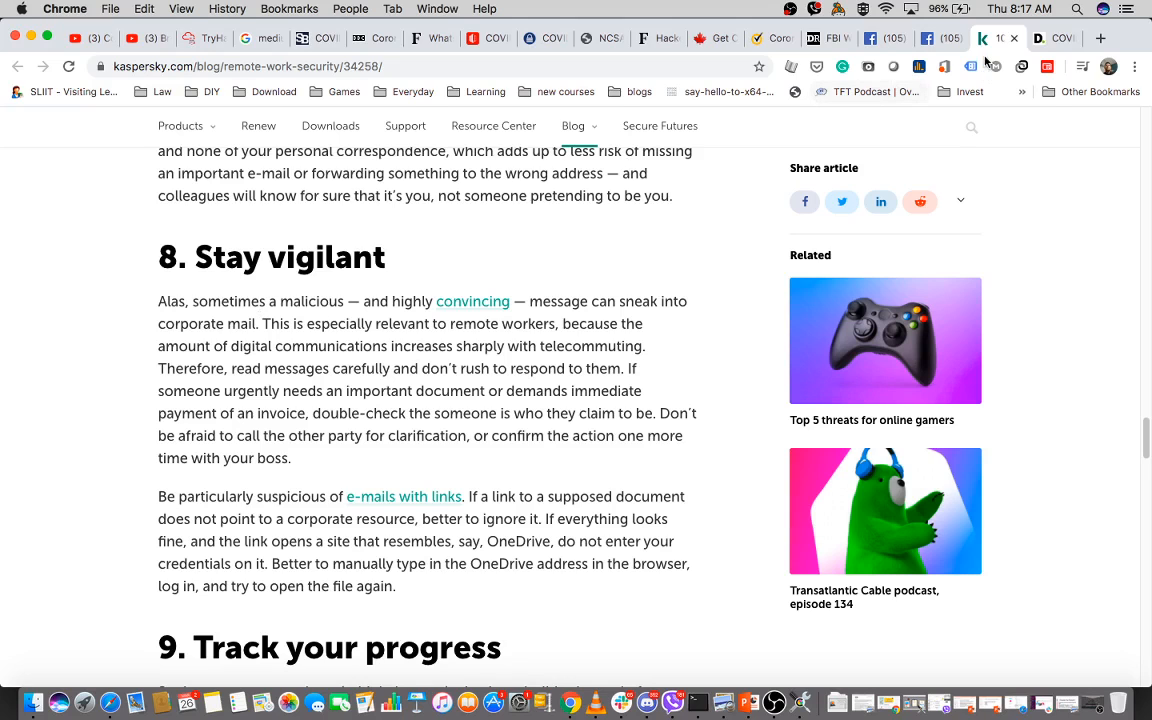
click(1052, 38)
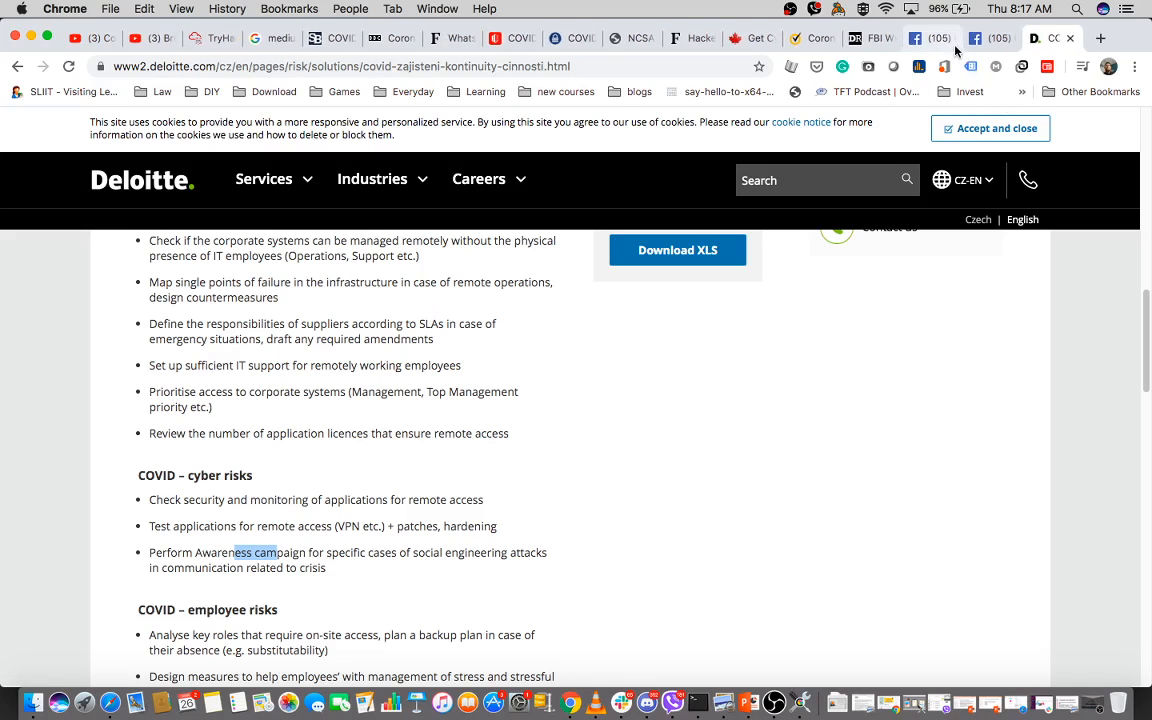
View the Cyber Security Community of SLIIT's 'New Malware Attacks' photo post
click(975, 38)
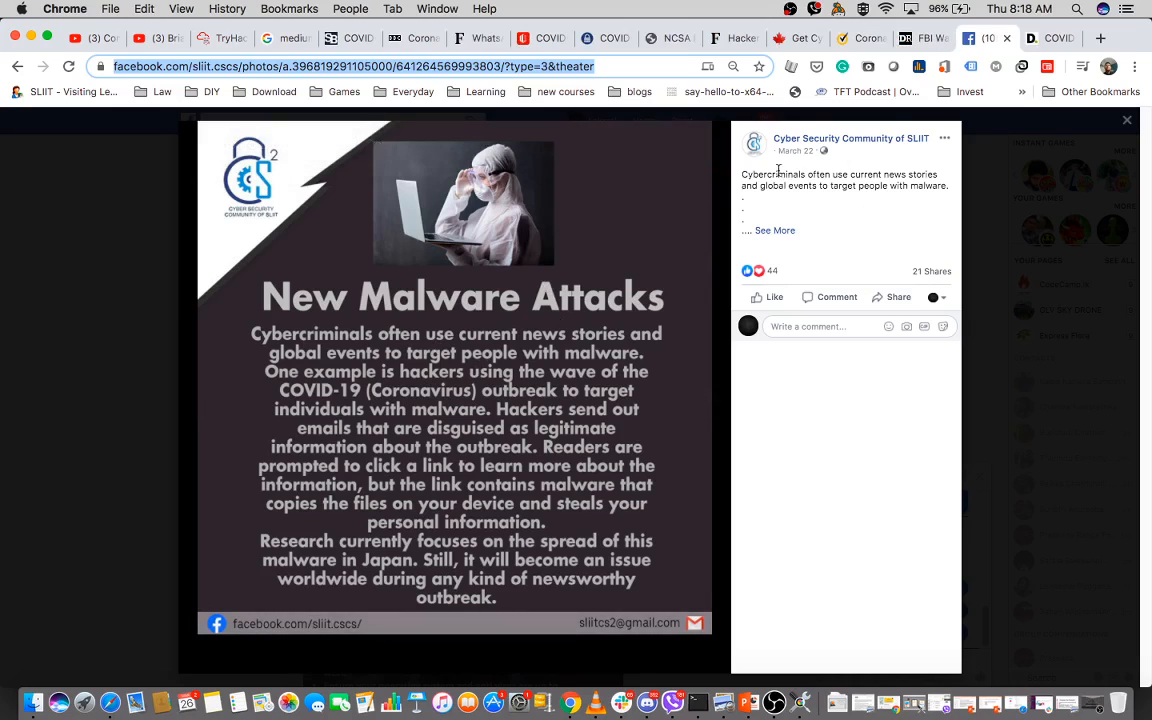
mouse_move(483, 347)
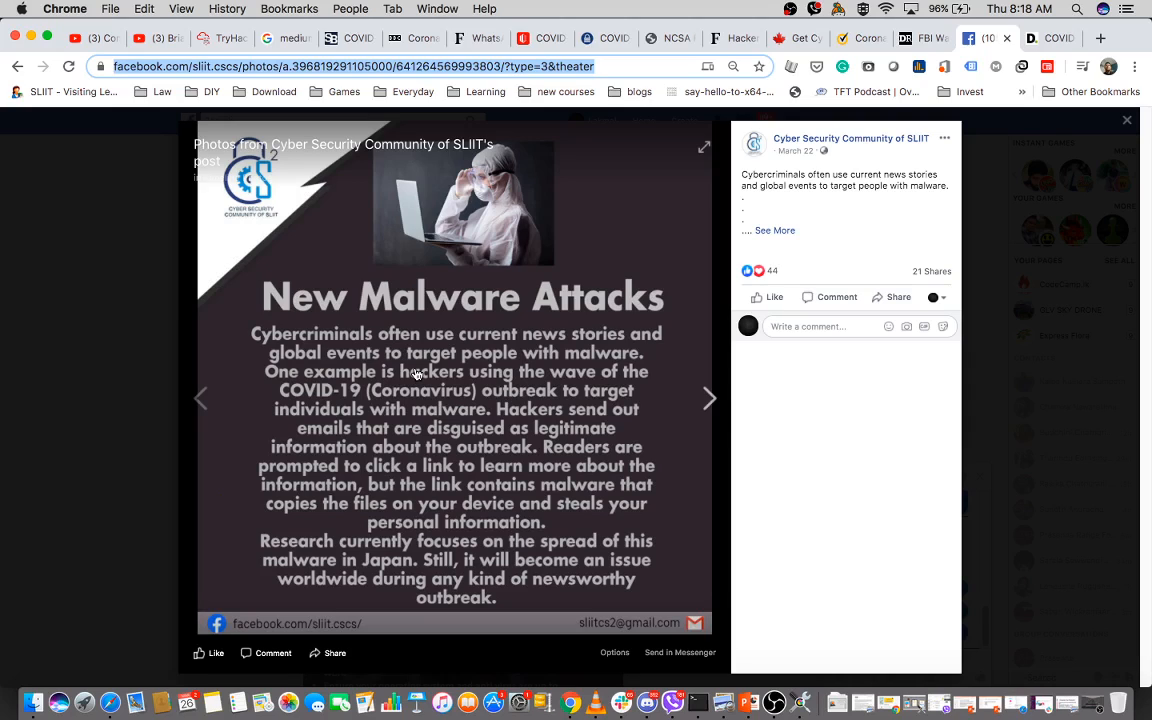
mouse_move(390, 383)
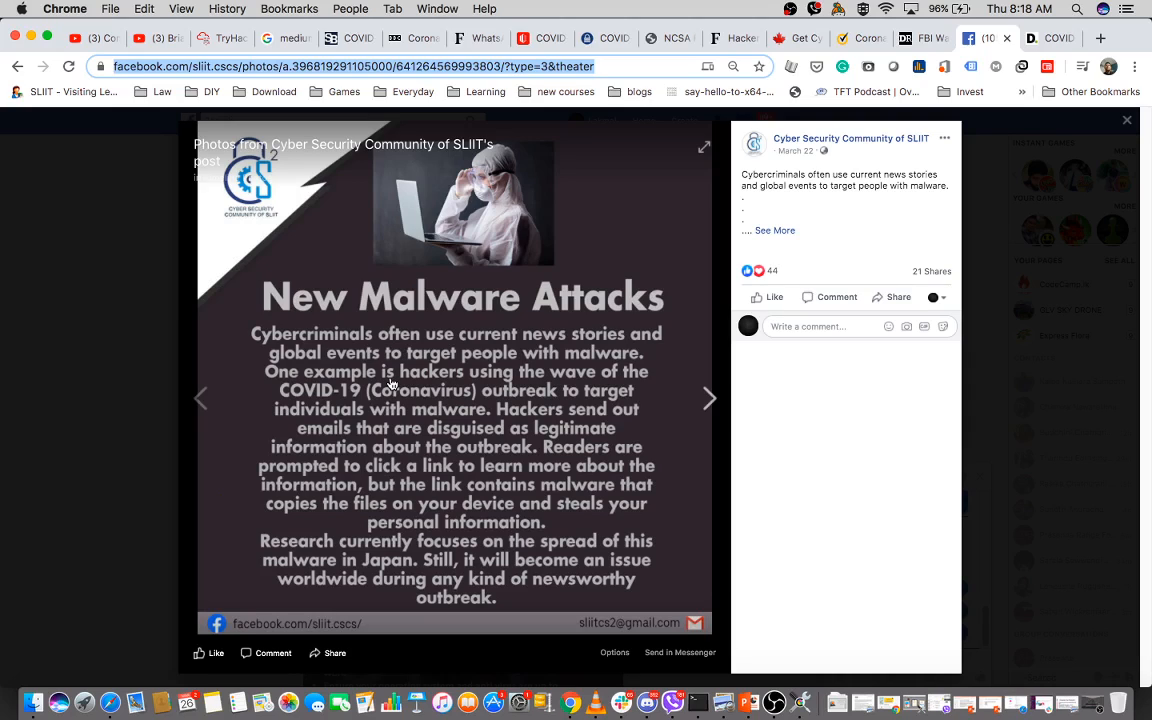
mouse_move(419, 421)
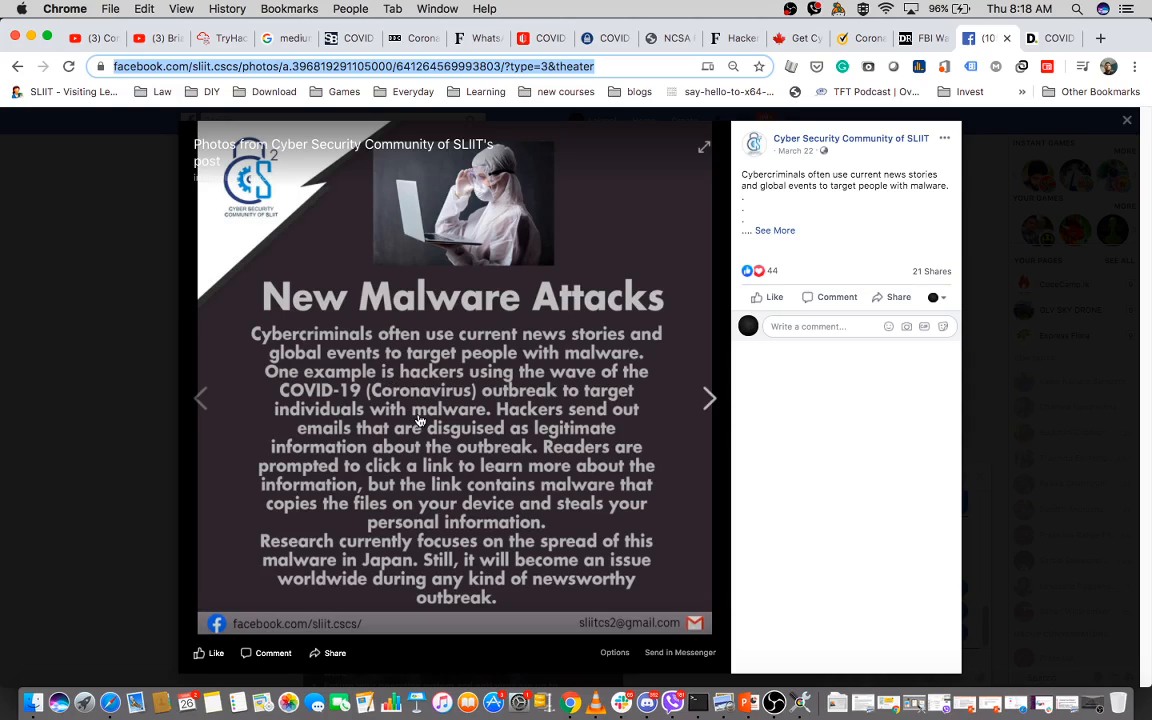
mouse_move(419, 583)
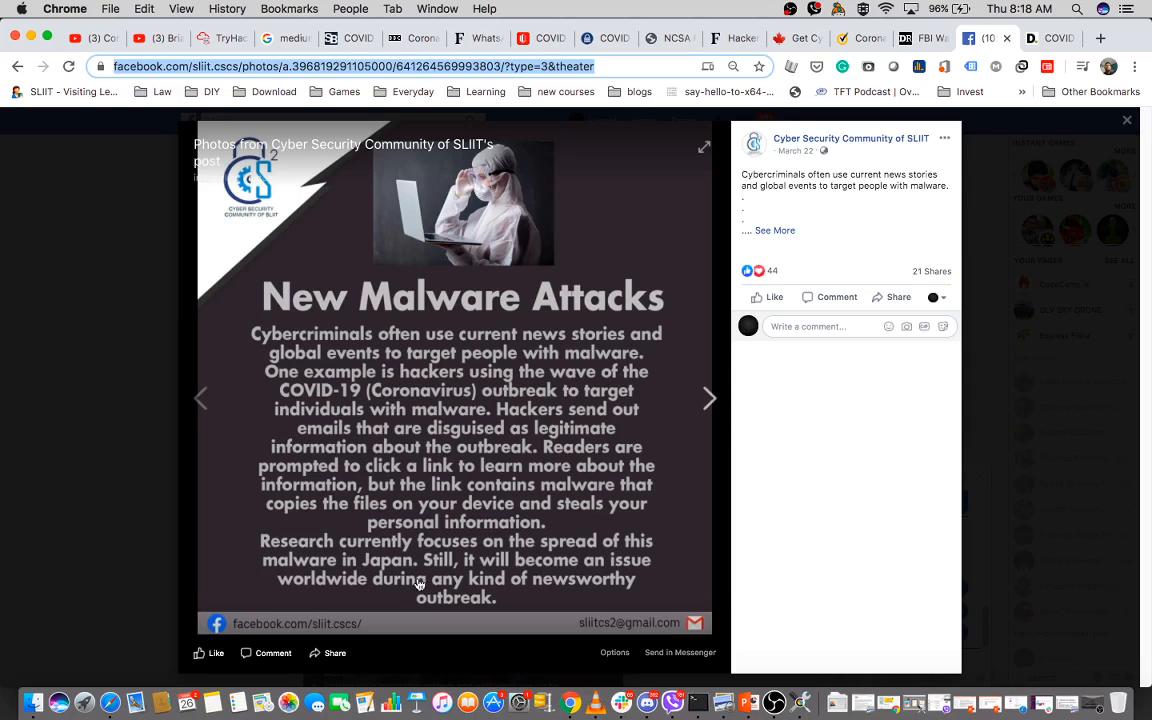
mouse_move(370, 575)
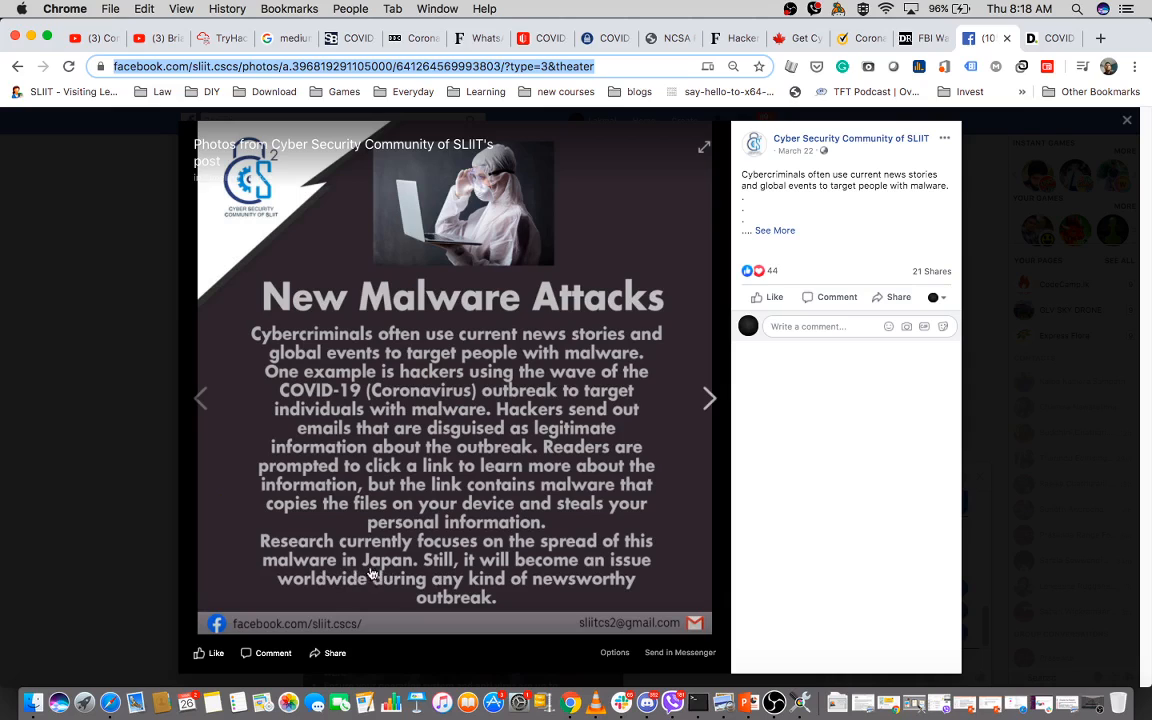
mouse_move(530, 476)
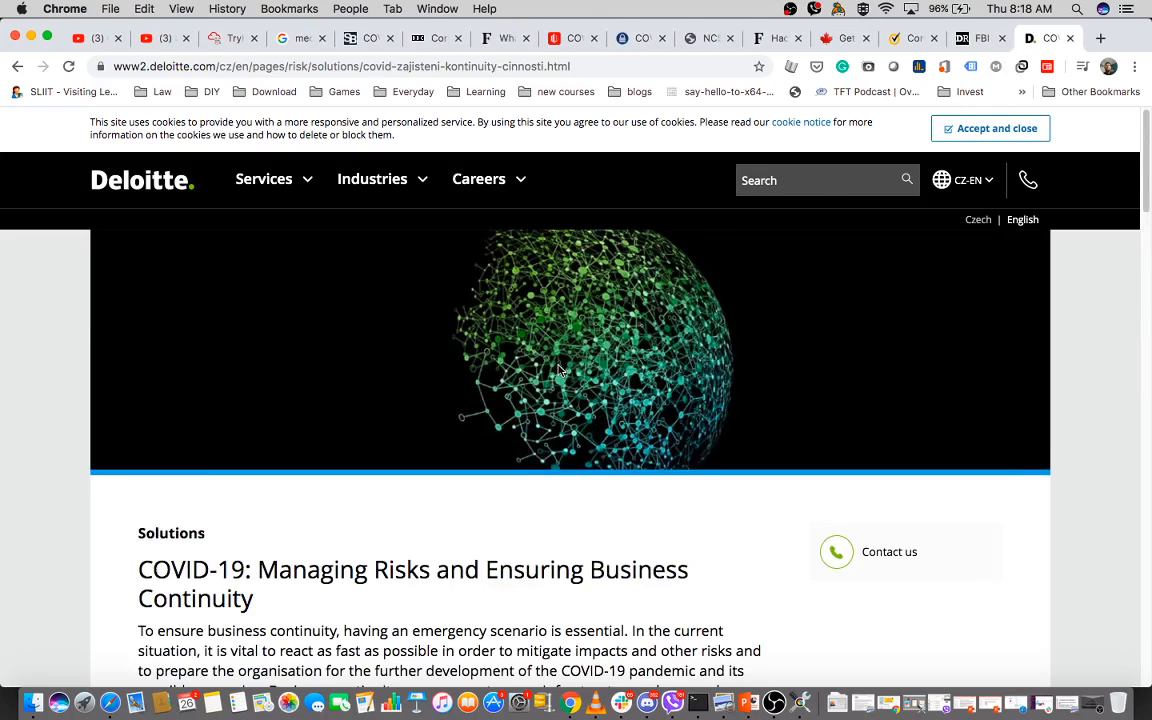
In the Dark Reading FBI fake CDC emails article, highlight the FBI IC3 alert paragraph
scroll(down, 3)
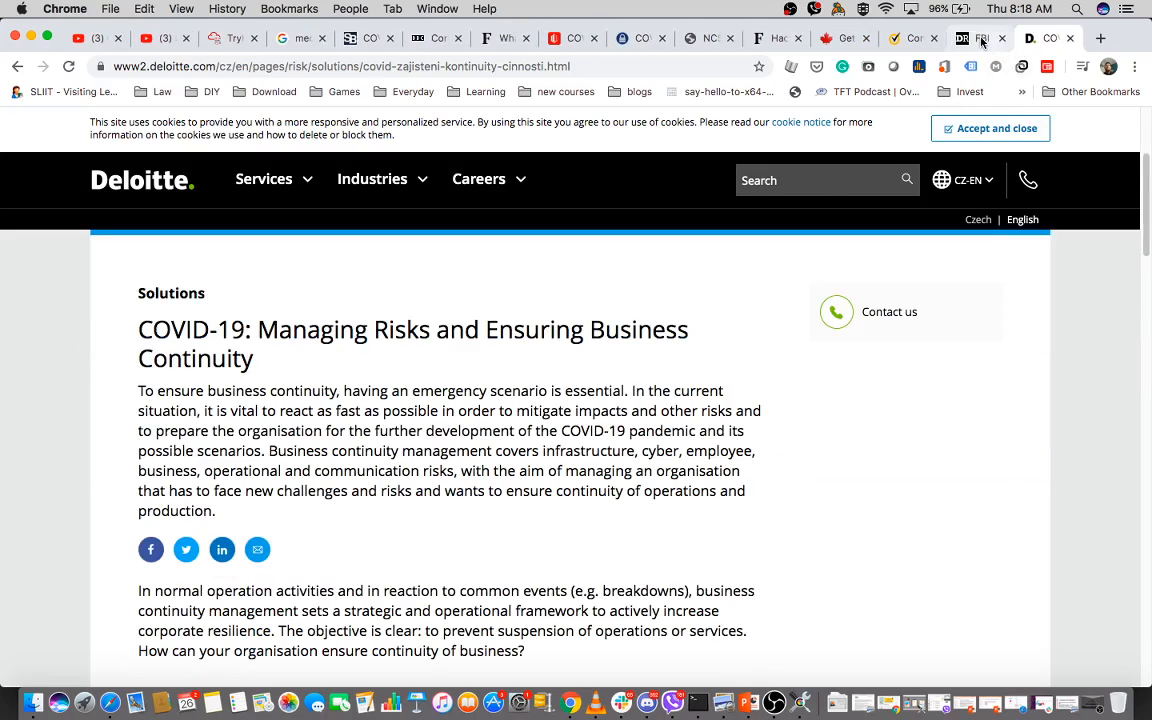
click(980, 38)
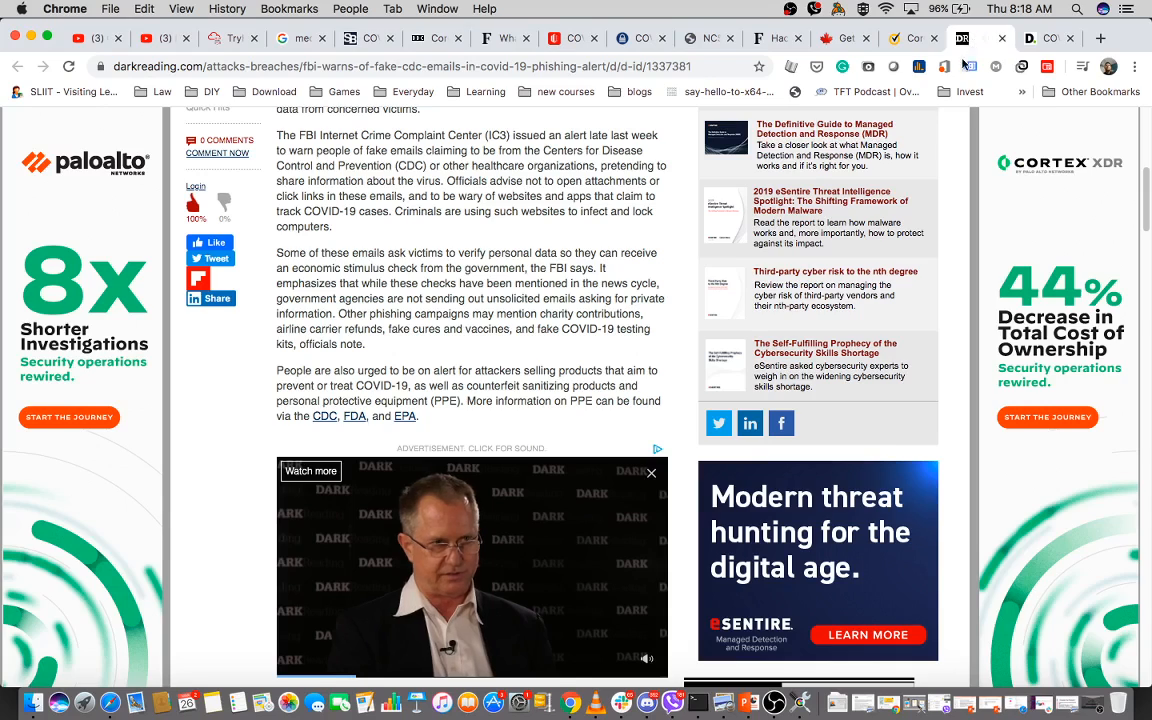
scroll(up, 3)
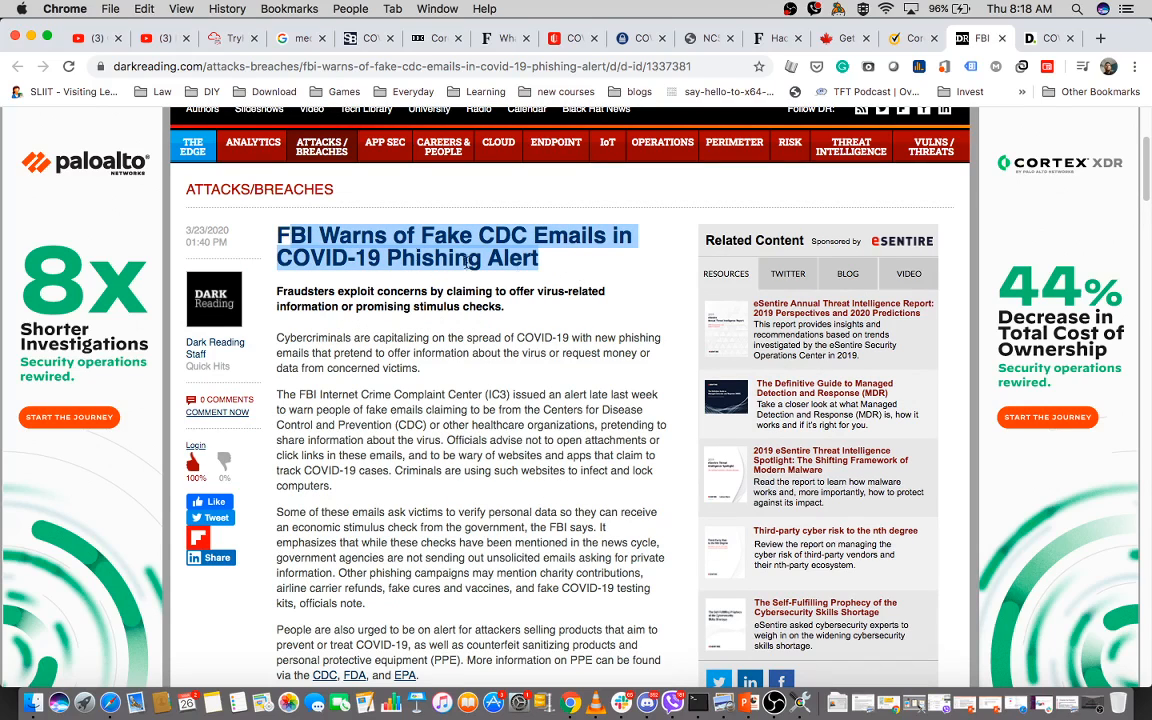
mouse_move(441, 318)
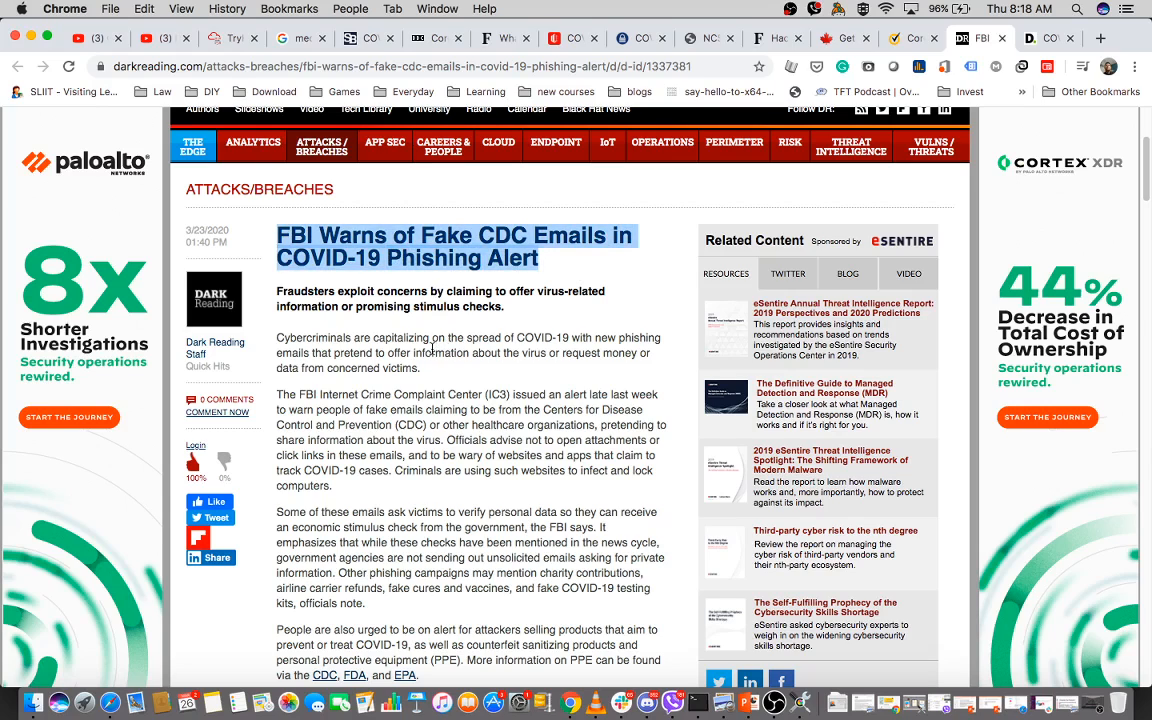
drag(290, 394, 360, 471)
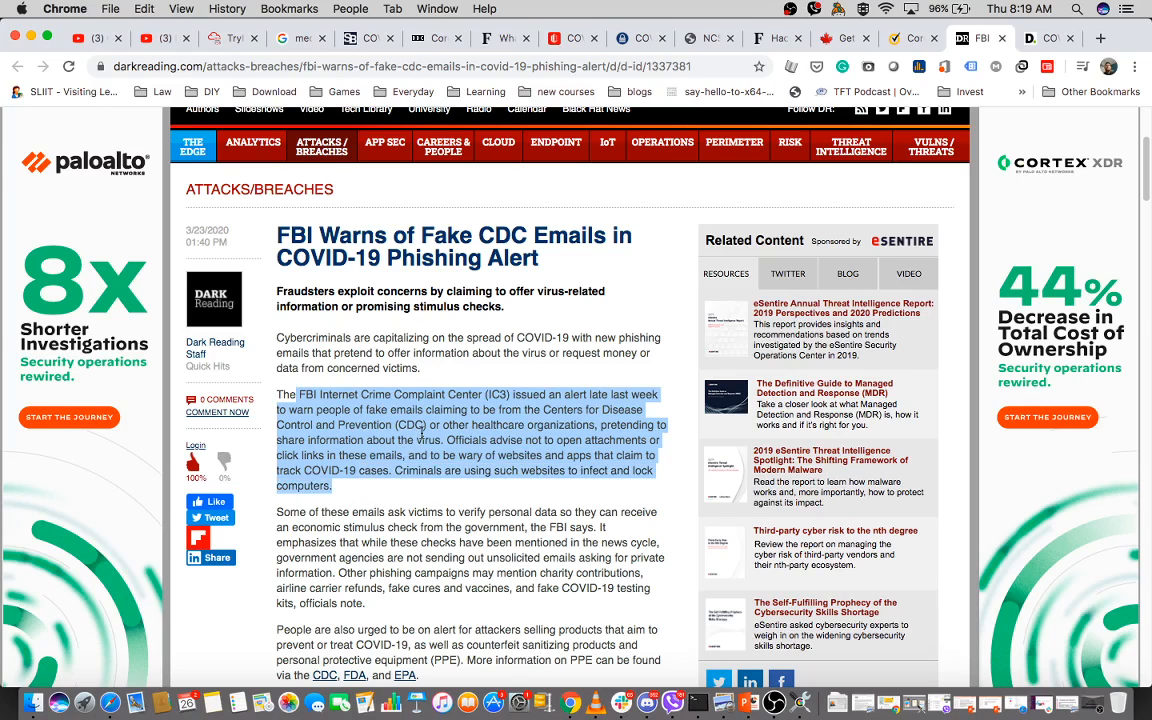
scroll(up, 3)
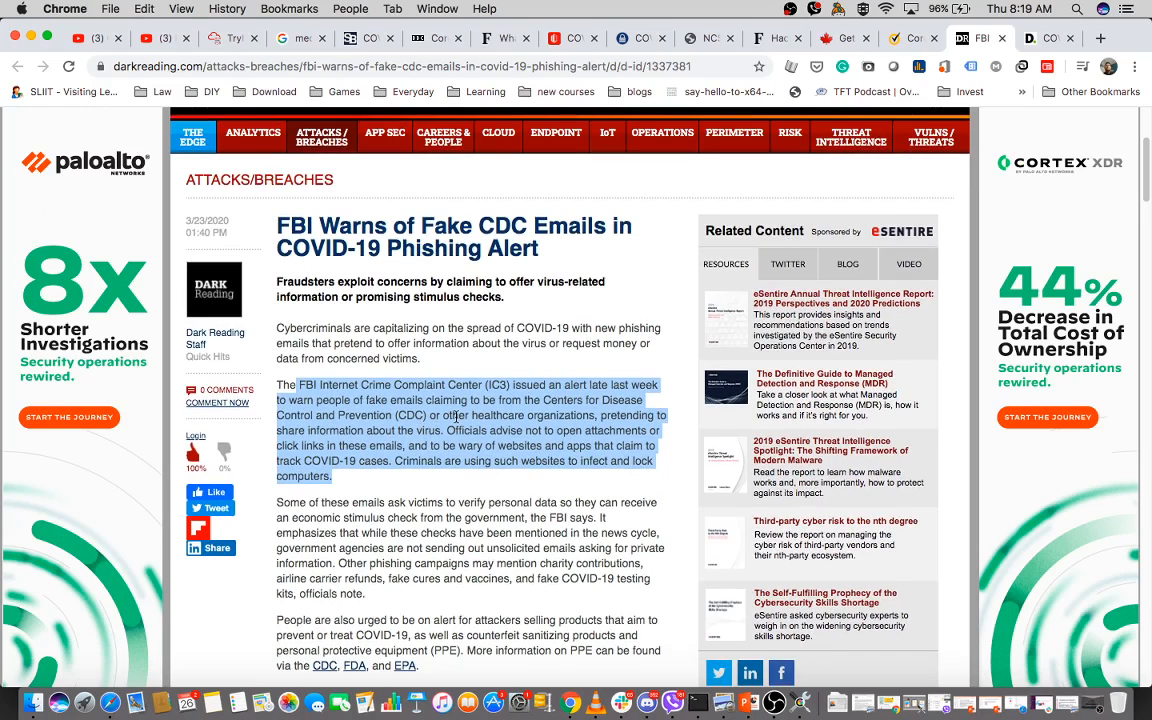
scroll(down, 3)
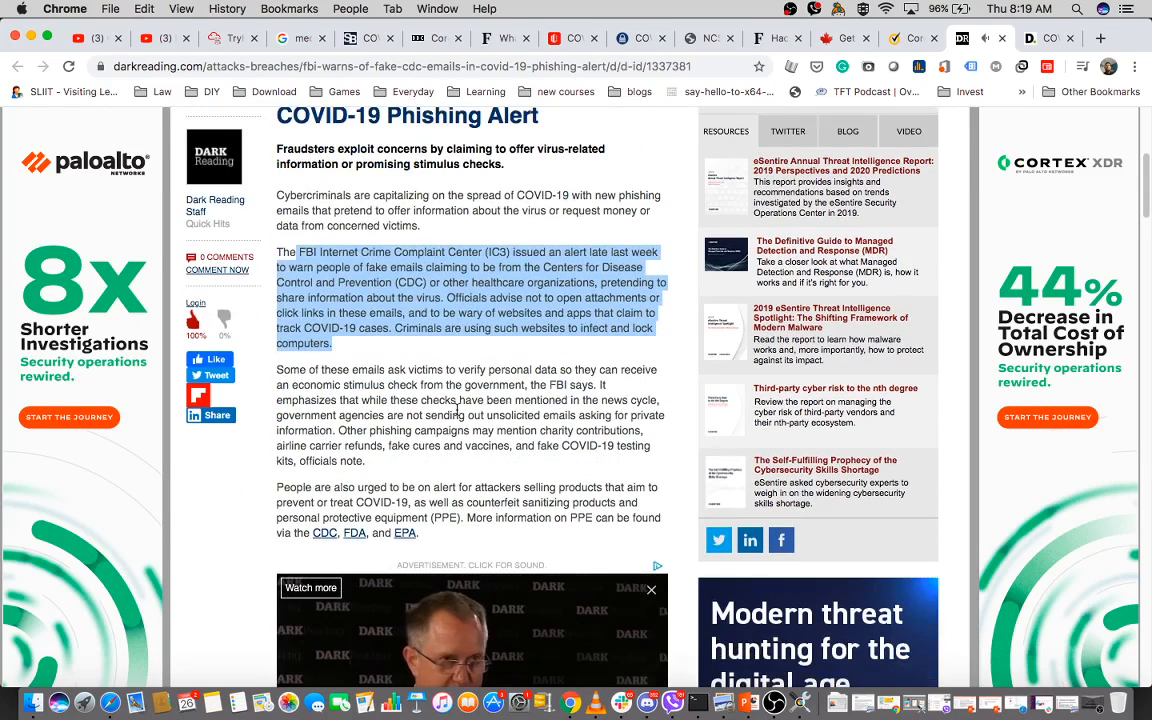
scroll(down, 3)
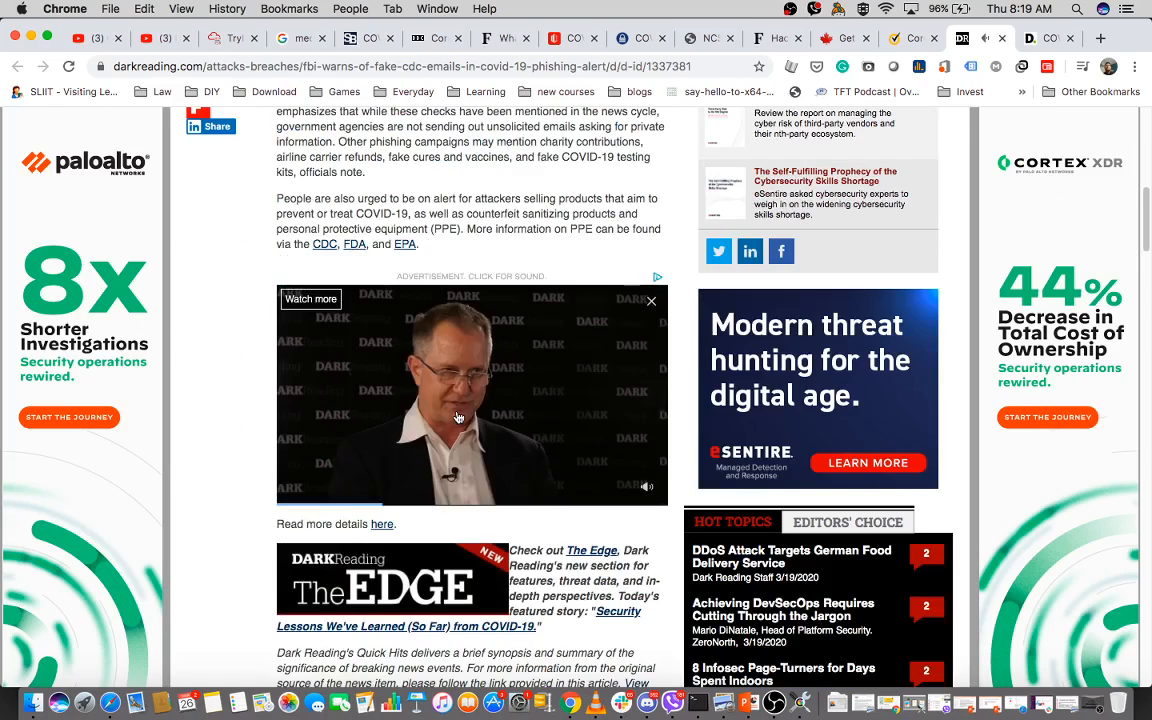
scroll(up, 3)
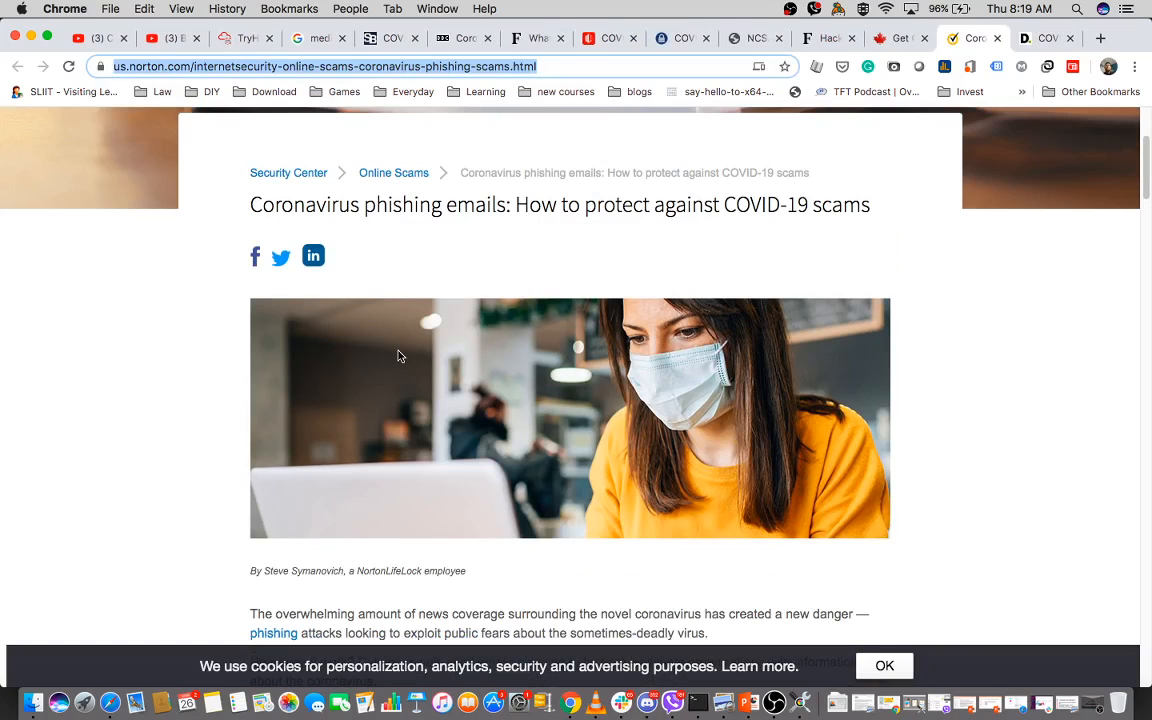
mouse_move(562, 227)
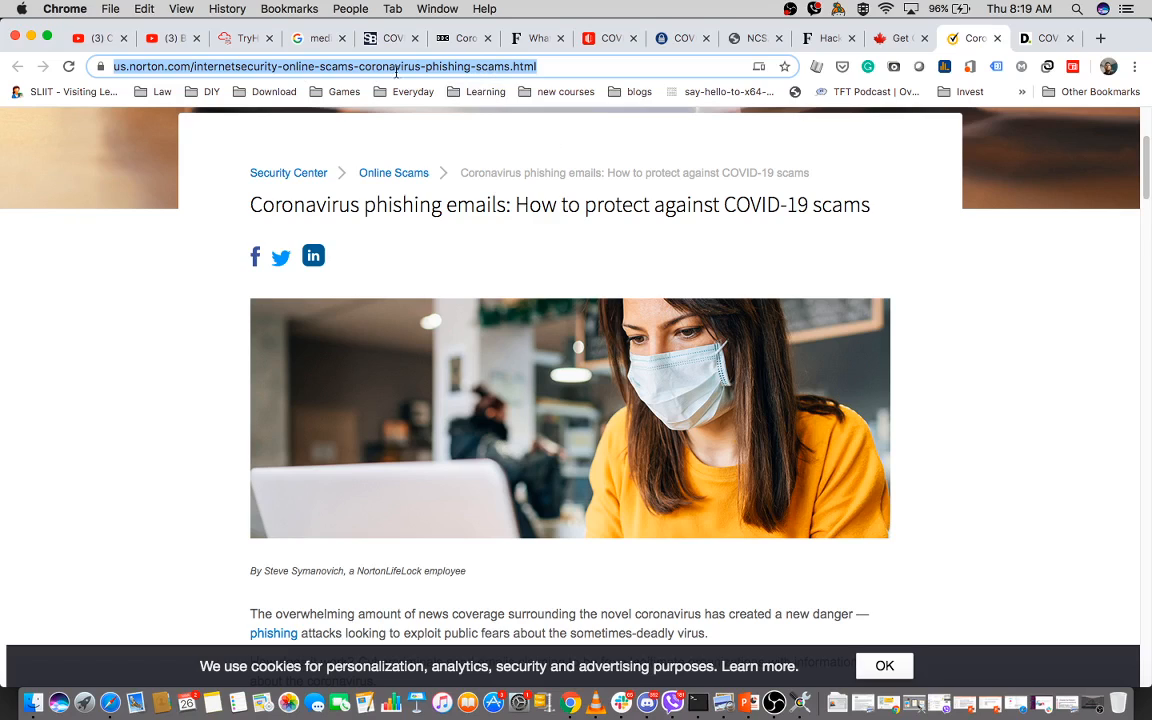
mouse_move(472, 456)
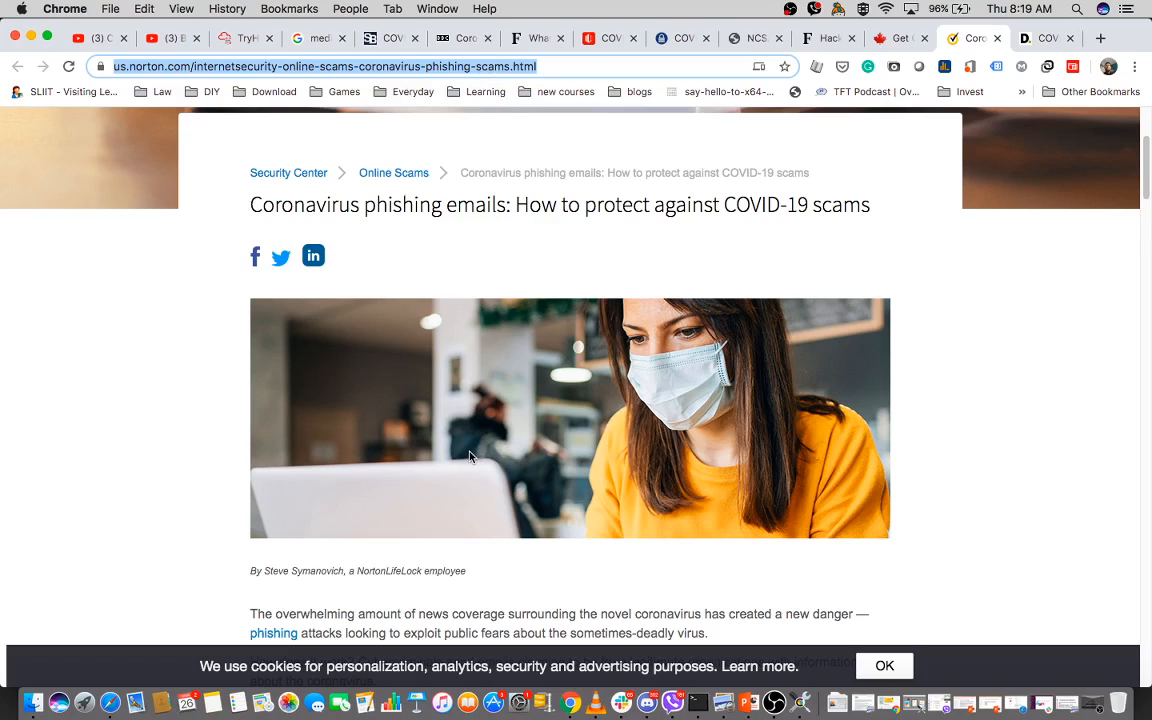
mouse_move(295, 158)
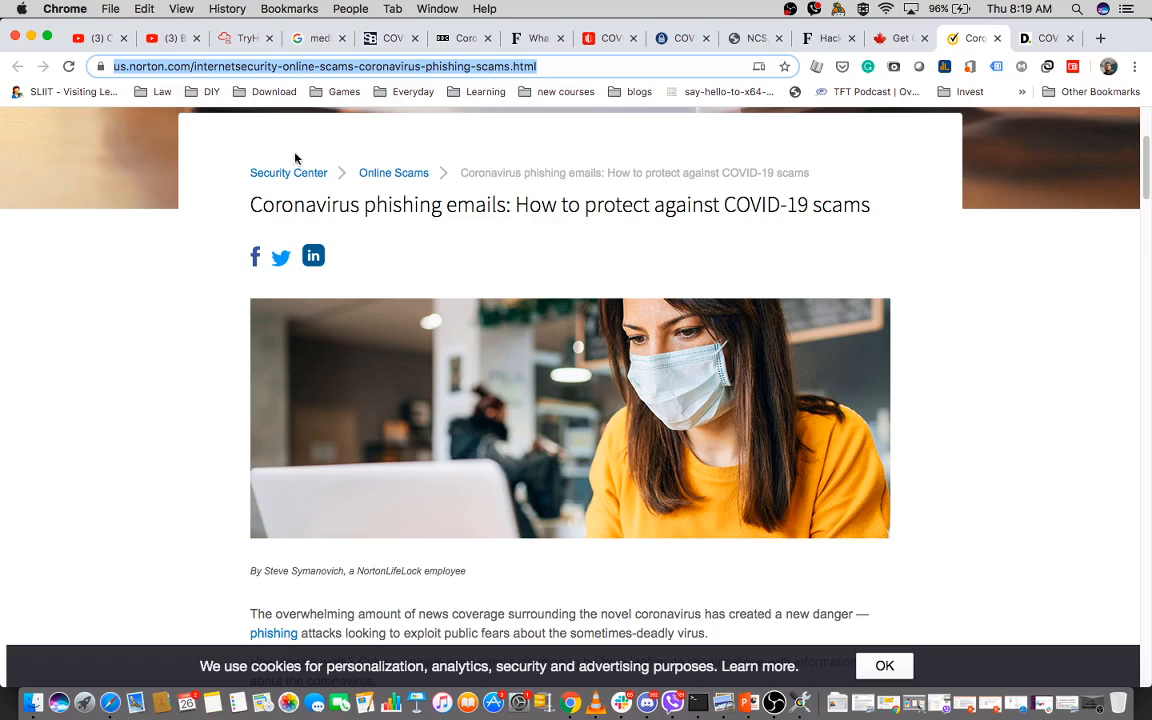
mouse_move(392, 235)
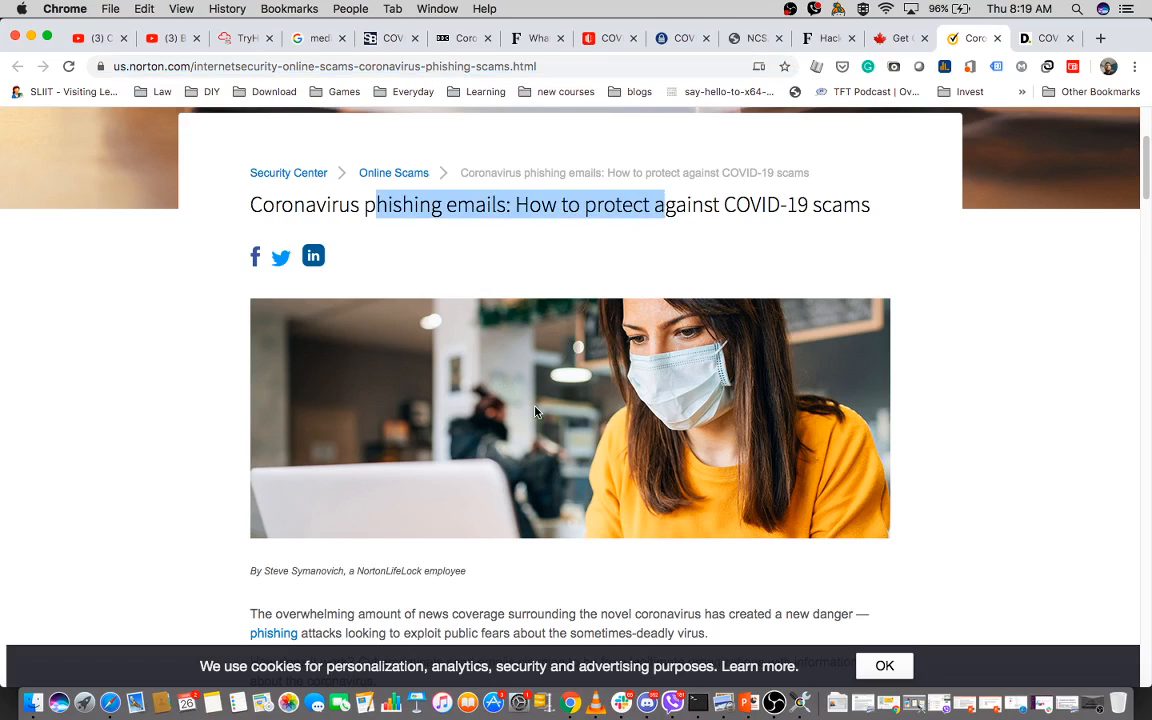
Scroll to the fake CDC email examples, highlighting the Health and Human Services note
scroll(down, 3)
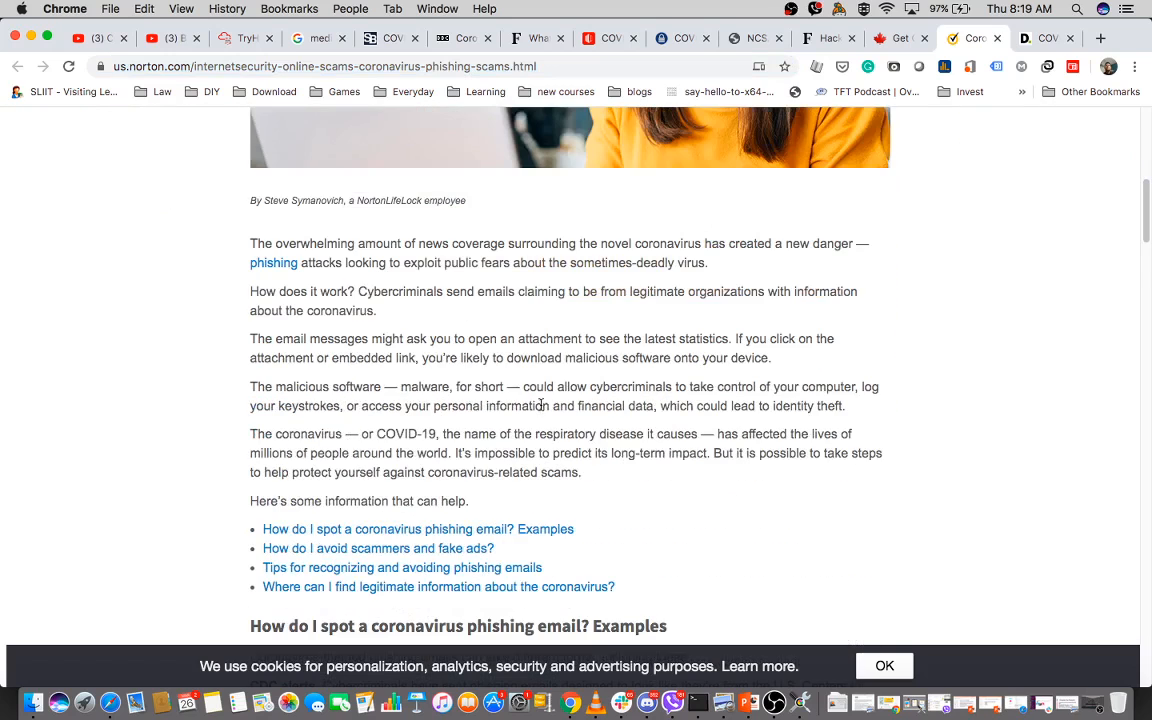
scroll(down, 3)
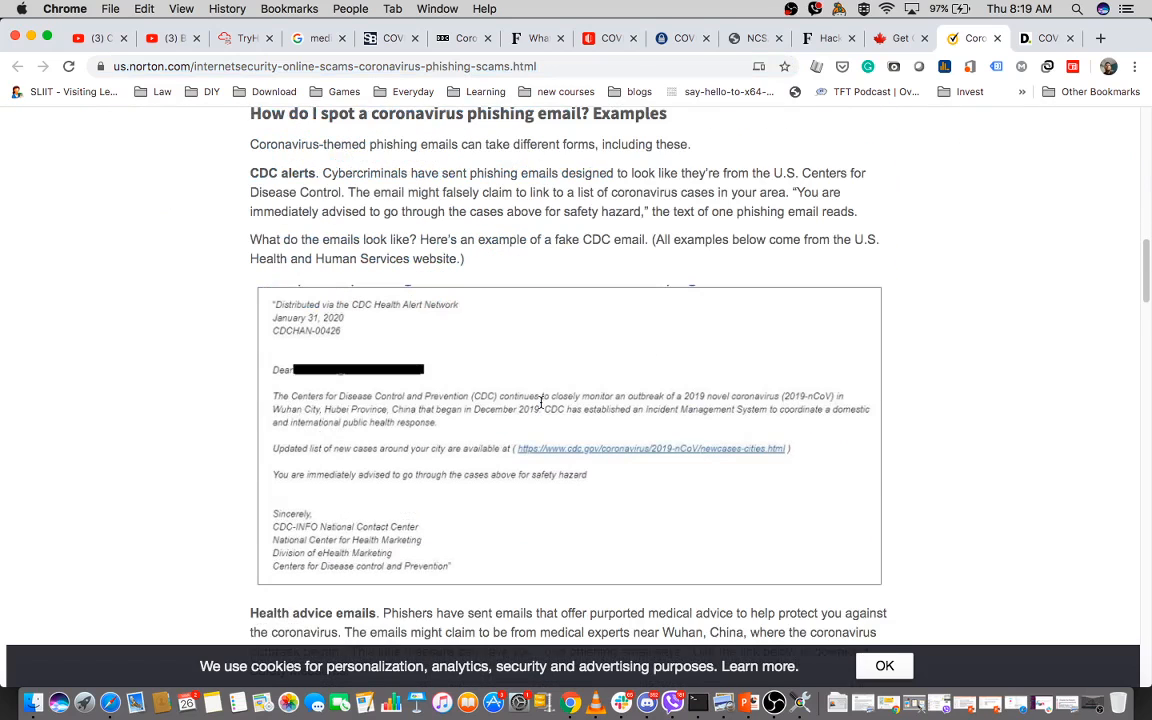
drag(250, 173, 375, 192)
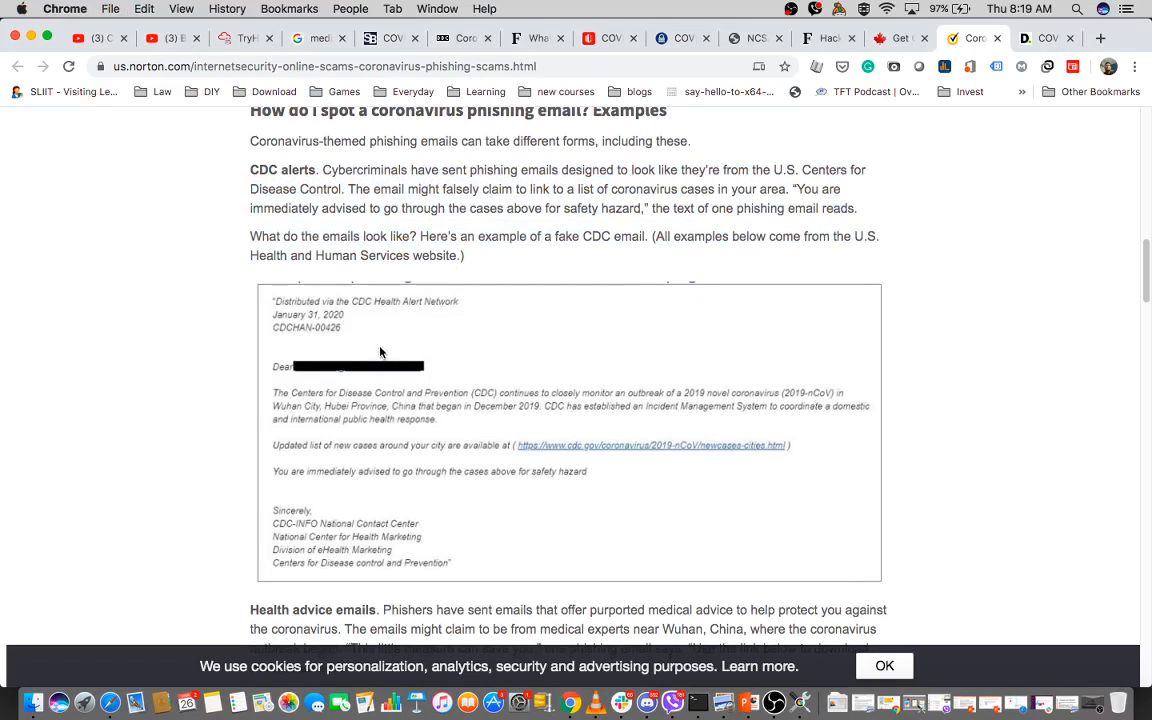
mouse_move(270, 264)
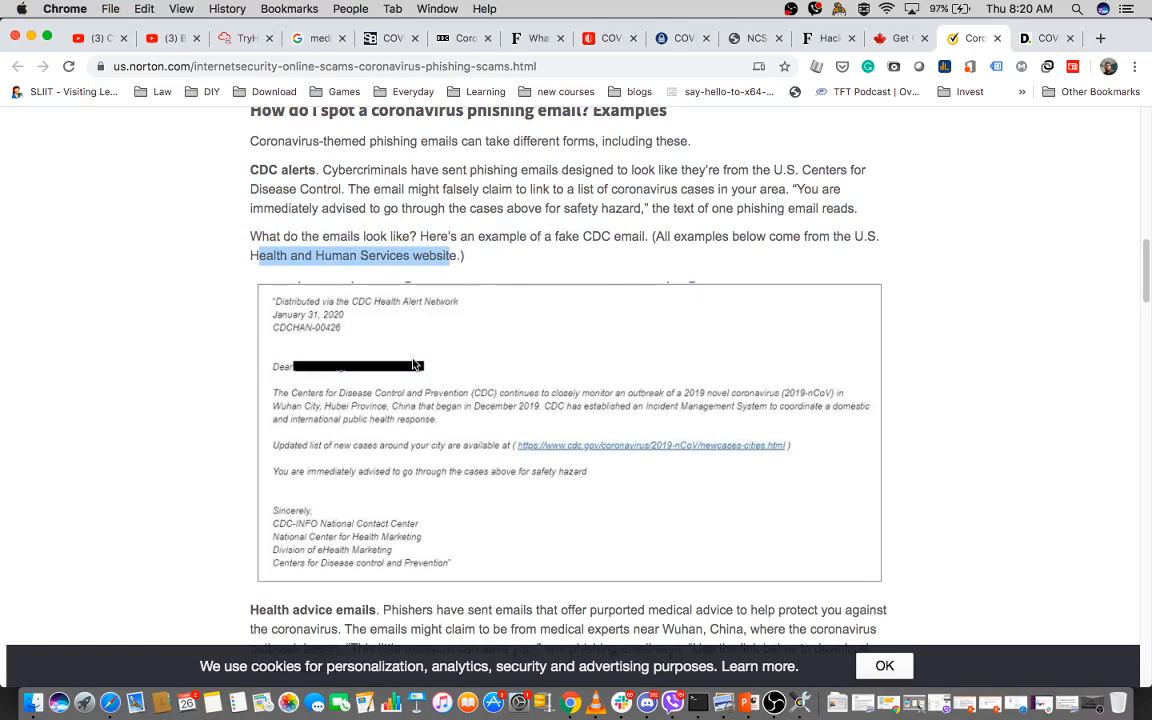
mouse_move(399, 473)
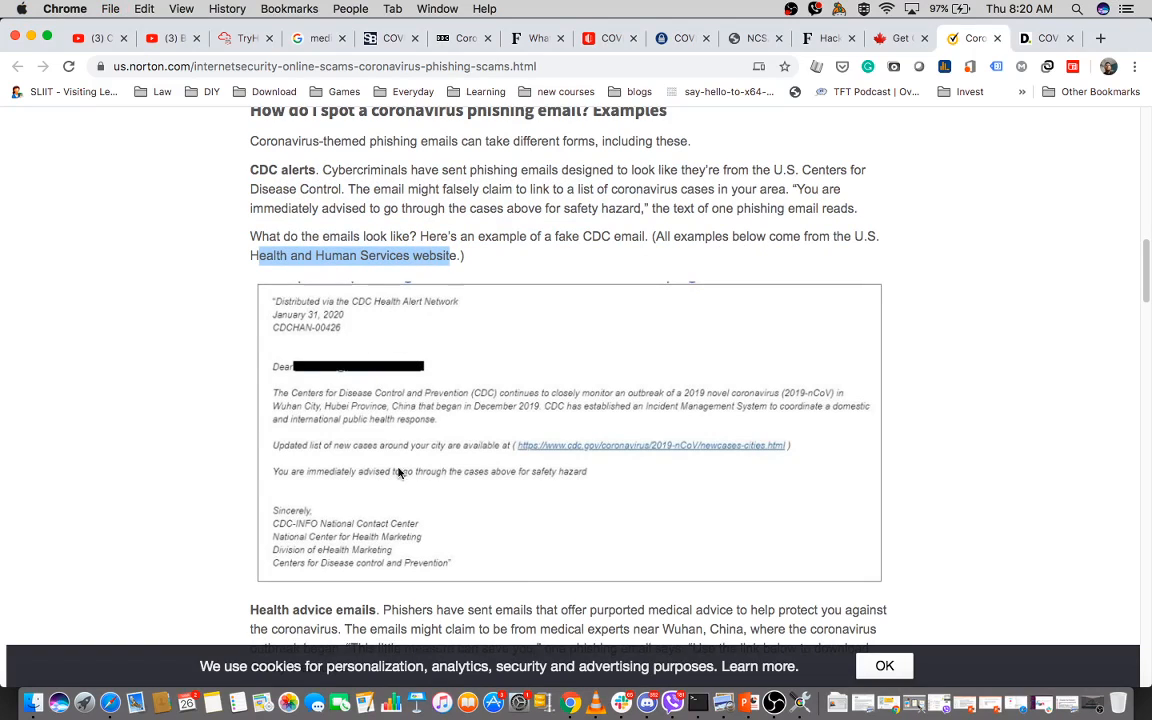
mouse_move(520, 405)
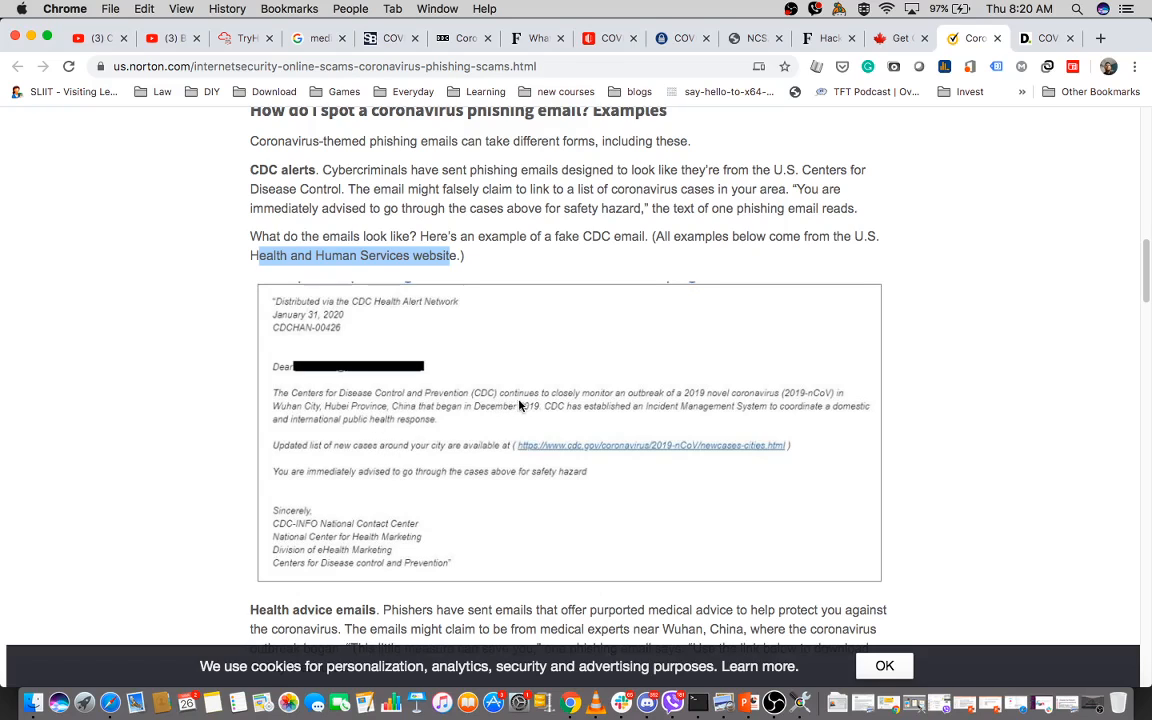
mouse_move(667, 405)
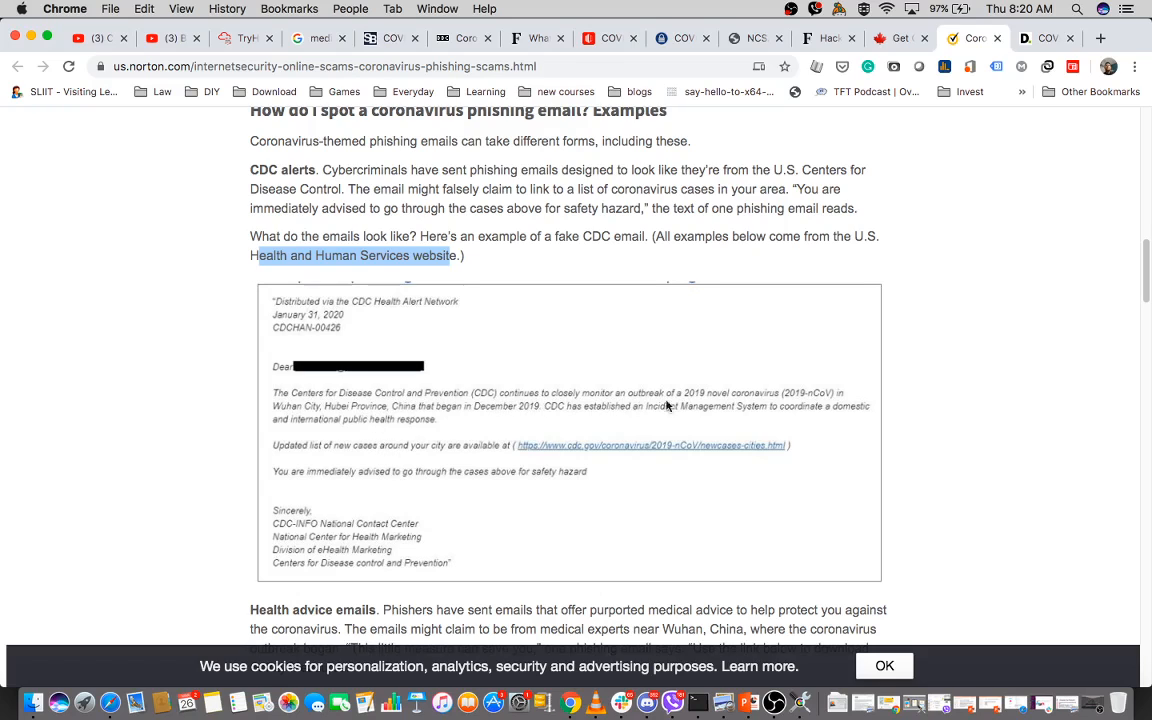
mouse_move(322, 453)
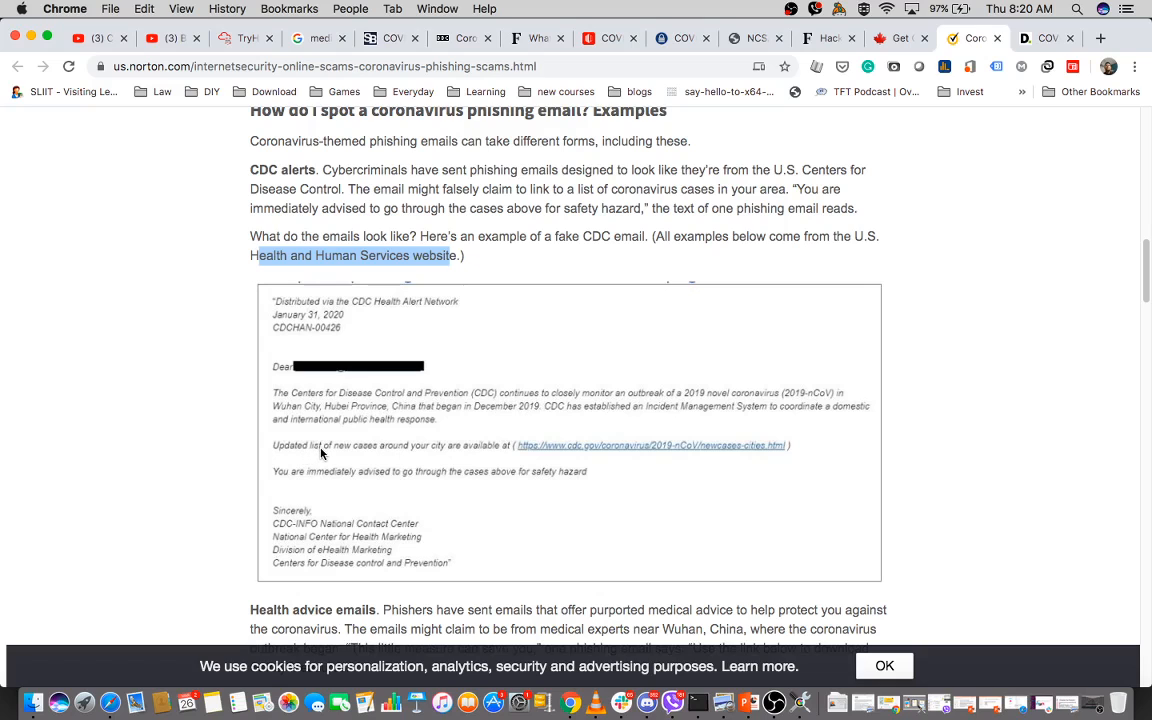
mouse_move(529, 483)
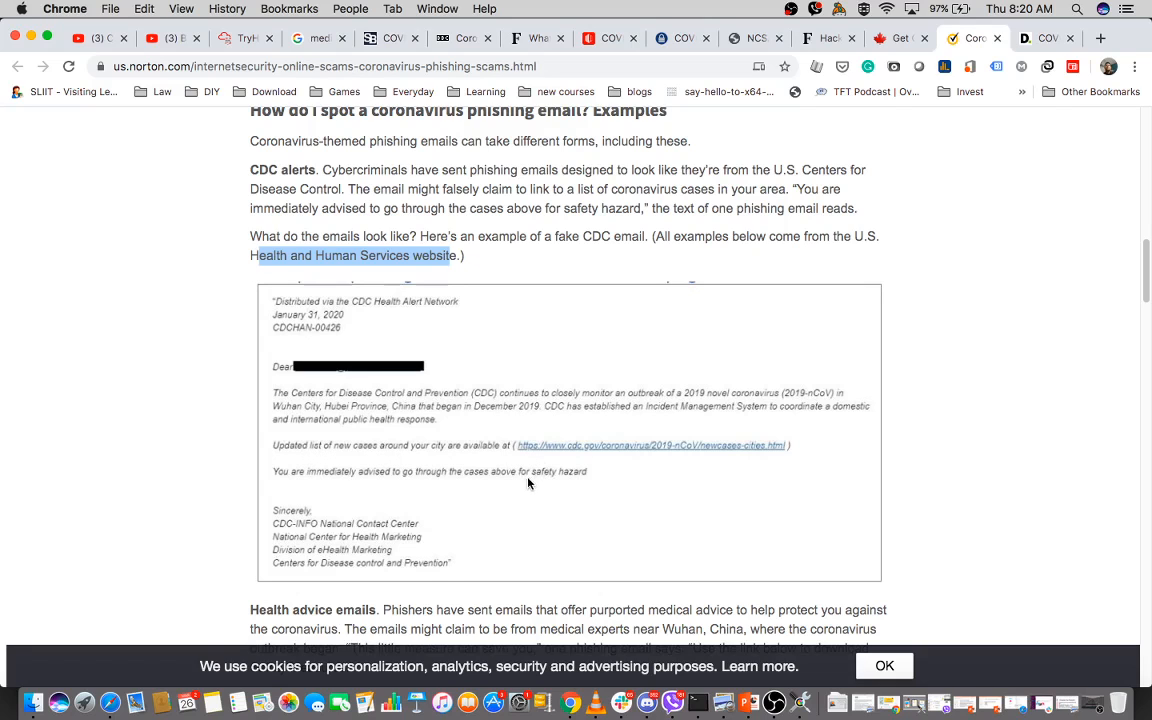
scroll(down, 3)
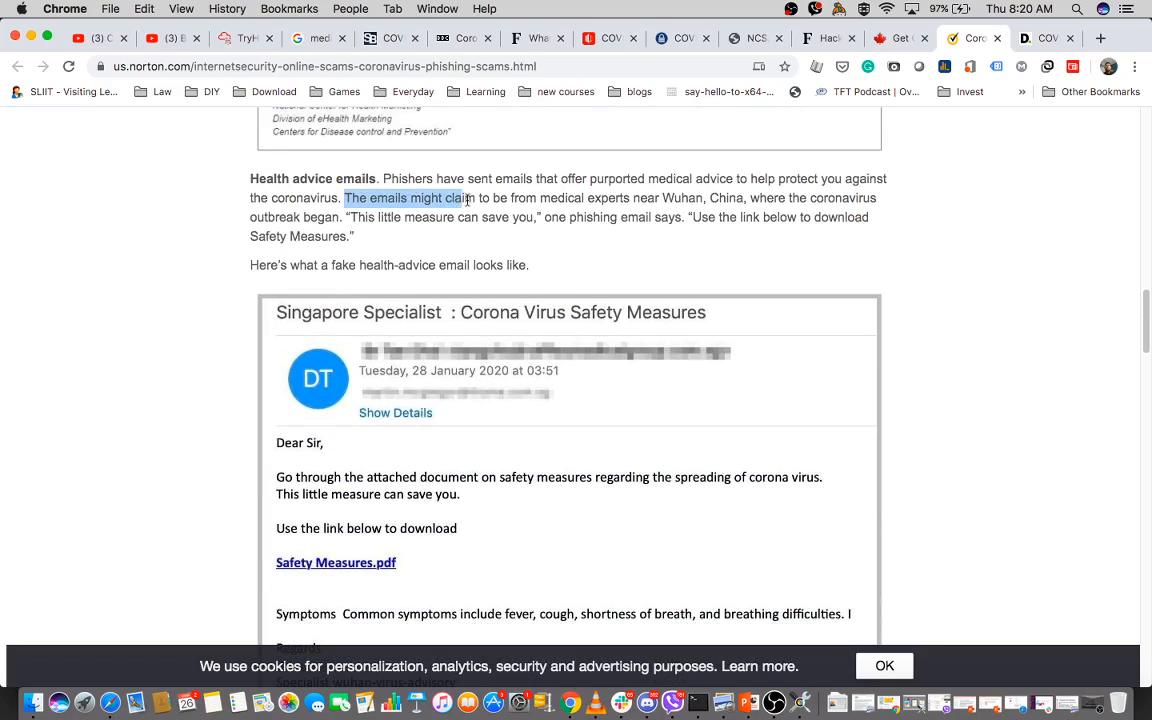
Highlight the medical-experts claim and the quoted lure to download Safety Measures
drag(475, 198, 665, 198)
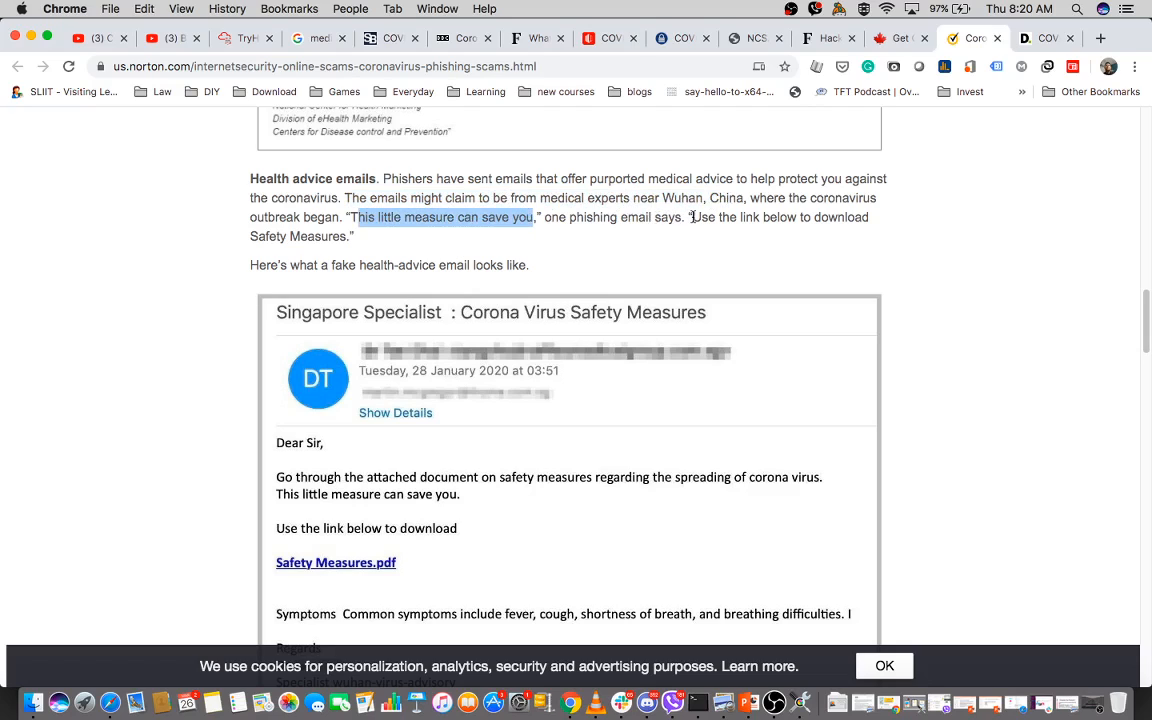
drag(692, 217, 352, 237)
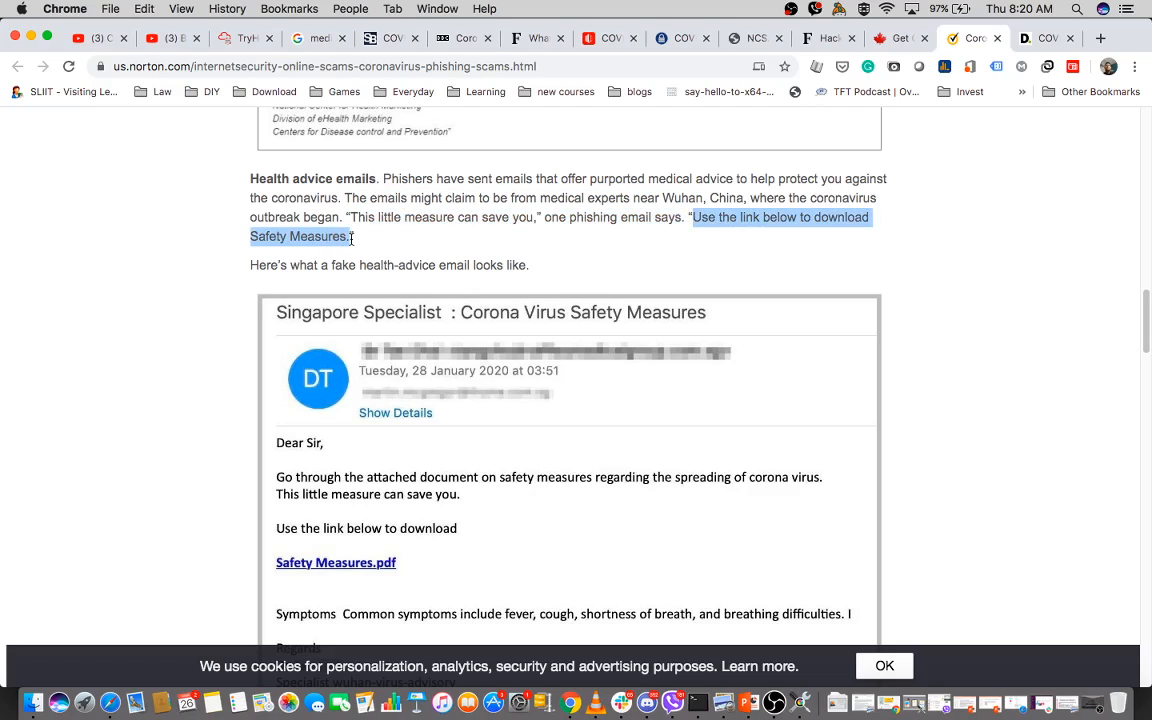
mouse_move(398, 298)
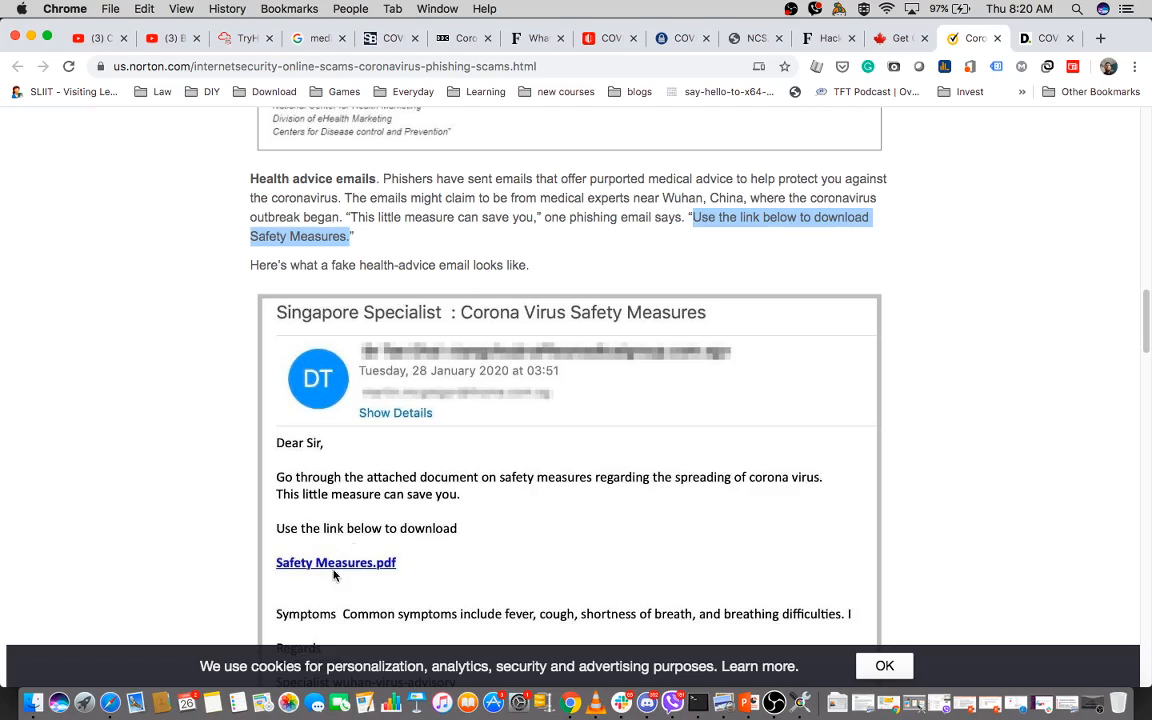
mouse_move(340, 568)
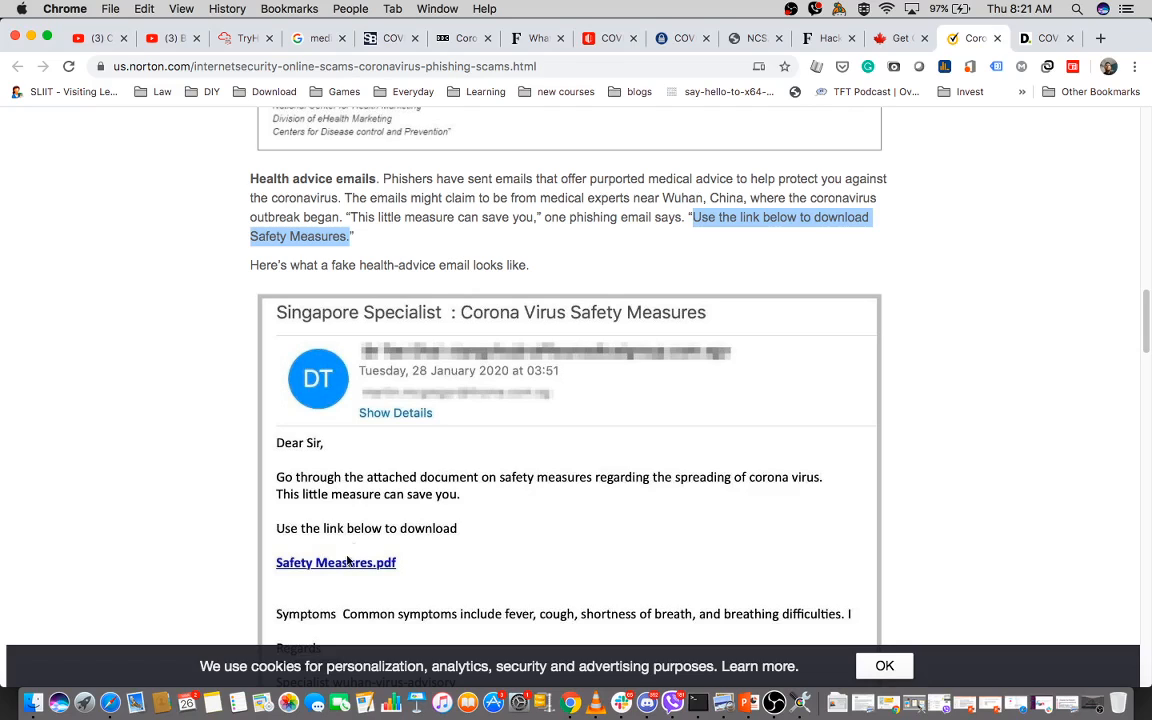
mouse_move(441, 506)
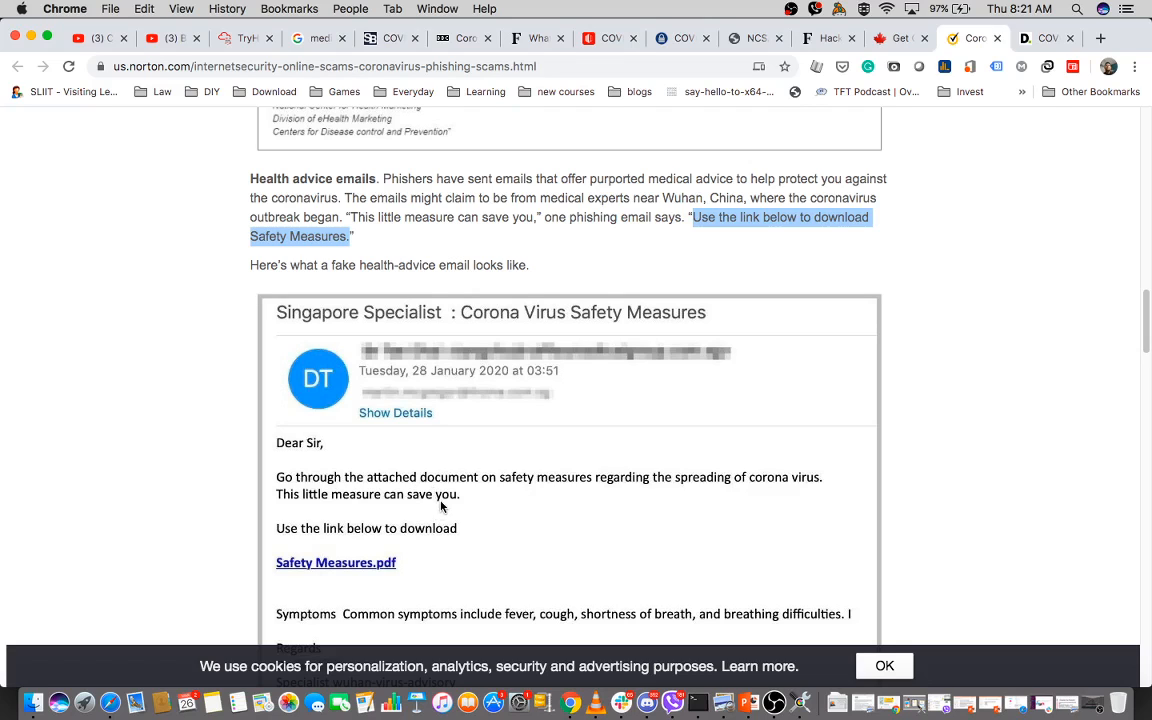
Highlight 'instituting a Communicable Disease Management Policy', then scroll to the scammers and fake ads section
scroll(down, 3)
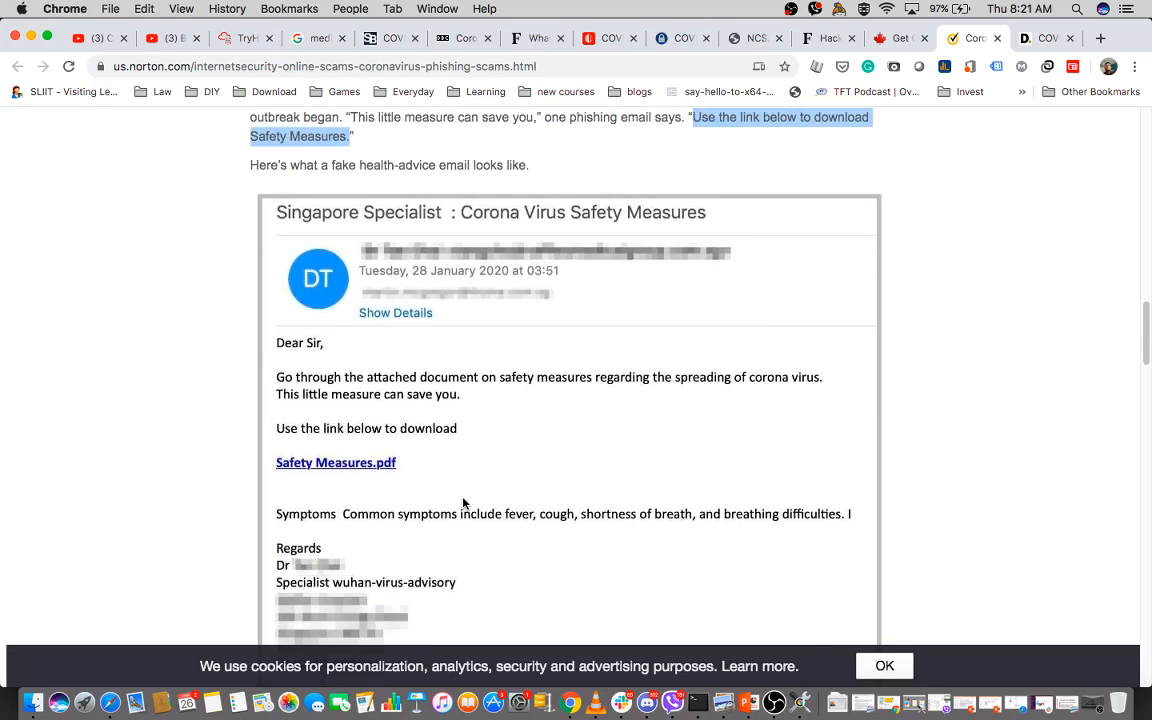
scroll(down, 3)
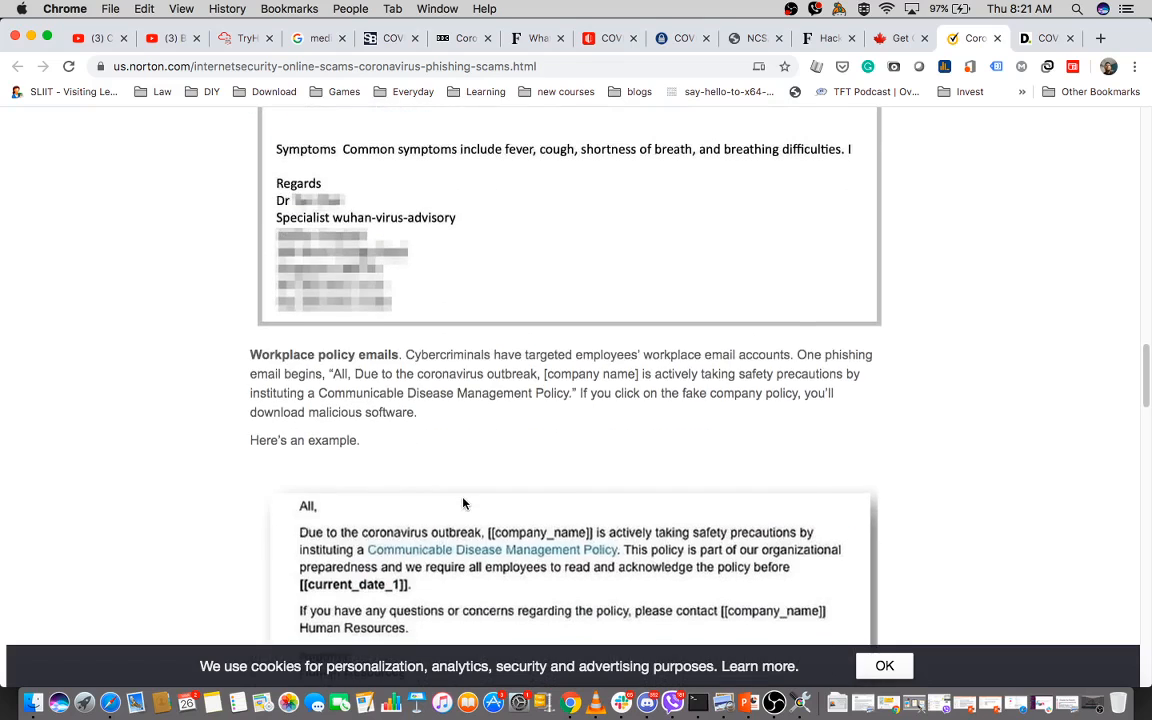
scroll(down, 3)
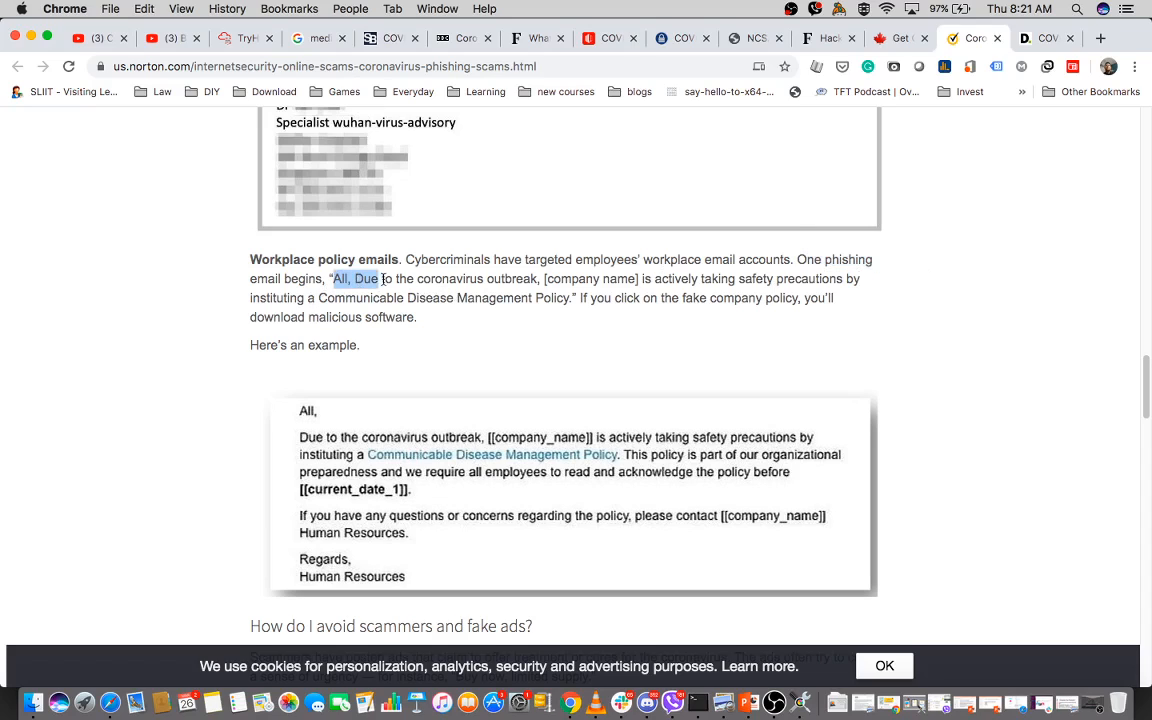
drag(380, 278, 528, 278)
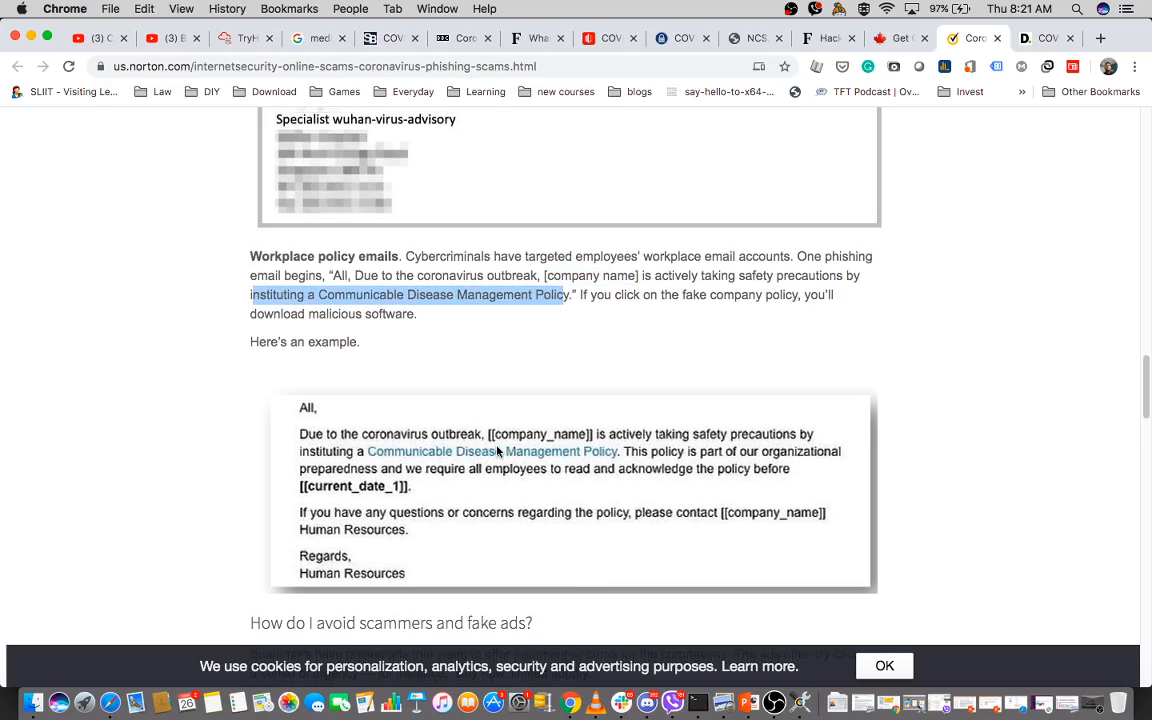
scroll(down, 3)
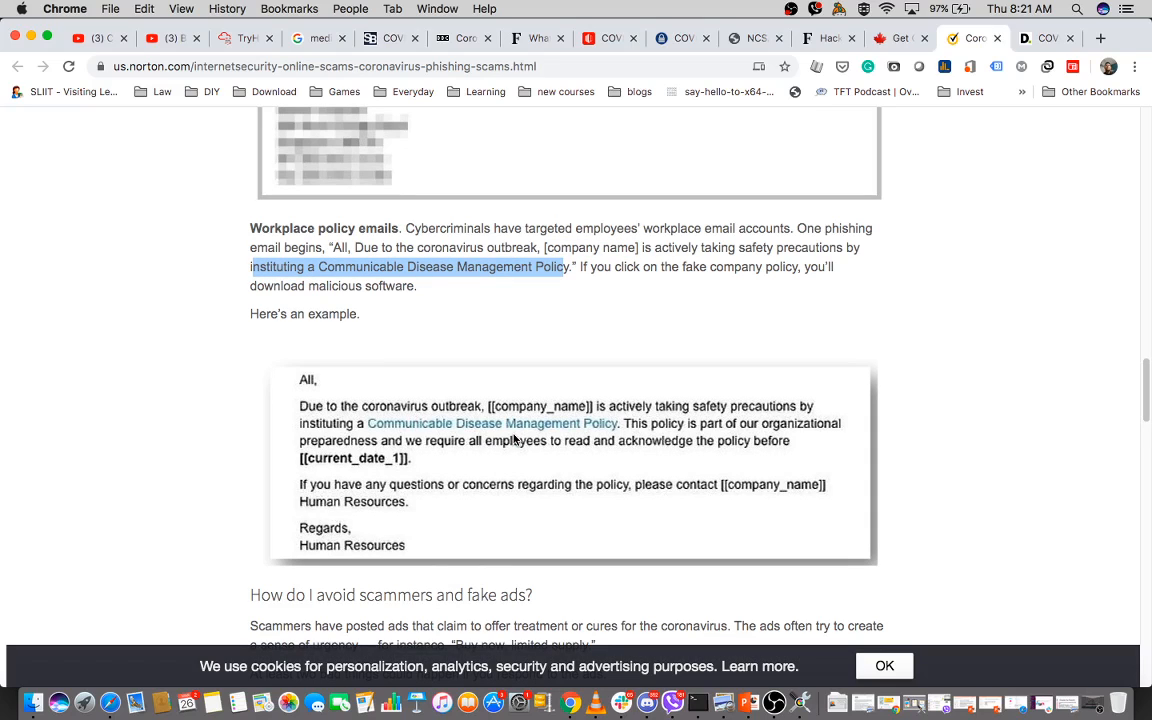
mouse_move(427, 477)
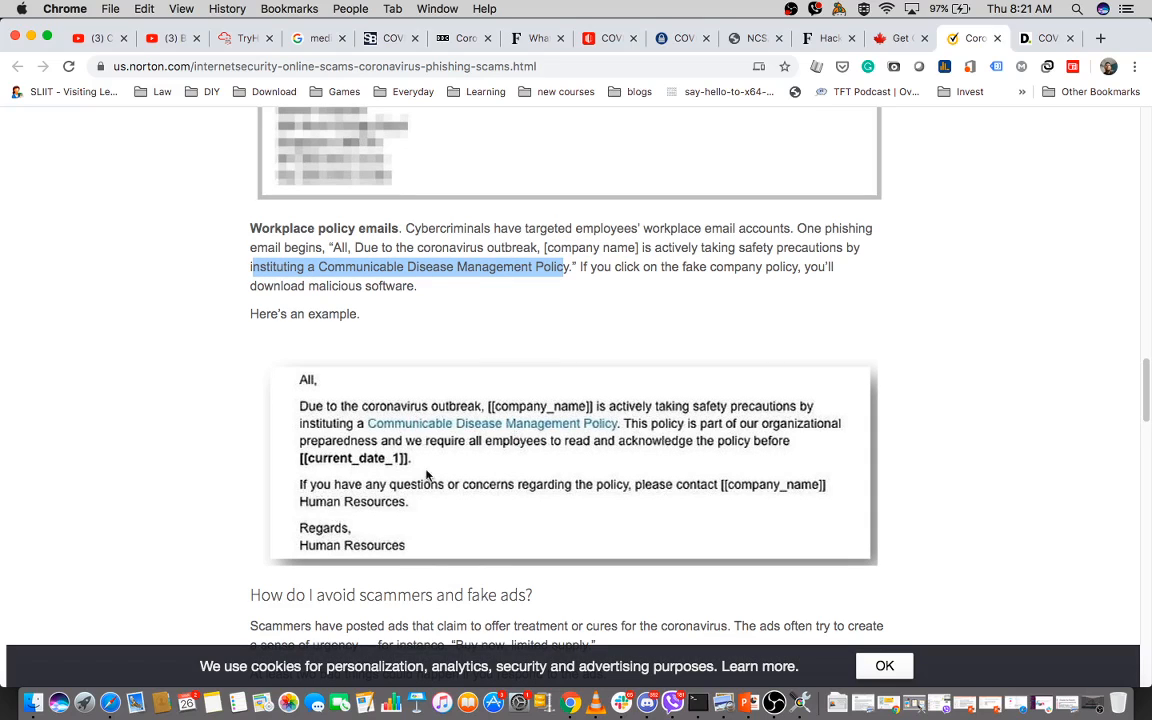
scroll(down, 3)
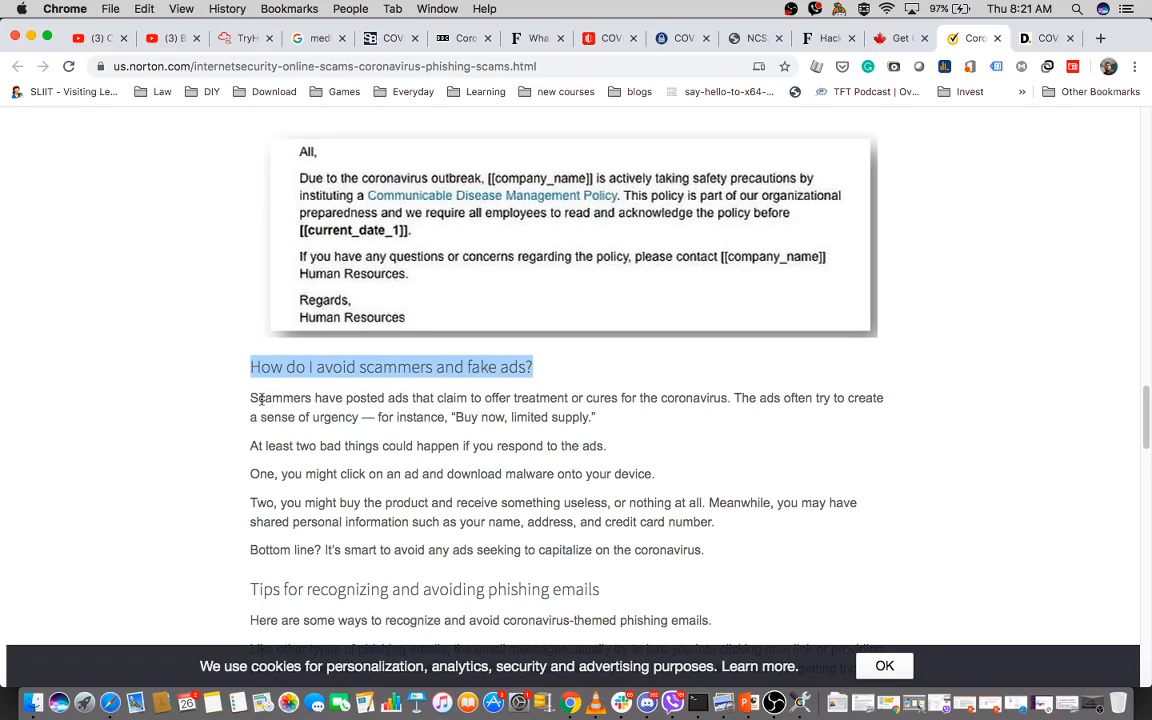
mouse_move(371, 434)
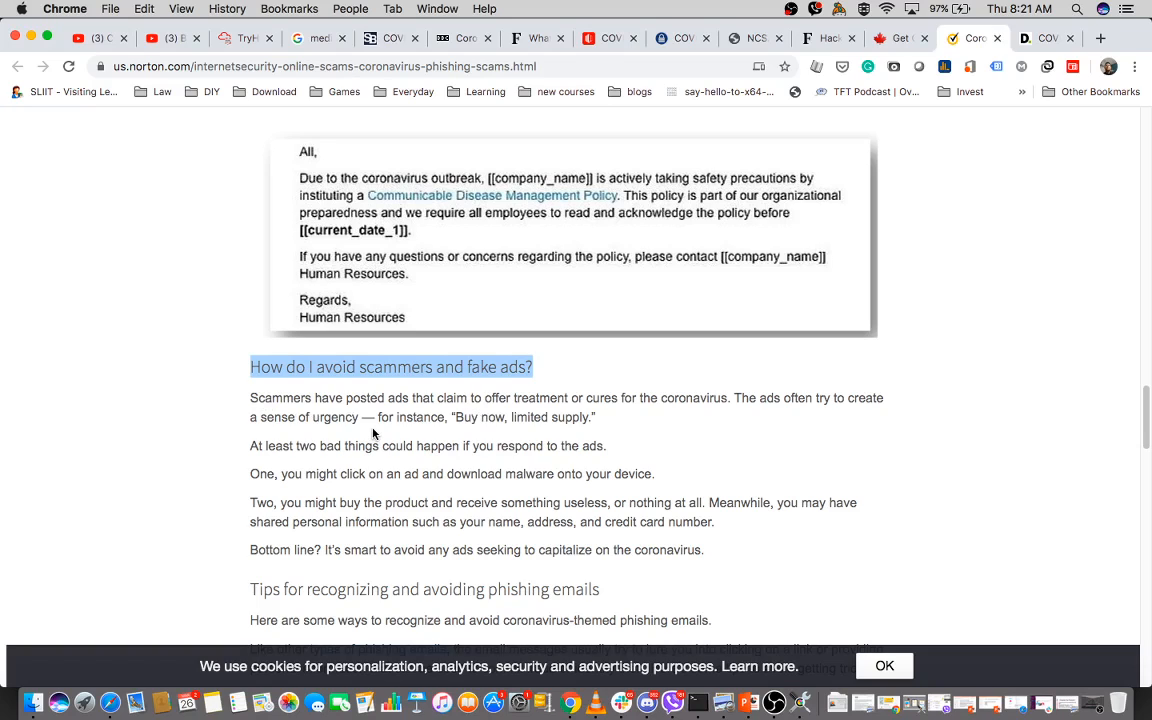
mouse_move(505, 421)
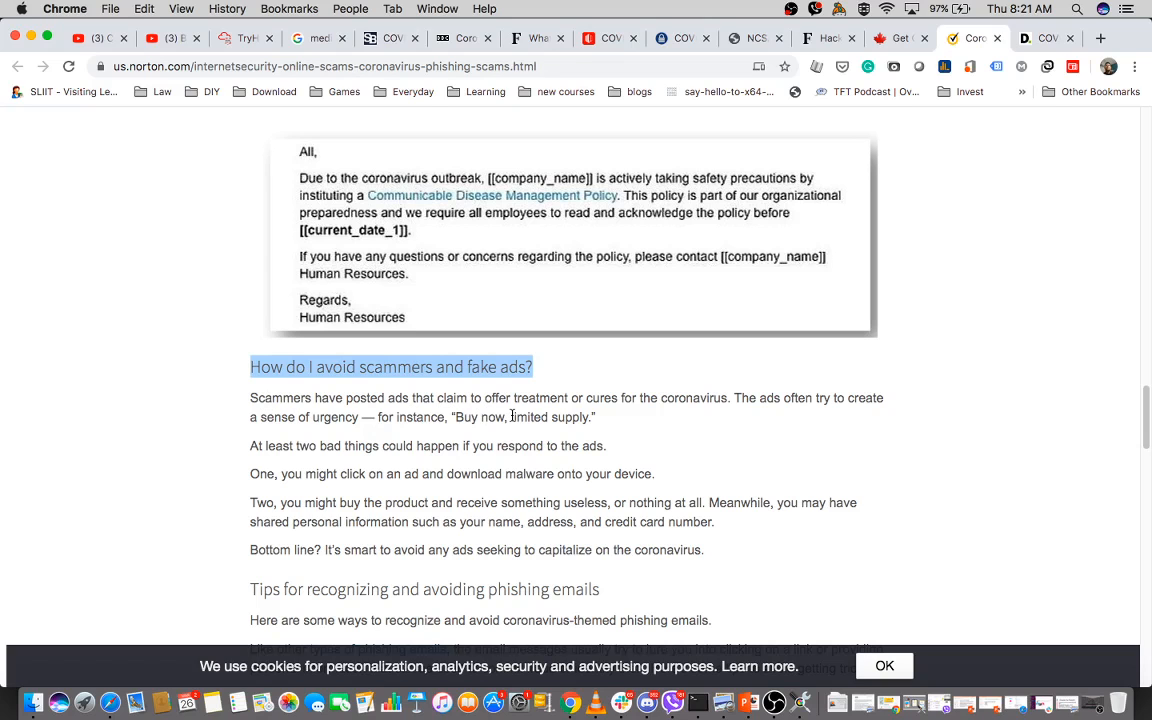
mouse_move(500, 452)
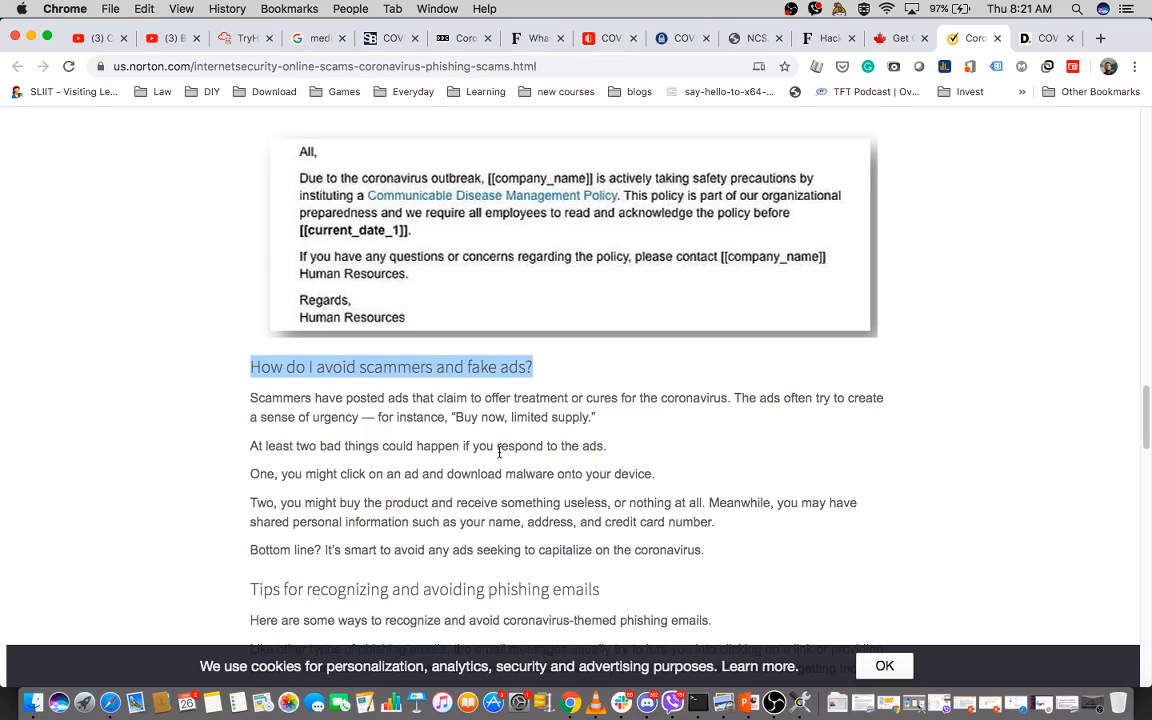
Scroll the Norton article down to the phishing tip about spelling and grammatical mistakes
scroll(down, 3)
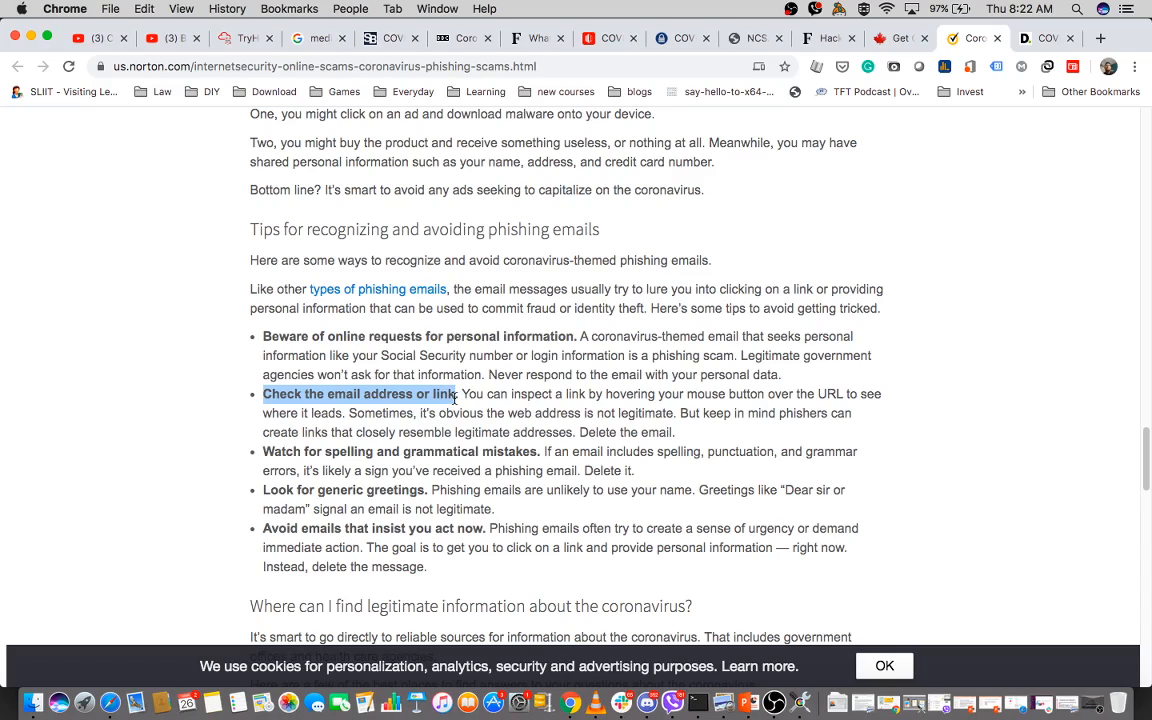
mouse_move(367, 448)
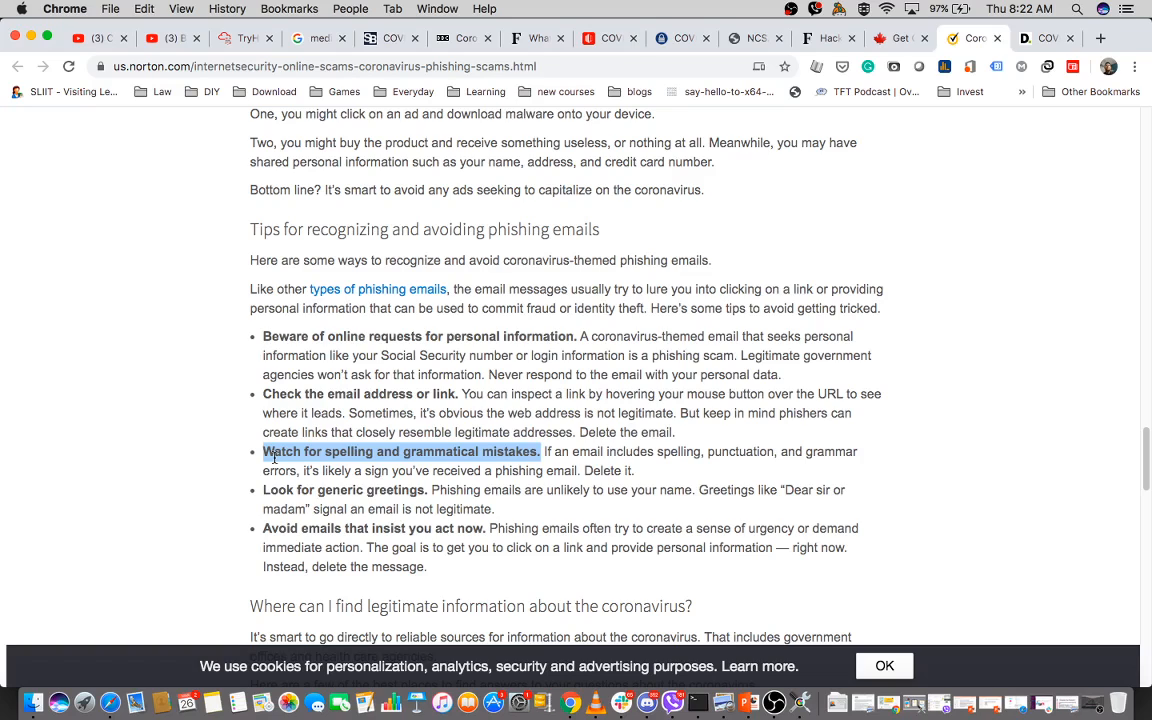
mouse_move(279, 494)
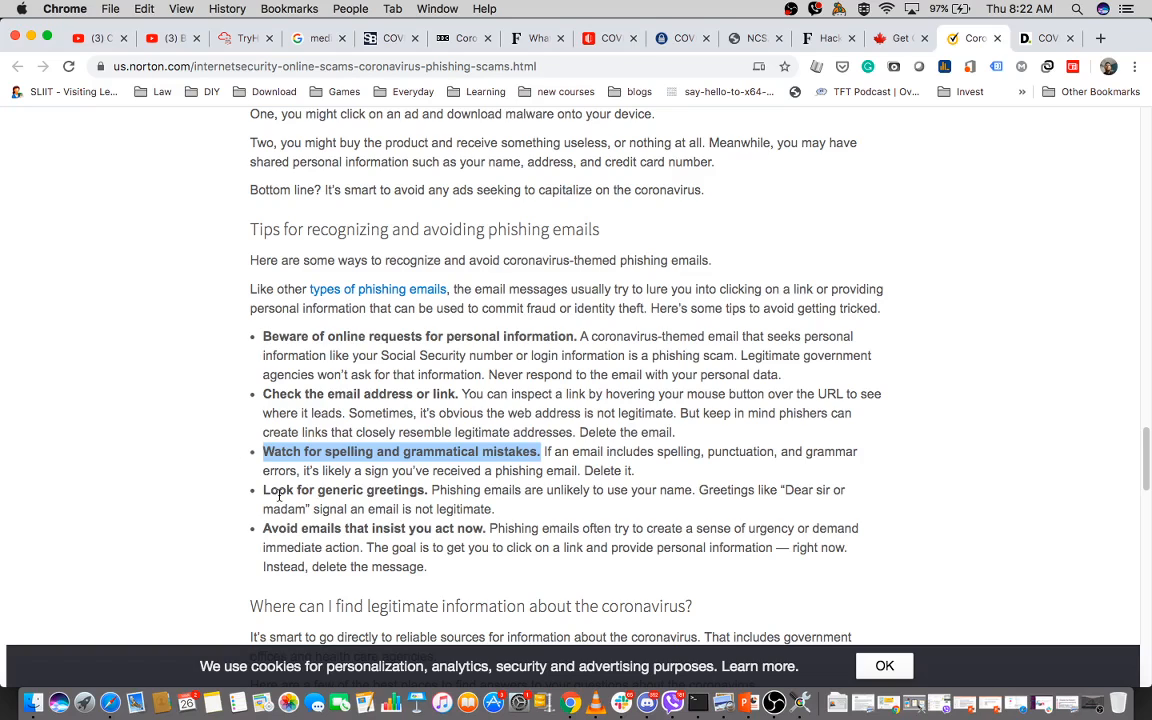
scroll(down, 3)
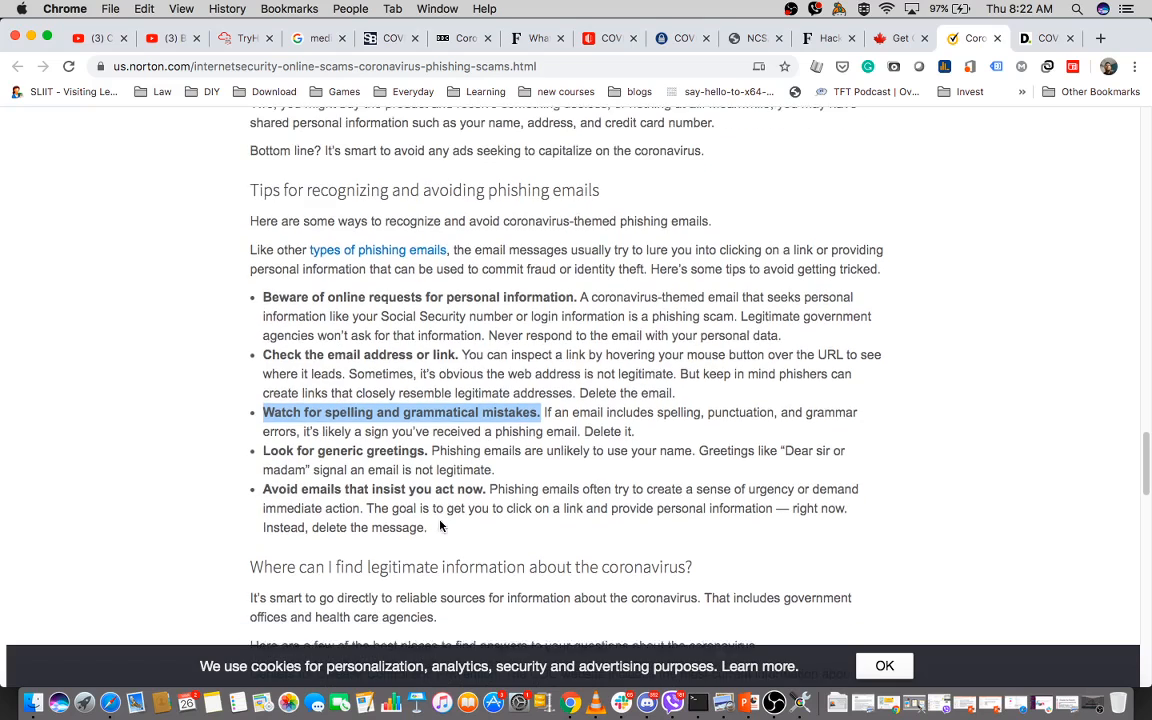
Scroll through Norton's trusted coronavirus sources, CDC, WHO and NIH, and back up
scroll(down, 3)
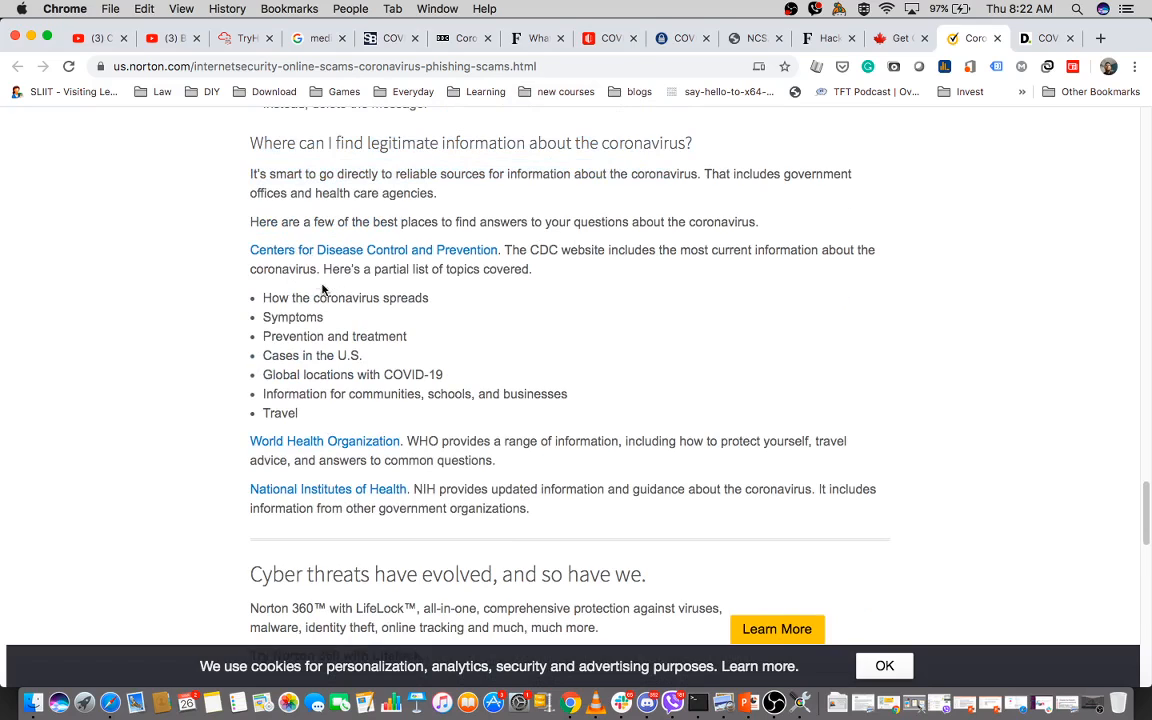
mouse_move(348, 342)
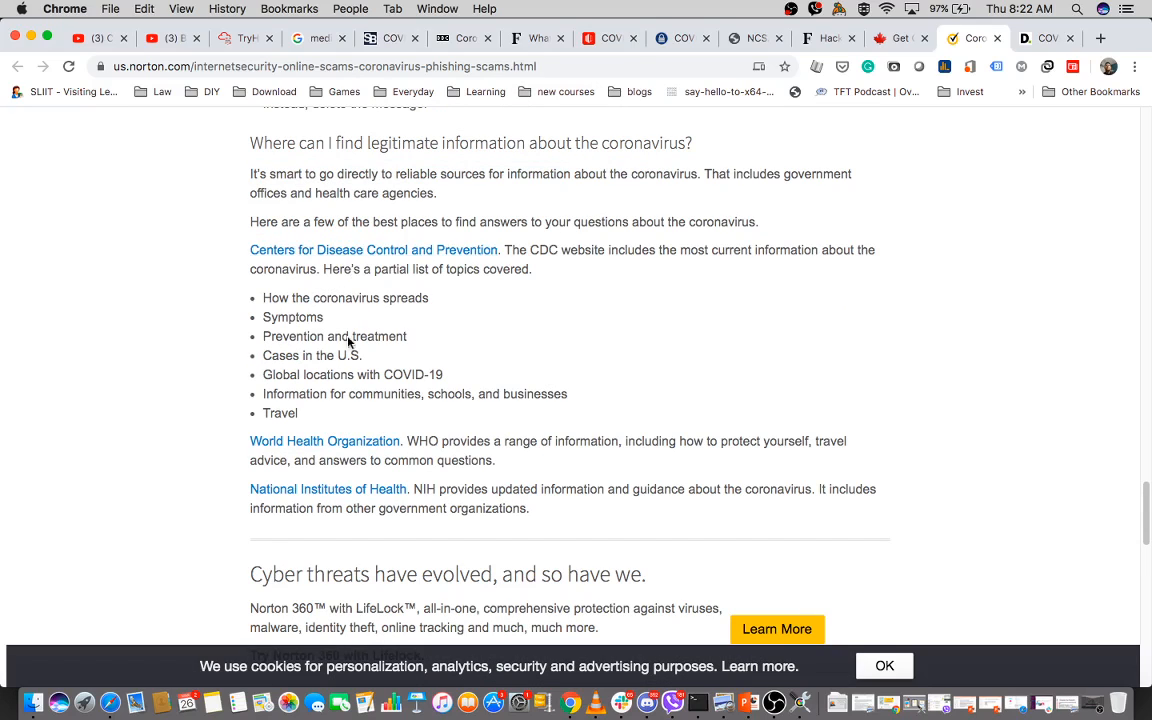
mouse_move(322, 441)
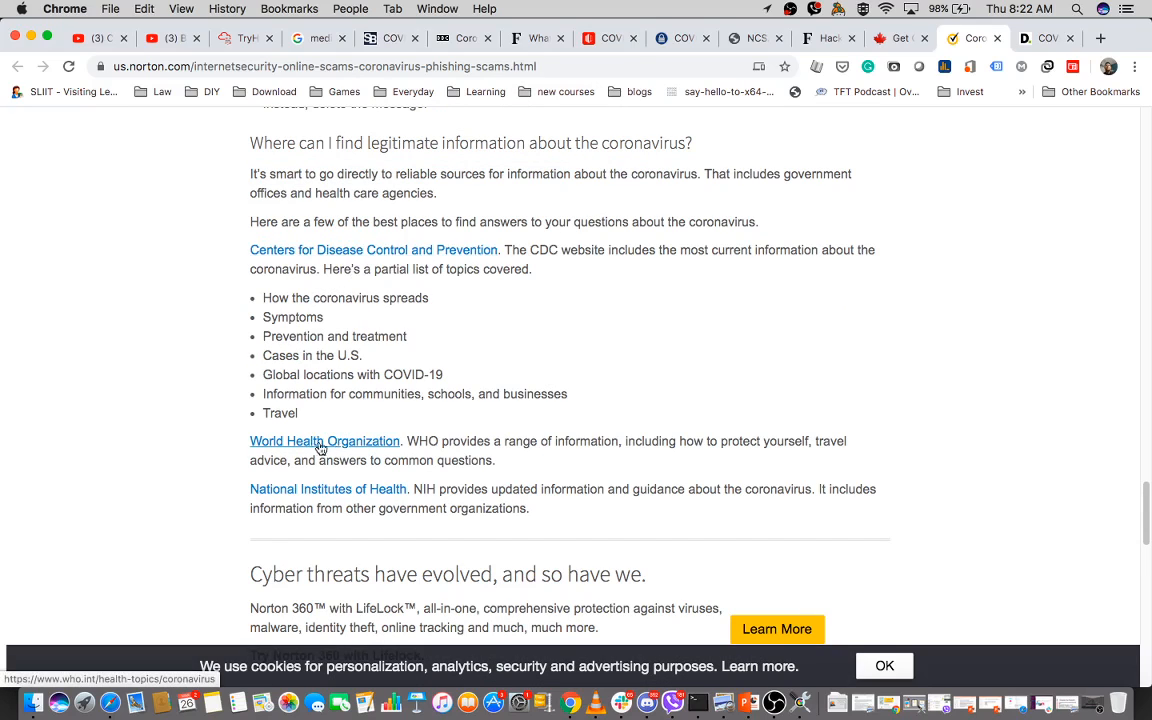
mouse_move(350, 453)
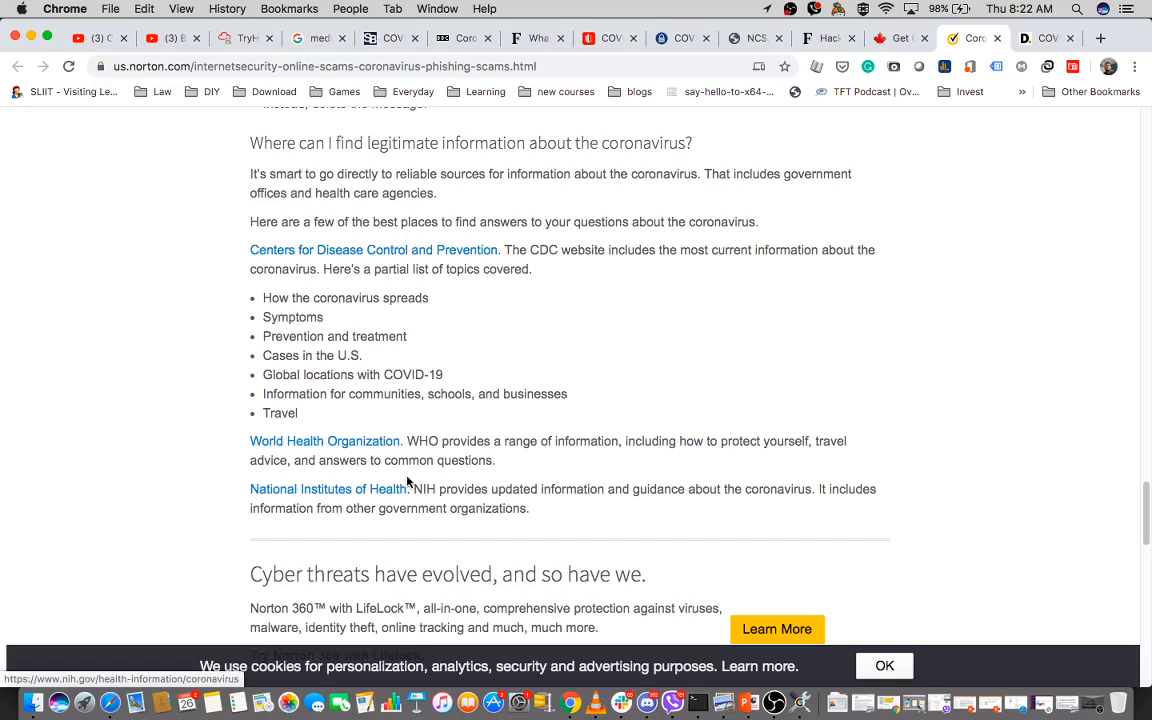
scroll(down, 3)
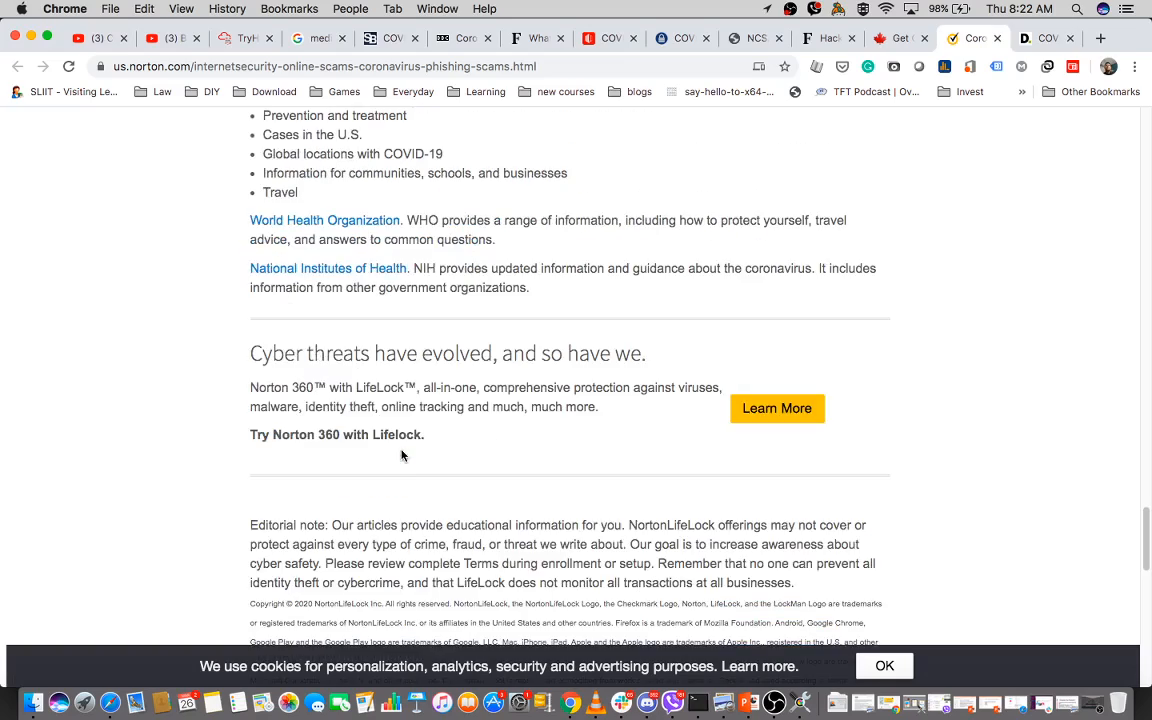
scroll(up, 3)
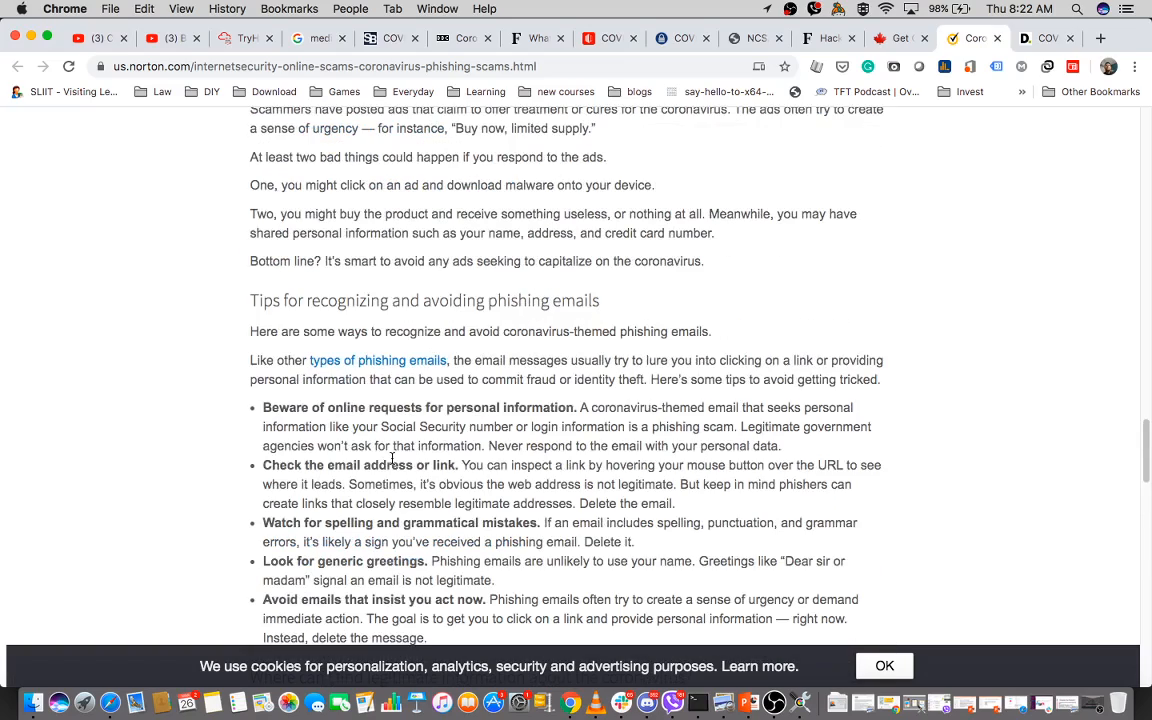
scroll(down, 3)
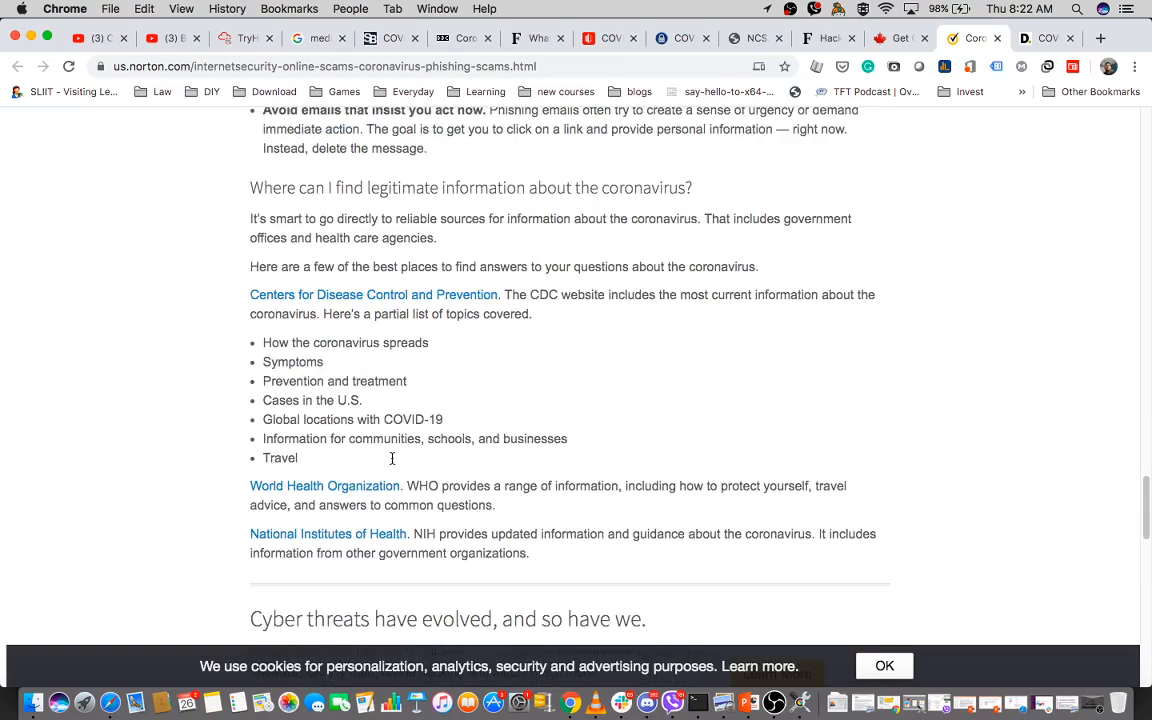
scroll(down, 3)
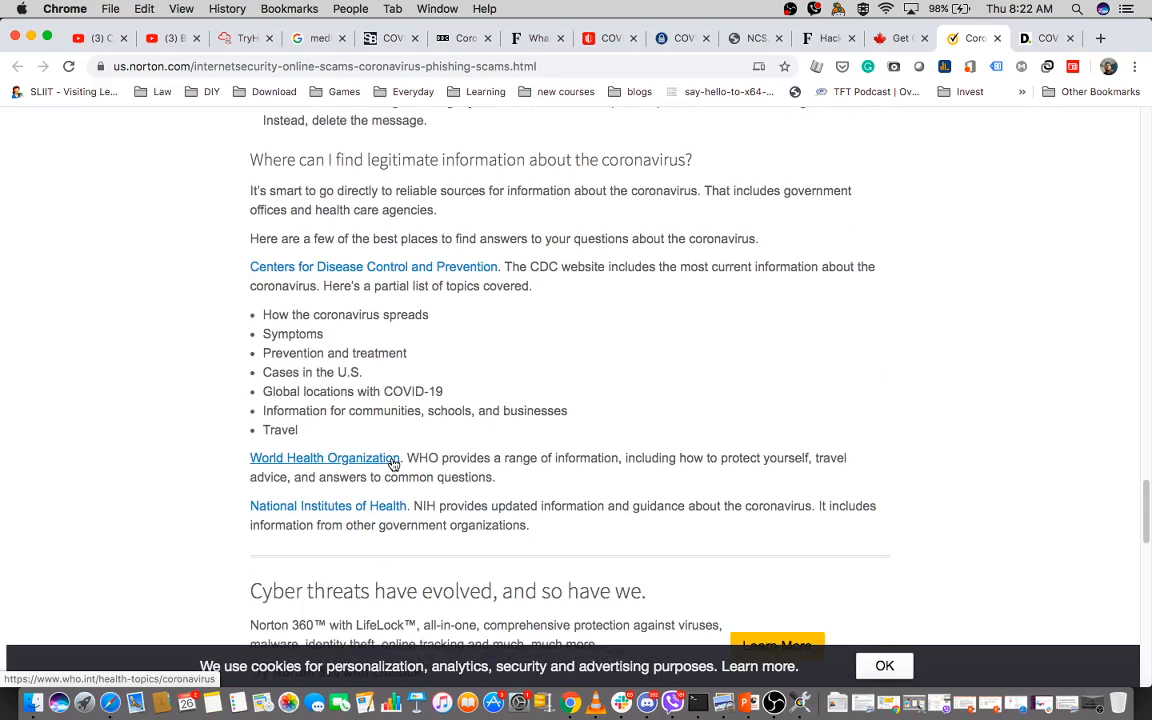
scroll(up, 3)
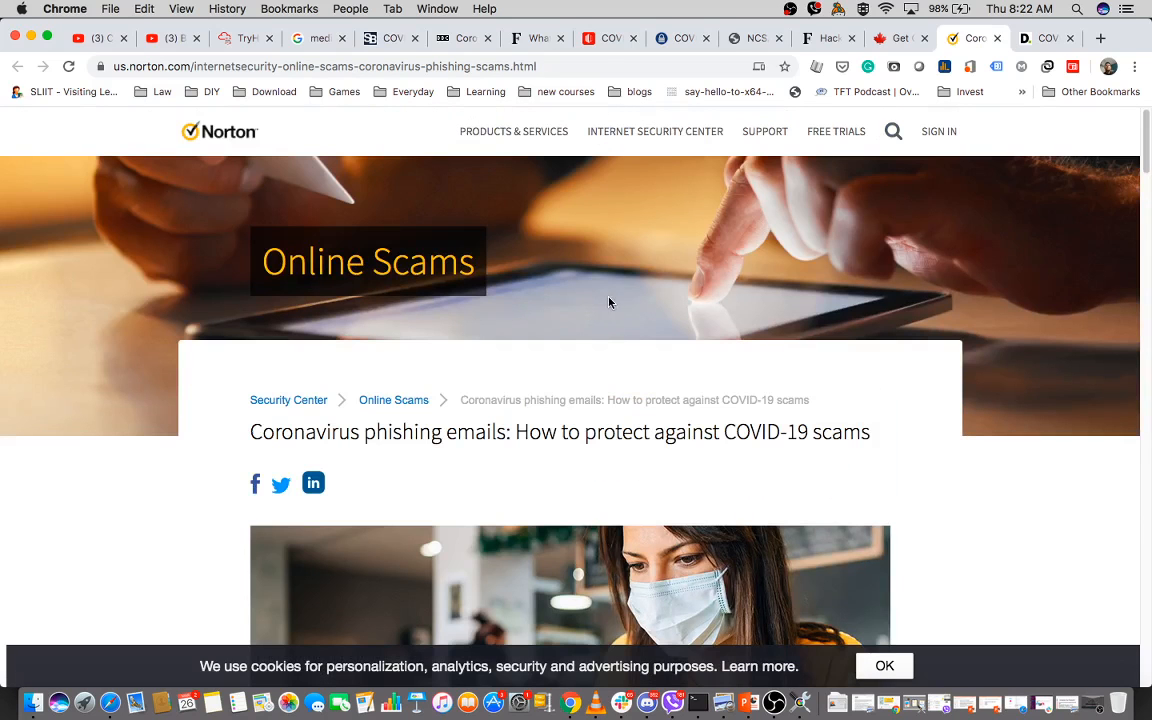
mouse_move(895, 45)
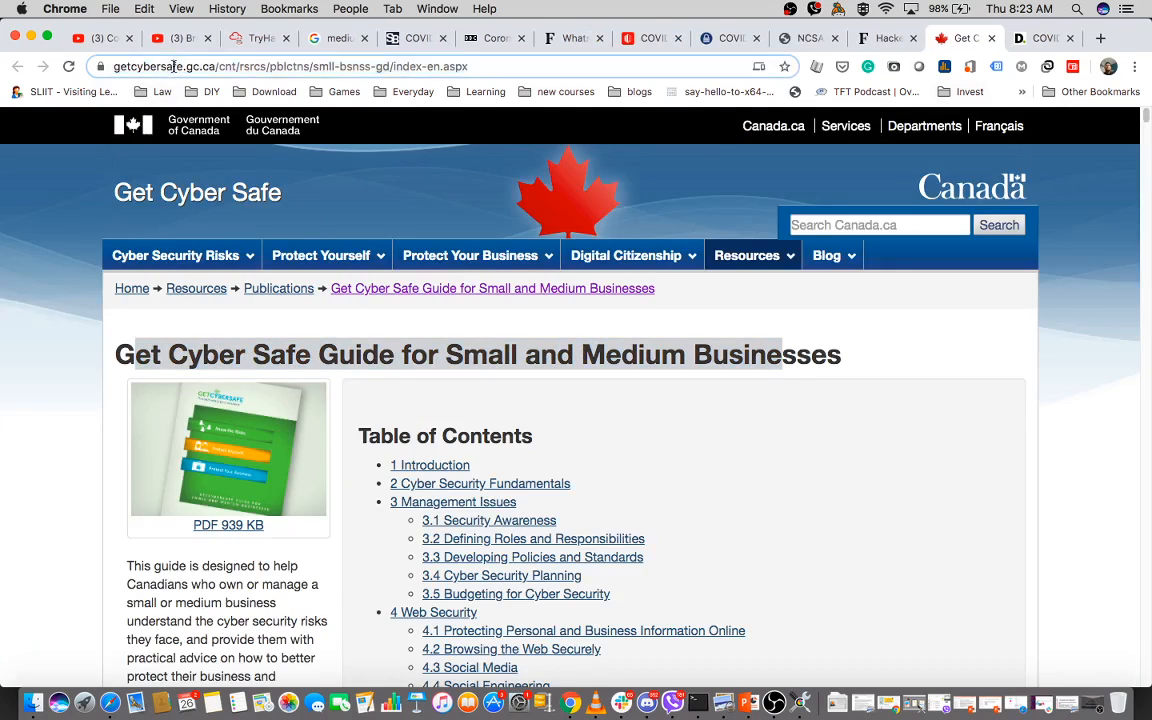
Skim the Get Cyber Safe small-business guide down to the appendices and back to its title
click(290, 66)
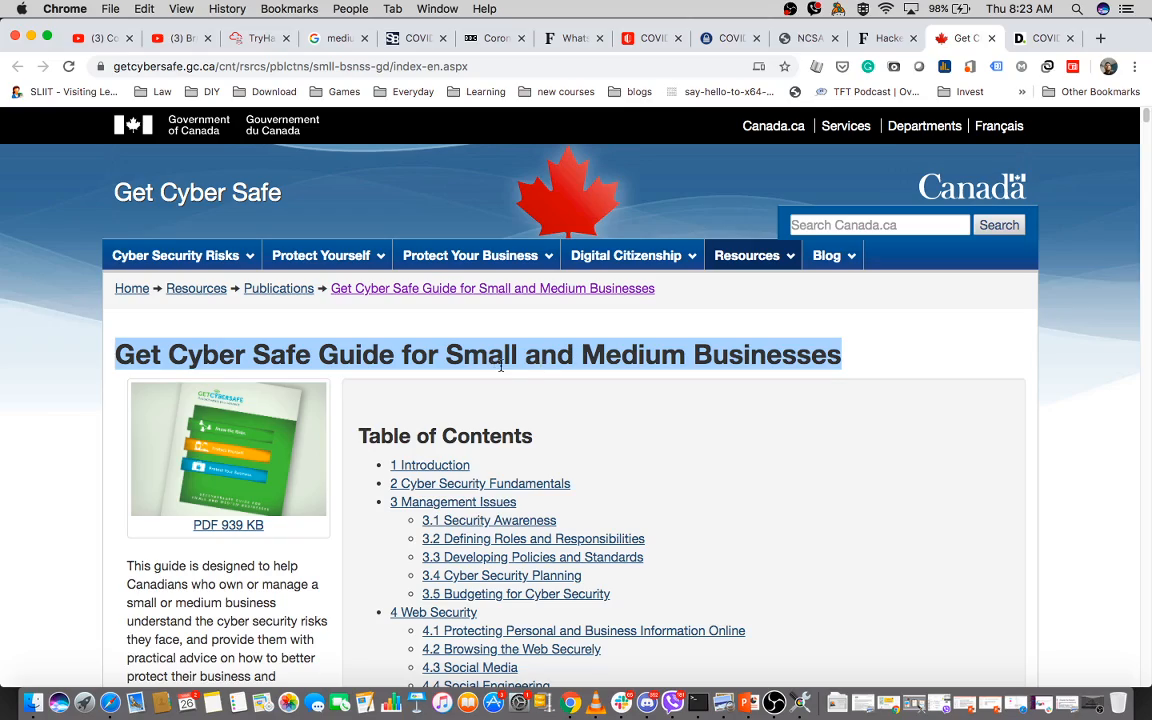
scroll(down, 3)
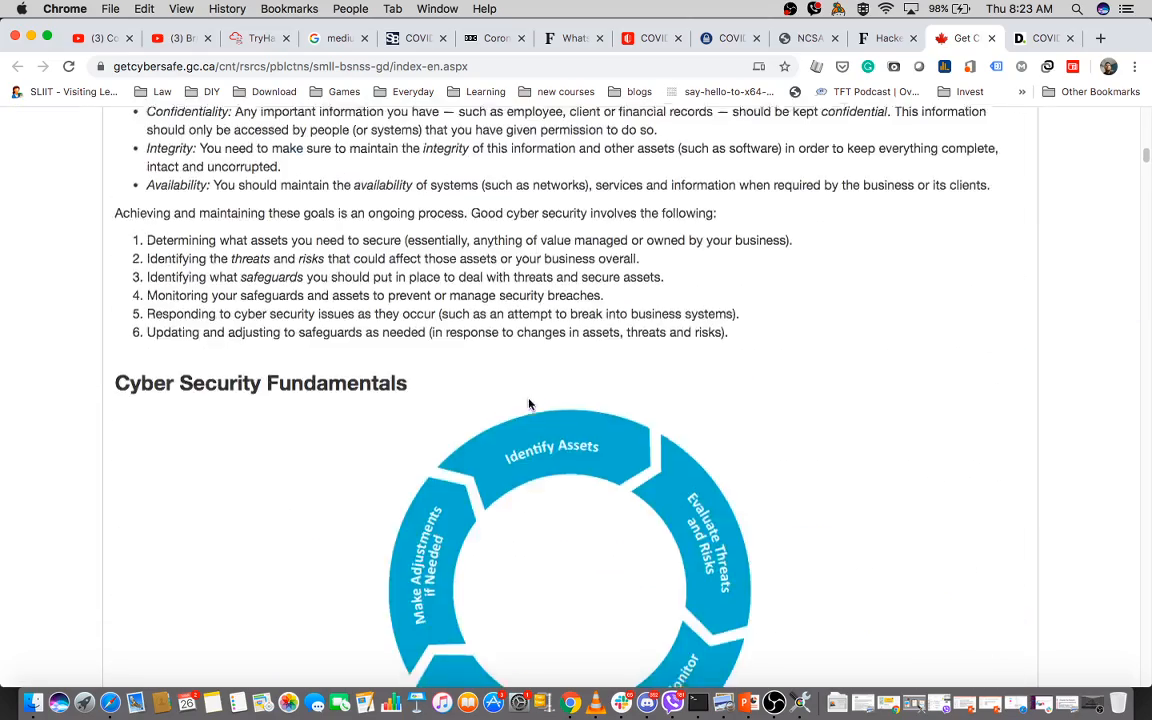
scroll(down, 3)
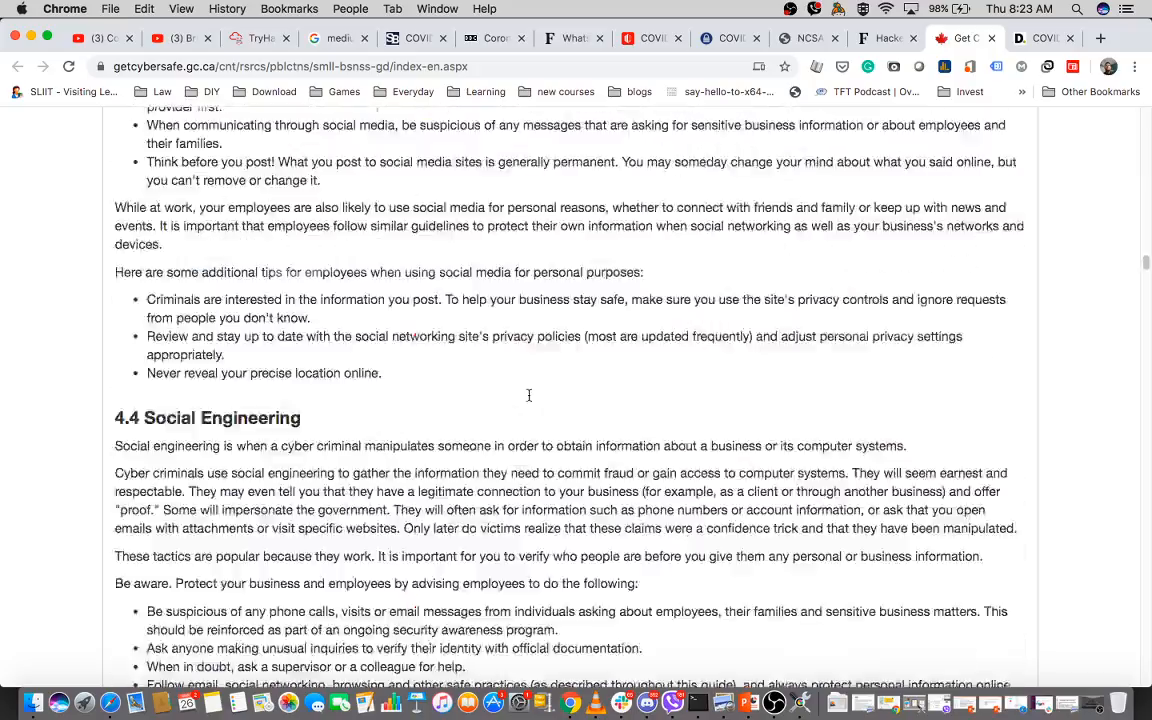
scroll(down, 3)
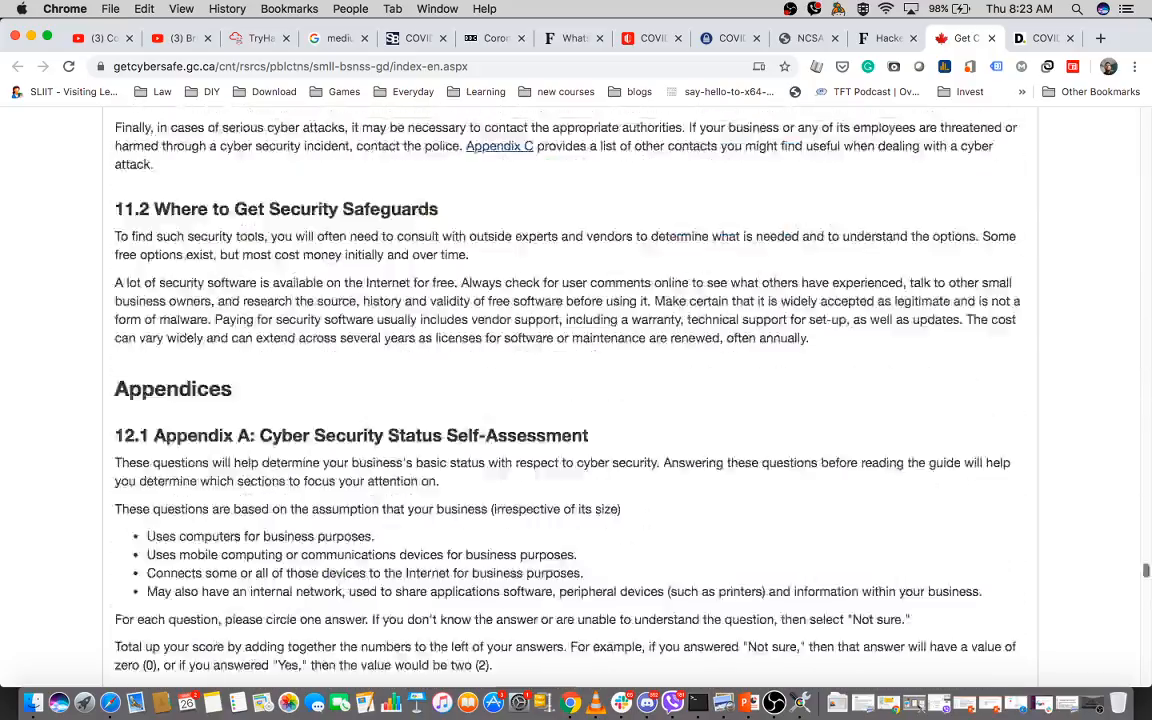
scroll(up, 3)
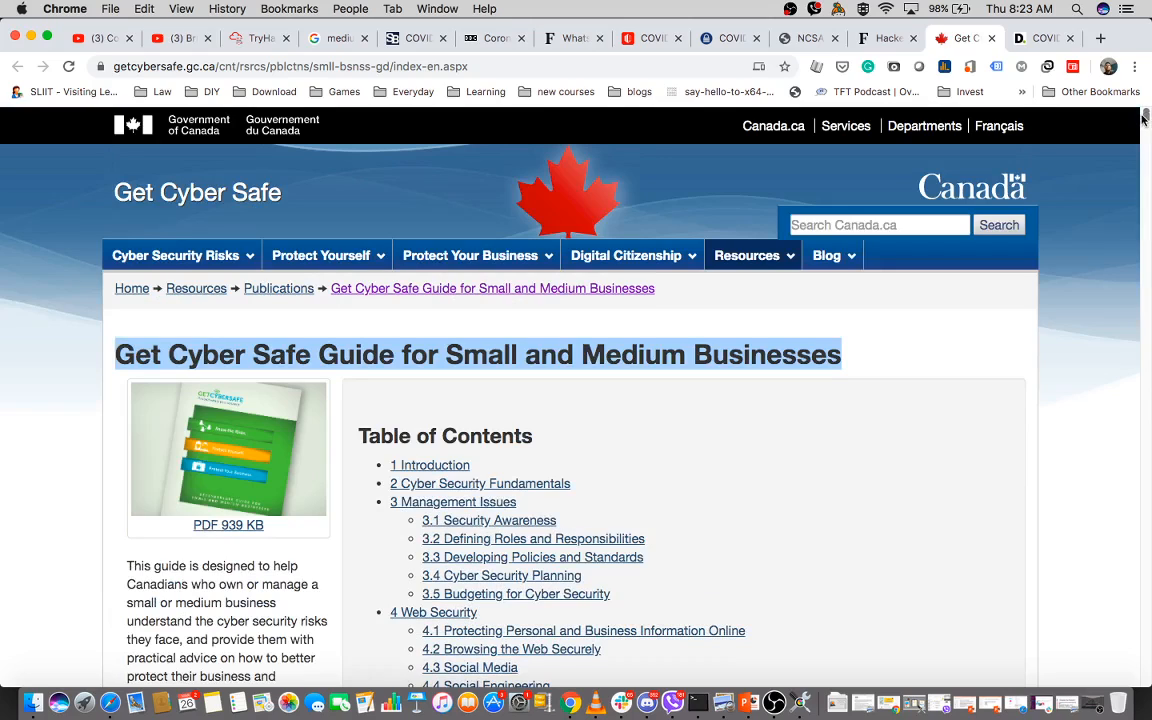
mouse_move(1074, 171)
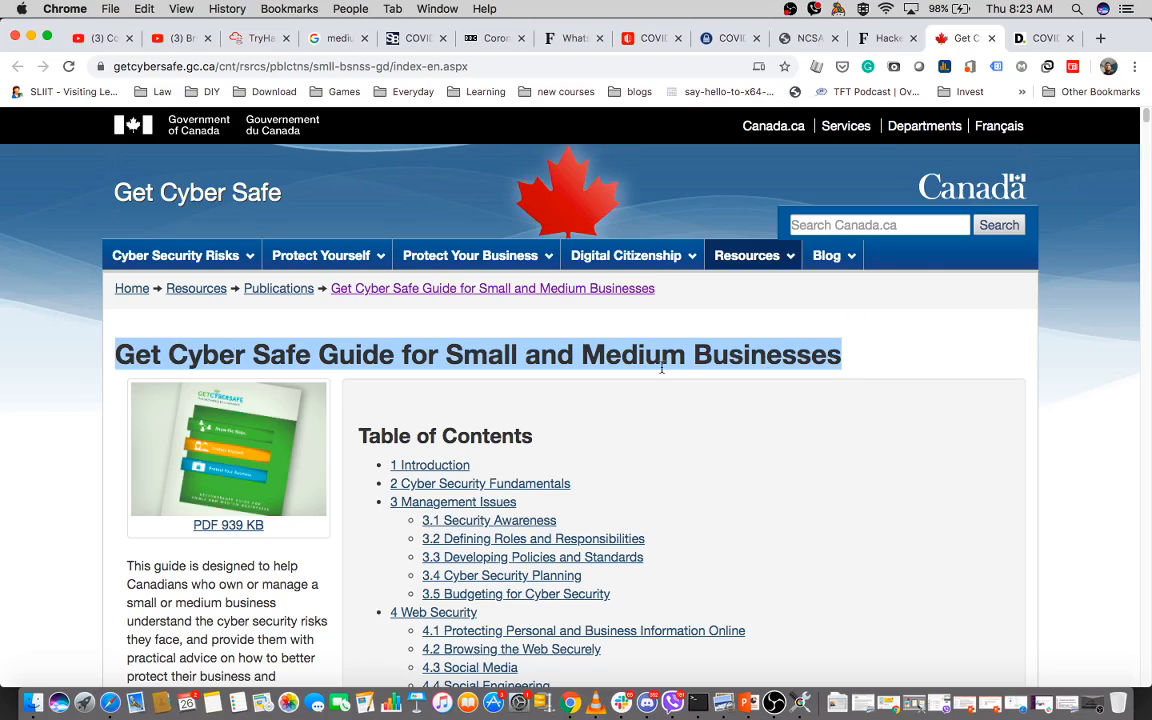
Scroll past the cyber crime section to the Cyber Security Fundamentals cycle diagram
scroll(down, 3)
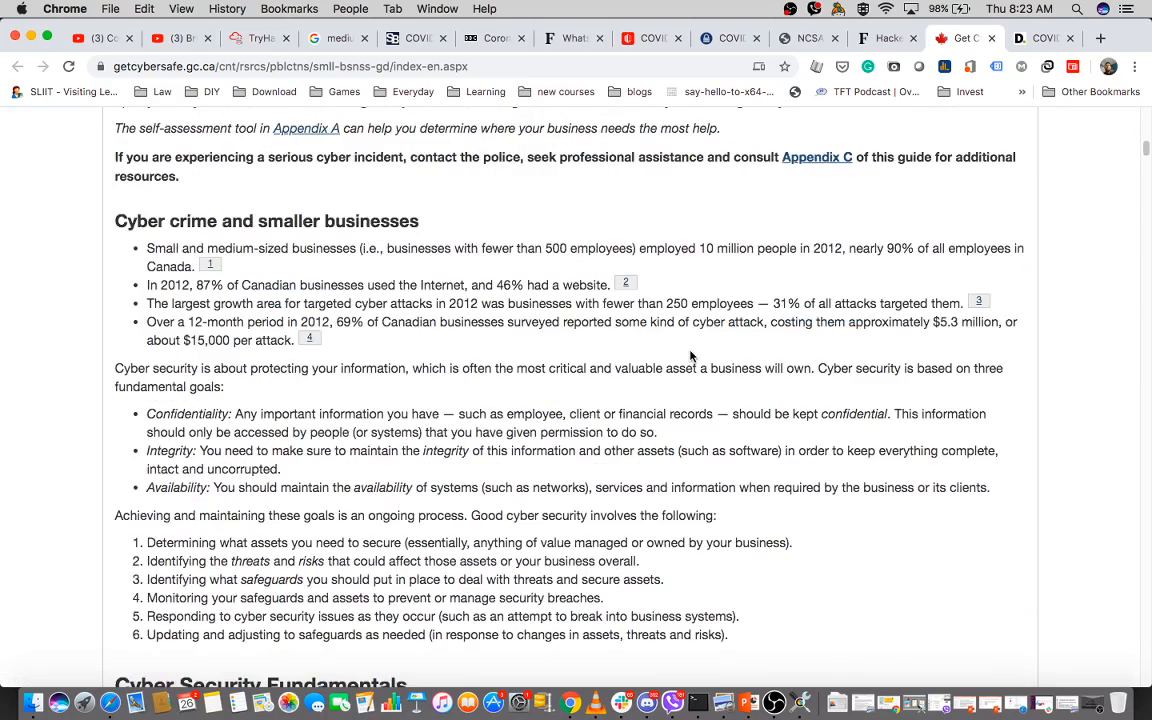
scroll(down, 3)
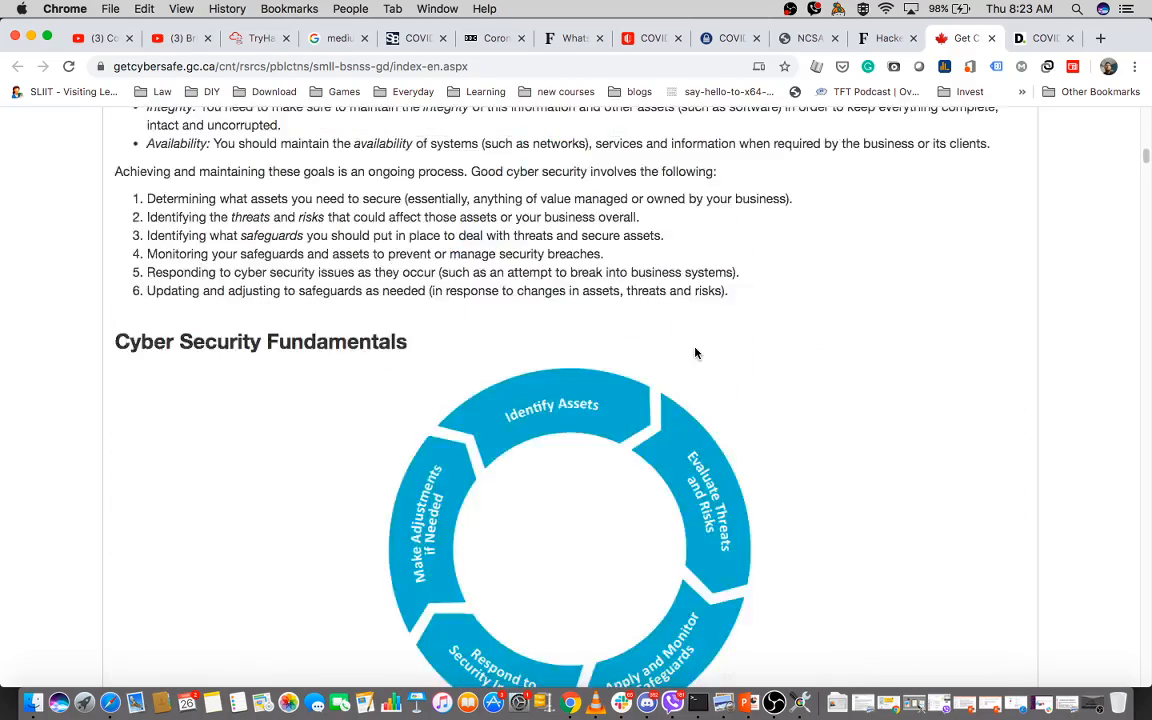
scroll(up, 3)
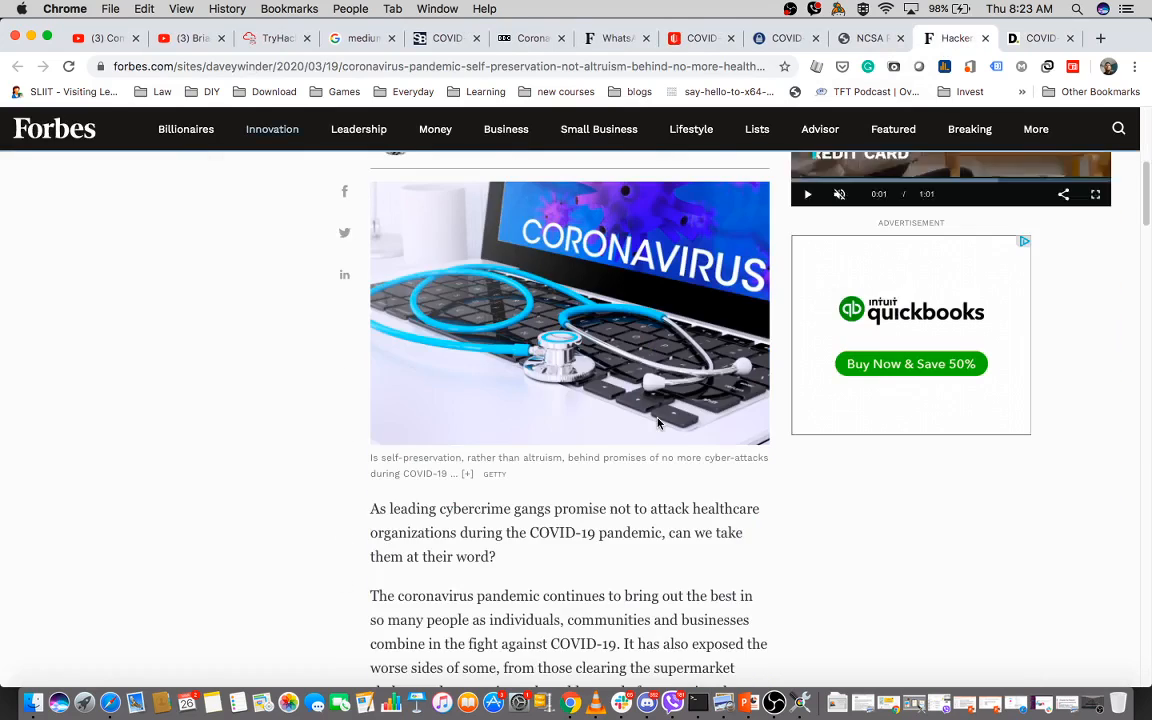
Highlight the Forbes headline about hackers promising no healthcare cyber attacks and start reading
scroll(up, 3)
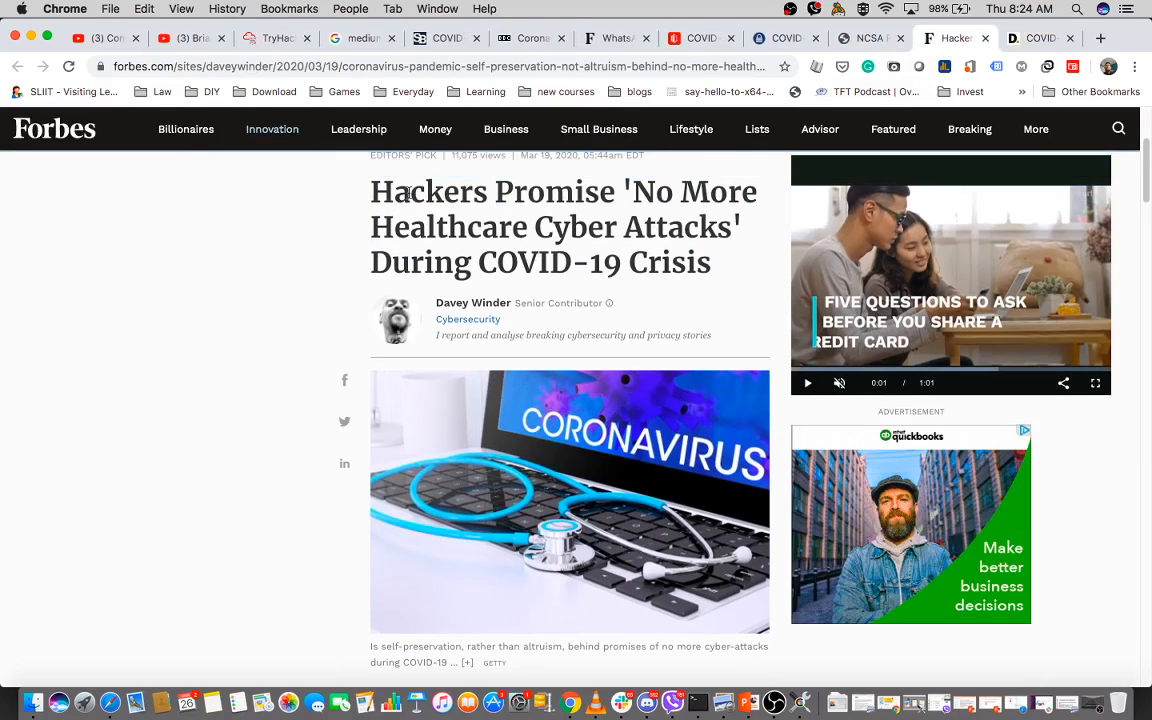
drag(370, 191, 711, 262)
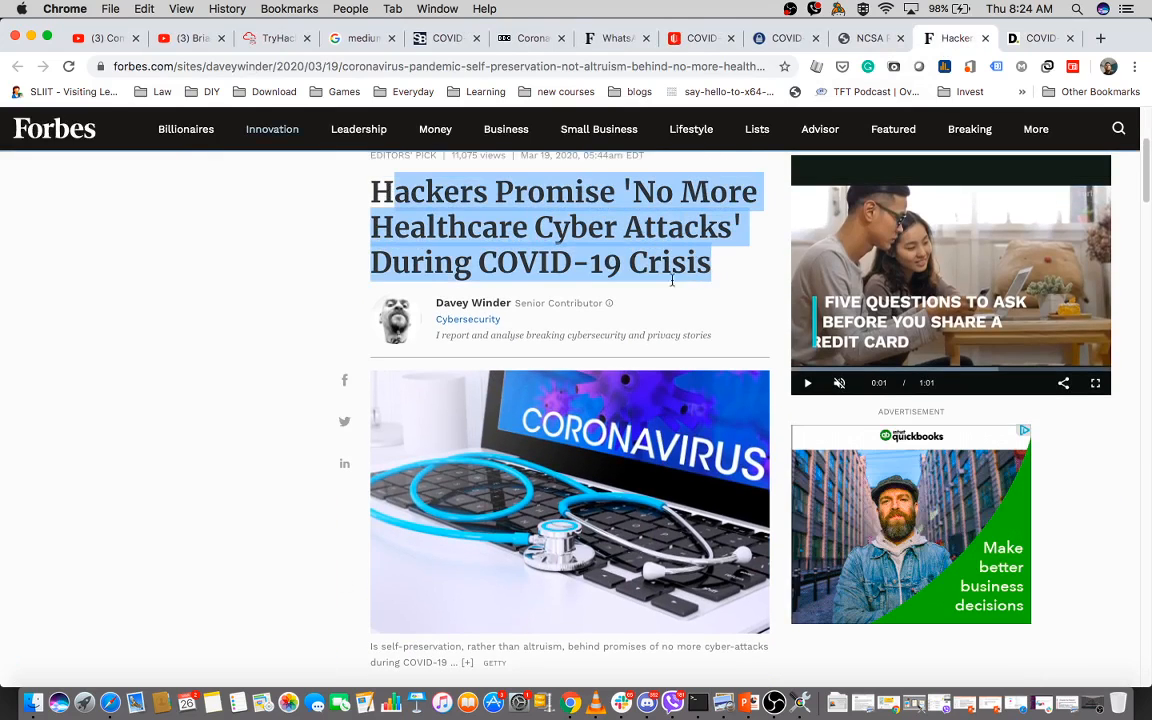
scroll(down, 3)
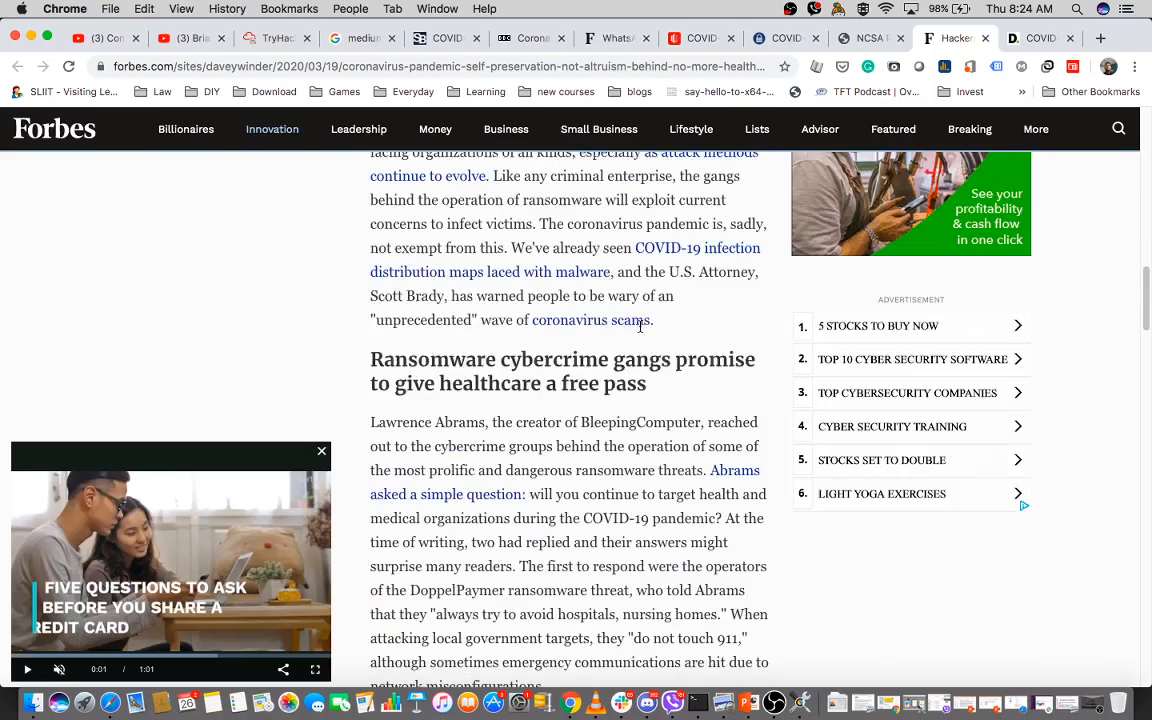
scroll(up, 3)
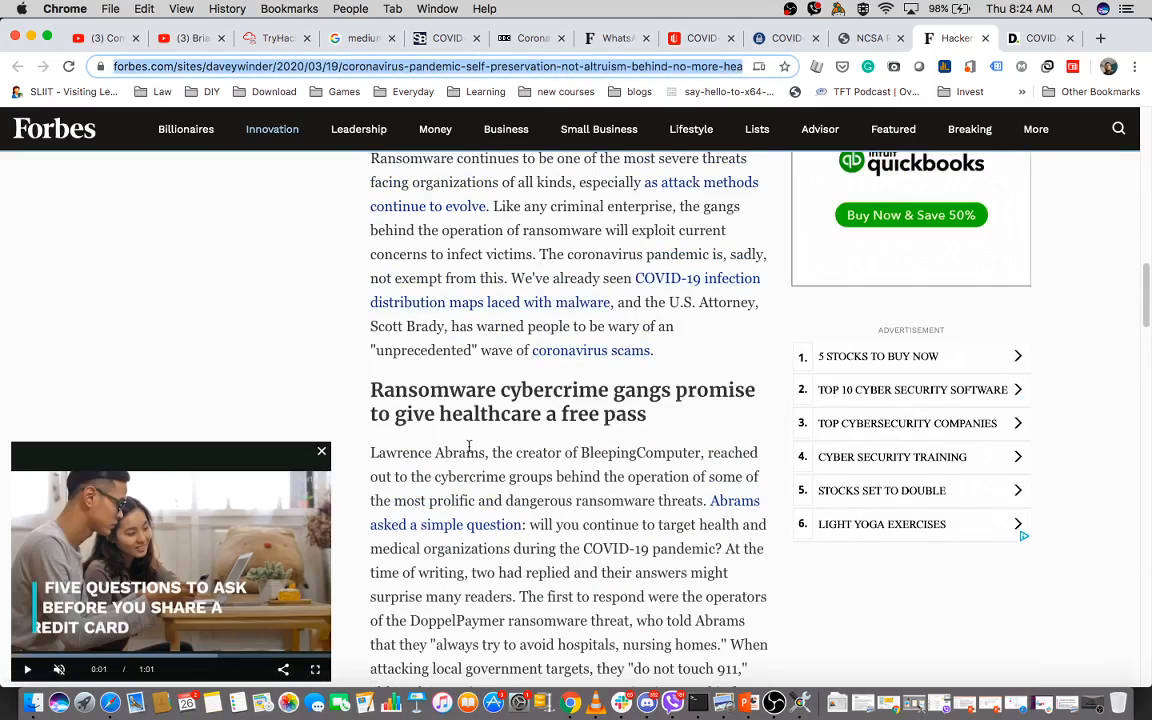
scroll(down, 3)
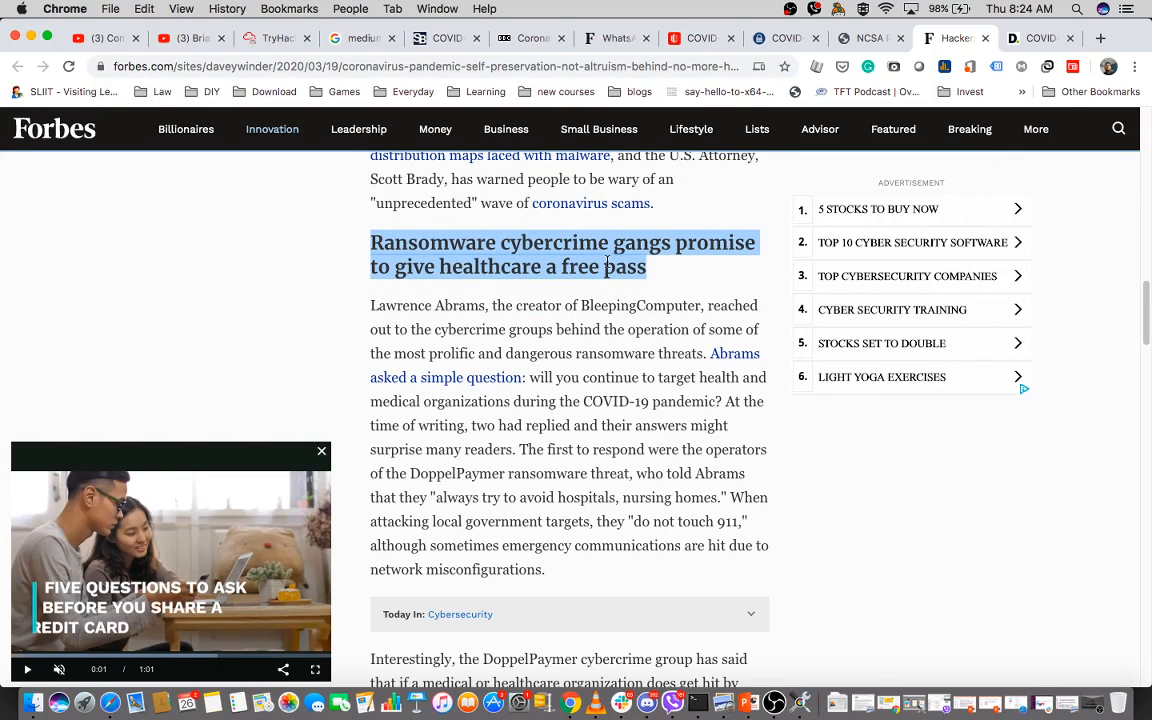
mouse_move(556, 305)
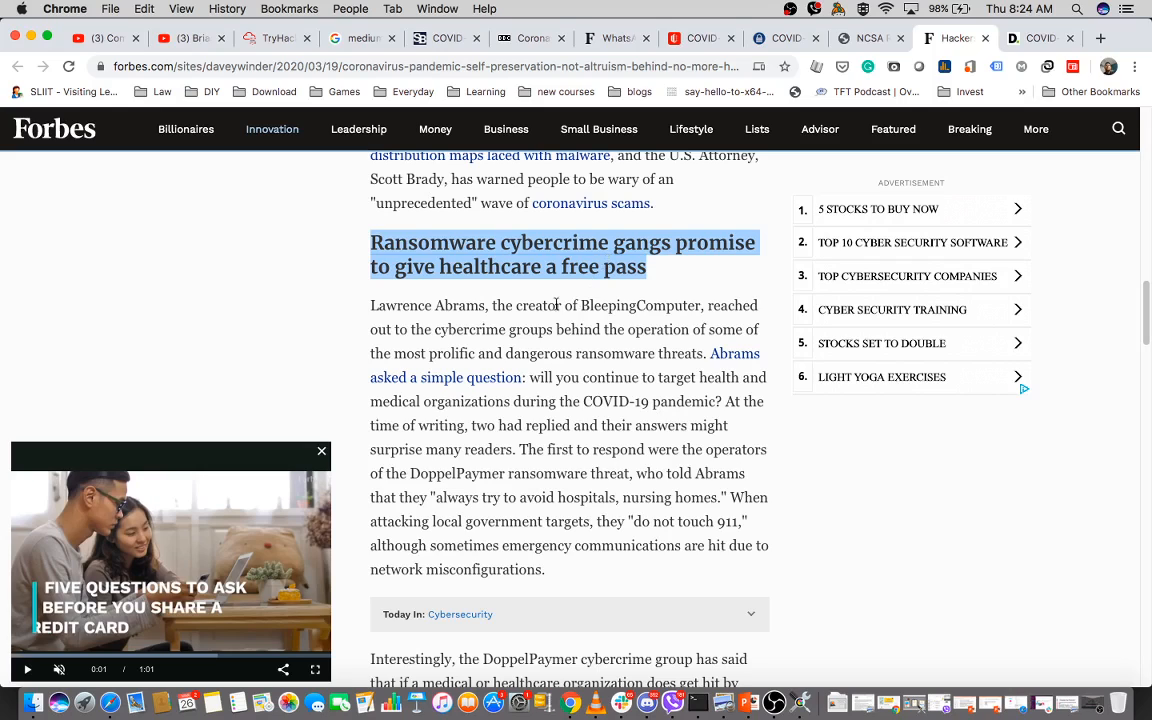
mouse_move(492, 305)
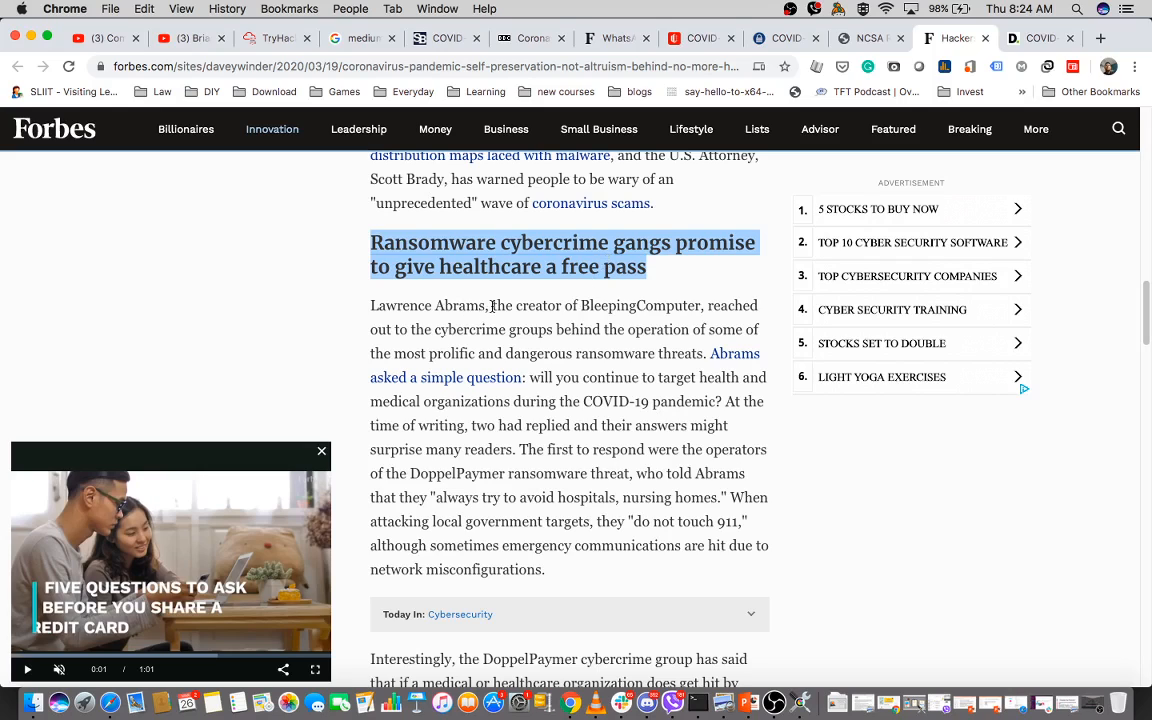
mouse_move(455, 324)
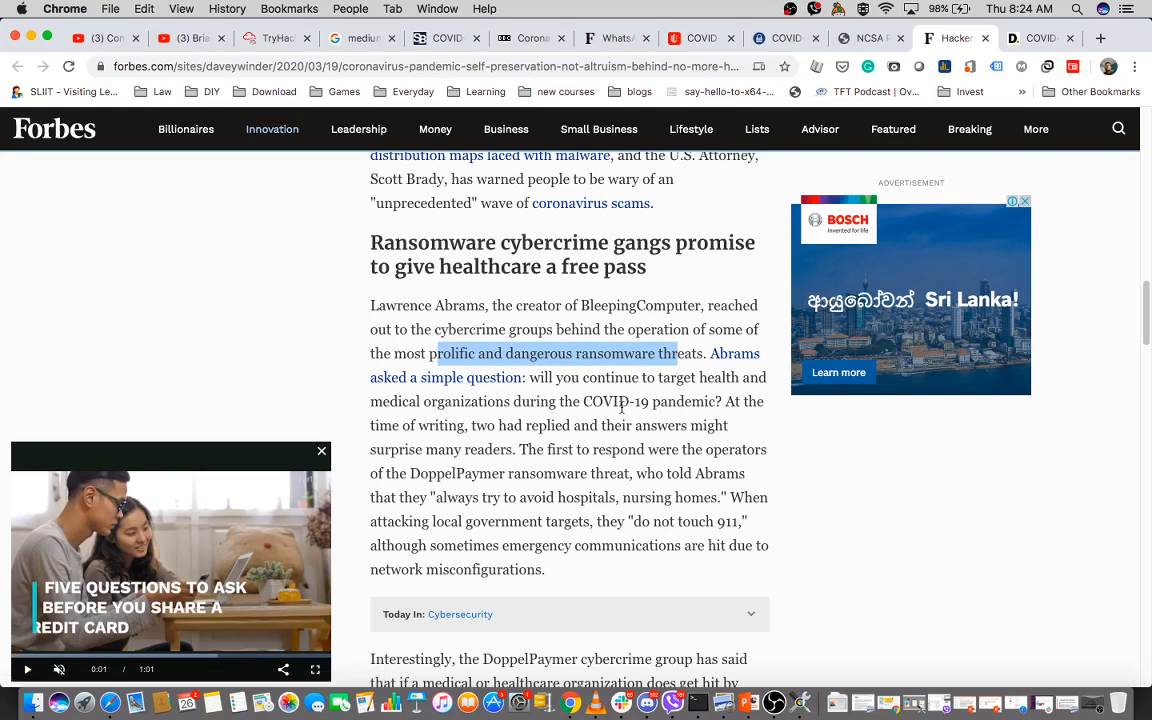
mouse_move(448, 424)
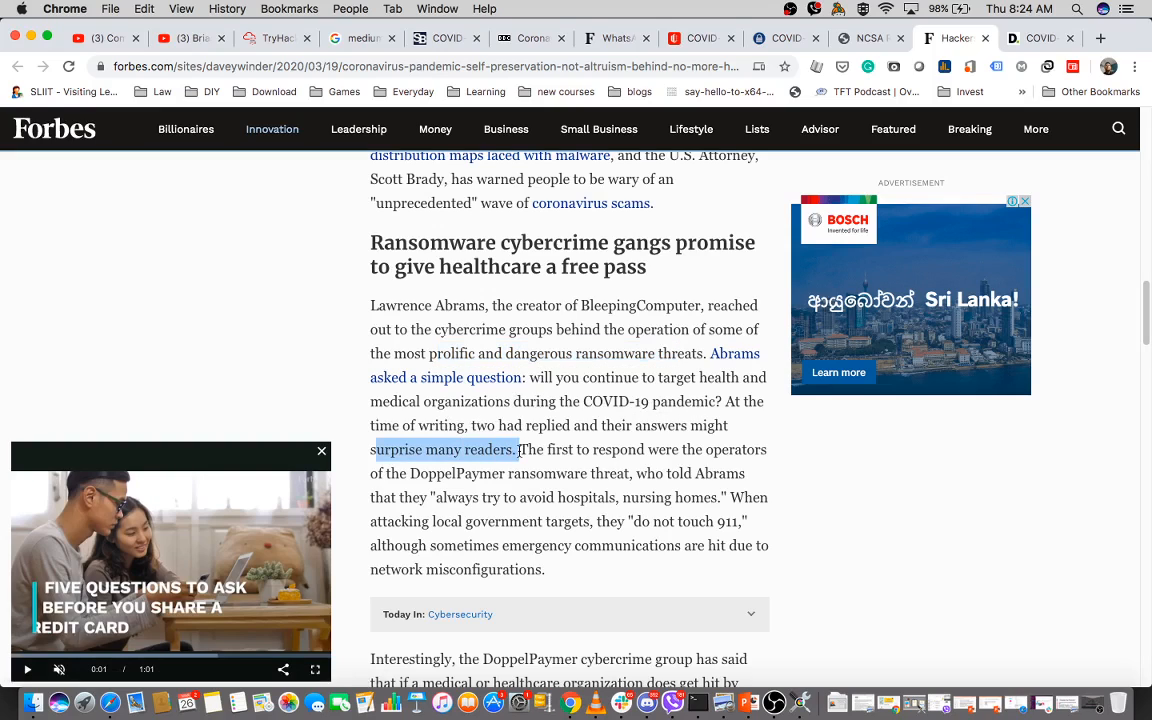
mouse_move(658, 452)
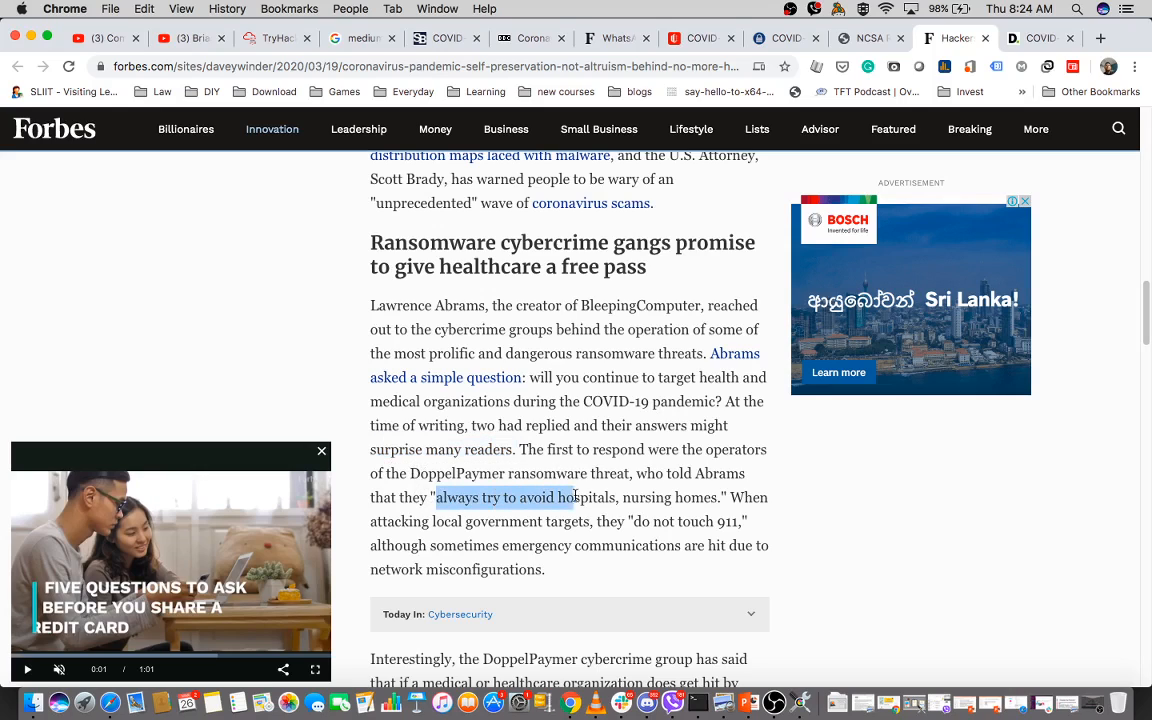
Highlight the 'do not touch 911' quote and read on to the ransomware threat section
drag(570, 497, 695, 497)
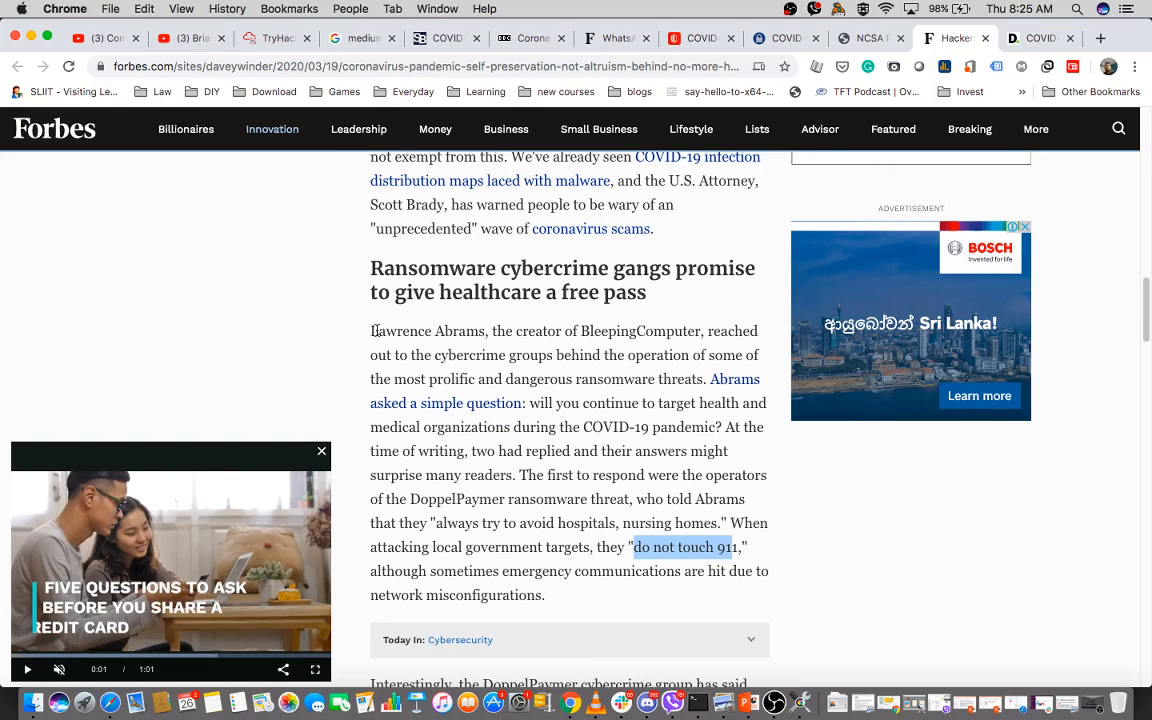
scroll(down, 3)
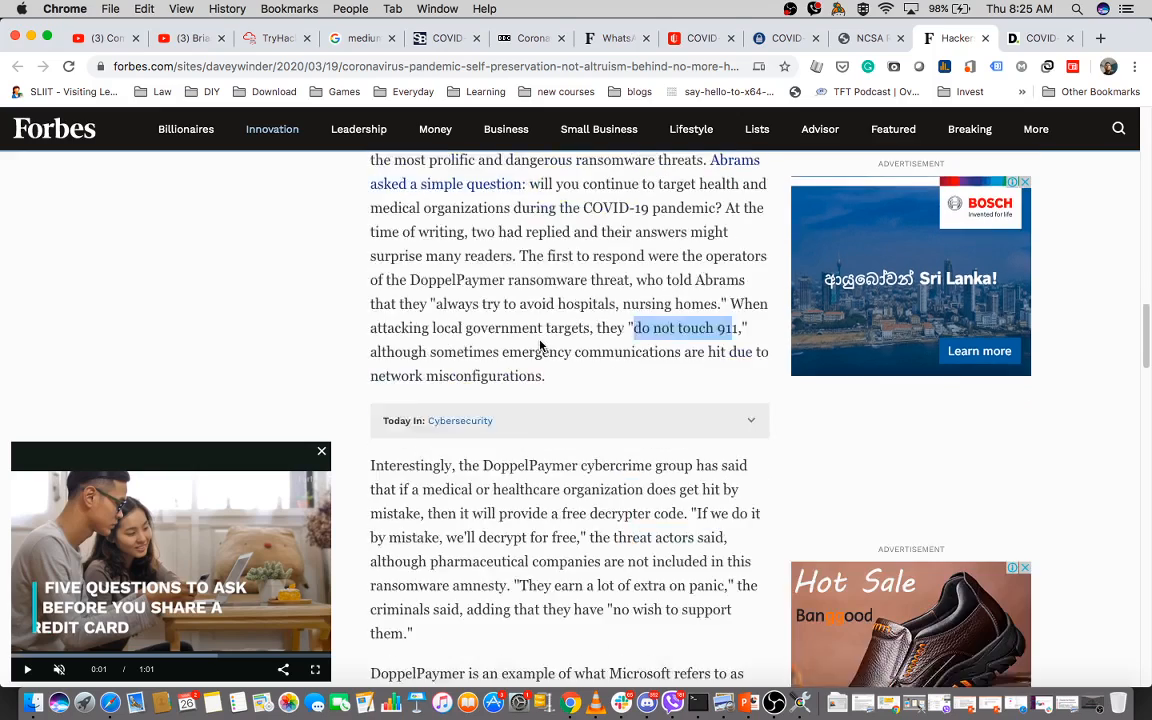
scroll(up, 3)
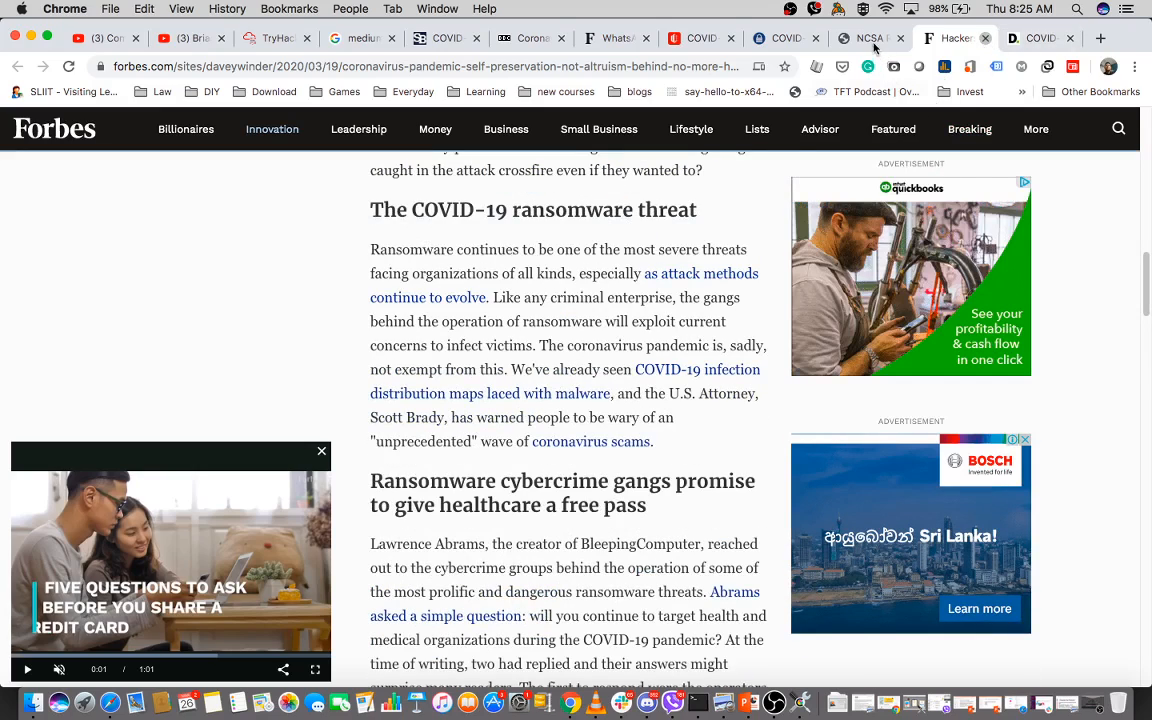
Read the NCSA remote-worker tipsheet PDF down to its software-update advice
click(868, 38)
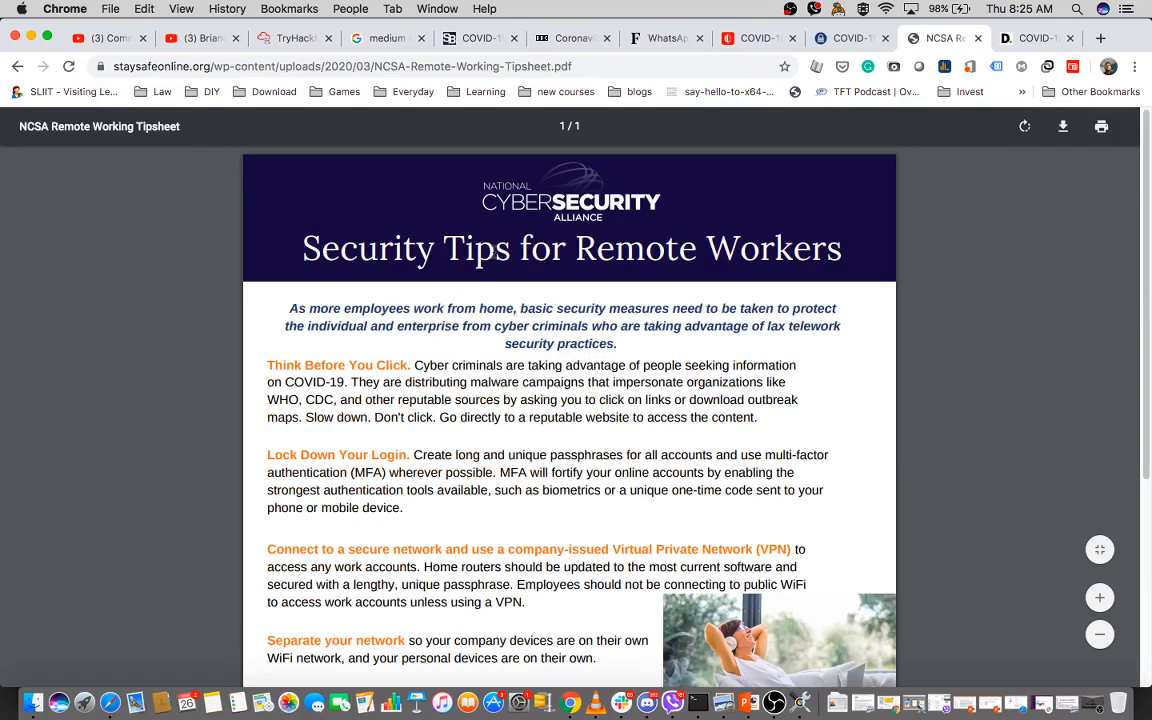
mouse_move(287, 199)
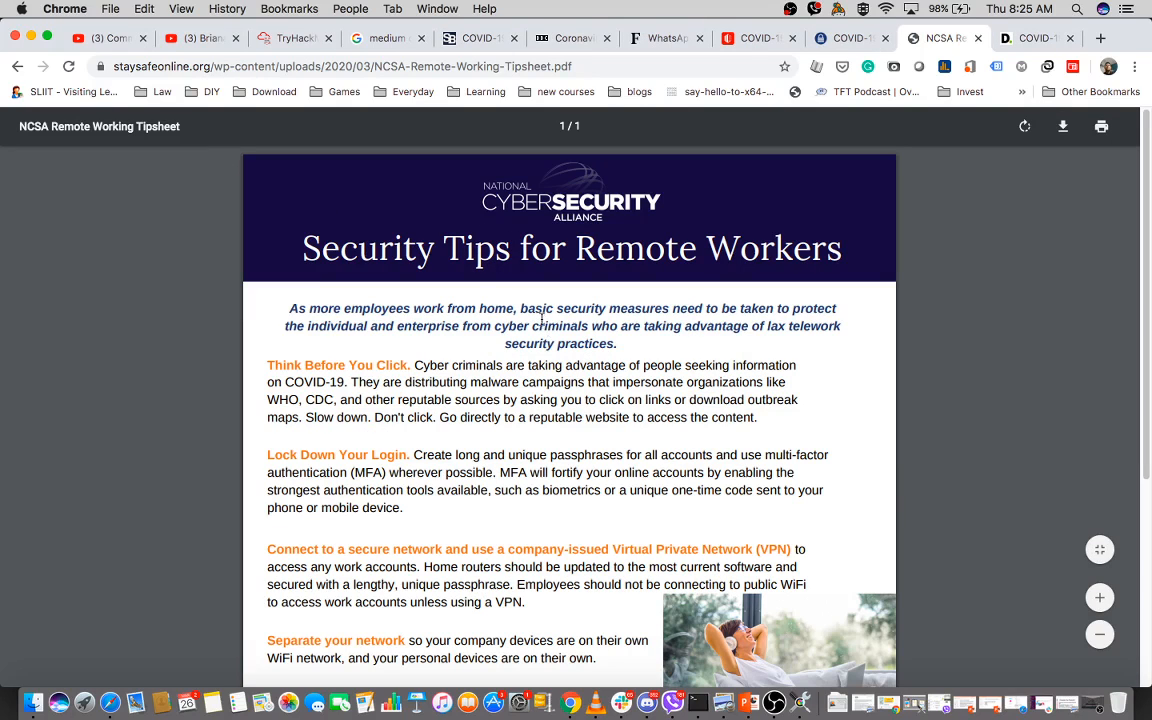
scroll(down, 3)
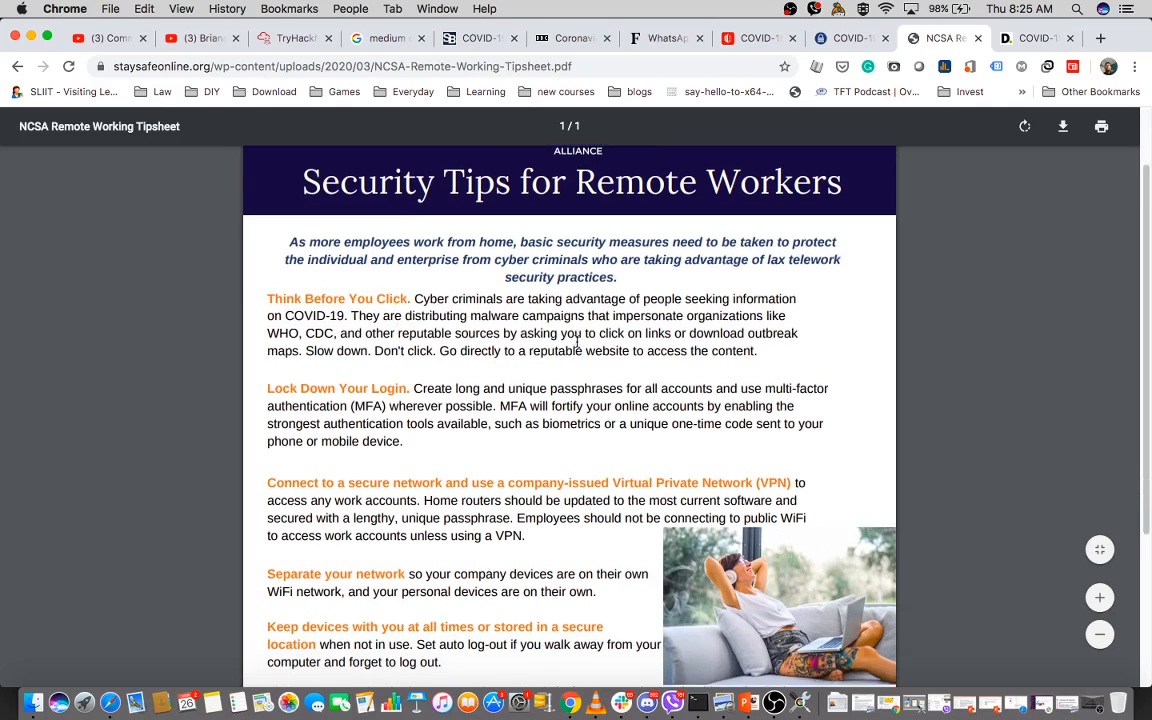
scroll(down, 3)
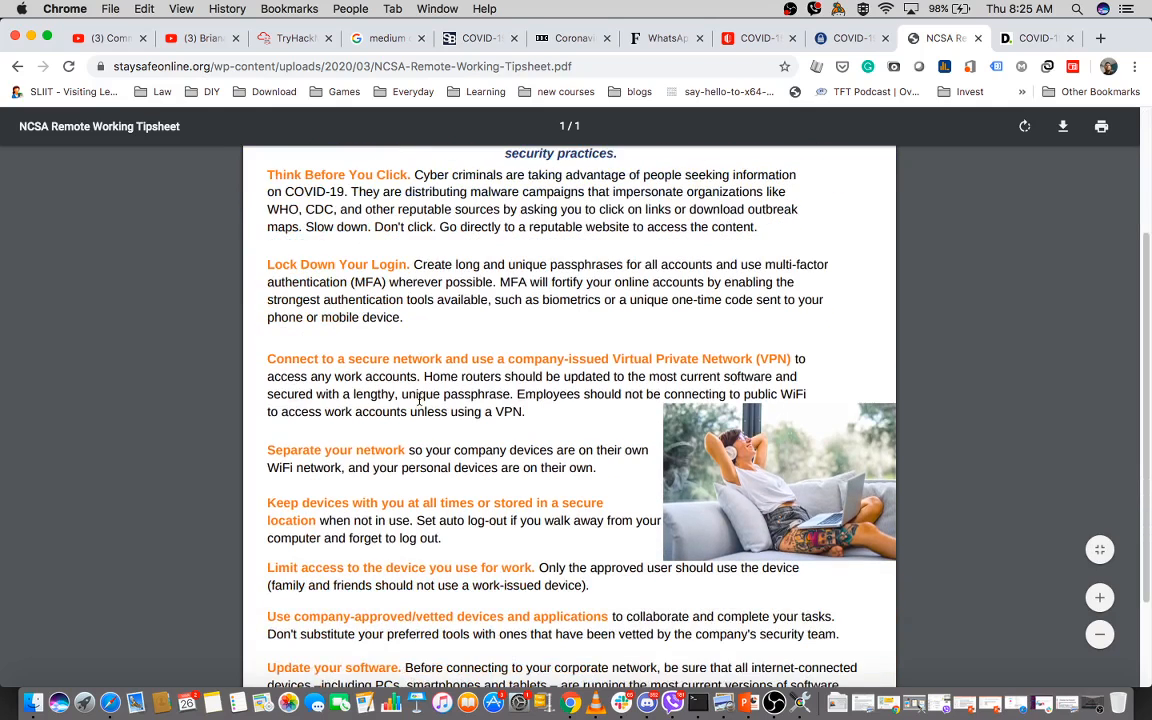
scroll(down, 3)
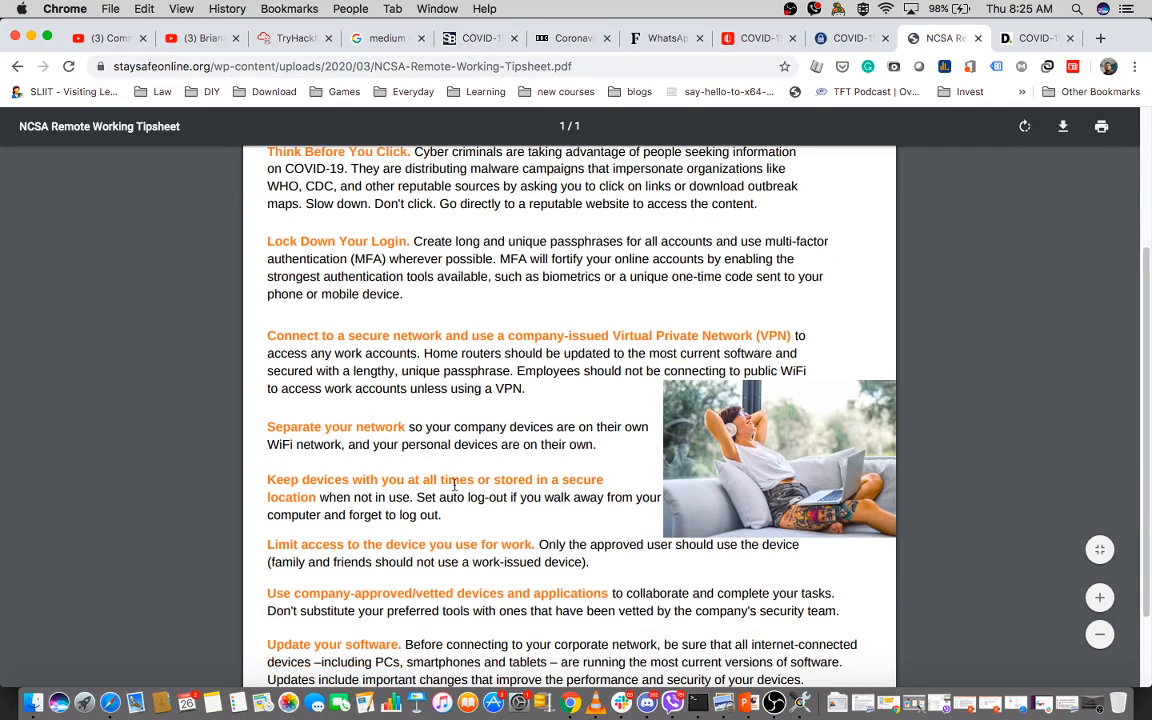
scroll(down, 3)
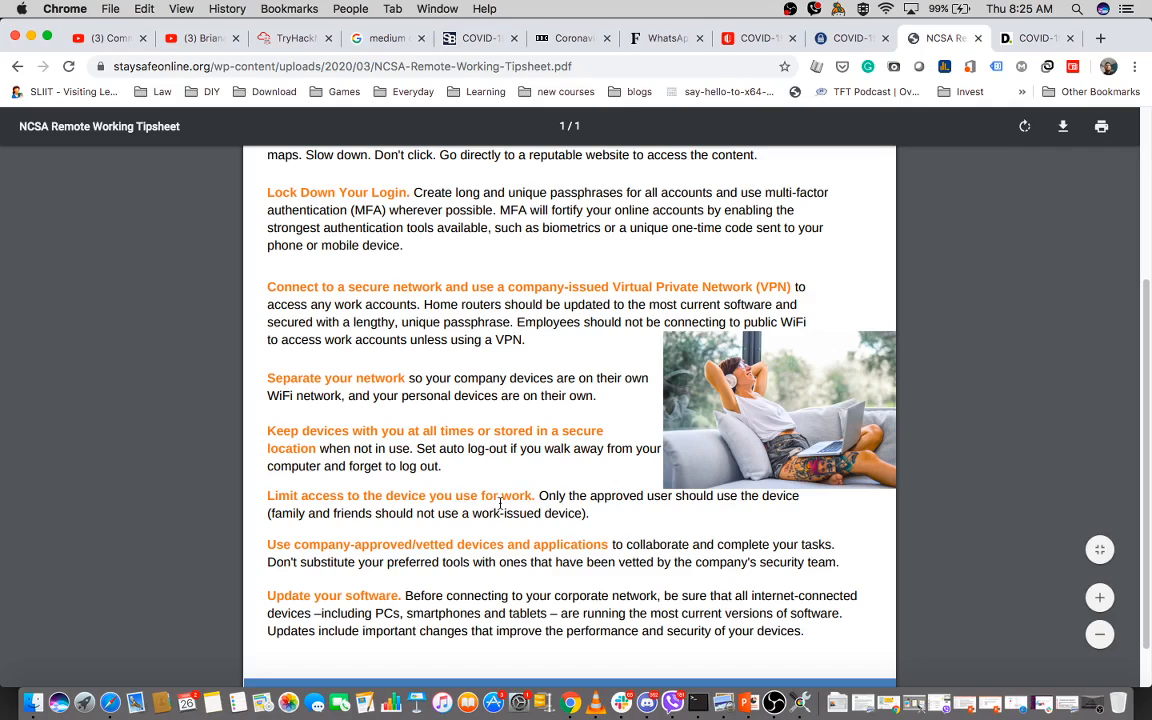
mouse_move(430, 593)
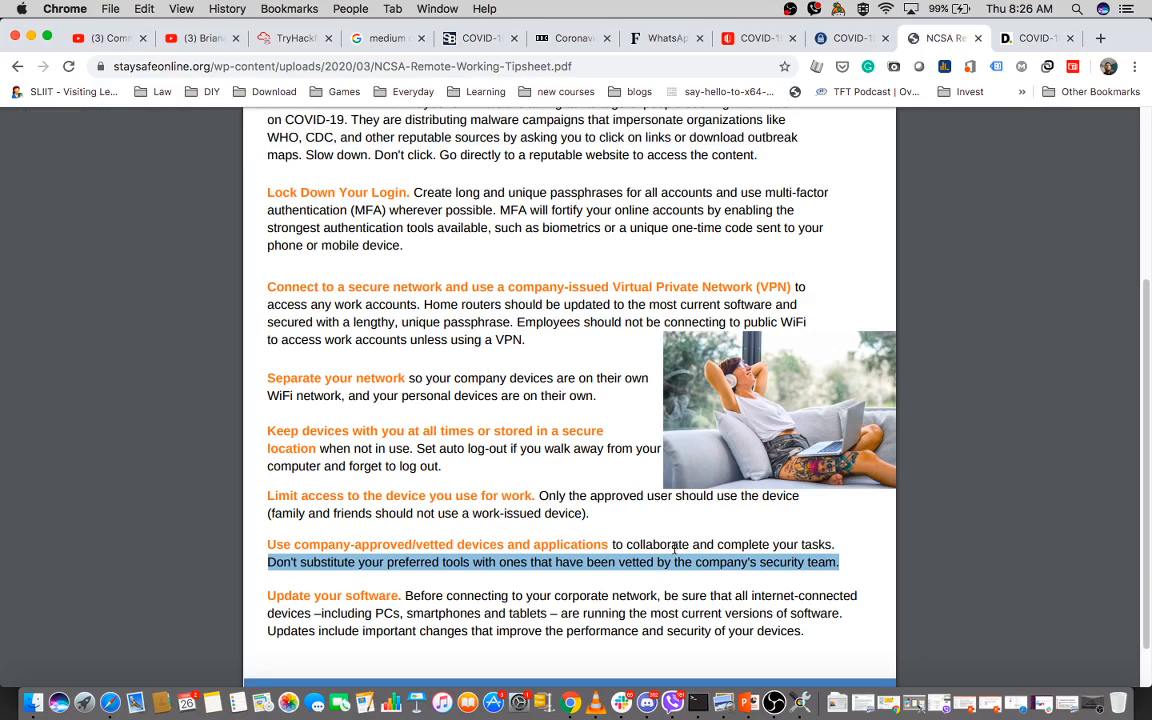
scroll(up, 3)
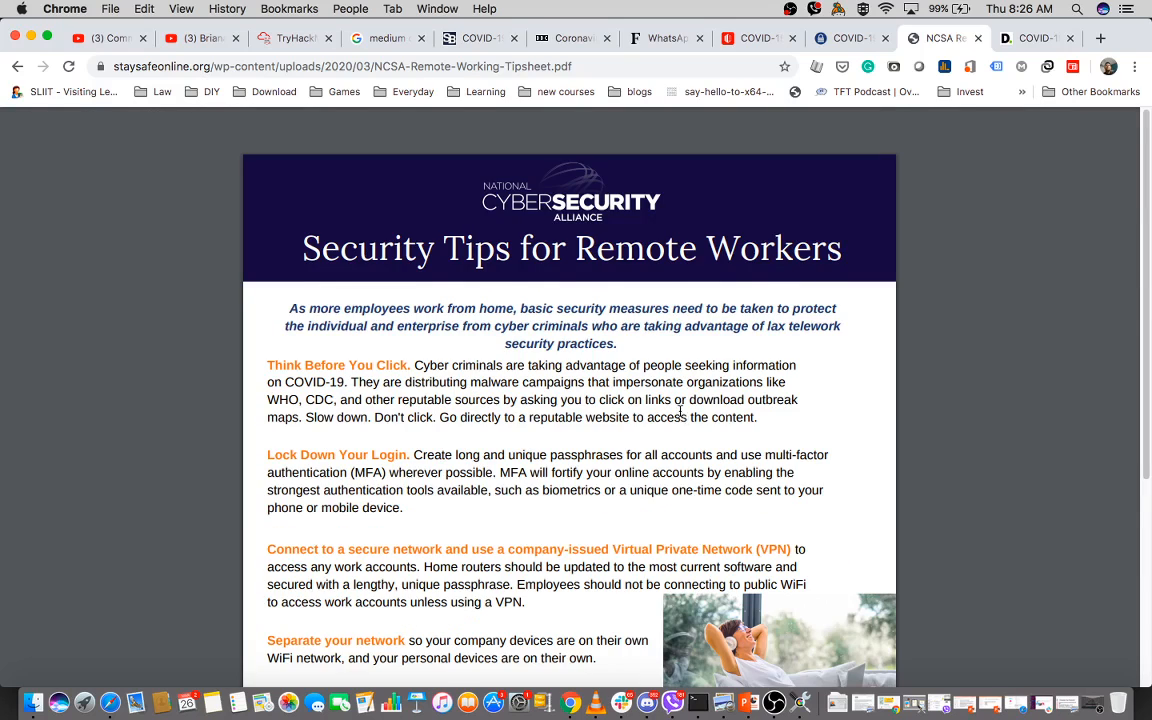
scroll(down, 3)
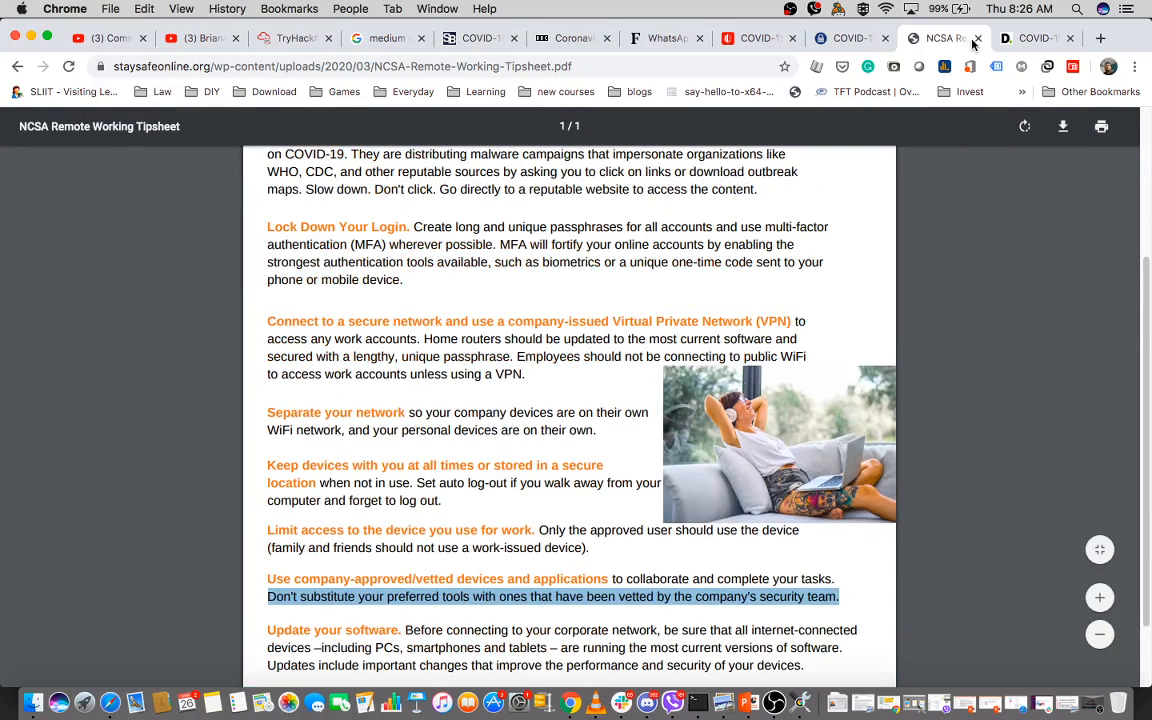
Close the tipsheet PDF and browse the three COVID-19 Security Resource Library lists
click(850, 38)
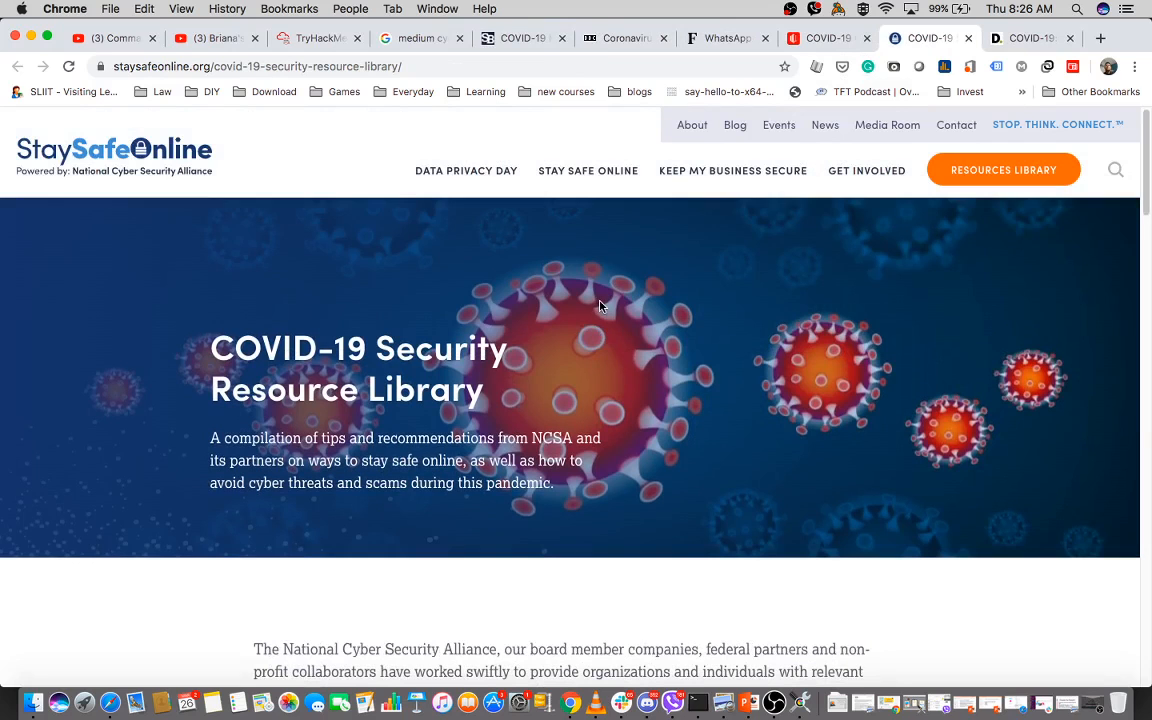
scroll(down, 3)
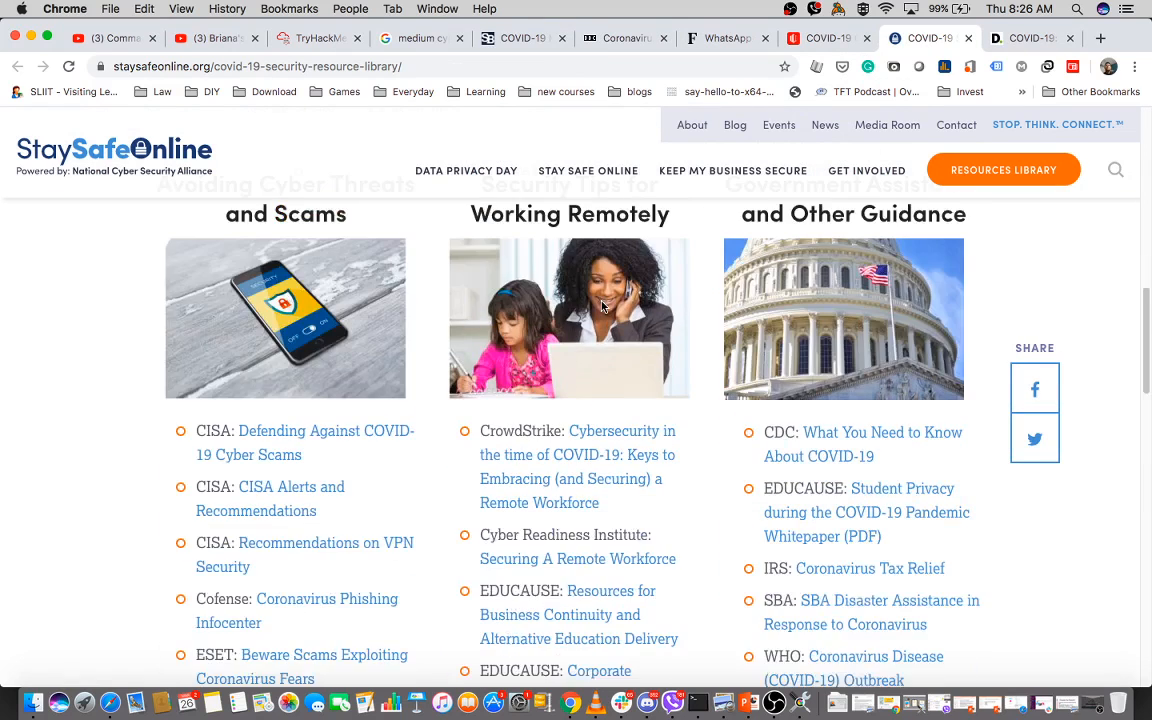
scroll(down, 3)
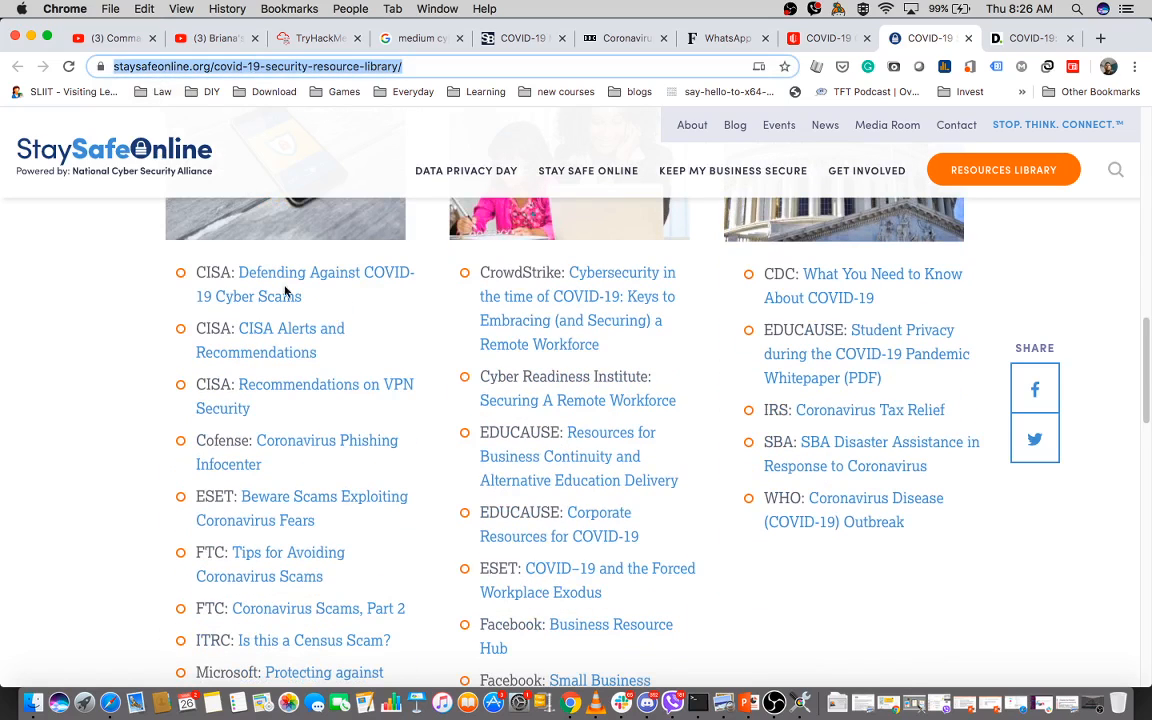
mouse_move(401, 425)
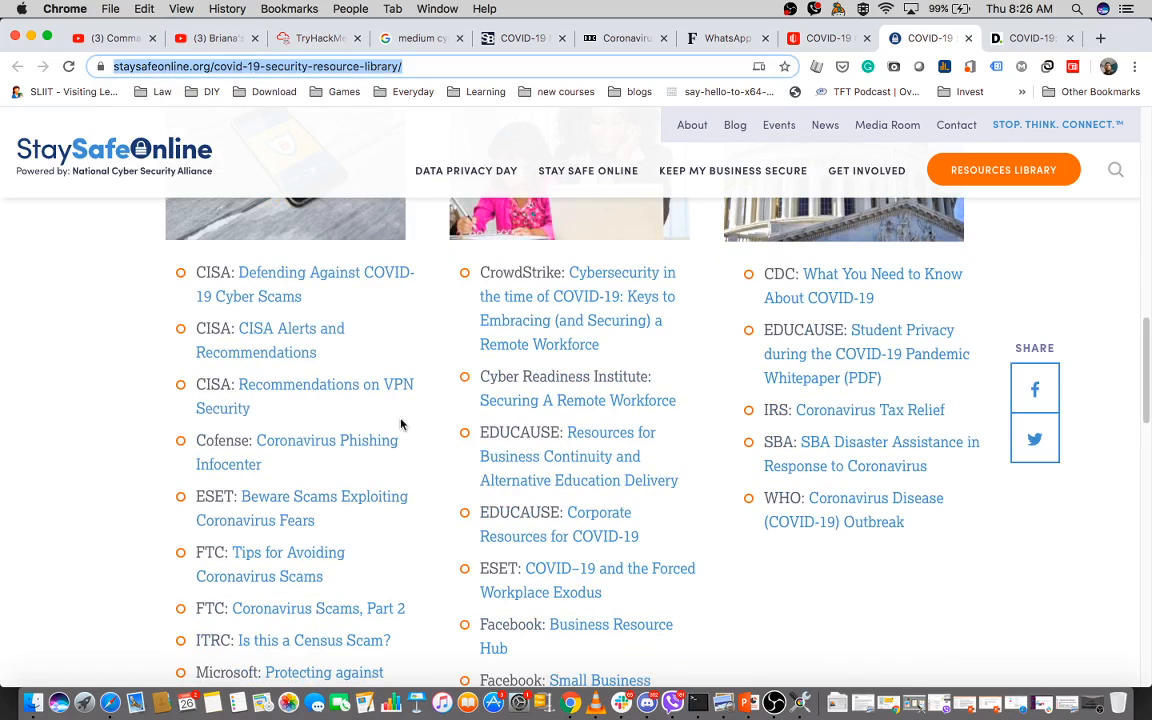
mouse_move(380, 538)
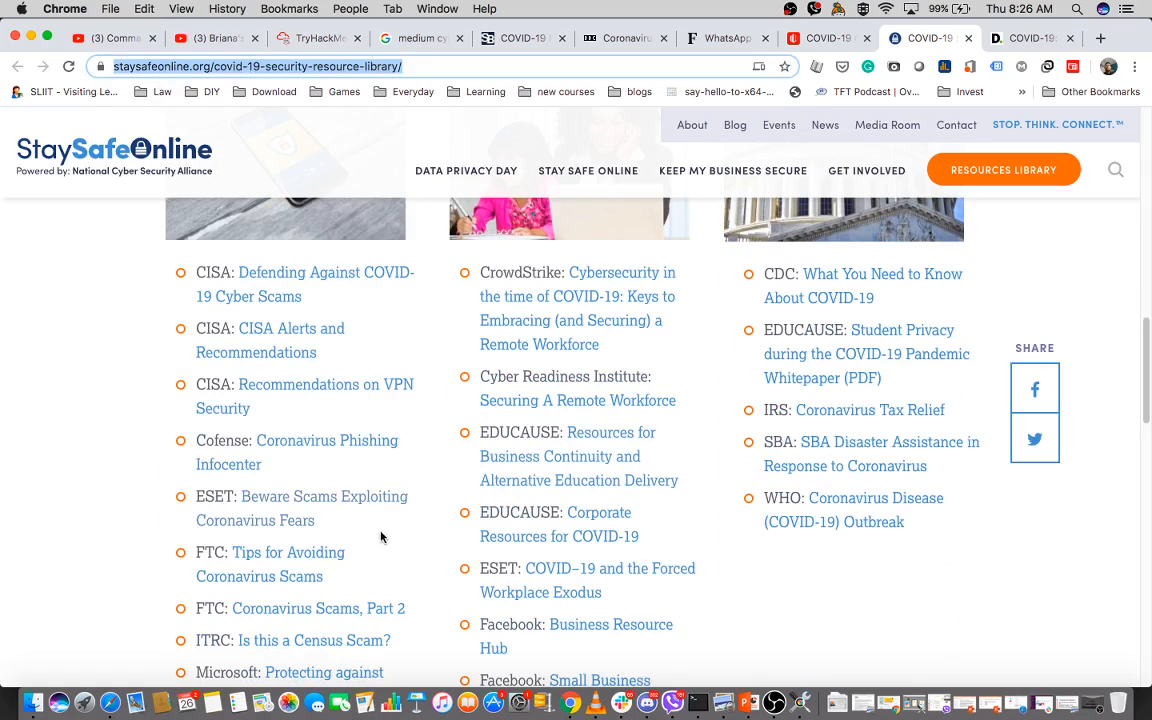
mouse_move(648, 456)
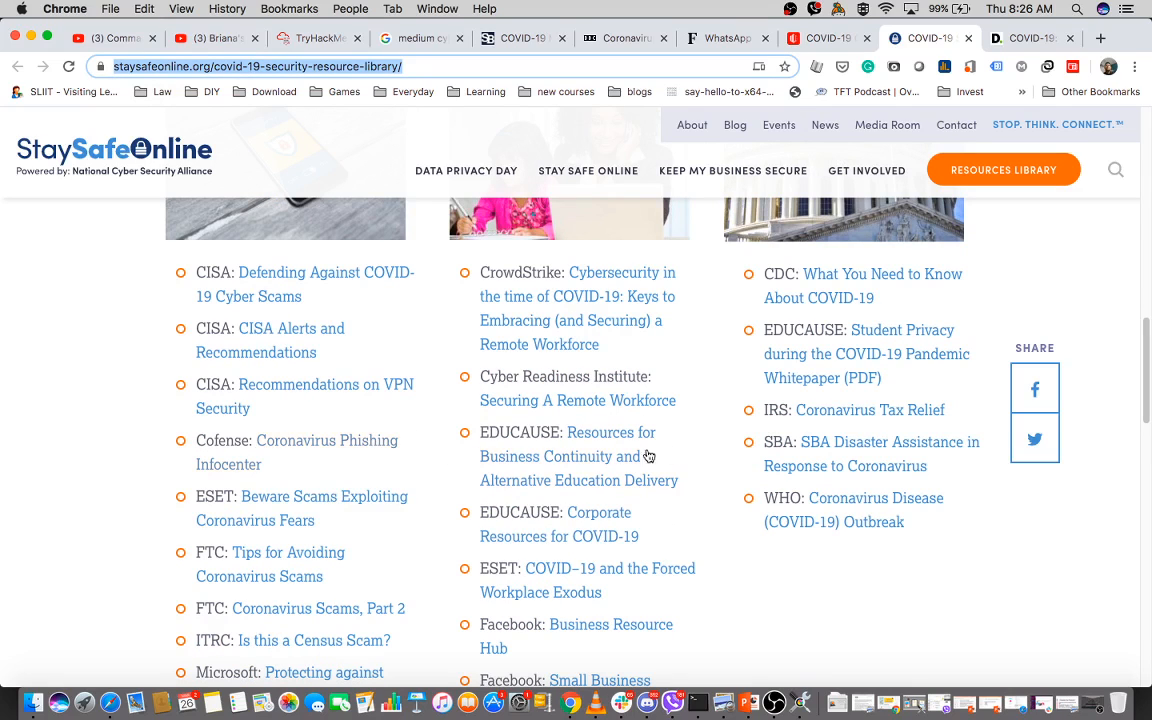
scroll(down, 3)
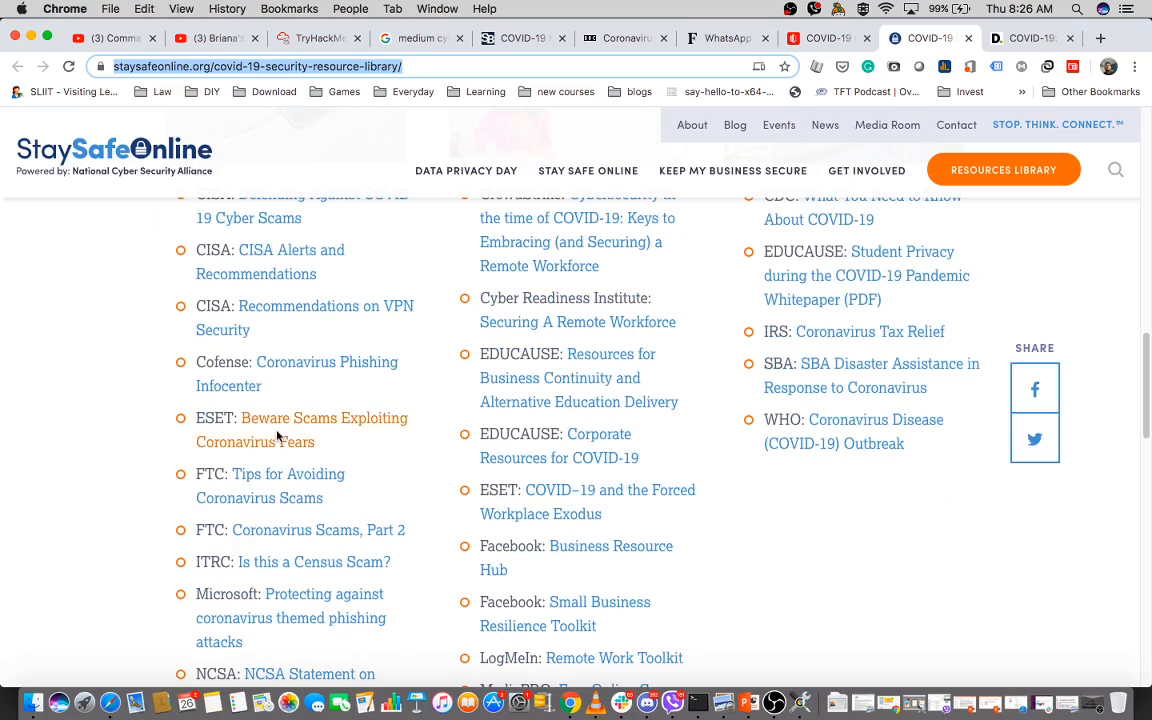
mouse_move(330, 497)
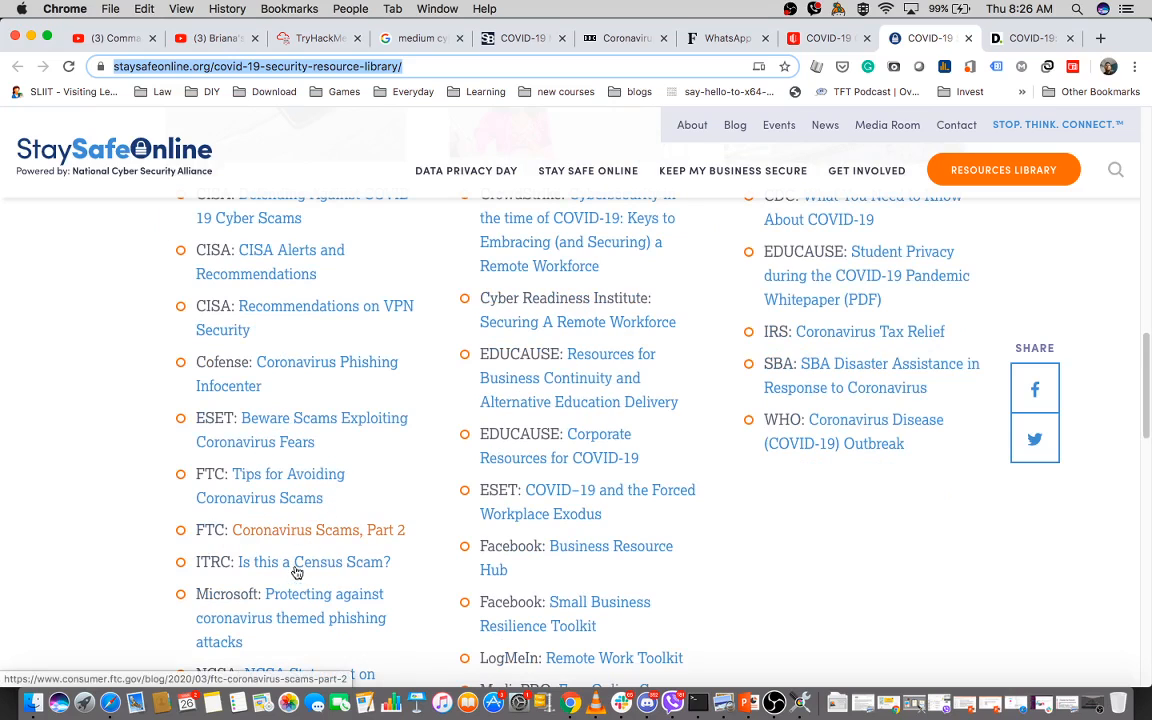
scroll(up, 3)
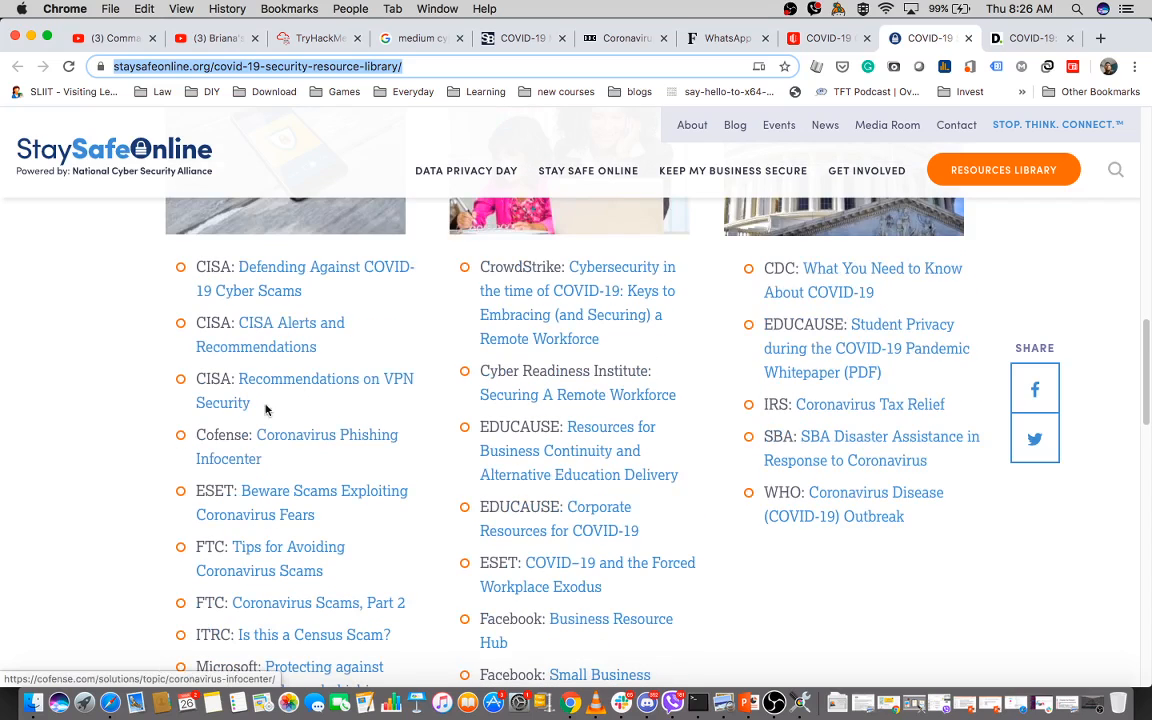
mouse_move(350, 434)
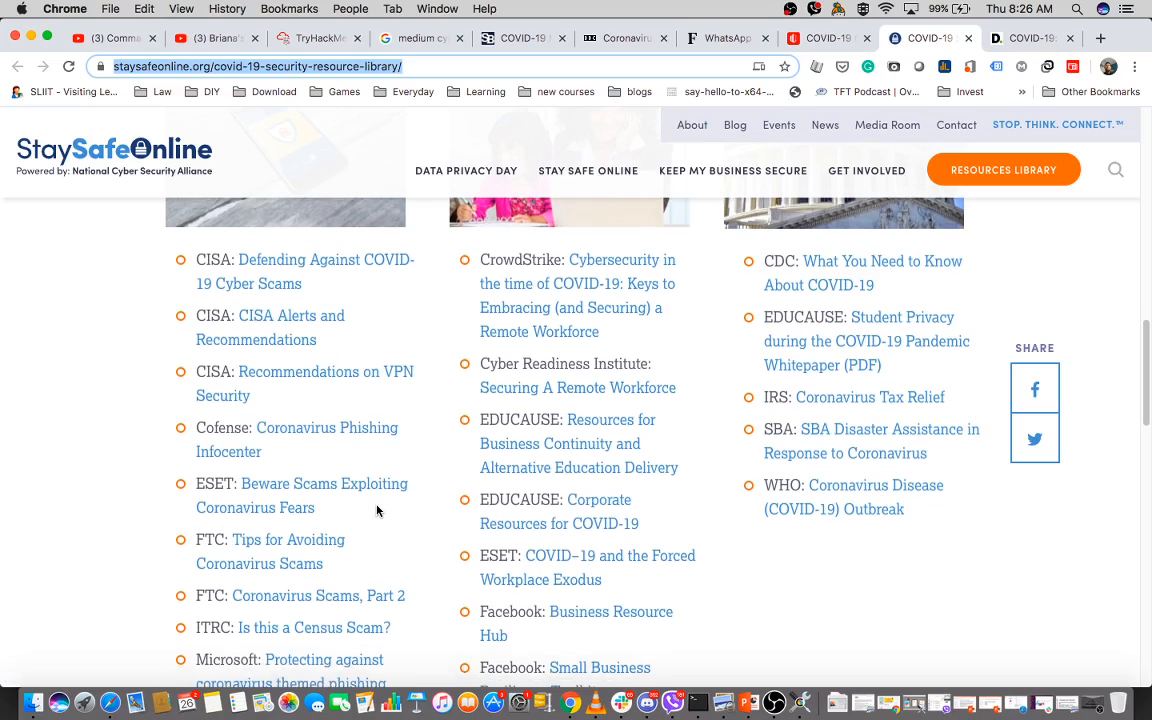
scroll(down, 3)
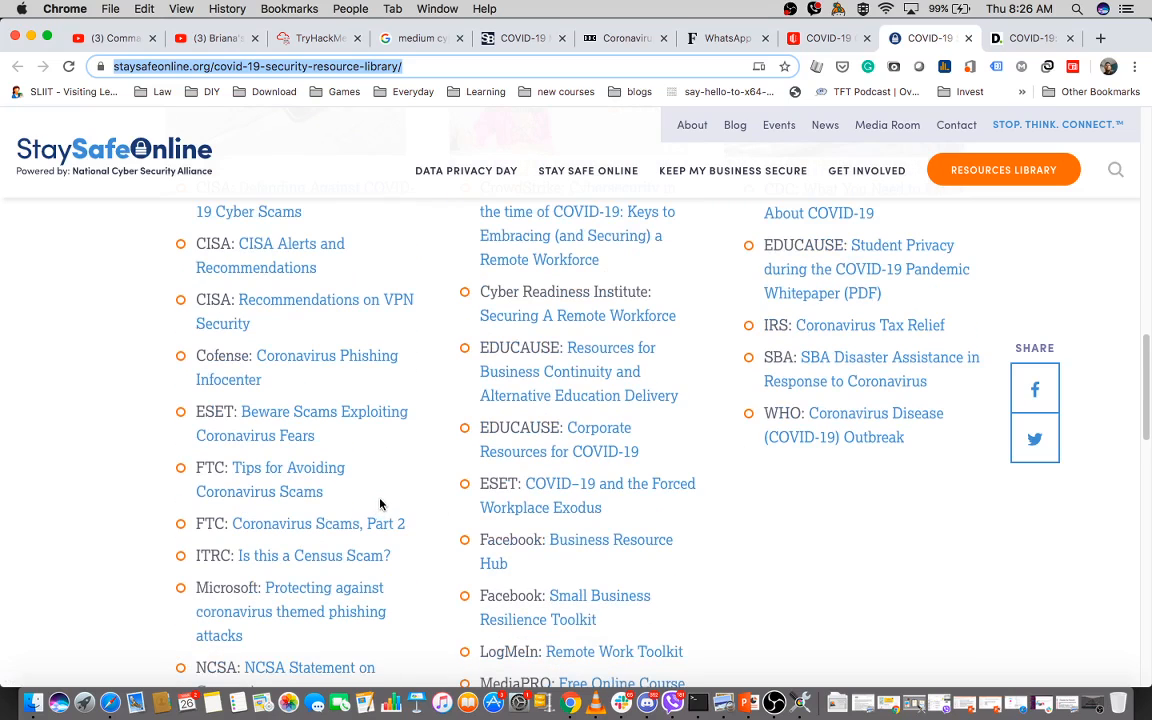
mouse_move(548, 568)
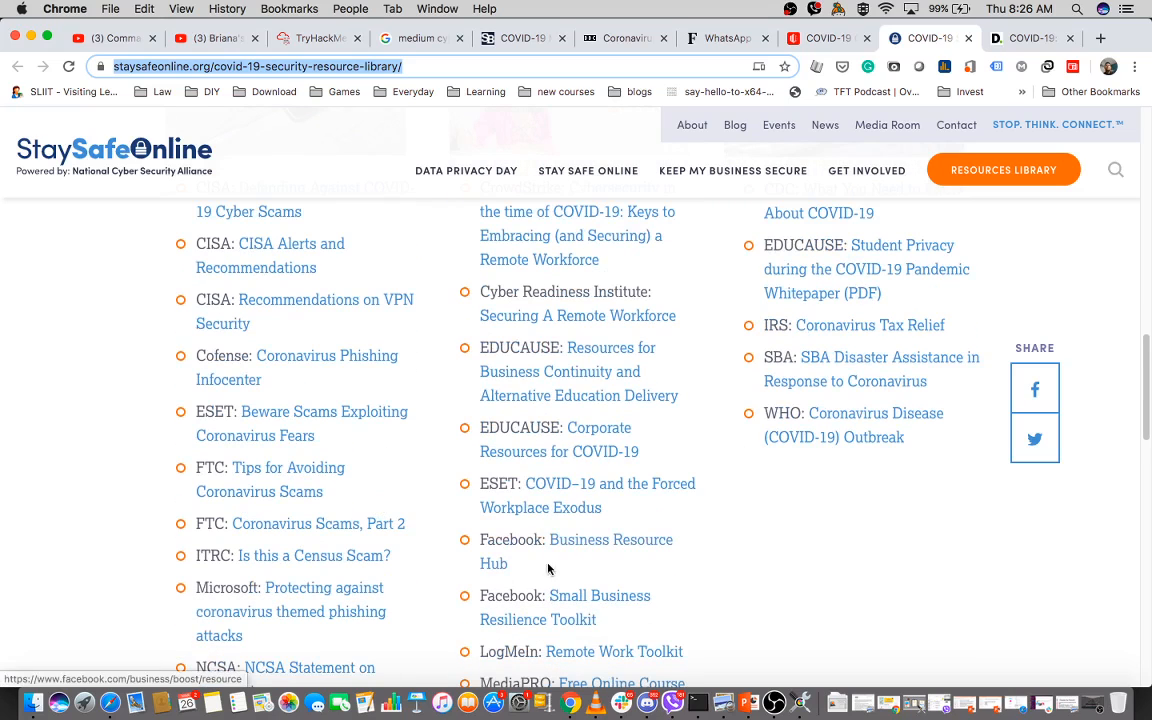
scroll(down, 3)
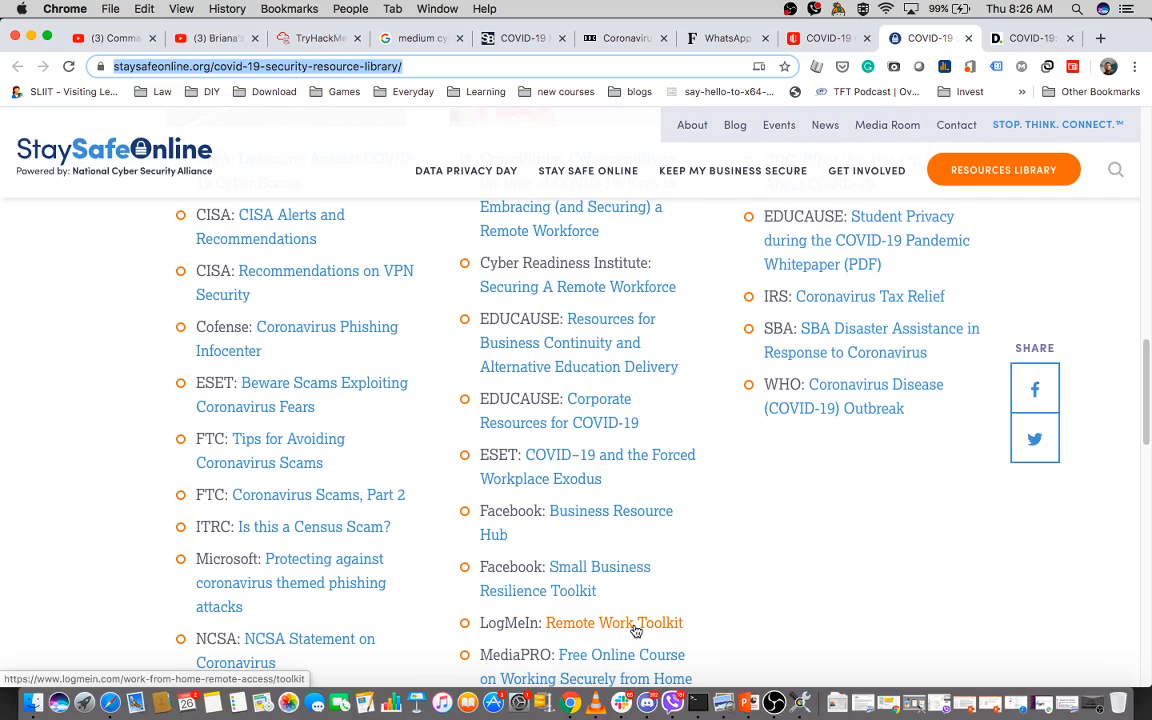
scroll(down, 3)
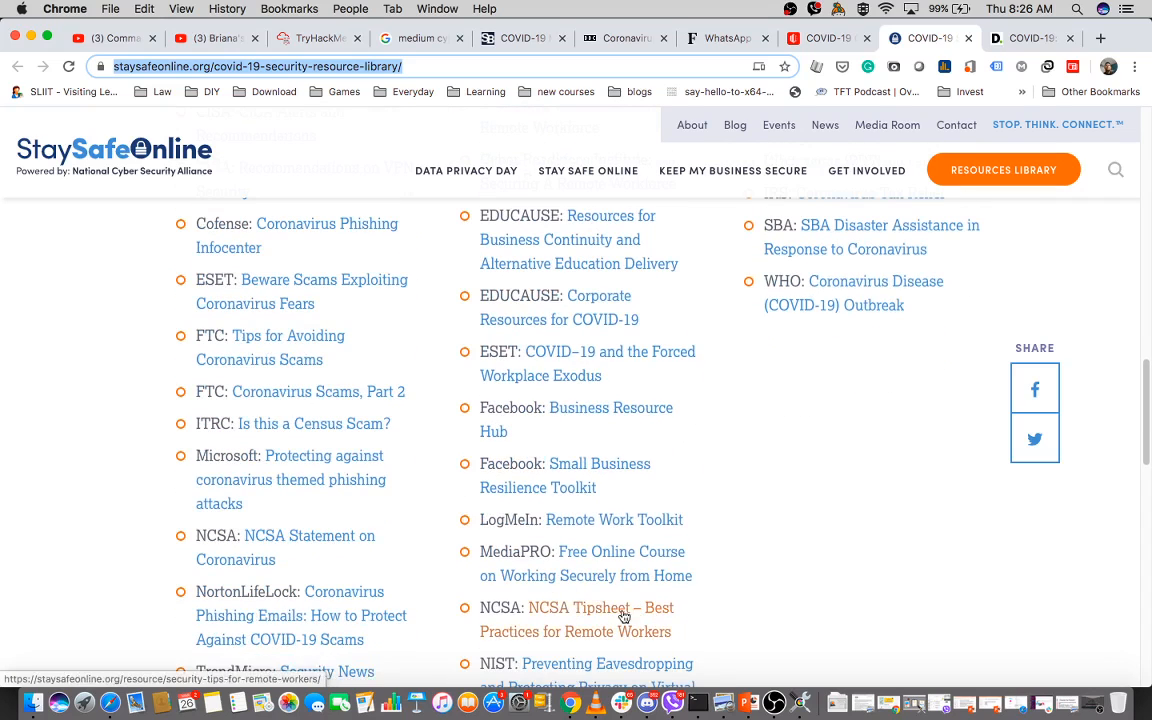
scroll(up, 3)
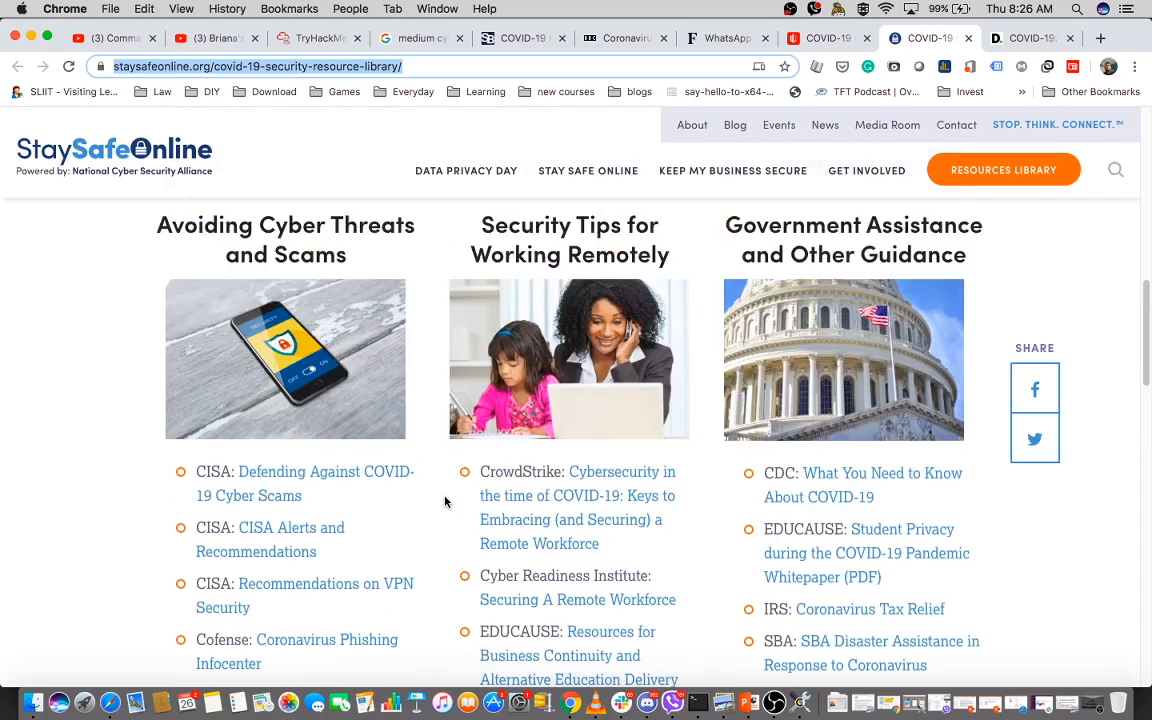
scroll(up, 3)
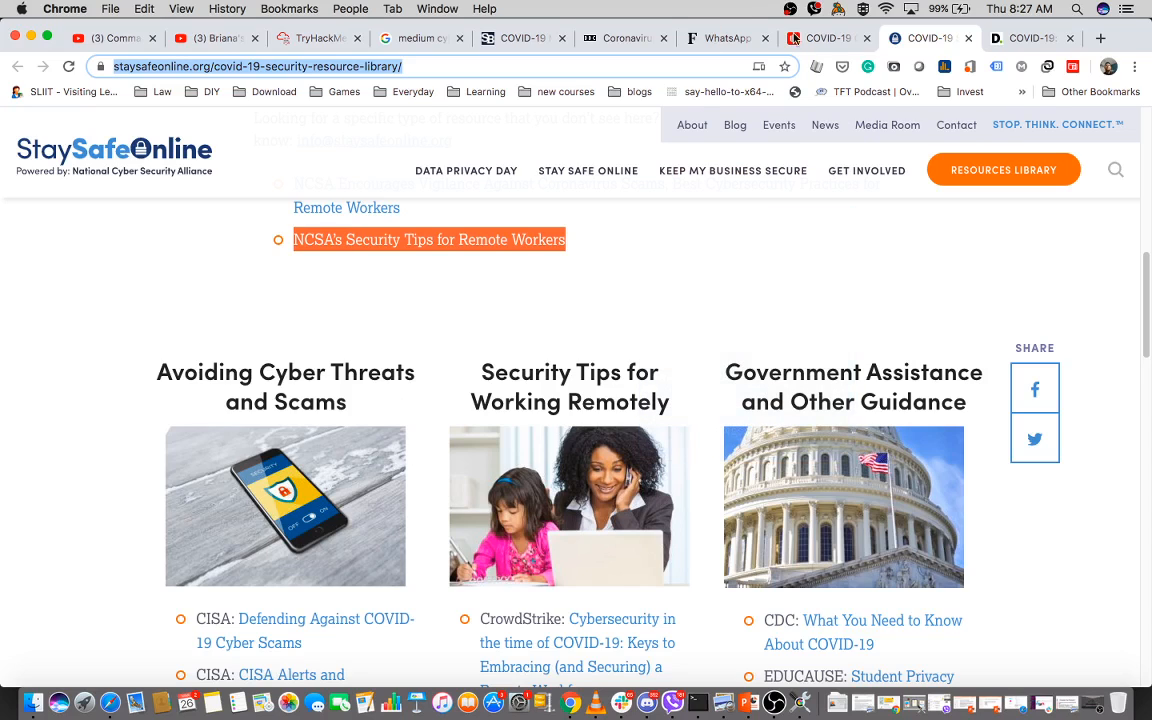
mouse_move(827, 38)
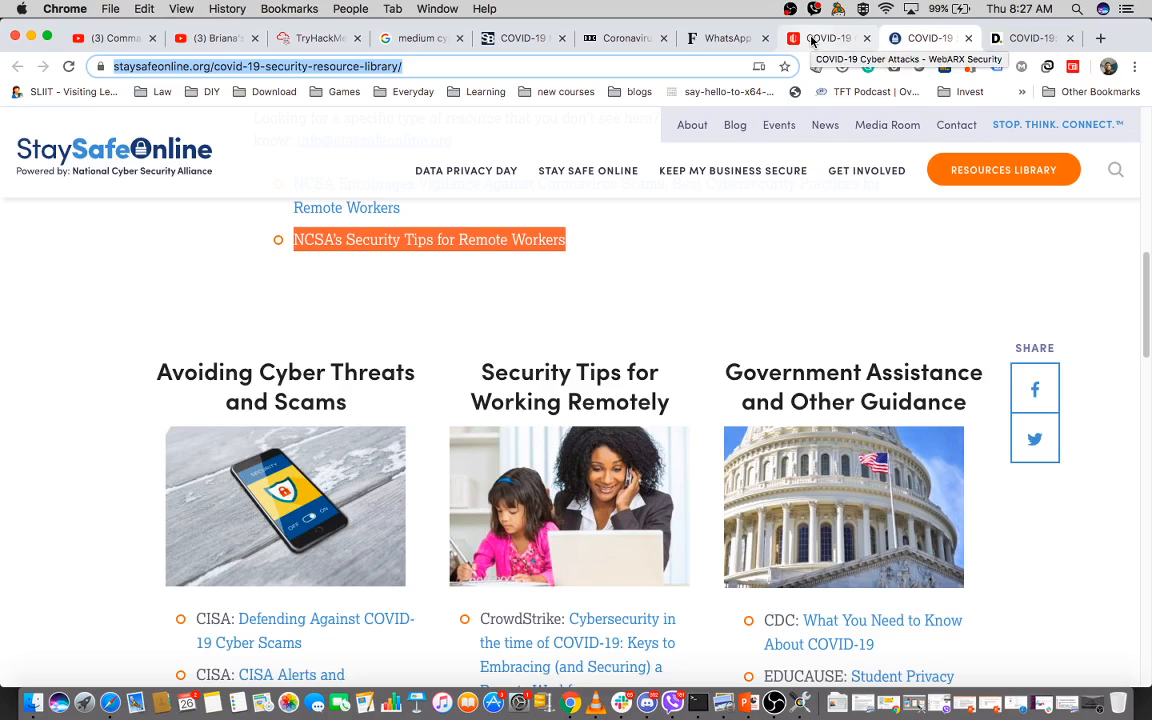
Browse WebARX Security's dated timeline of COVID-19 scam and phishing attacks
click(828, 38)
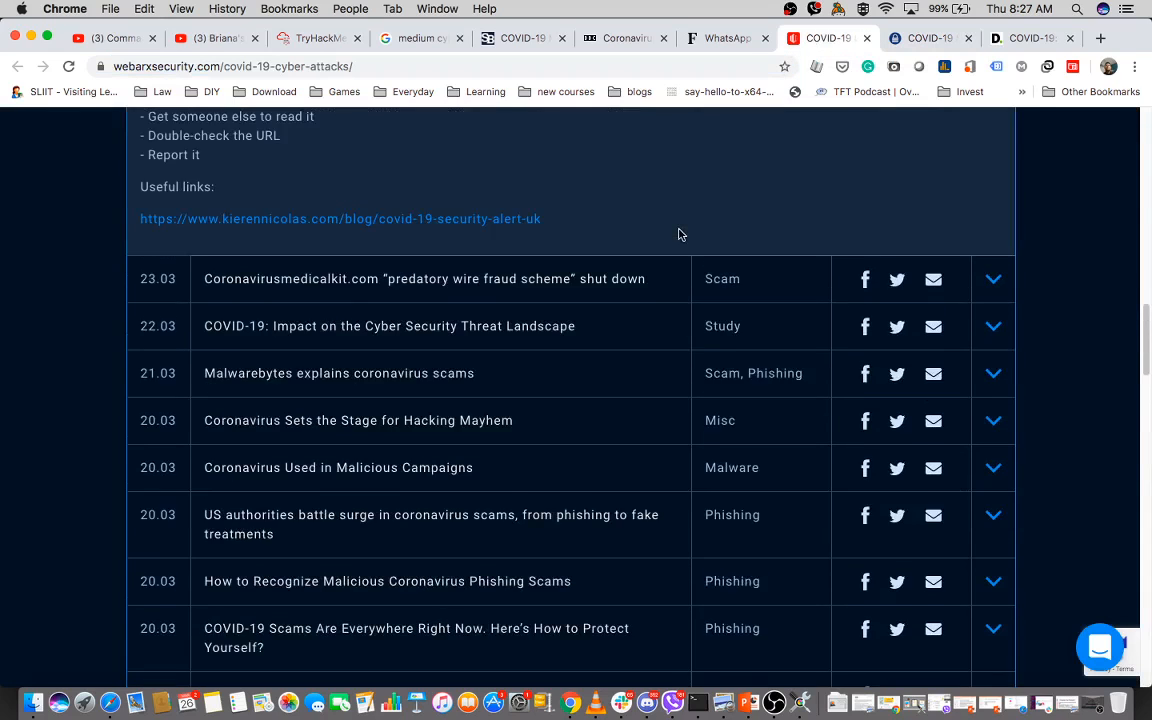
scroll(up, 3)
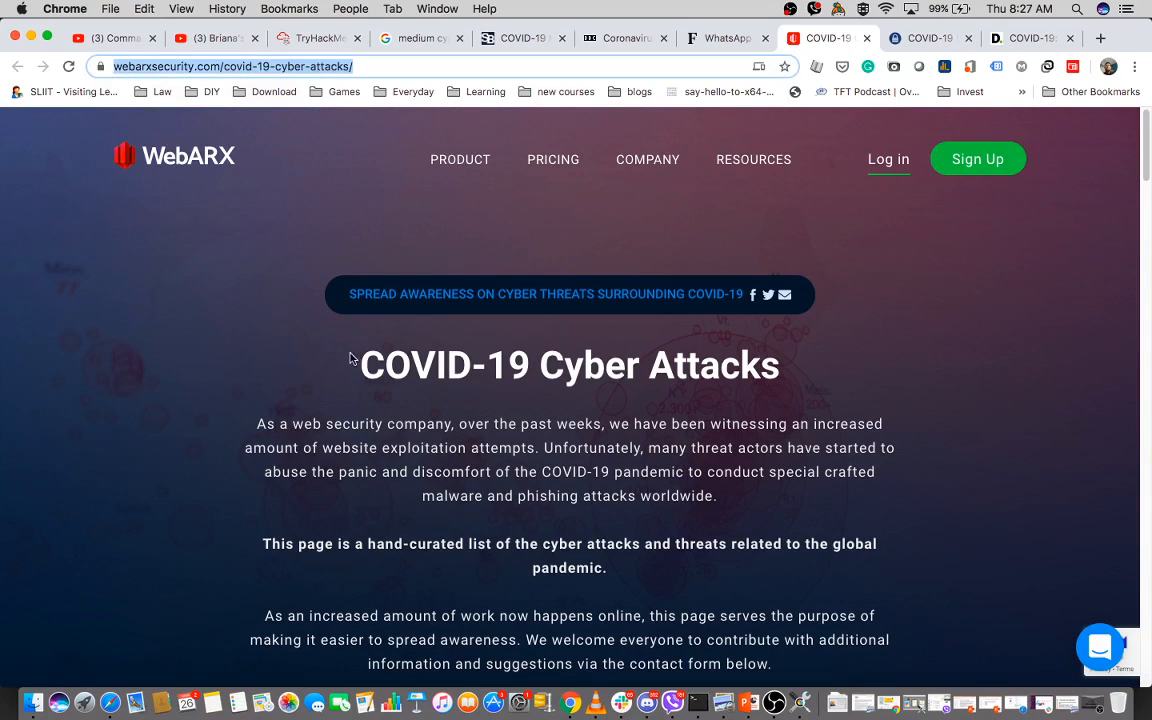
scroll(down, 3)
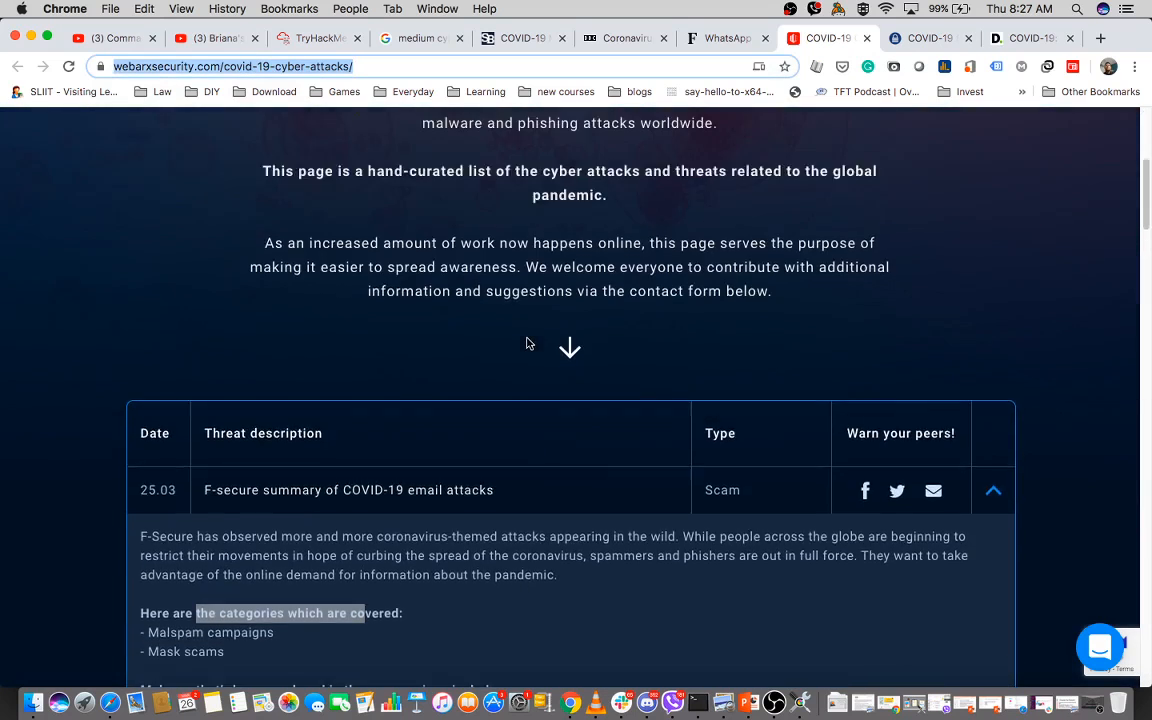
scroll(down, 3)
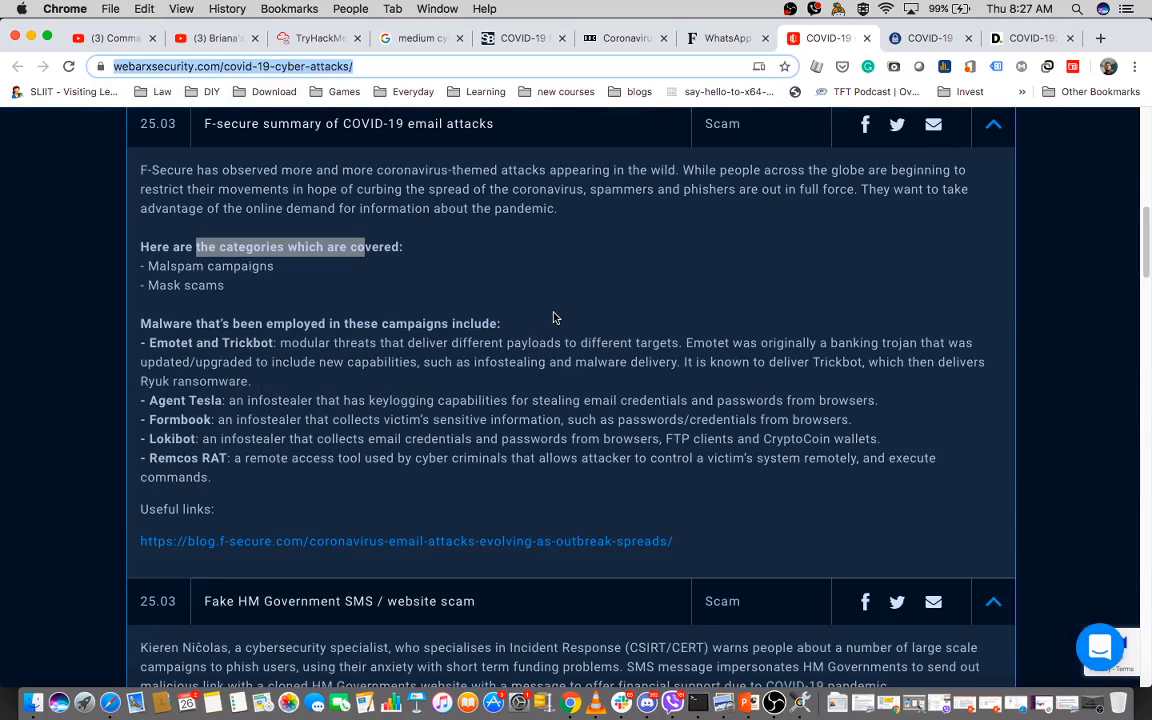
scroll(down, 3)
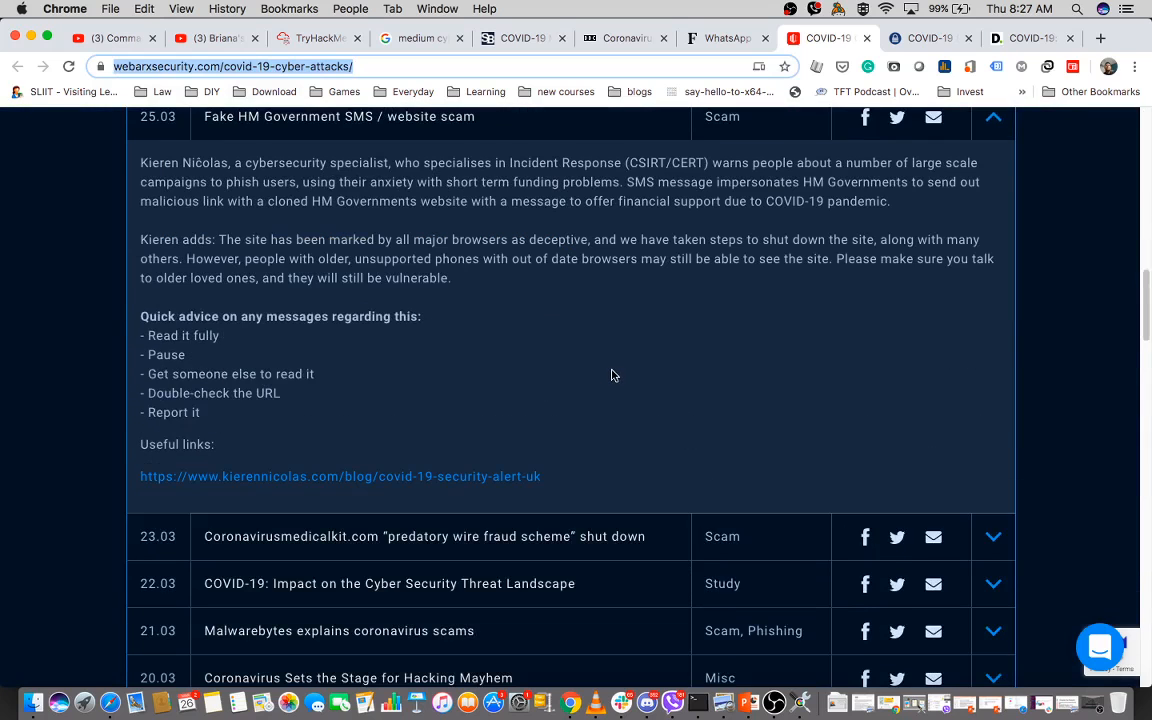
scroll(down, 3)
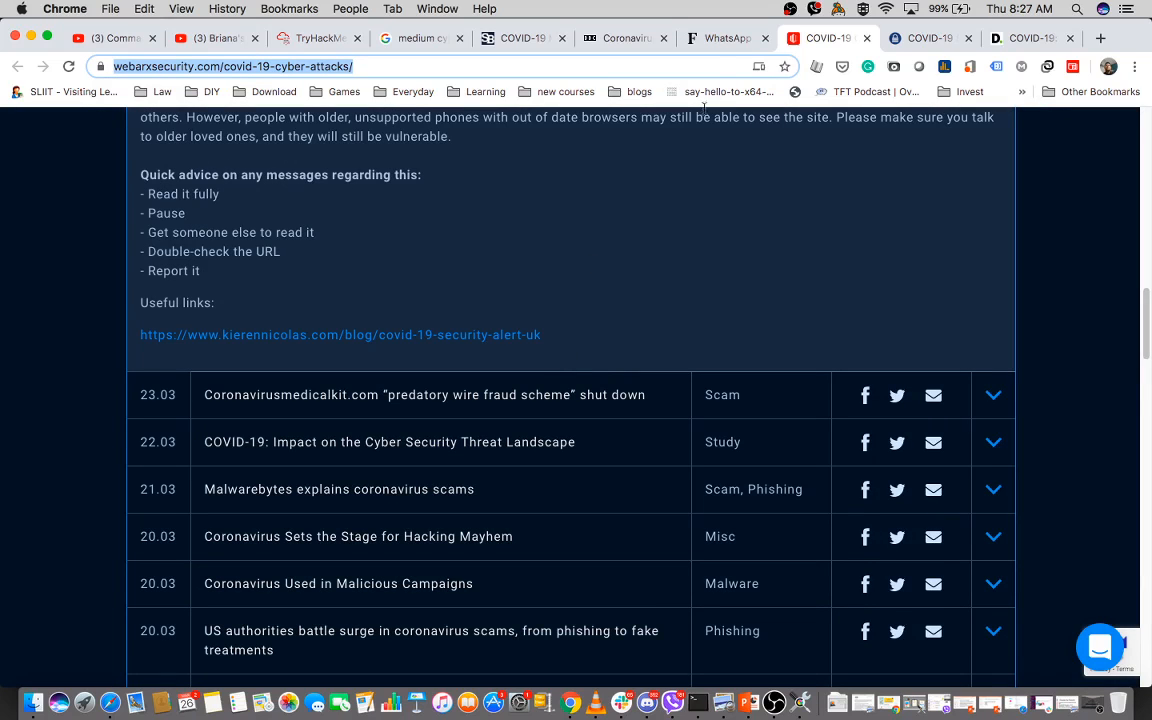
click(725, 38)
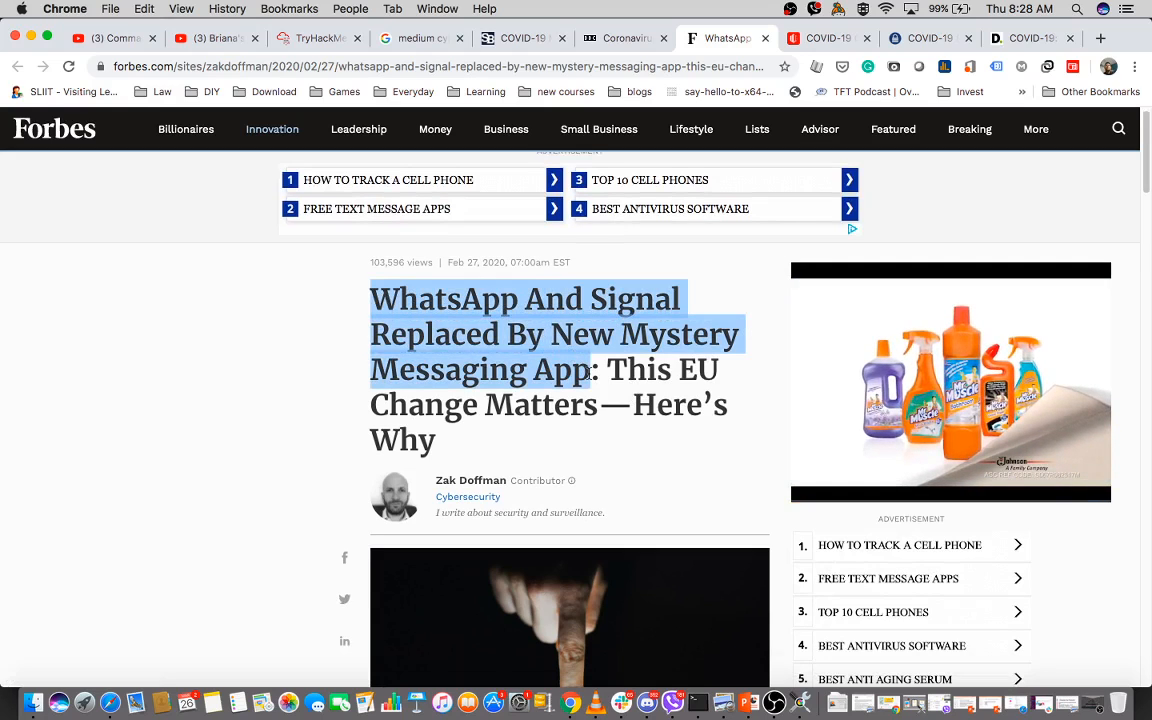
Read the Forbes article on a mystery app replacing WhatsApp and Signal, then go to BBC
scroll(down, 3)
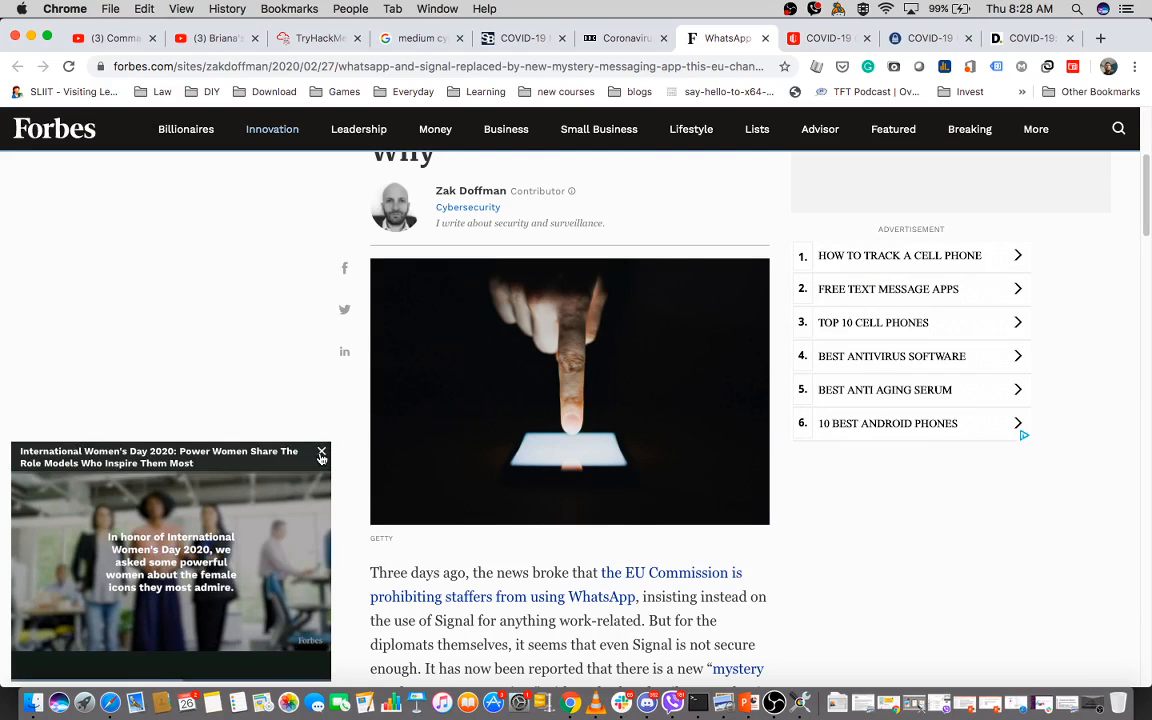
scroll(down, 3)
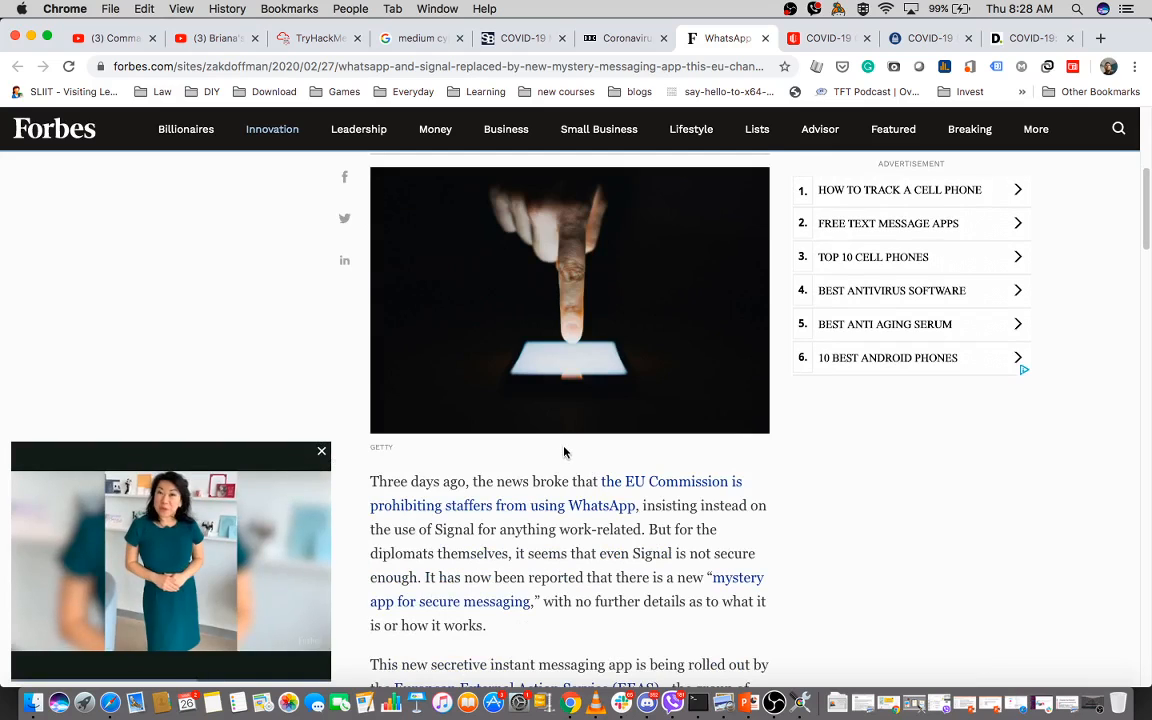
scroll(down, 3)
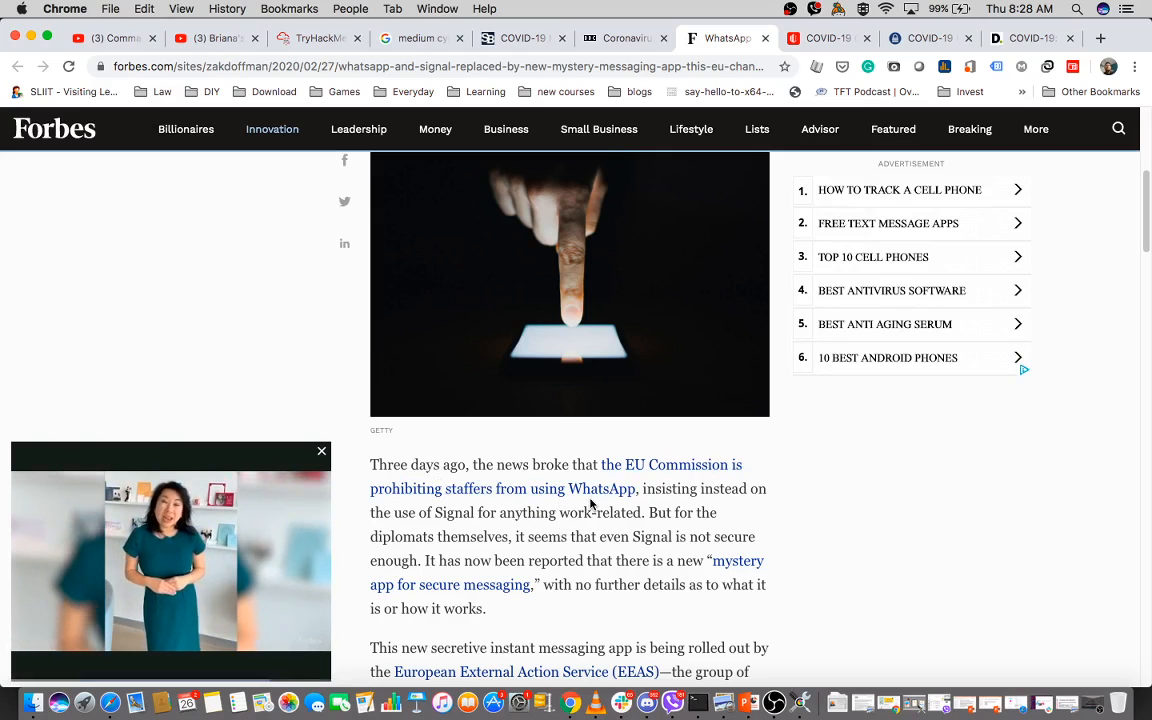
scroll(down, 3)
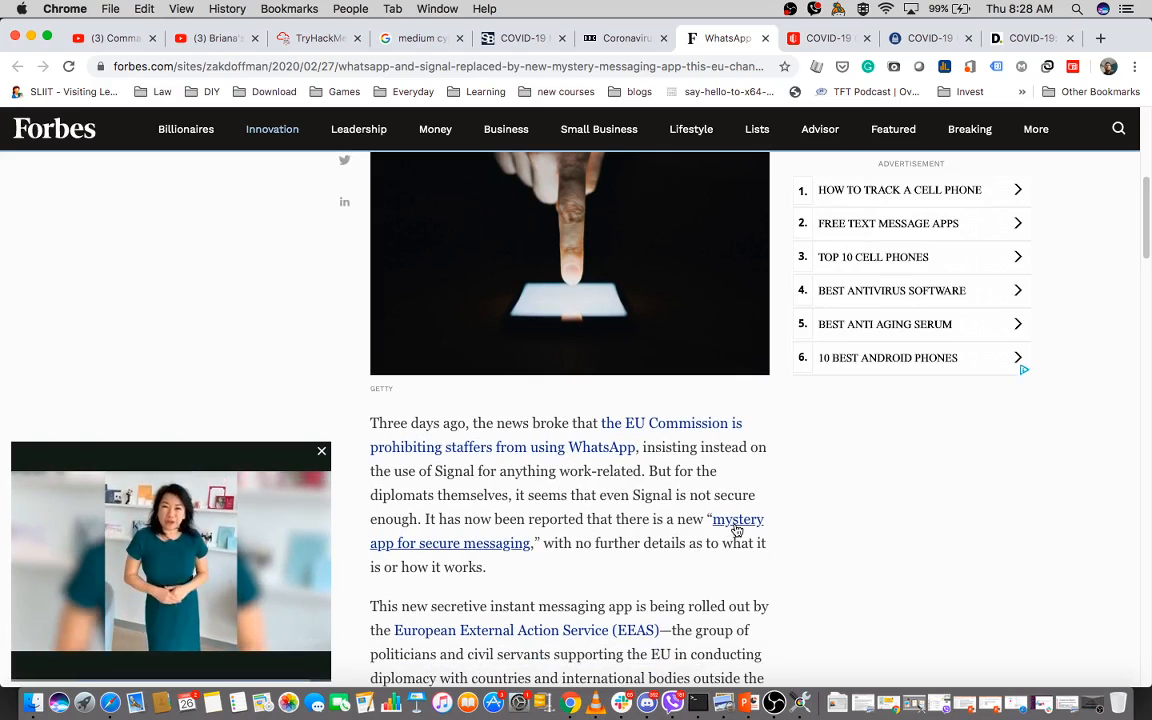
mouse_move(737, 525)
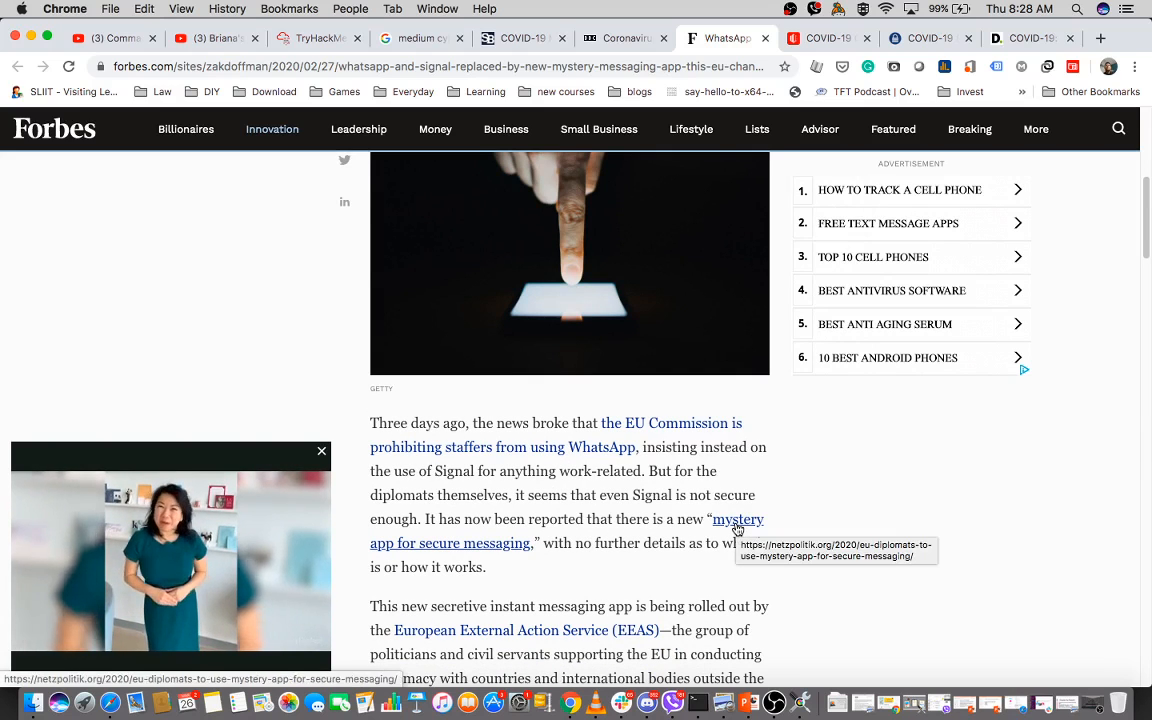
scroll(up, 3)
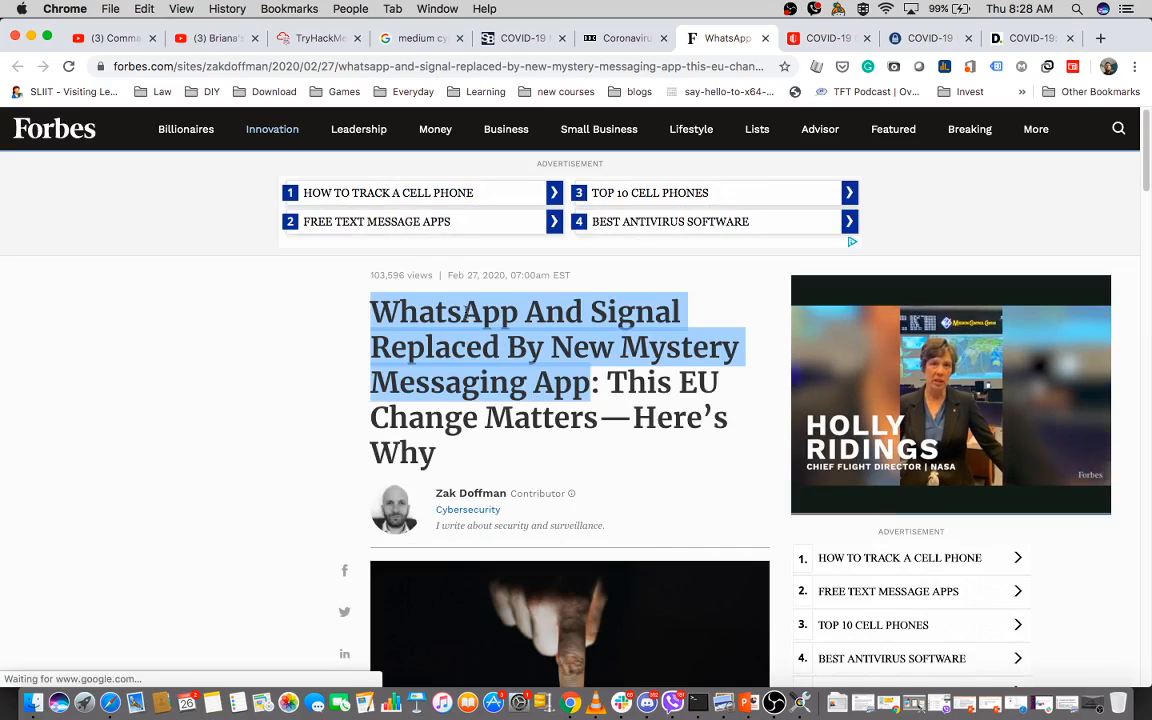
scroll(down, 3)
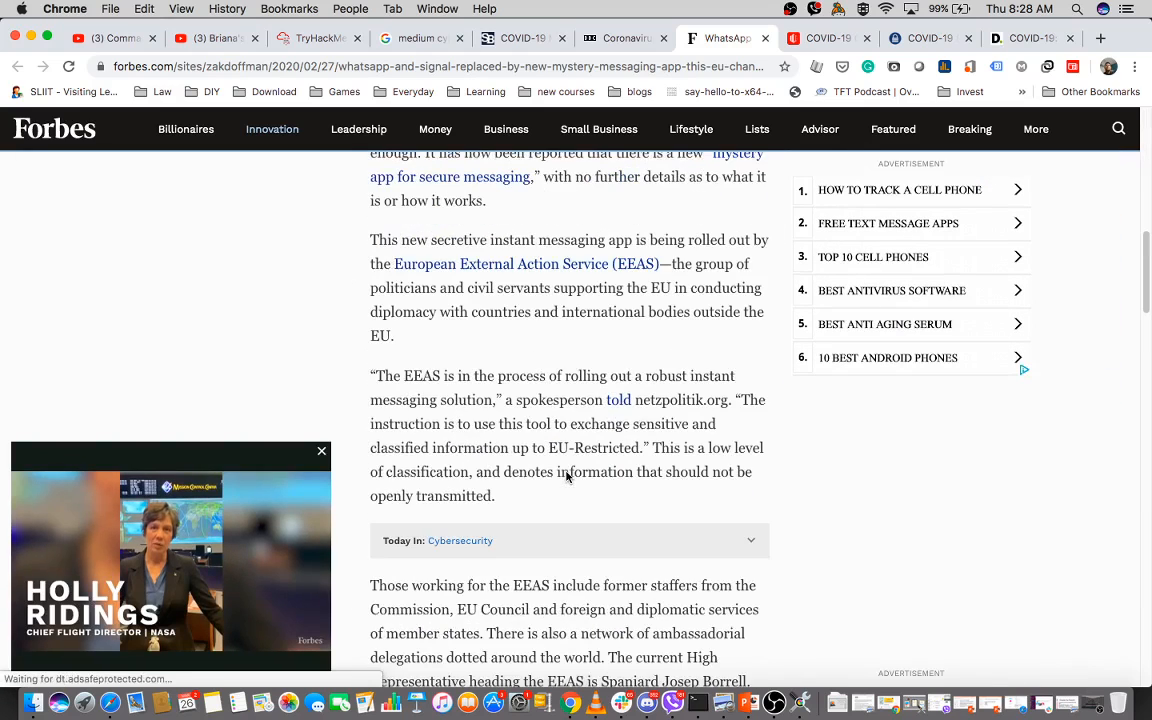
scroll(up, 3)
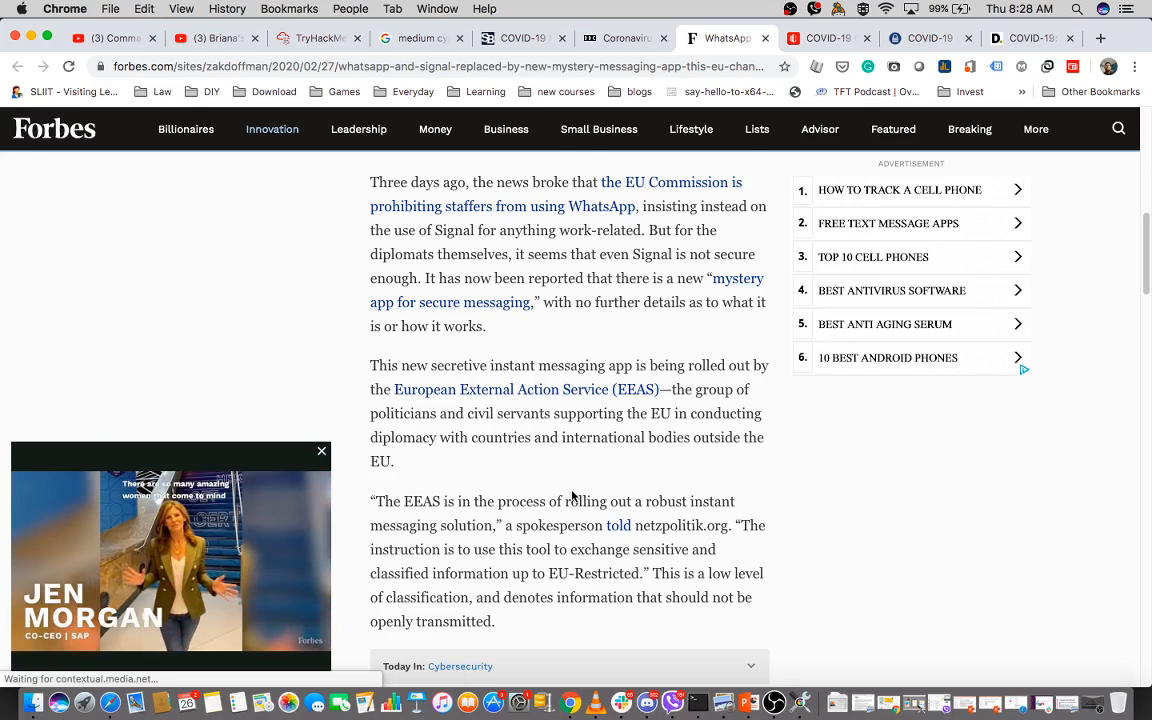
scroll(up, 3)
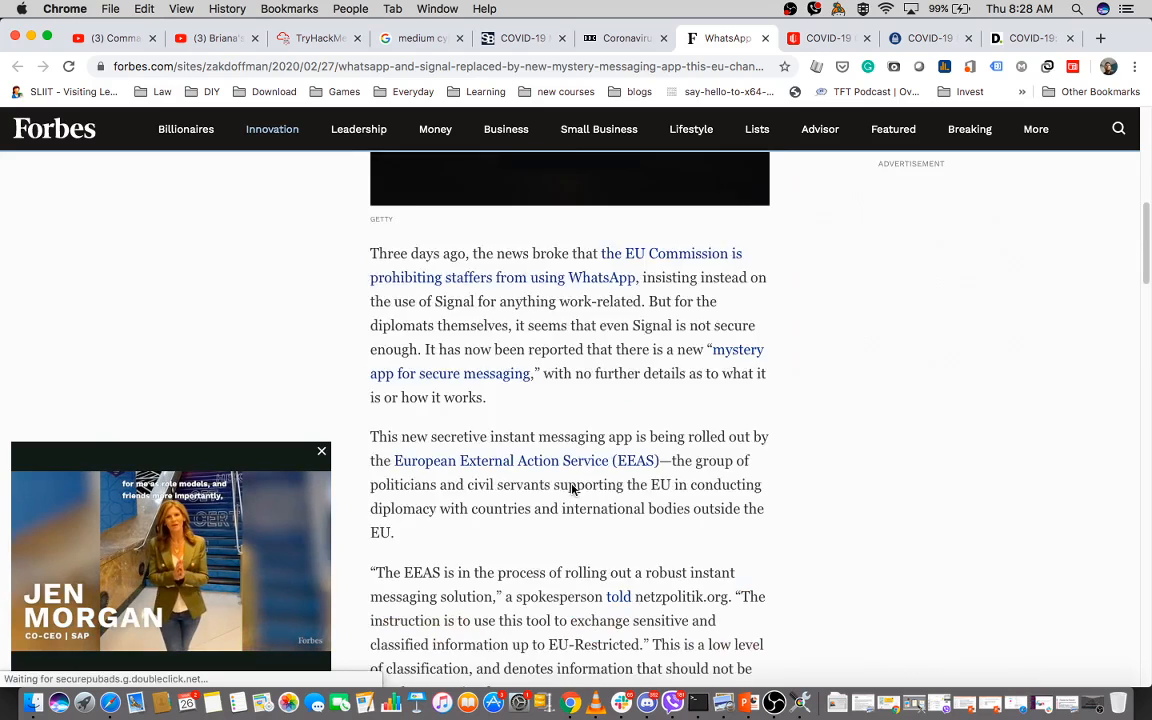
scroll(up, 3)
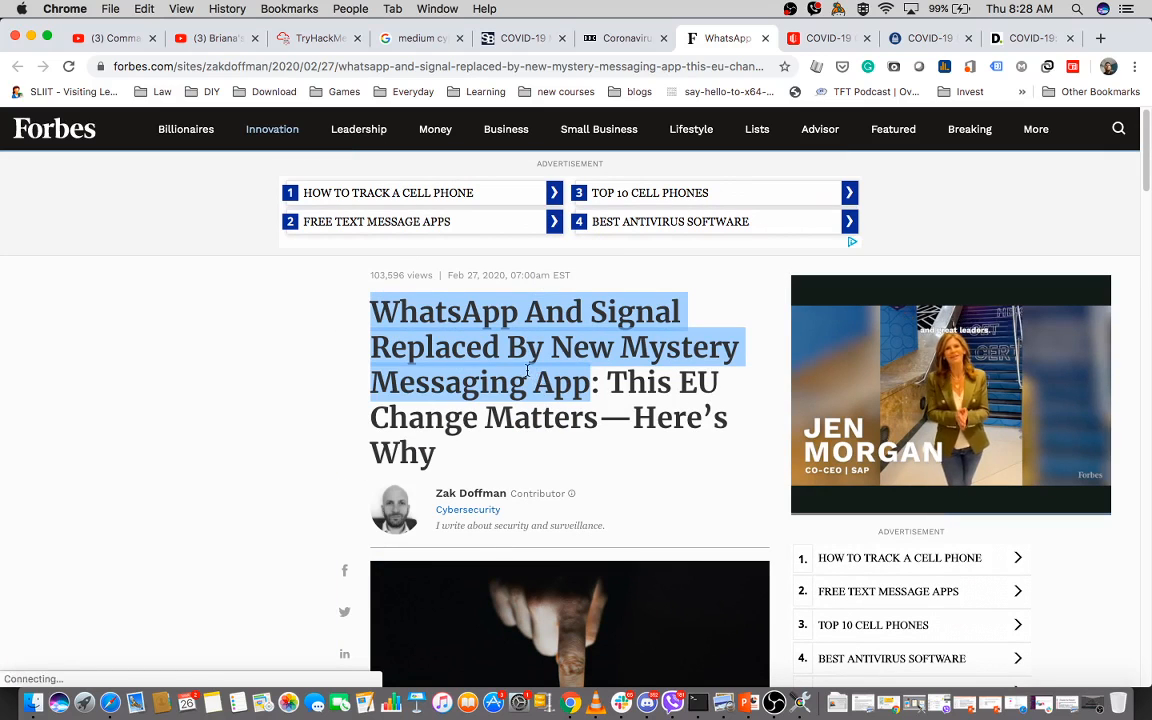
click(624, 38)
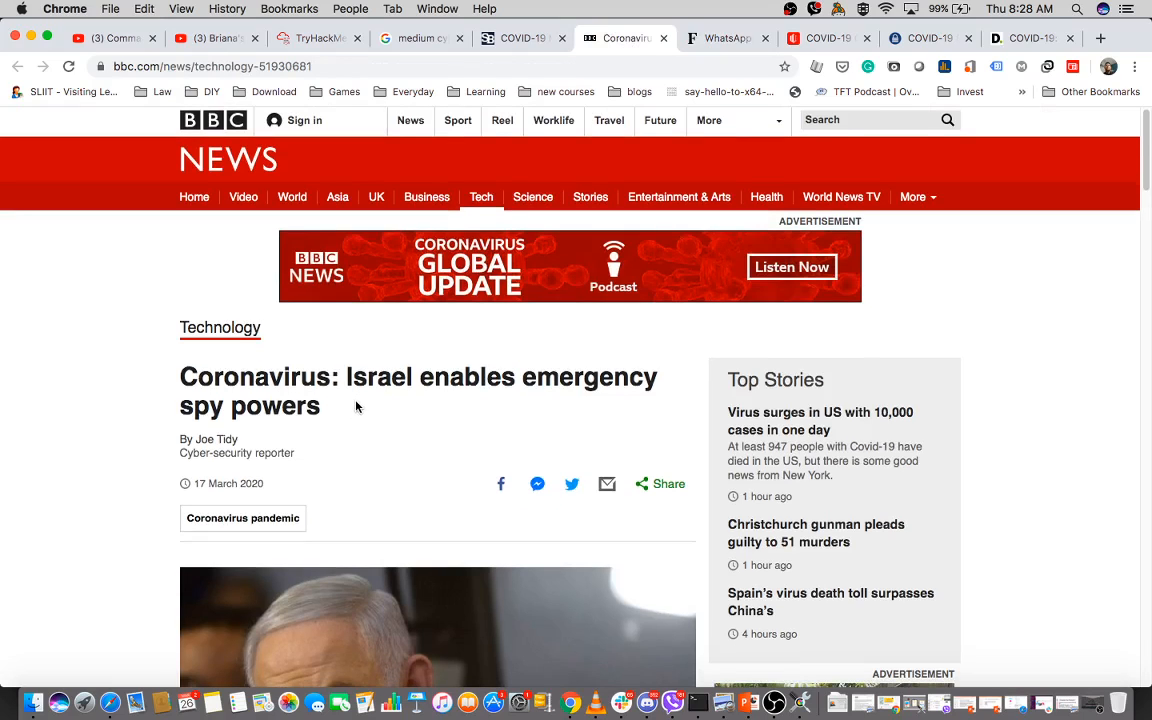
Highlight the BBC spy-powers headline and read the opening paragraphs on phone-data tracking
drag(349, 377, 321, 406)
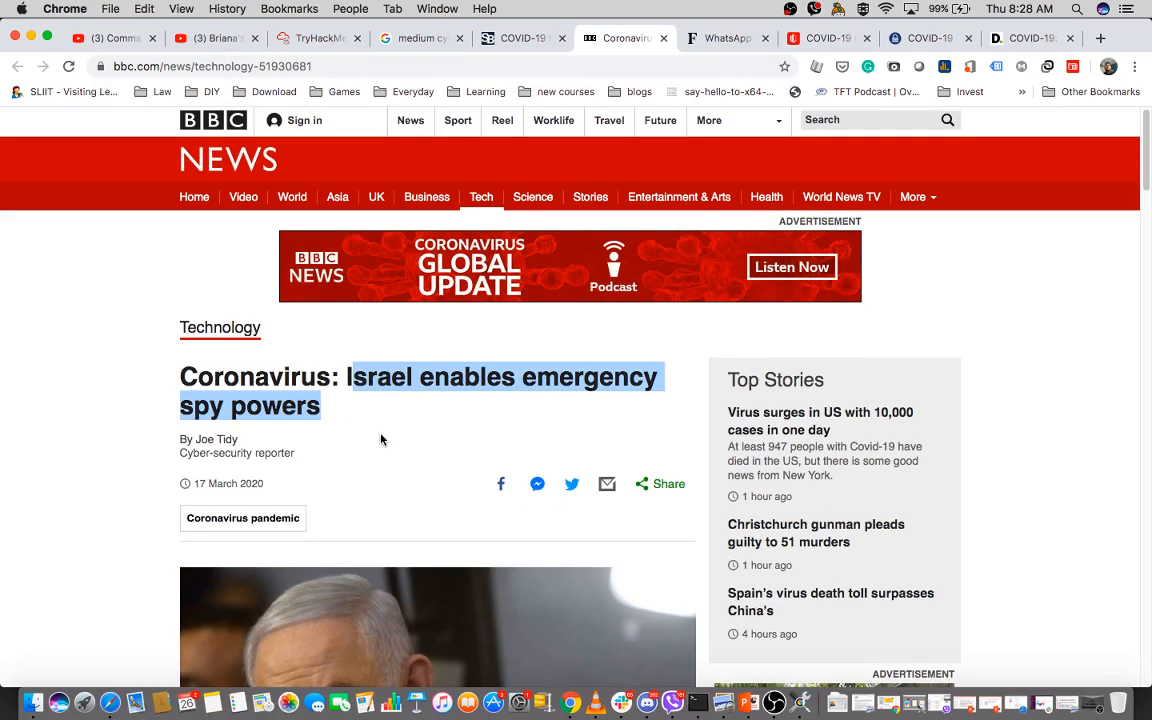
scroll(down, 3)
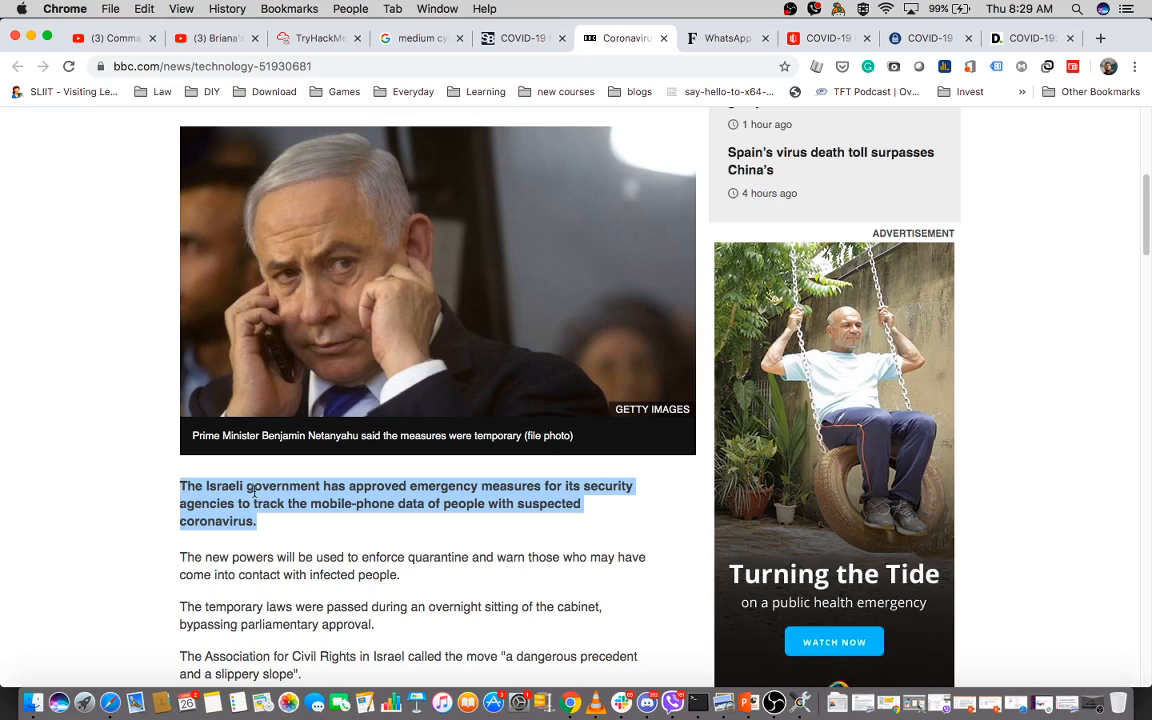
scroll(up, 3)
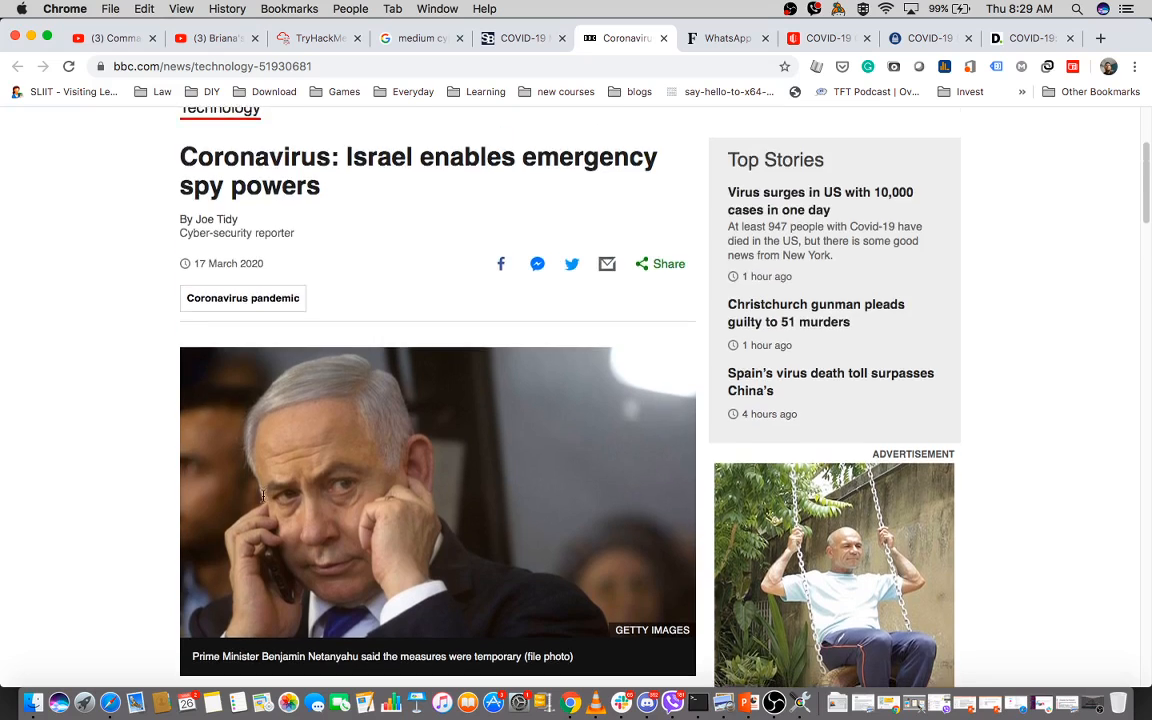
scroll(down, 3)
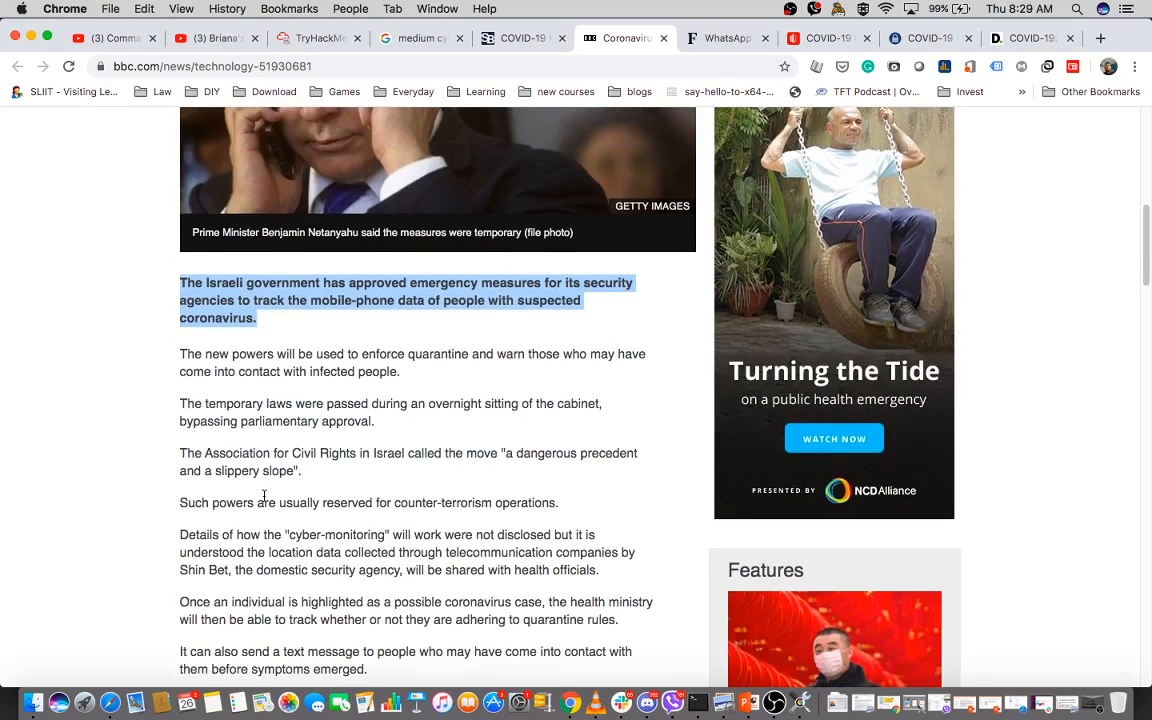
scroll(down, 3)
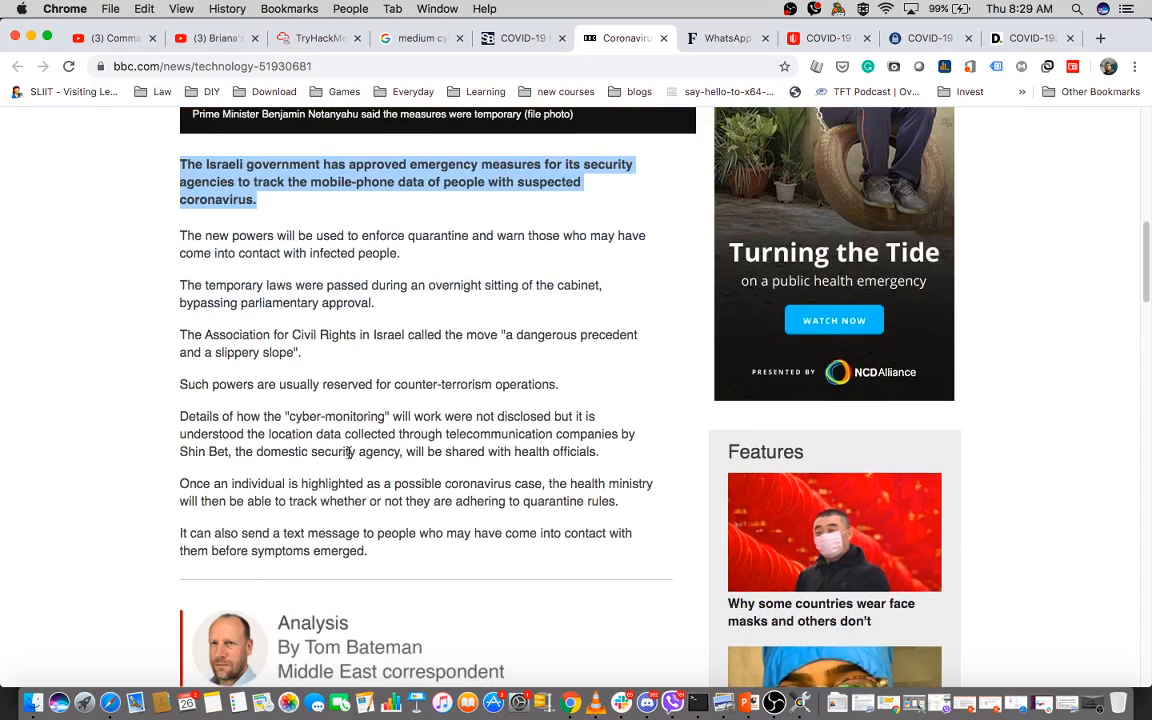
scroll(down, 3)
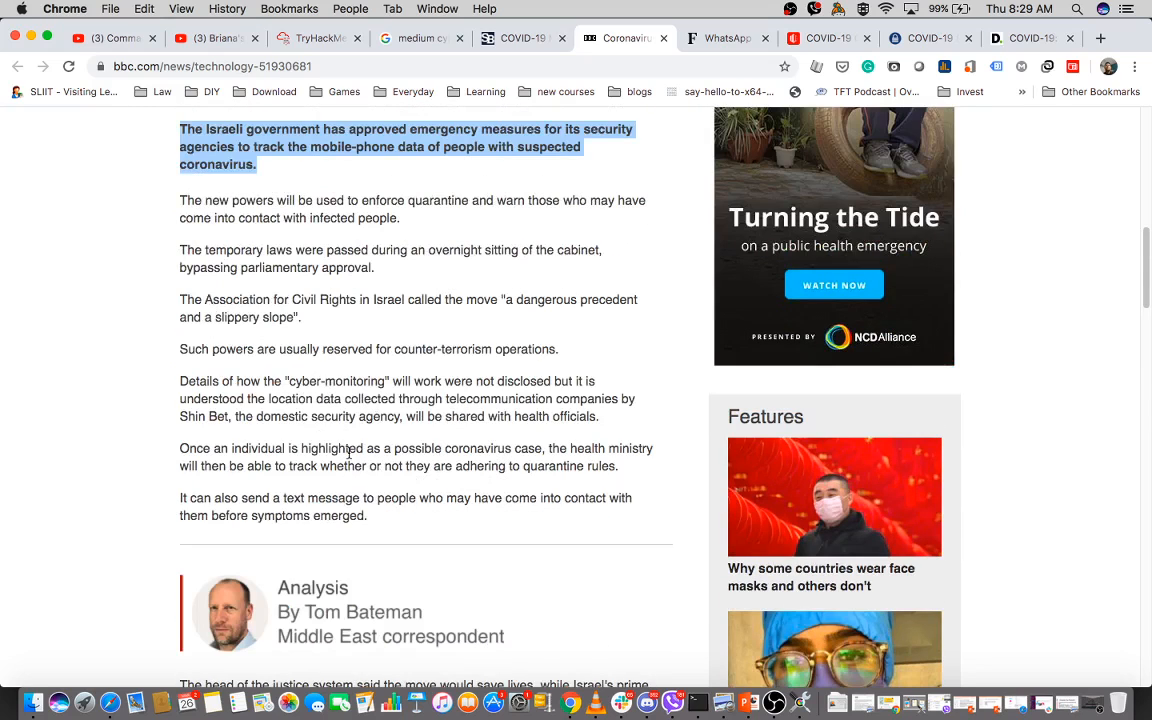
scroll(up, 3)
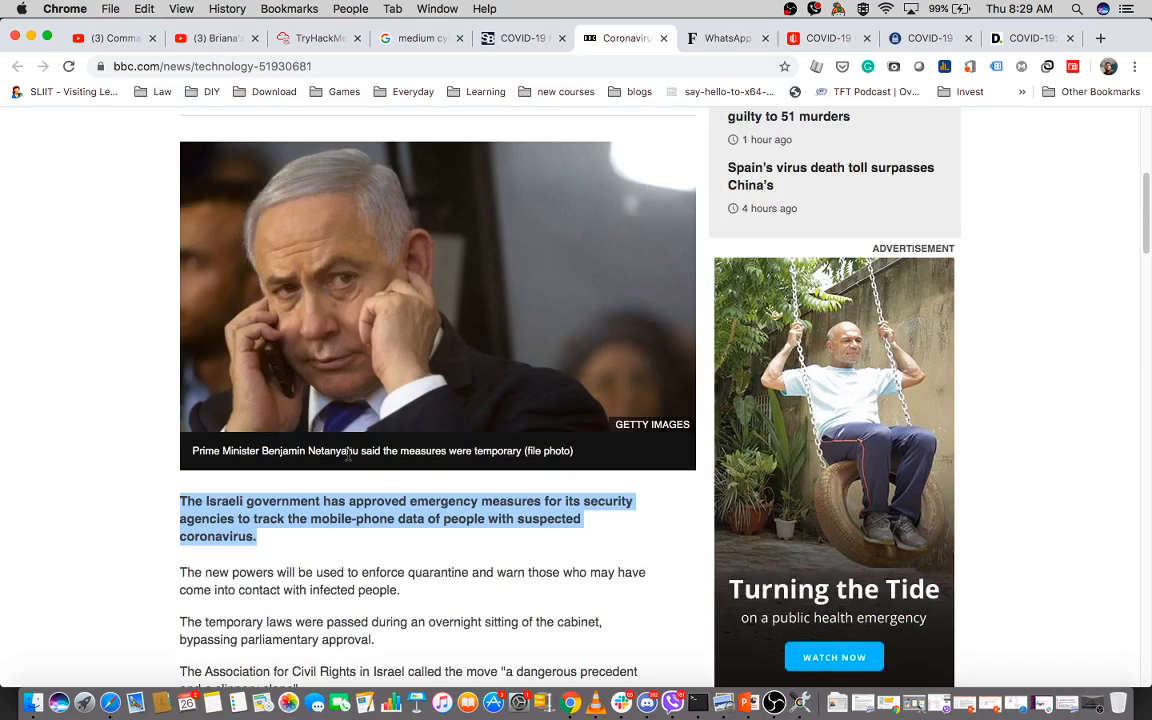
mouse_move(347, 462)
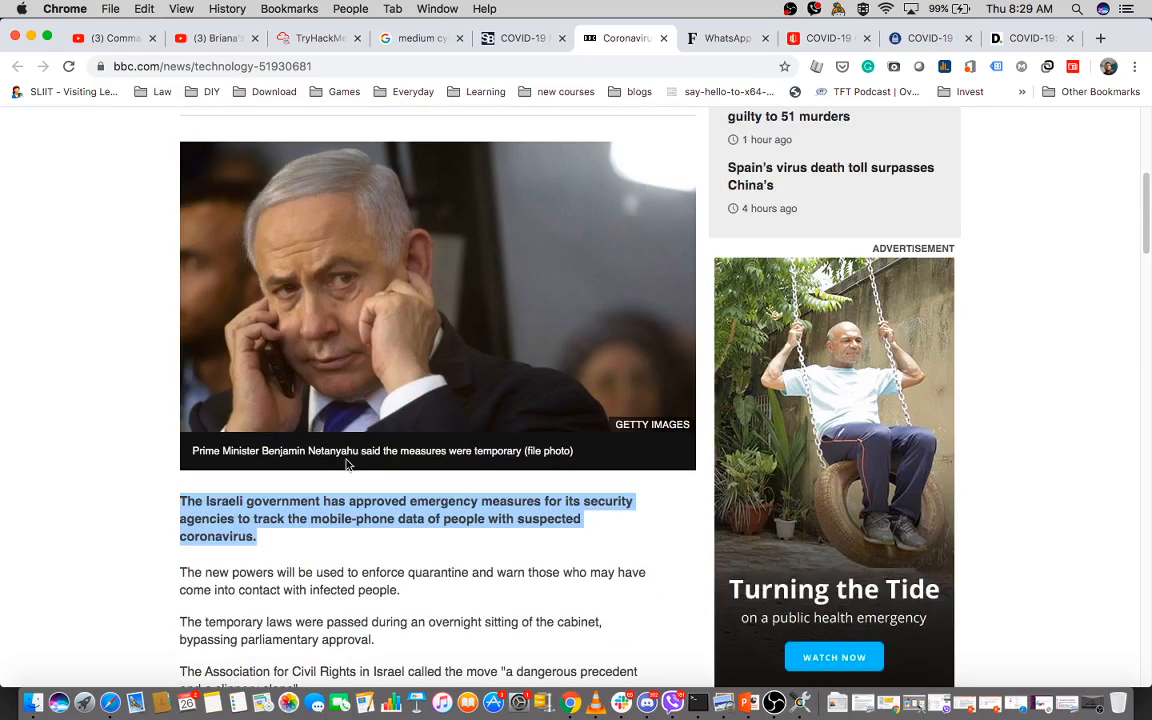
scroll(down, 3)
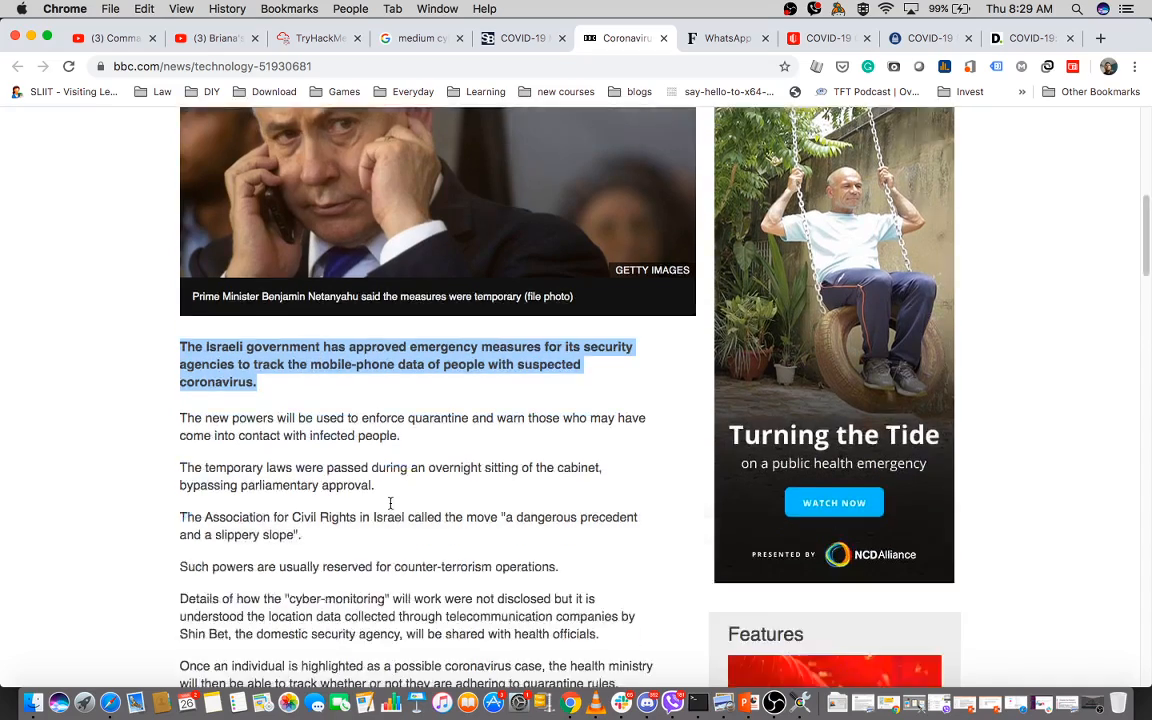
scroll(up, 3)
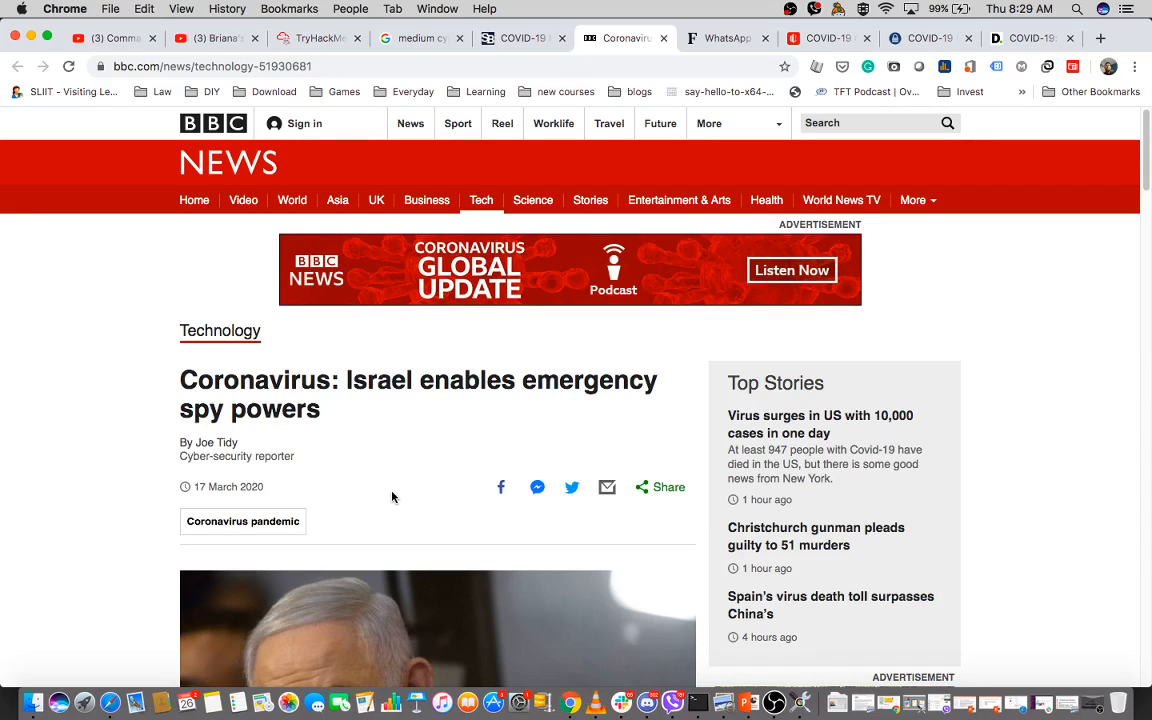
mouse_move(333, 415)
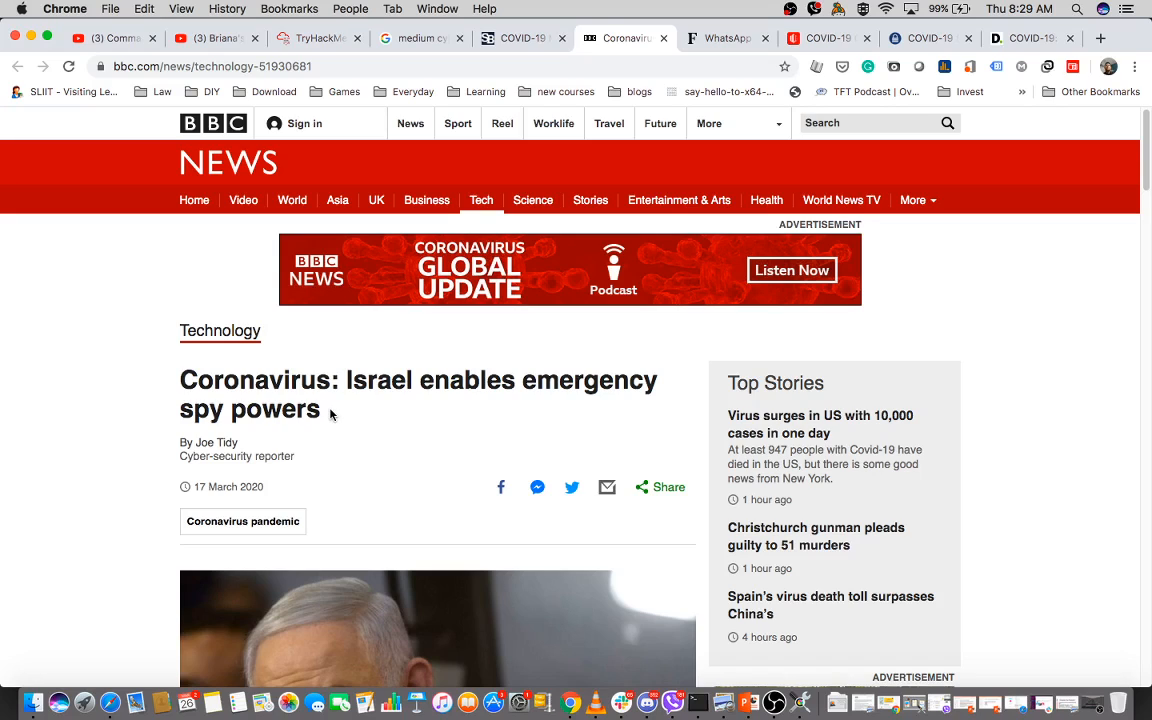
mouse_move(774, 700)
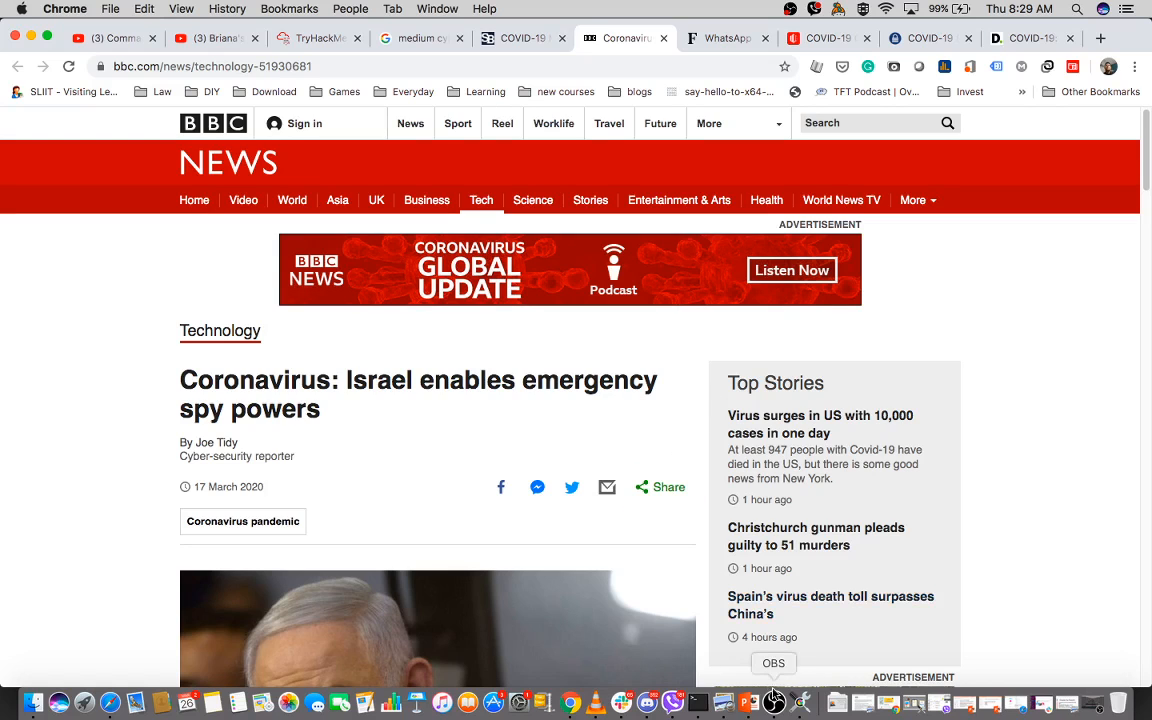